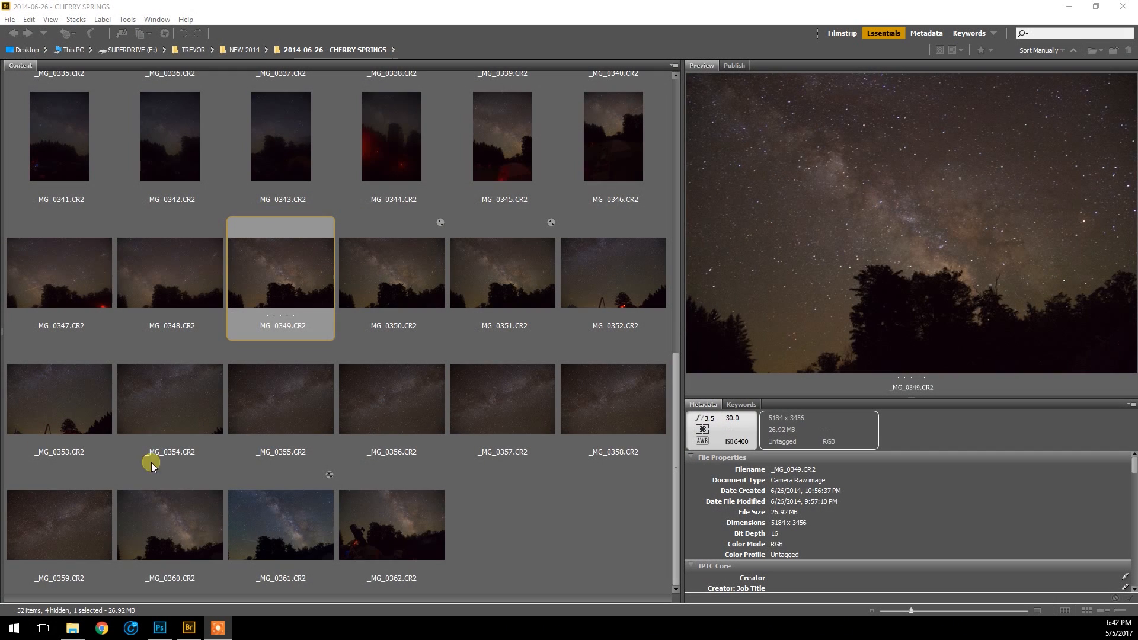
{"action": "mouse_move", "coordinate": [529, 351]}
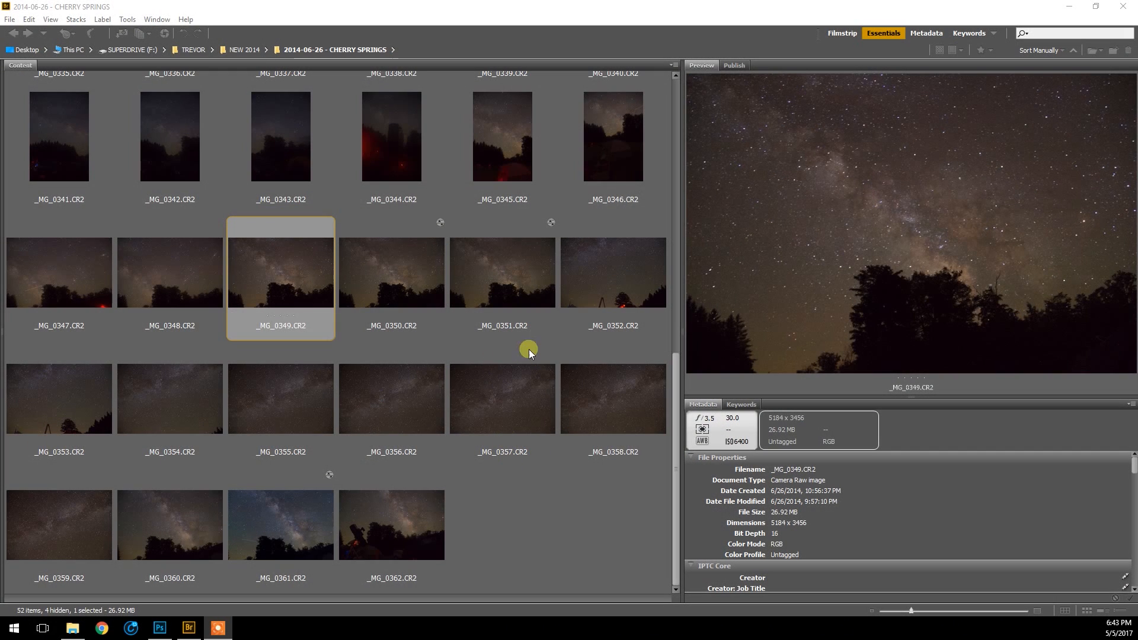
{"action": "mouse_move", "coordinate": [432, 280]}
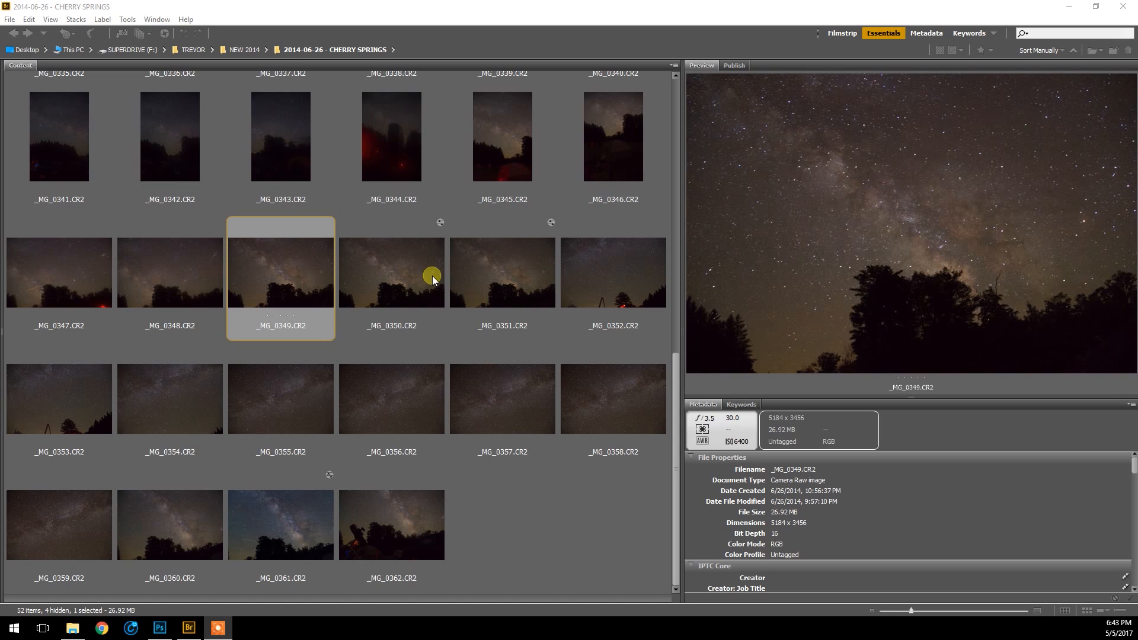
{"action": "mouse_move", "coordinate": [442, 274]}
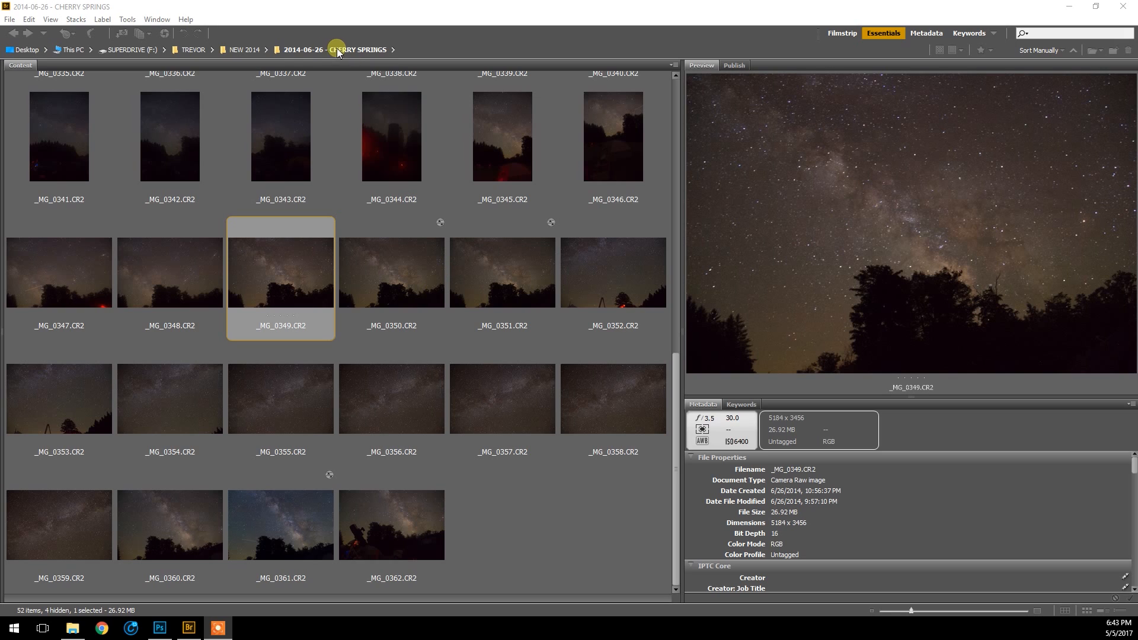
{"action": "mouse_move", "coordinate": [366, 261]}
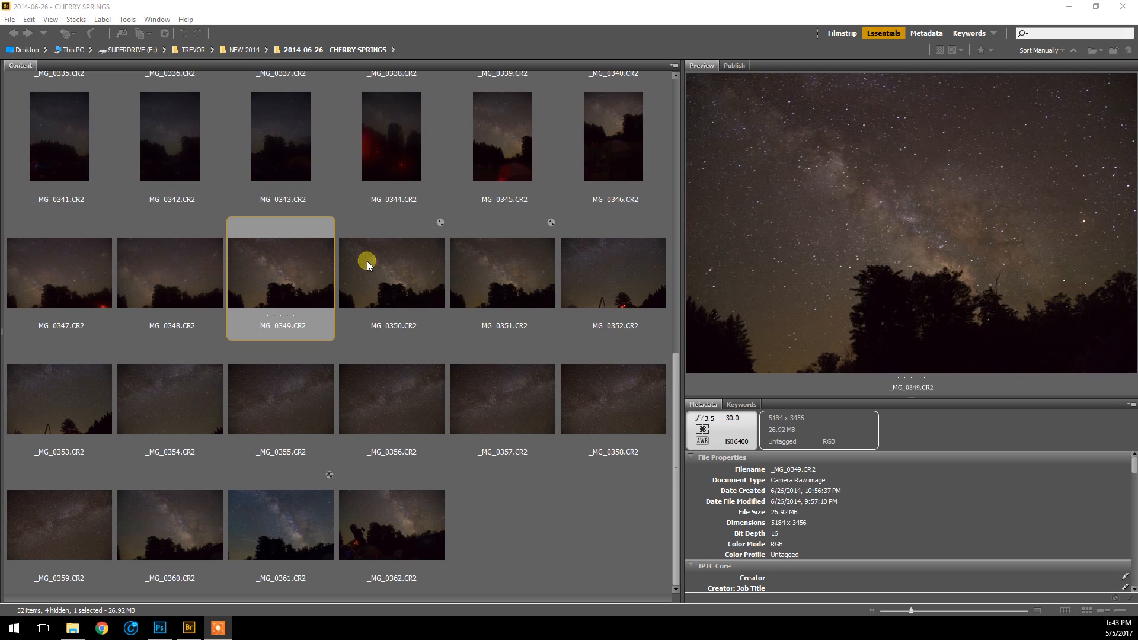
{"action": "mouse_move", "coordinate": [373, 262]}
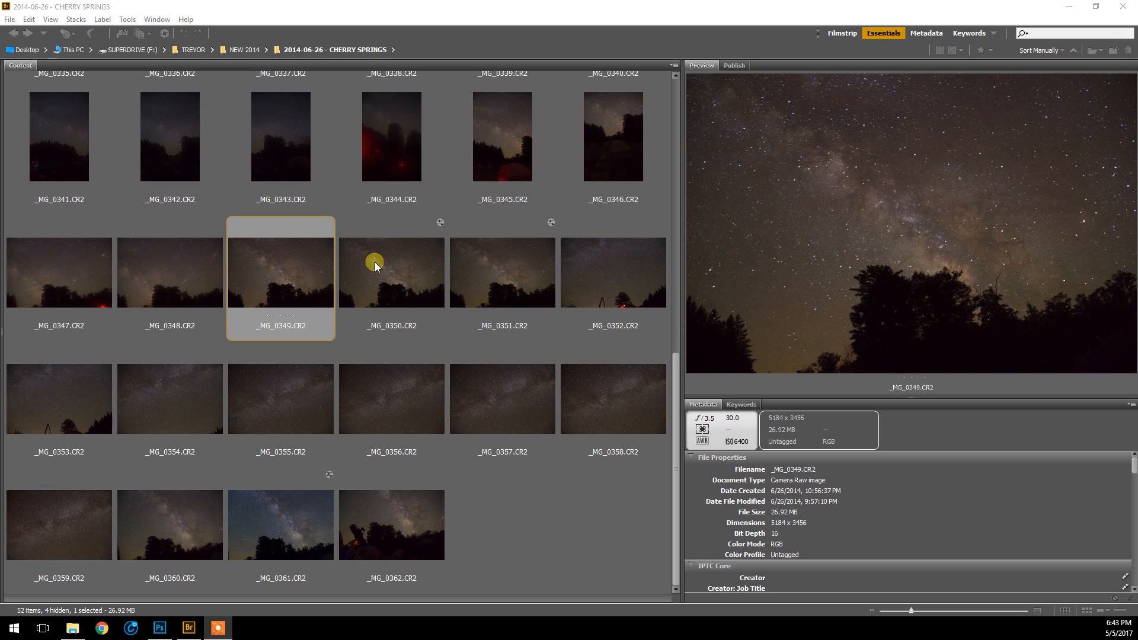
{"action": "mouse_move", "coordinate": [390, 276]}
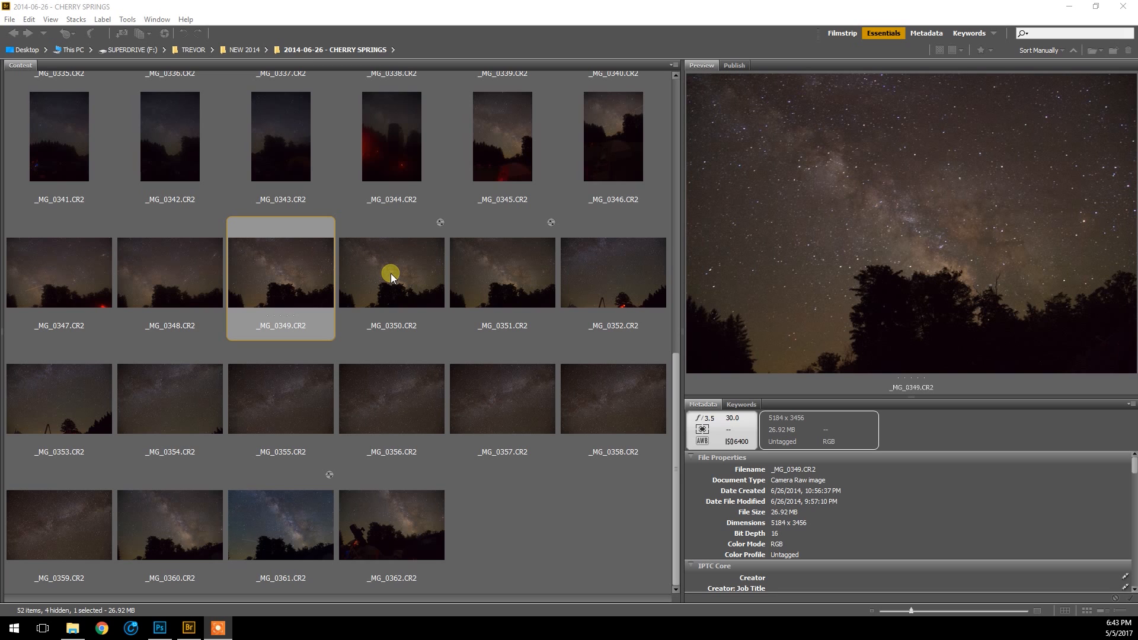
Preview Milky Way frames _MG_0350 and _MG_0349, then scroll up to the CHERRY SPRINGS folder.
{"action": "left_click", "coordinate": [391, 273]}
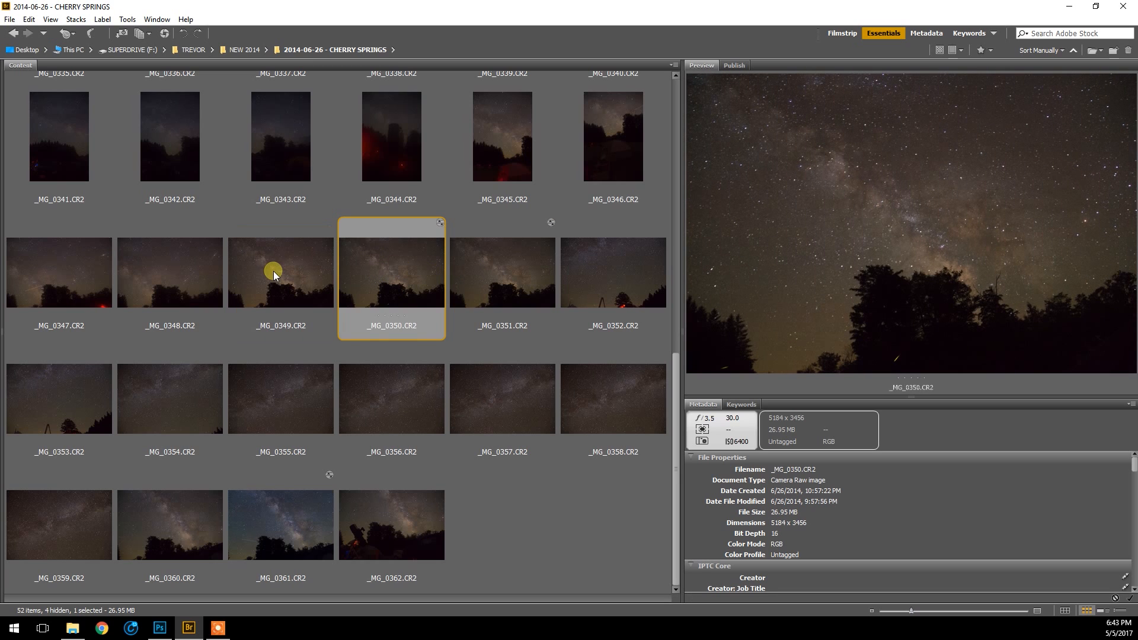
{"action": "left_click", "coordinate": [280, 273]}
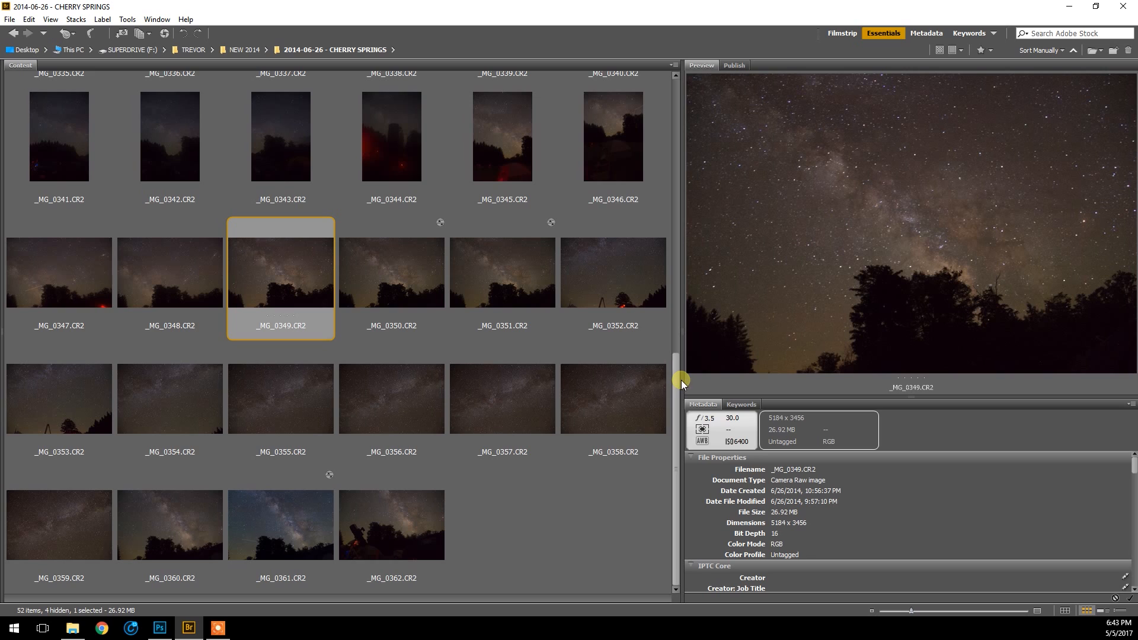
{"action": "mouse_move", "coordinate": [383, 390]}
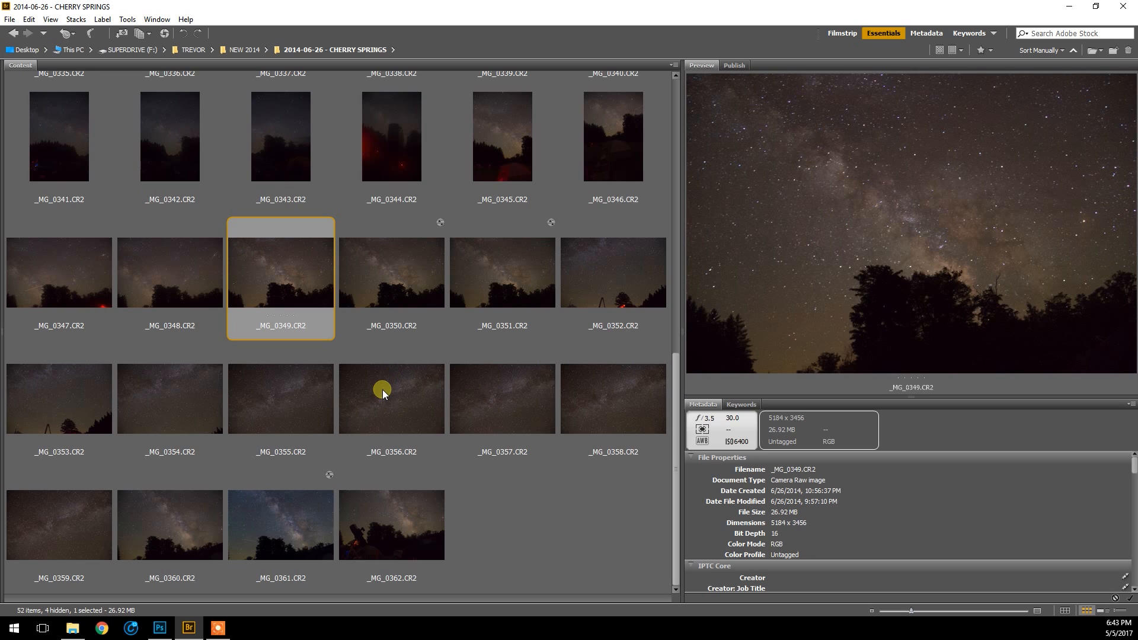
{"action": "mouse_move", "coordinate": [404, 307]}
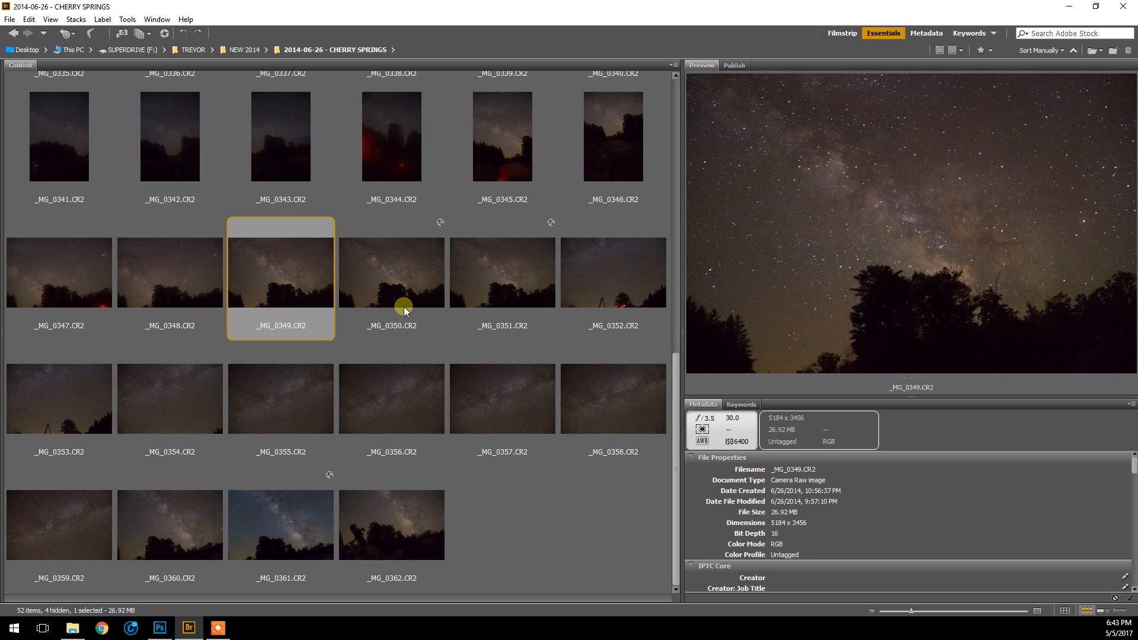
{"action": "mouse_move", "coordinate": [705, 333]}
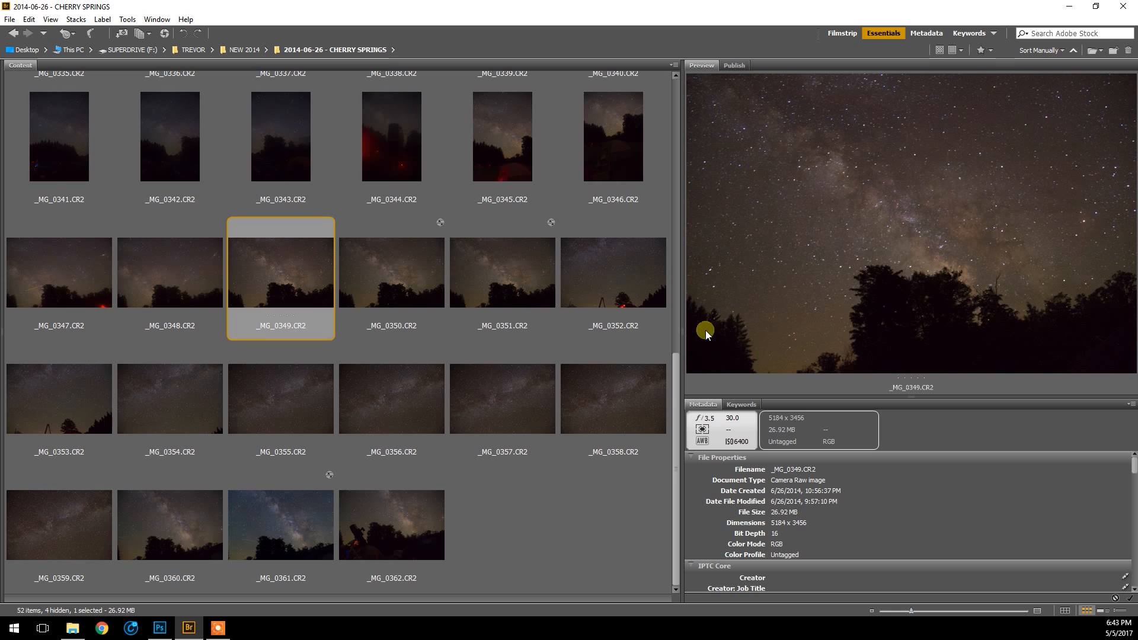
{"action": "scroll", "scroll_direction": "up", "scroll_amount": 3}
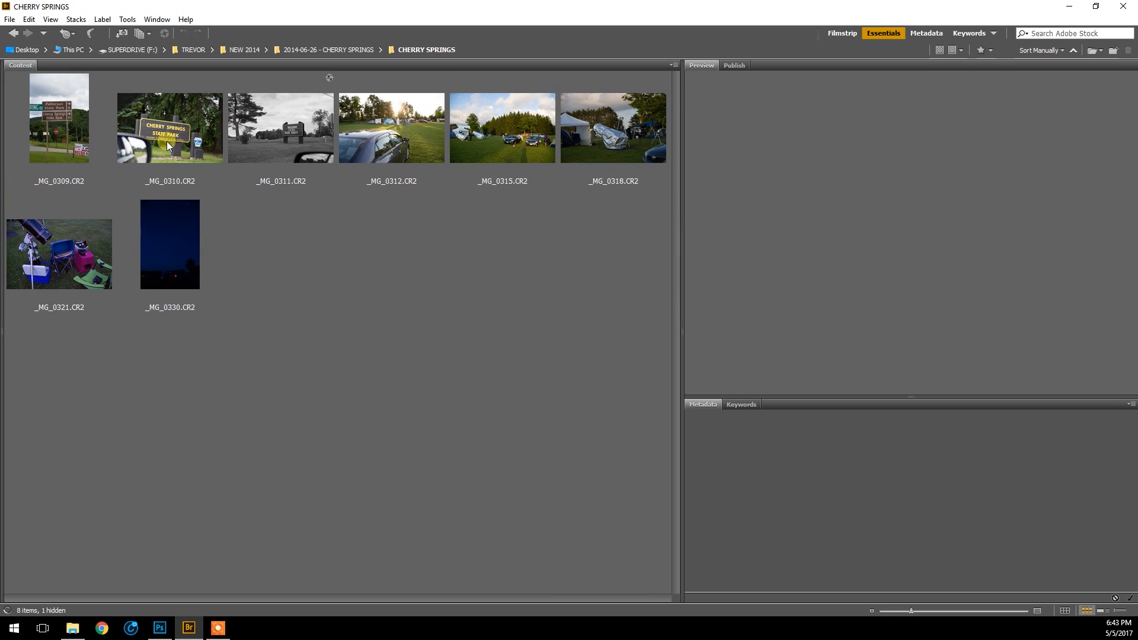
Review the CHERRY SPRINGS photos: telescope setup, covered telescope, campground field and park sign.
{"action": "left_click", "coordinate": [59, 254]}
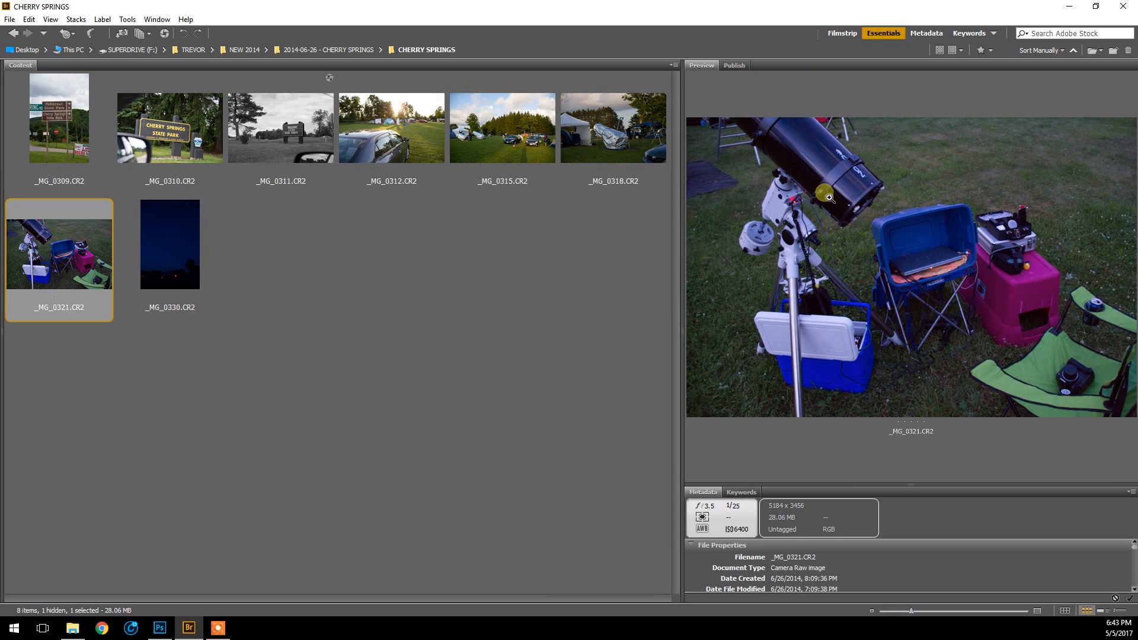
{"action": "mouse_move", "coordinate": [832, 234]}
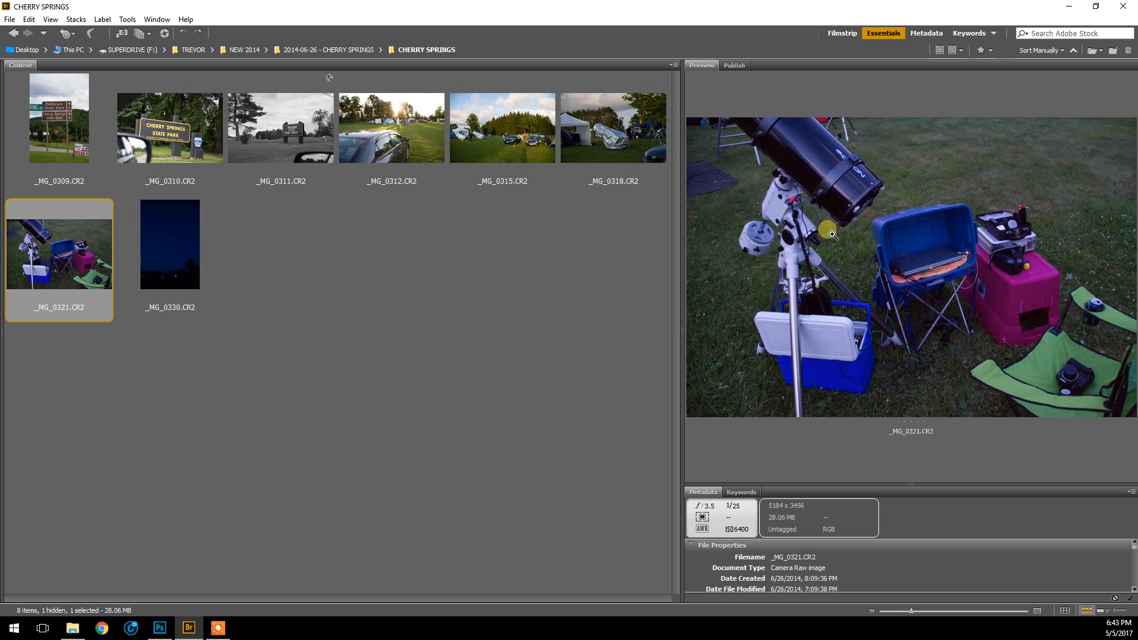
{"action": "left_click", "coordinate": [612, 127]}
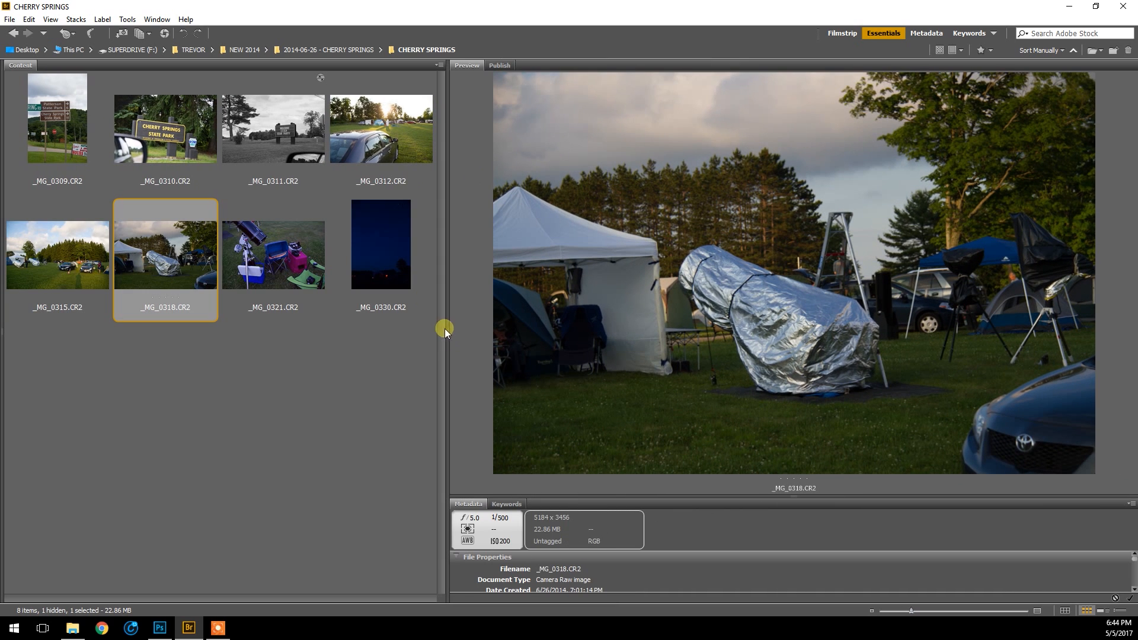
{"action": "left_click", "coordinate": [57, 256]}
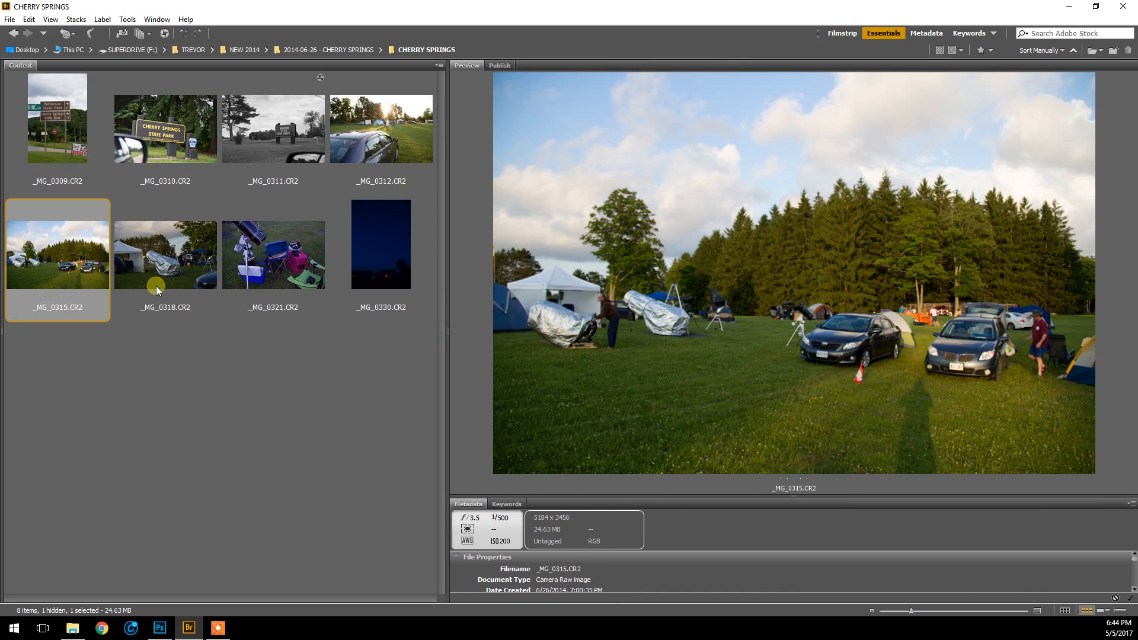
{"action": "left_click", "coordinate": [165, 129]}
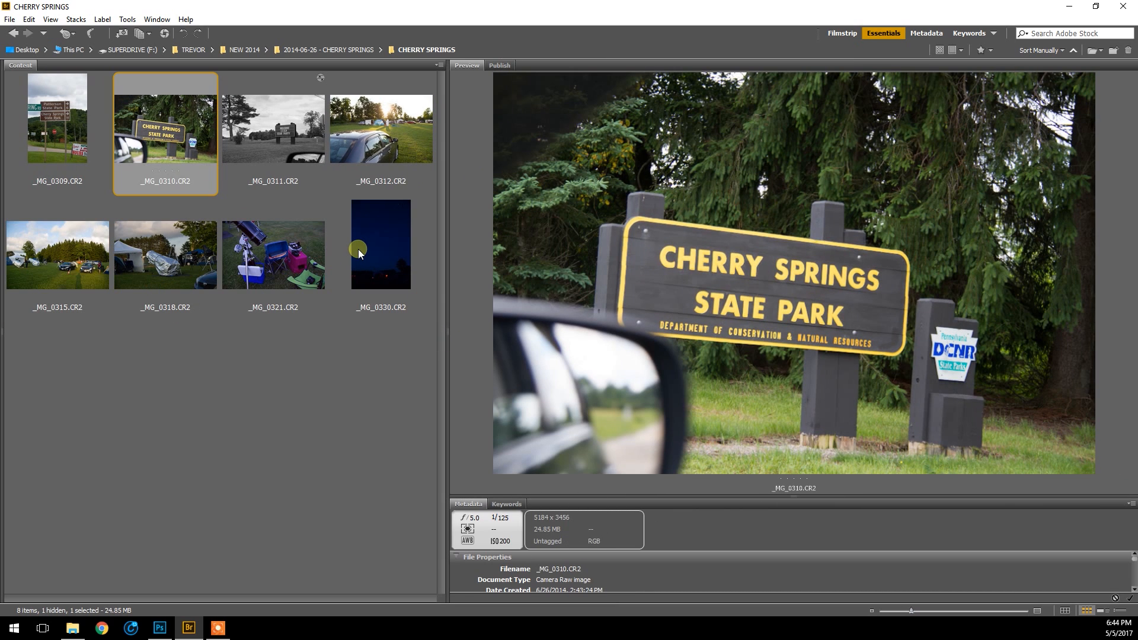
{"action": "mouse_move", "coordinate": [96, 142]}
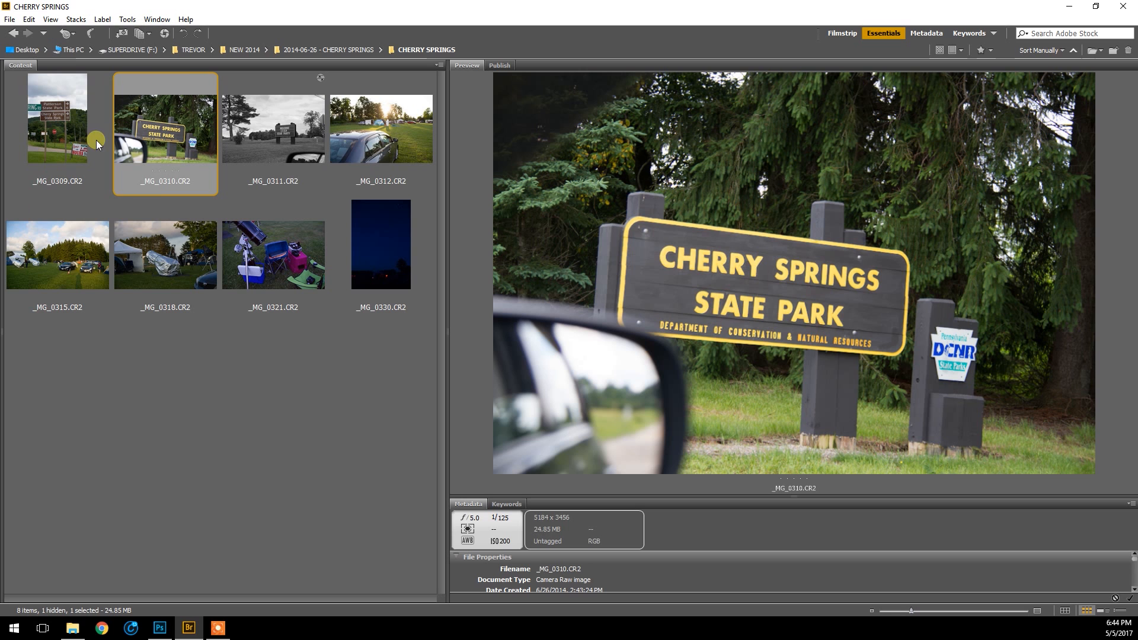
Return to the parent 2014-06-26 folder, preview _MG_0351 and choose frame _MG_0349.
{"action": "left_click", "coordinate": [325, 50]}
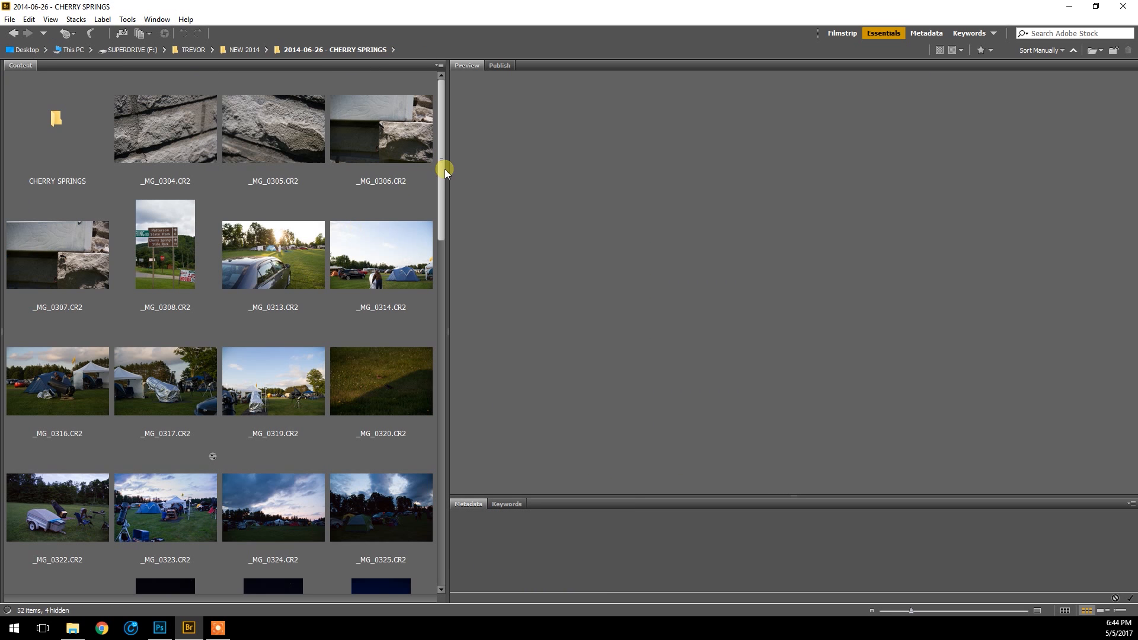
{"action": "scroll", "scroll_direction": "down", "scroll_amount": 3}
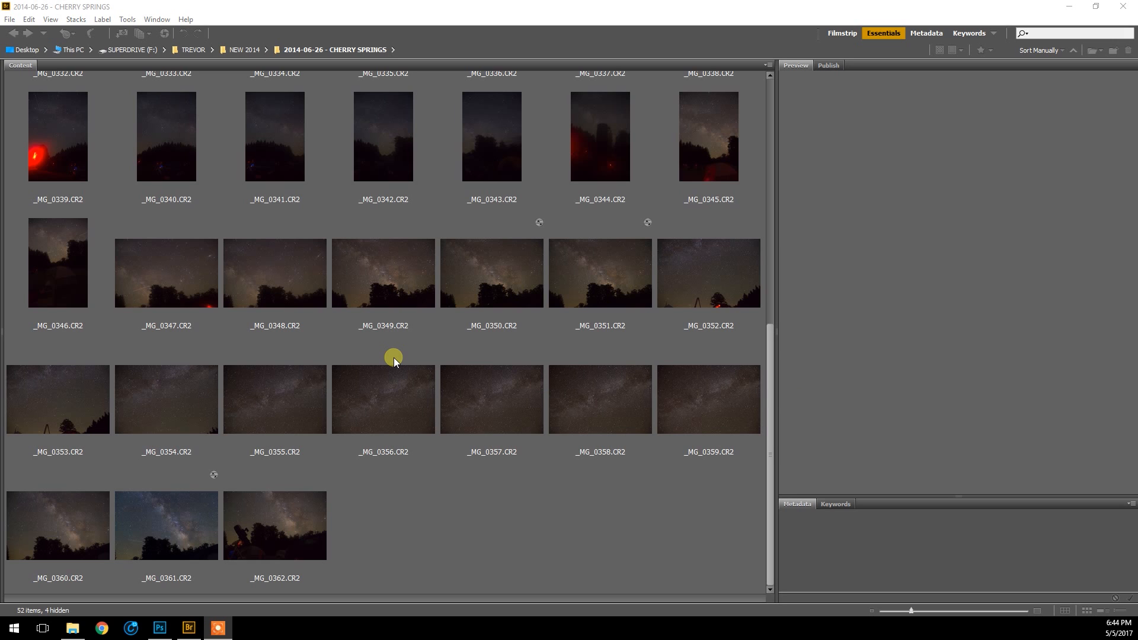
{"action": "left_click", "coordinate": [383, 272]}
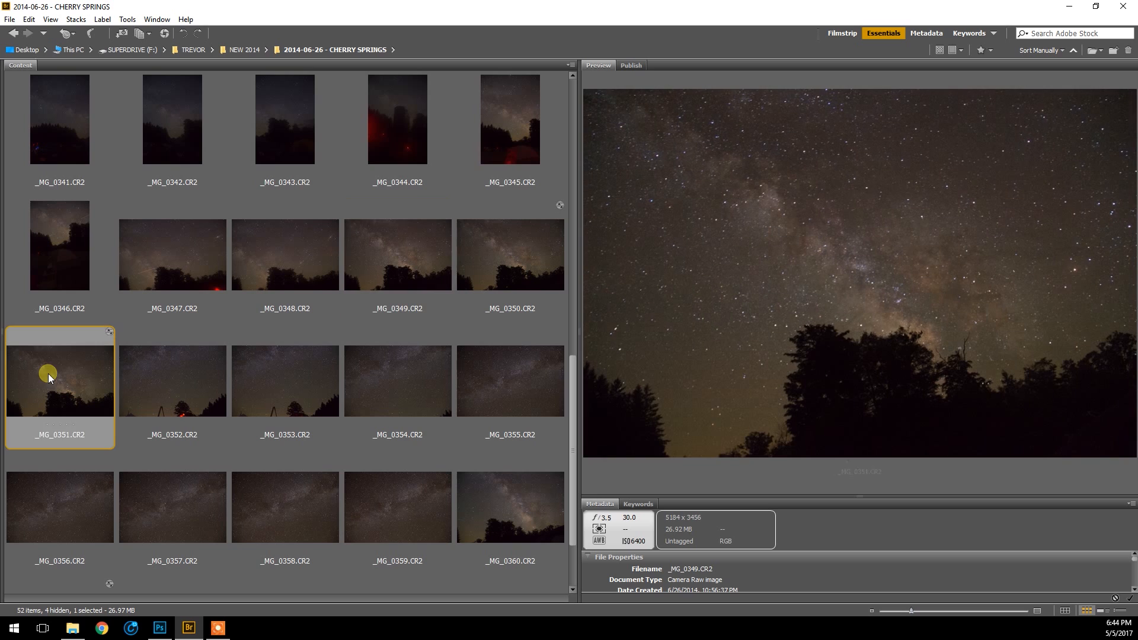
{"action": "left_click", "coordinate": [397, 254]}
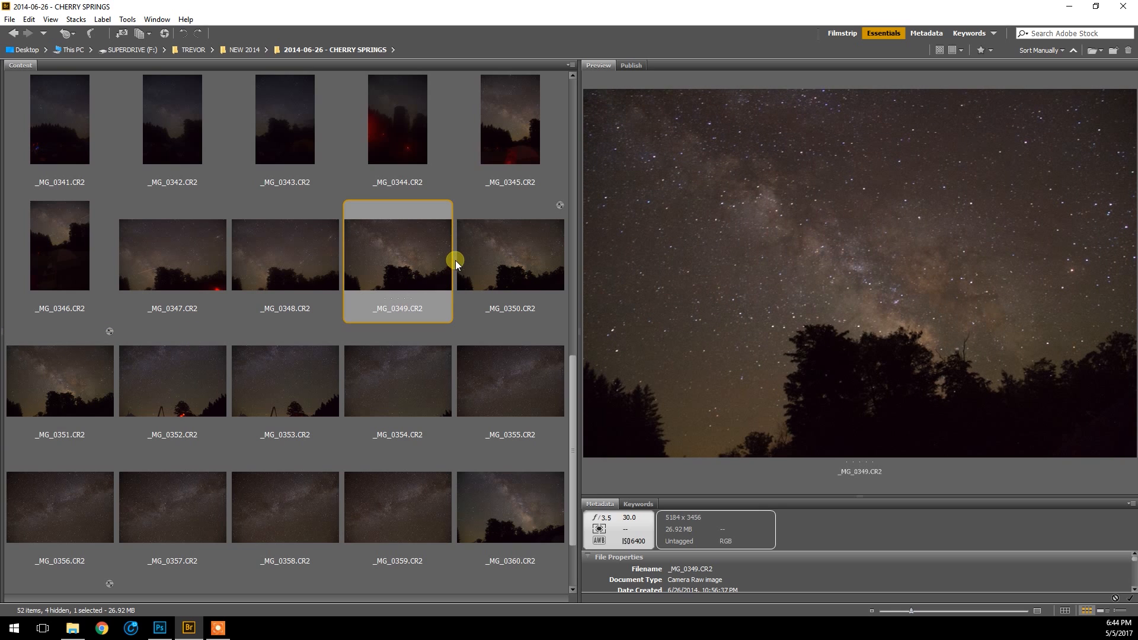
{"action": "mouse_move", "coordinate": [395, 259]}
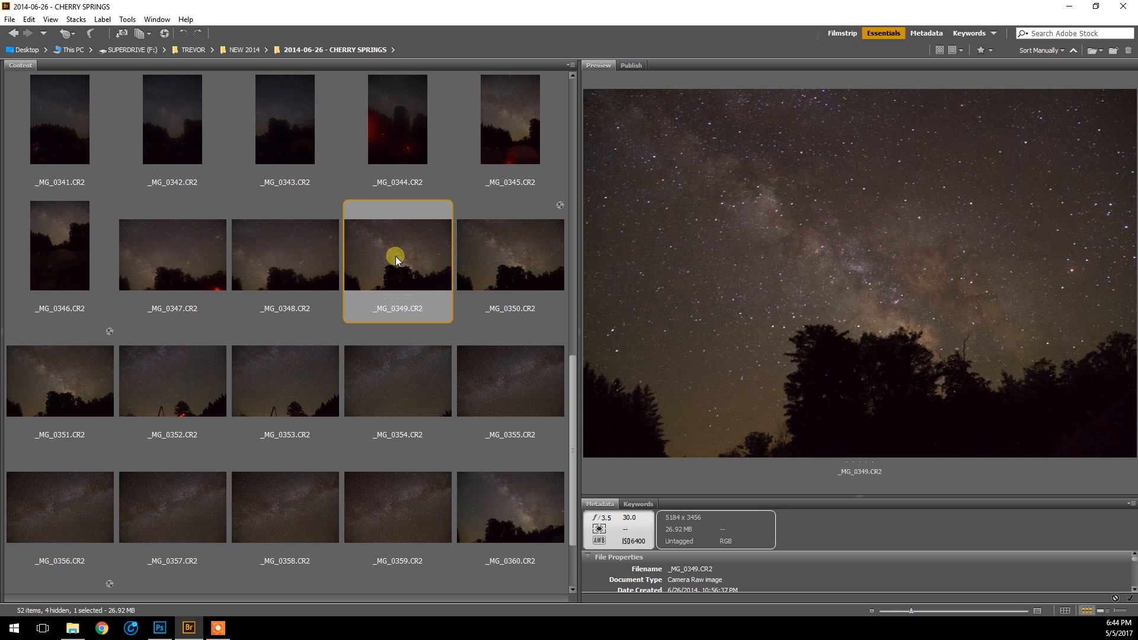
Open the chosen _MG_0349 raw frame in Camera Raw.
{"action": "left_click", "coordinate": [160, 628]}
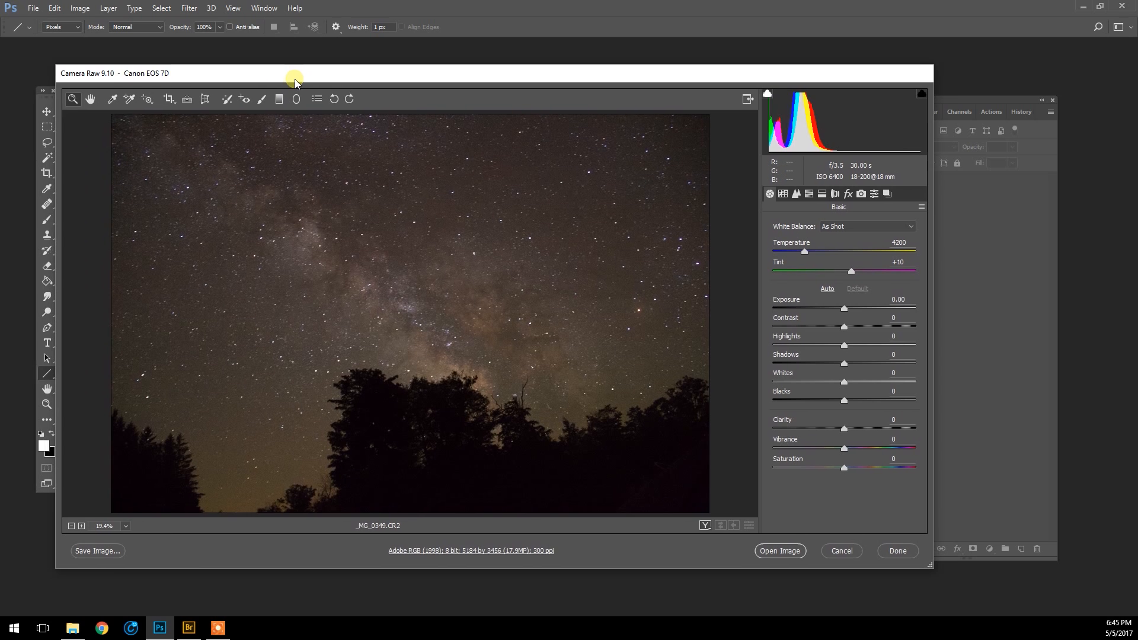
{"action": "mouse_move", "coordinate": [173, 76]}
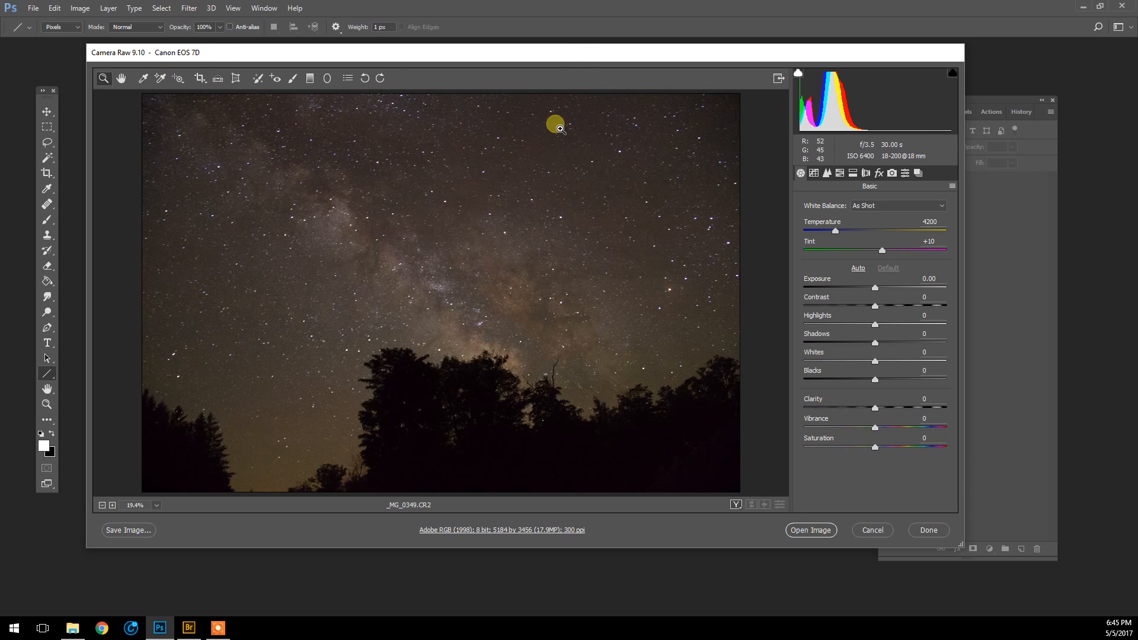
{"action": "mouse_move", "coordinate": [851, 57]}
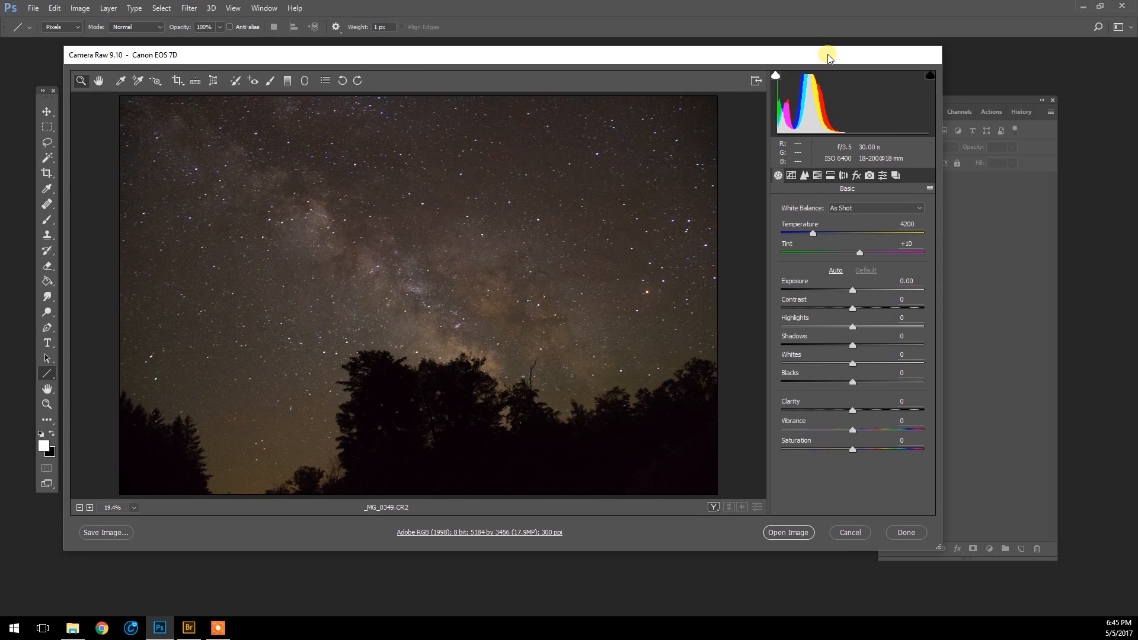
{"action": "mouse_move", "coordinate": [819, 195]}
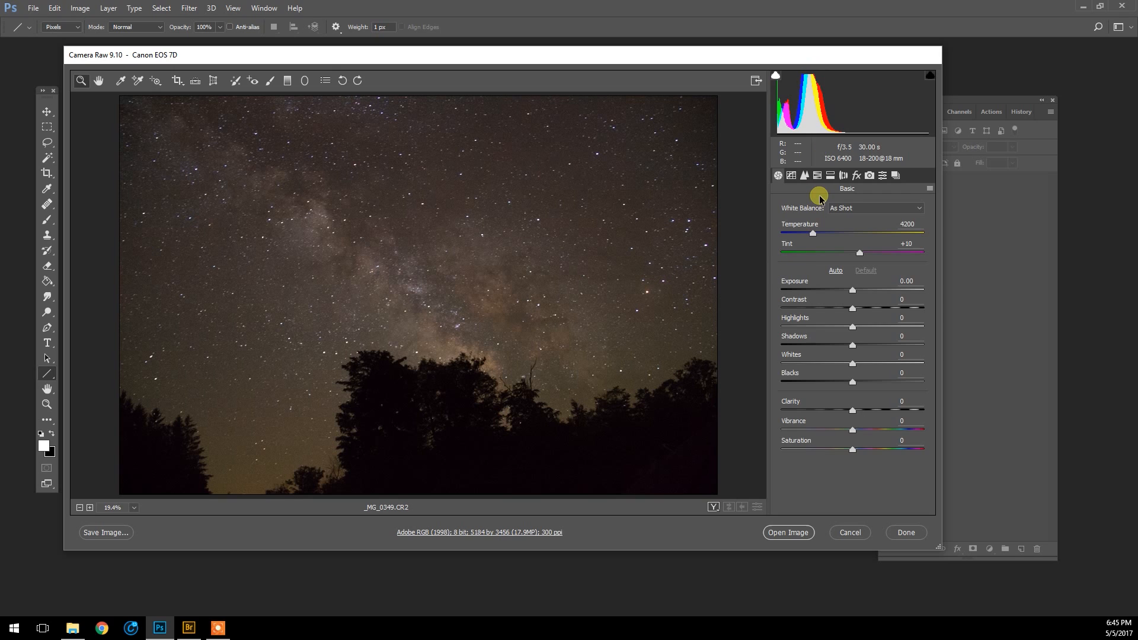
Enable chromatic aberration removal and lens profile corrections in the Lens Corrections panel.
{"action": "left_click", "coordinate": [843, 176]}
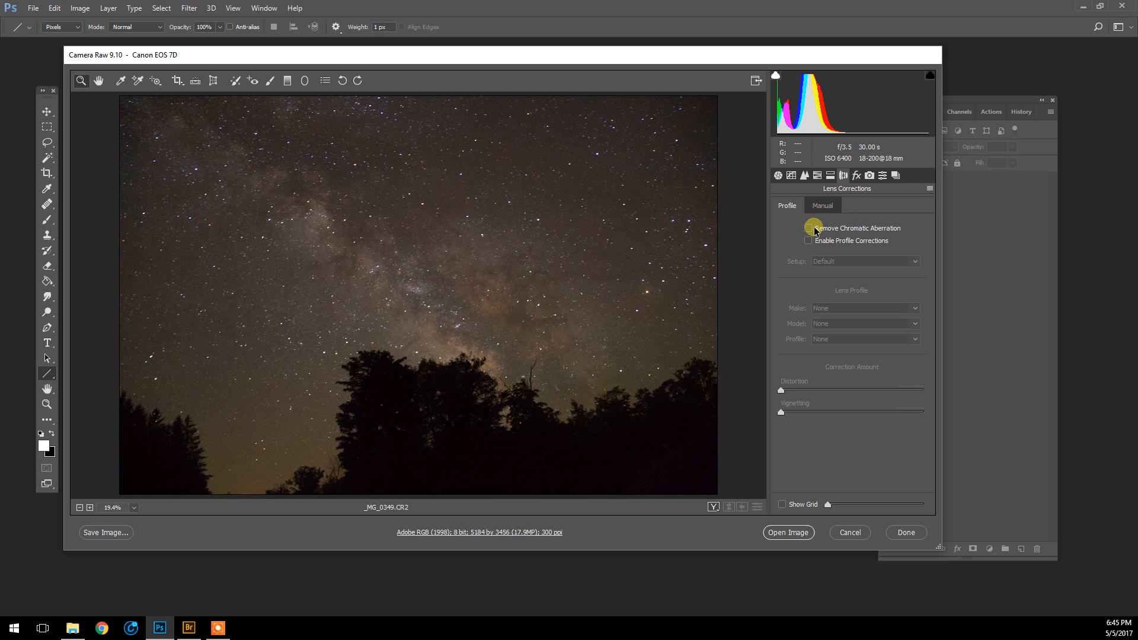
{"action": "left_click", "coordinate": [808, 228]}
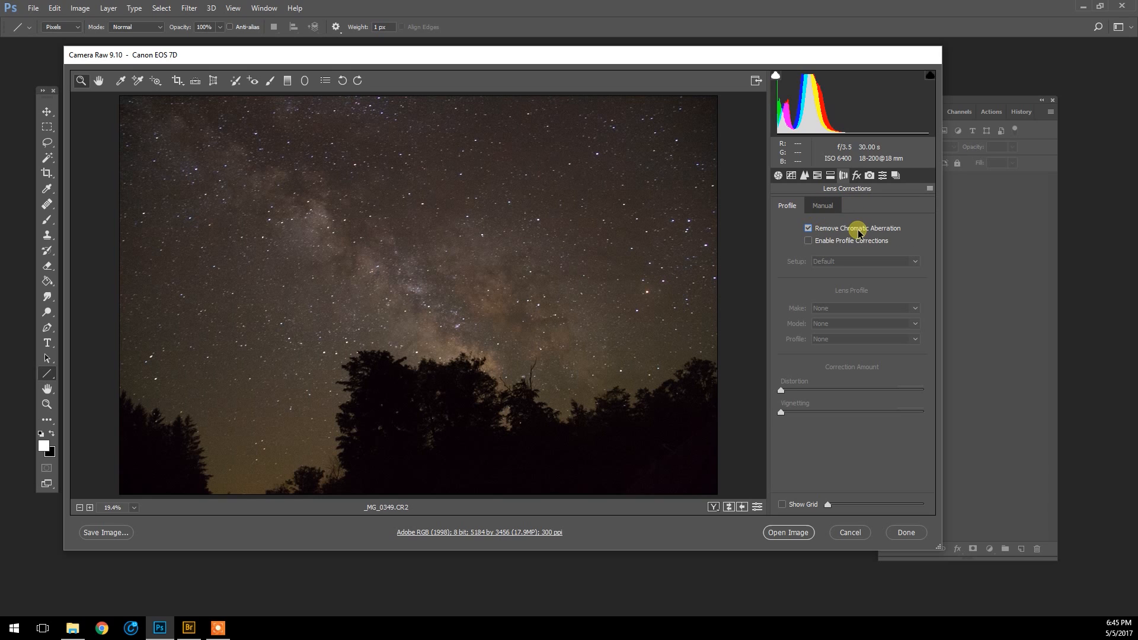
{"action": "mouse_move", "coordinate": [899, 238]}
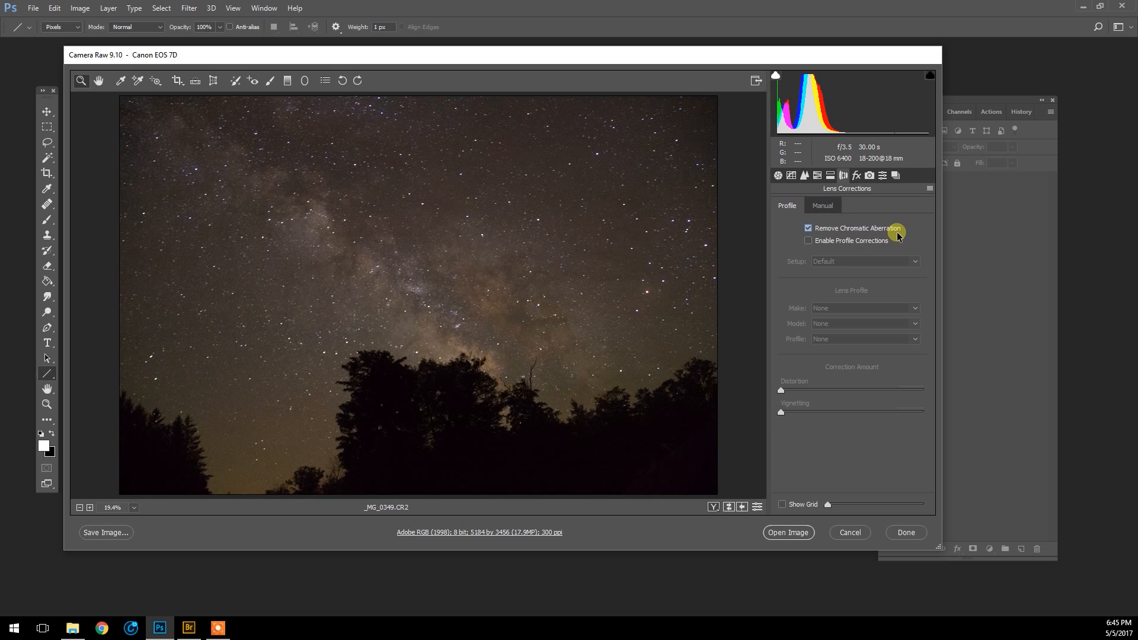
{"action": "mouse_move", "coordinate": [434, 302]}
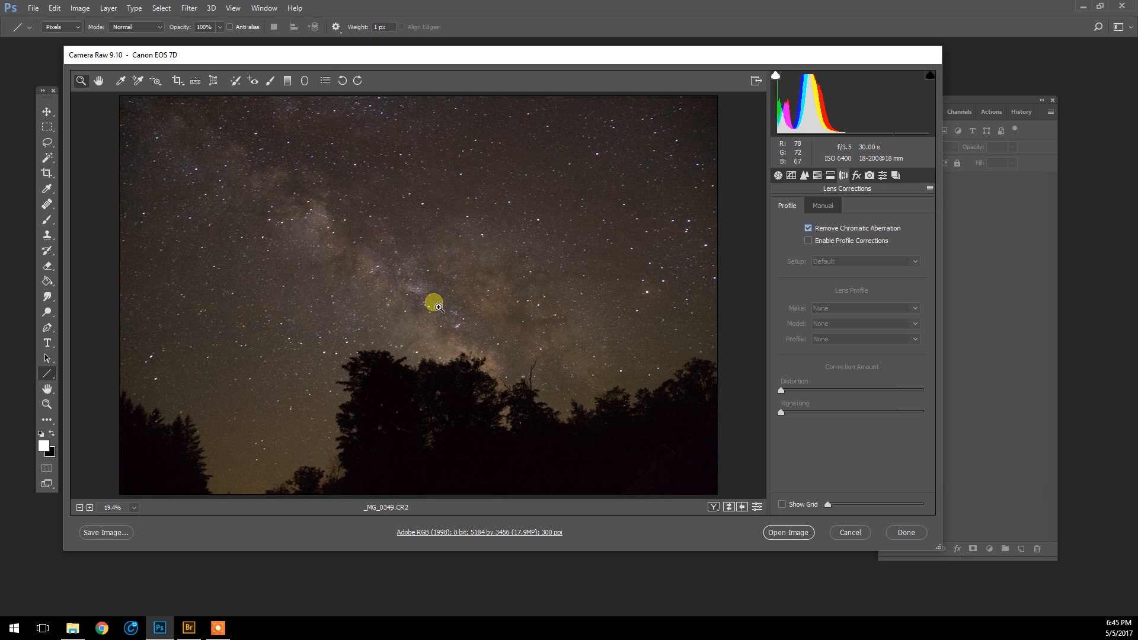
{"action": "mouse_move", "coordinate": [807, 241]}
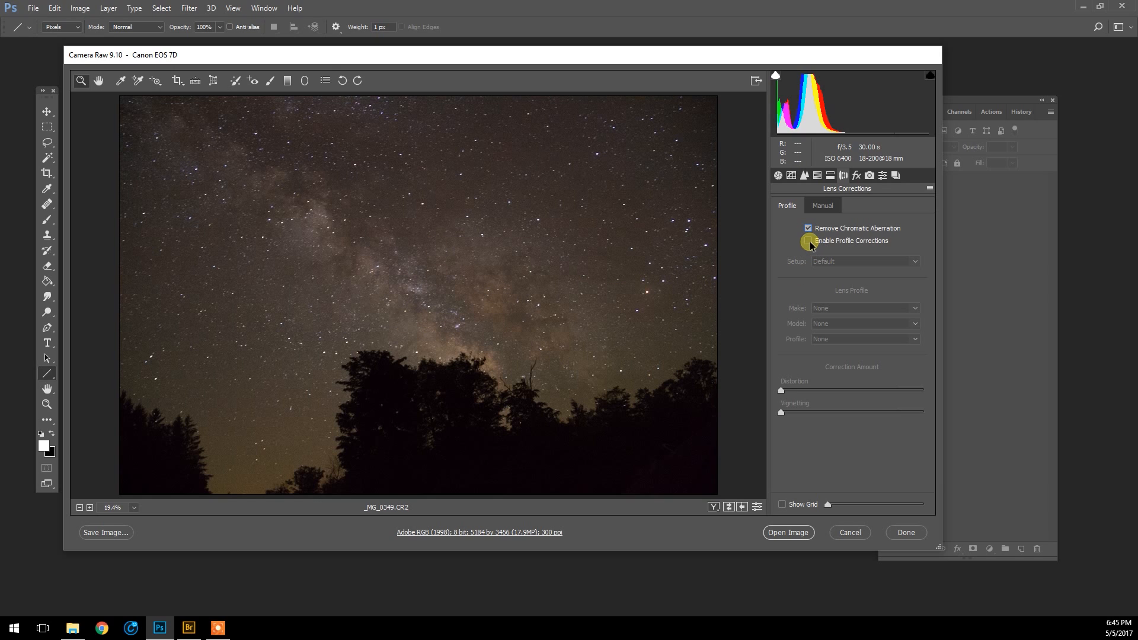
{"action": "left_click", "coordinate": [807, 240]}
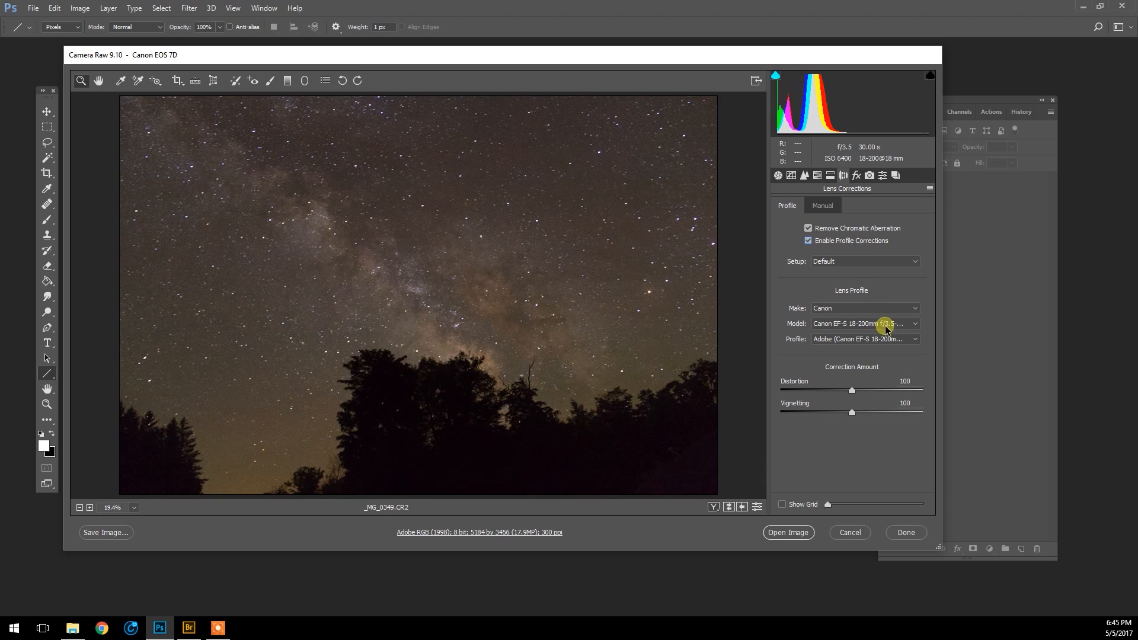
{"action": "mouse_move", "coordinate": [913, 326]}
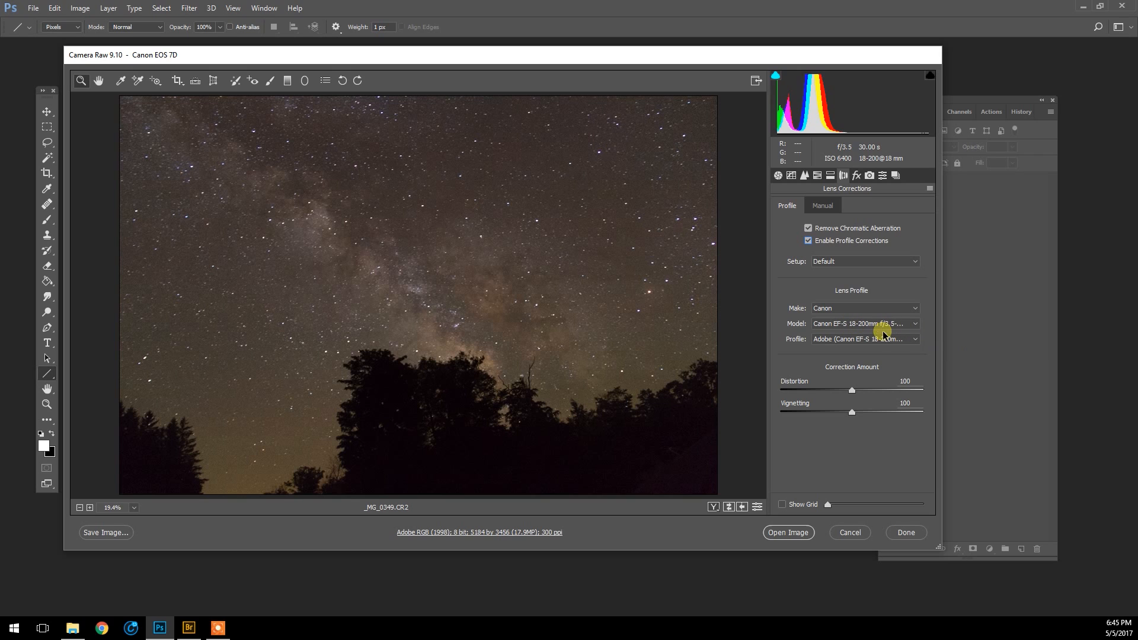
{"action": "mouse_move", "coordinate": [856, 331]}
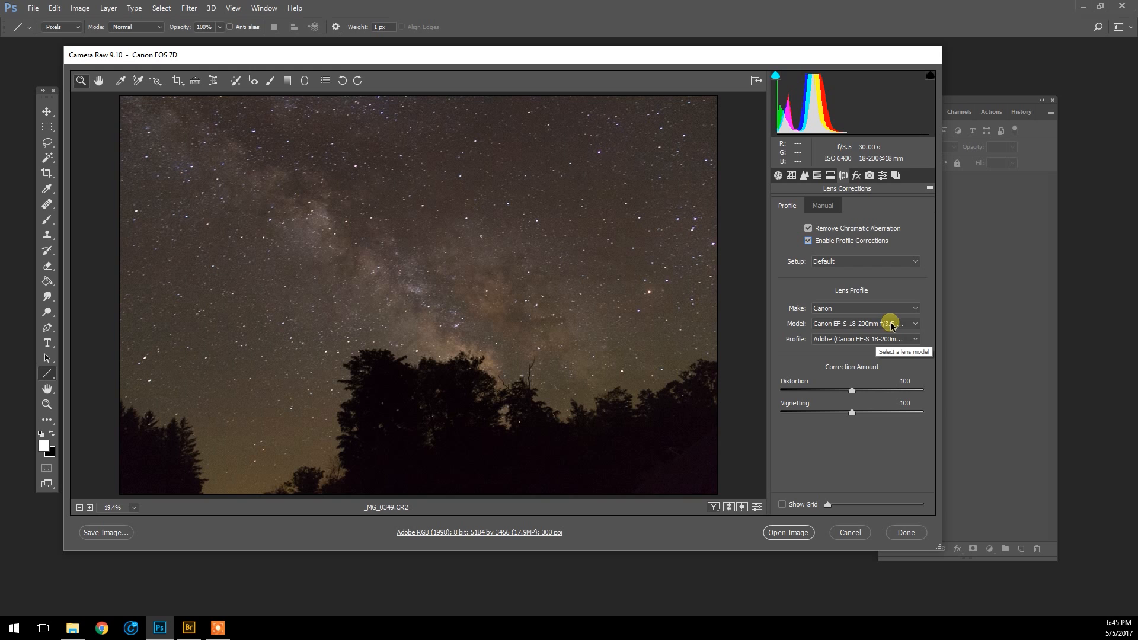
{"action": "mouse_move", "coordinate": [854, 356]}
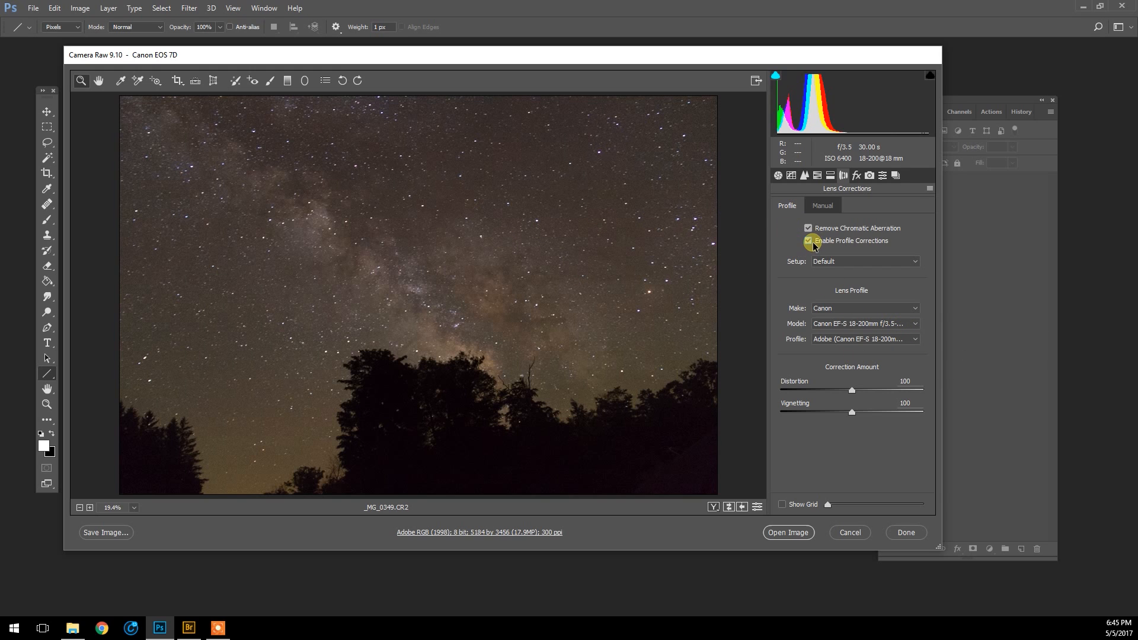
Toggle profile corrections off and on to compare, then switch to the manual lens correction settings.
{"action": "left_click", "coordinate": [808, 241]}
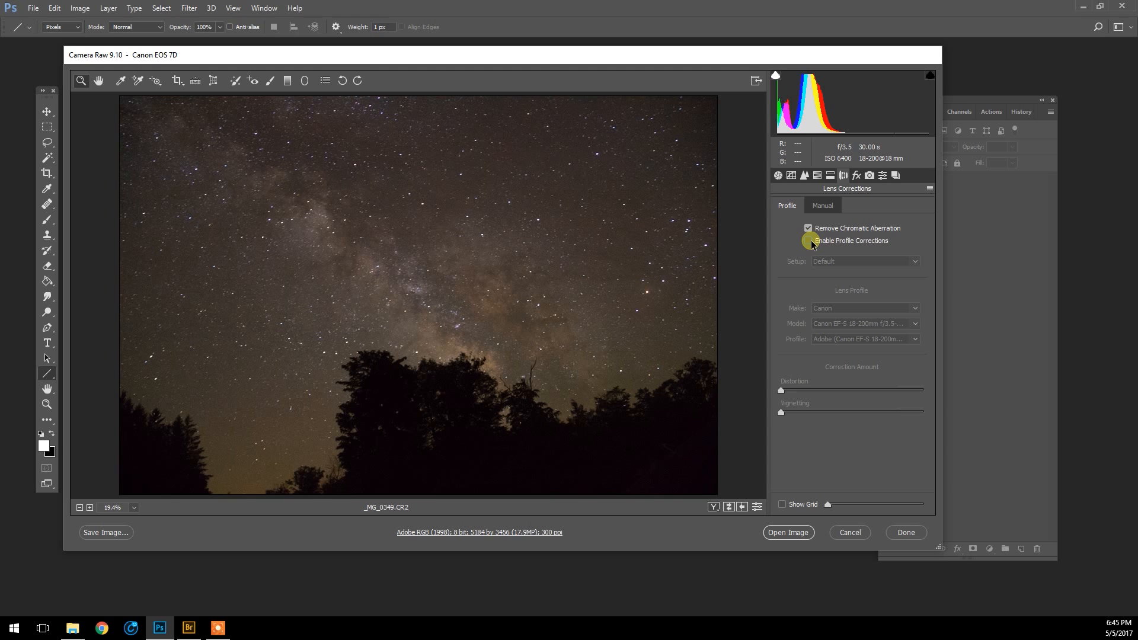
{"action": "left_click", "coordinate": [807, 241]}
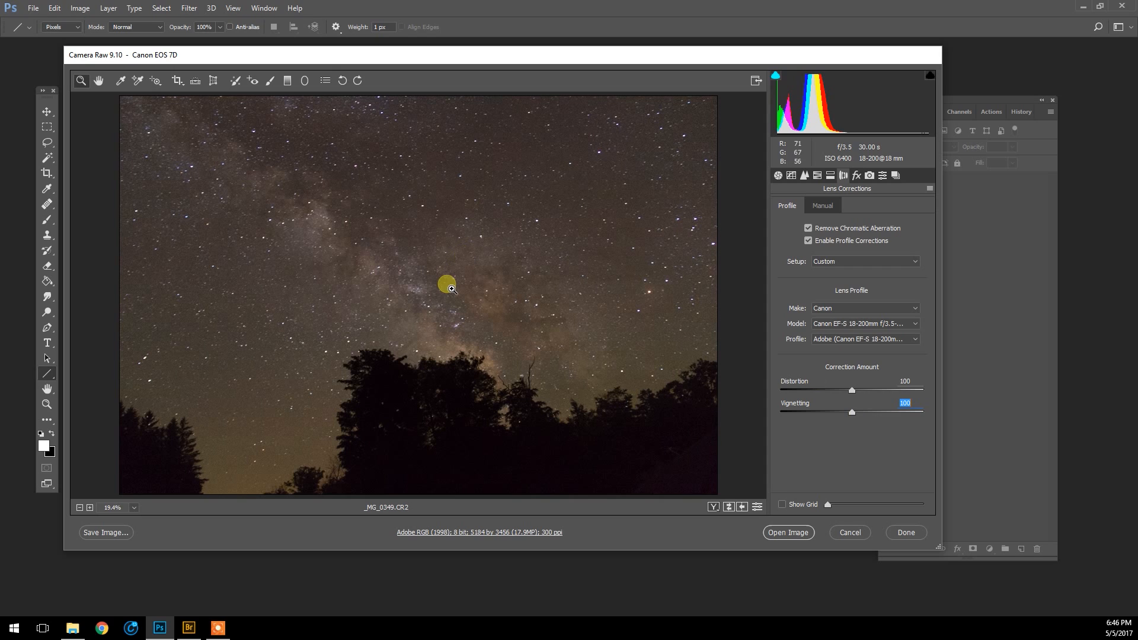
{"action": "mouse_move", "coordinate": [411, 343]}
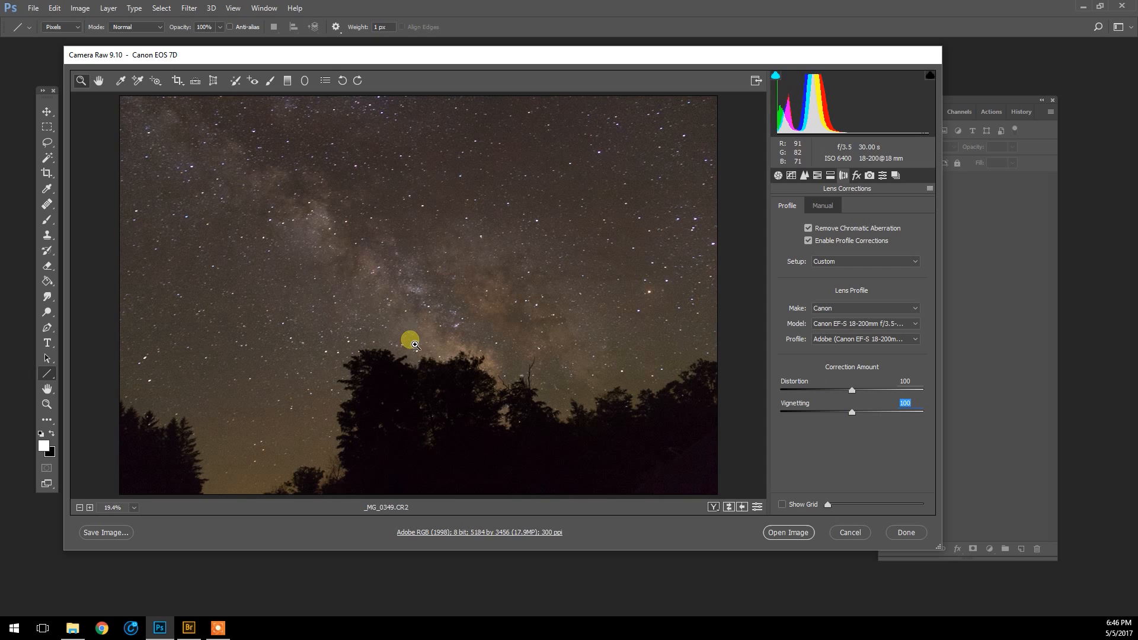
{"action": "mouse_move", "coordinate": [836, 229]}
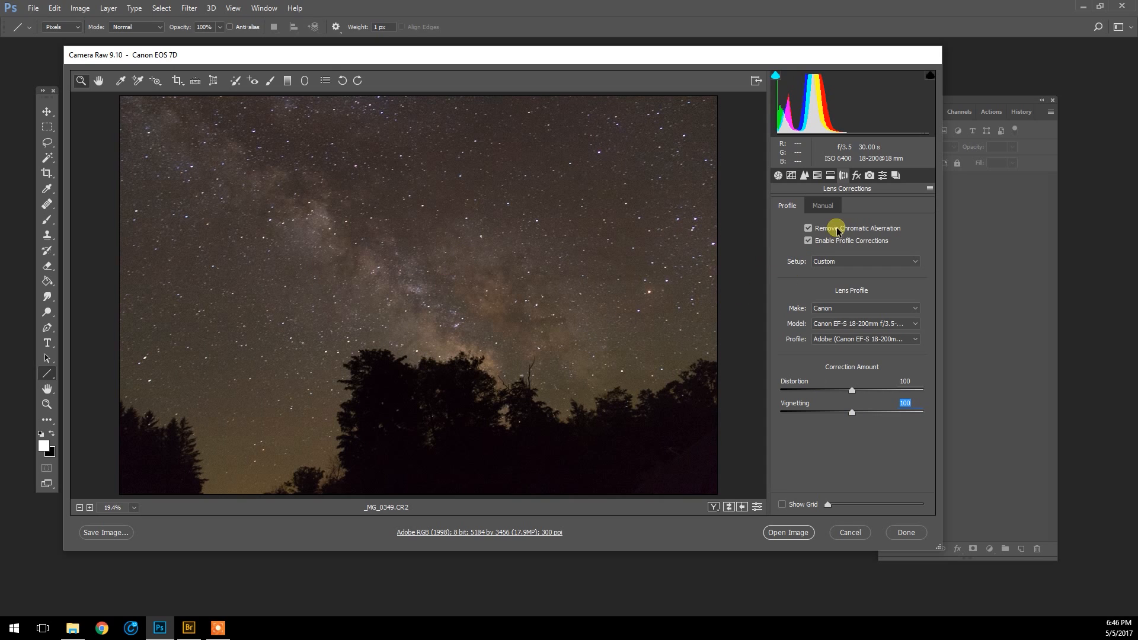
{"action": "mouse_move", "coordinate": [465, 320]}
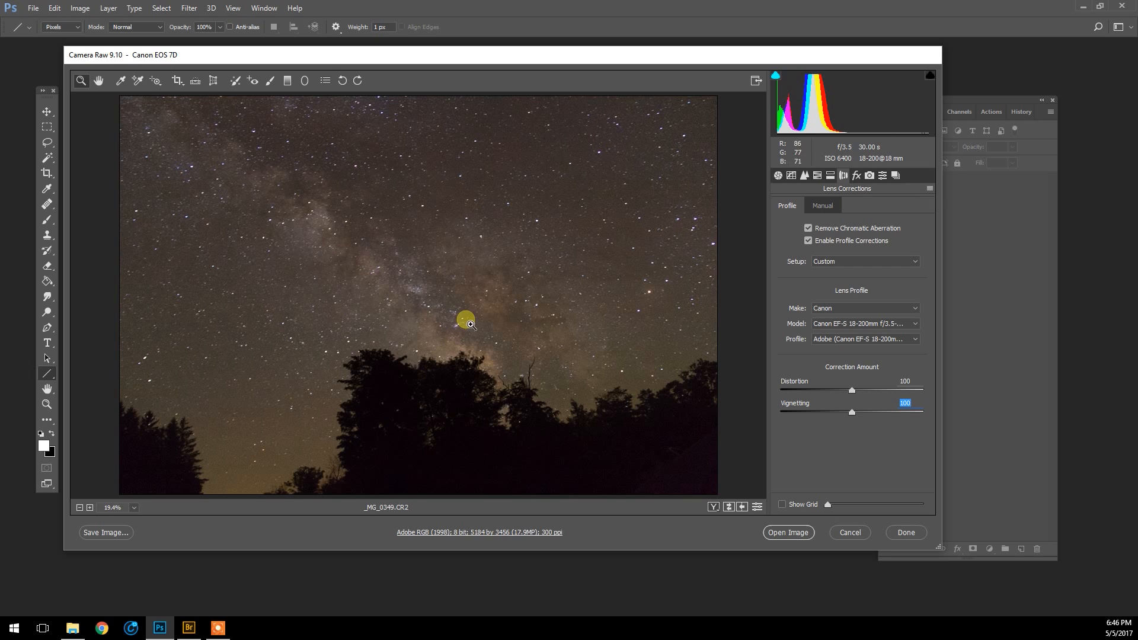
{"action": "left_click", "coordinate": [778, 176]}
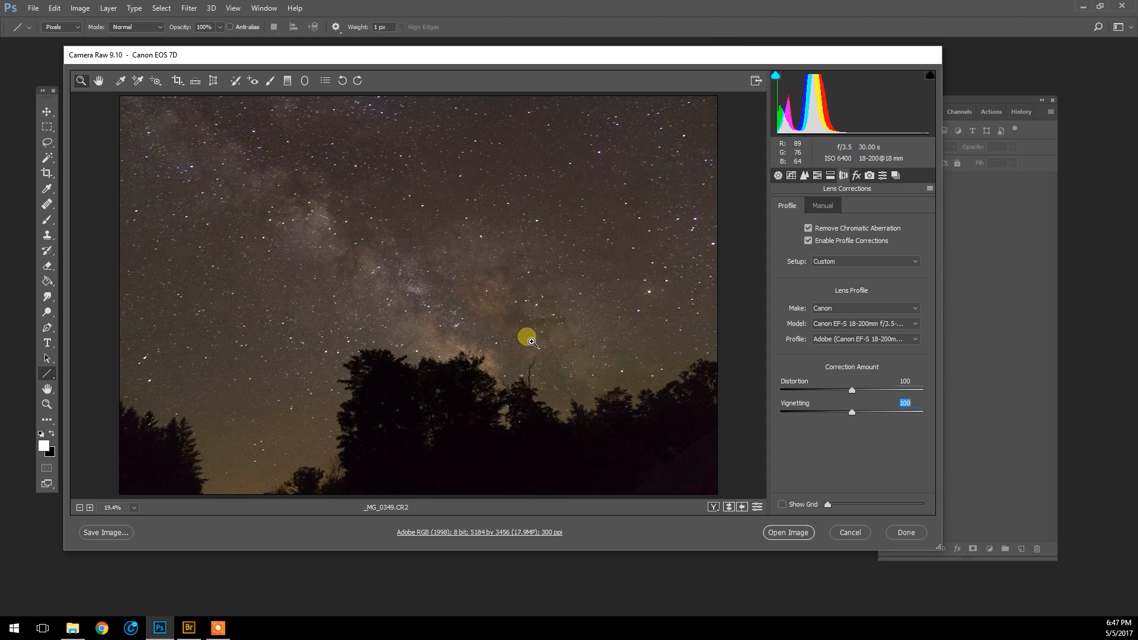
{"action": "mouse_move", "coordinate": [616, 312]}
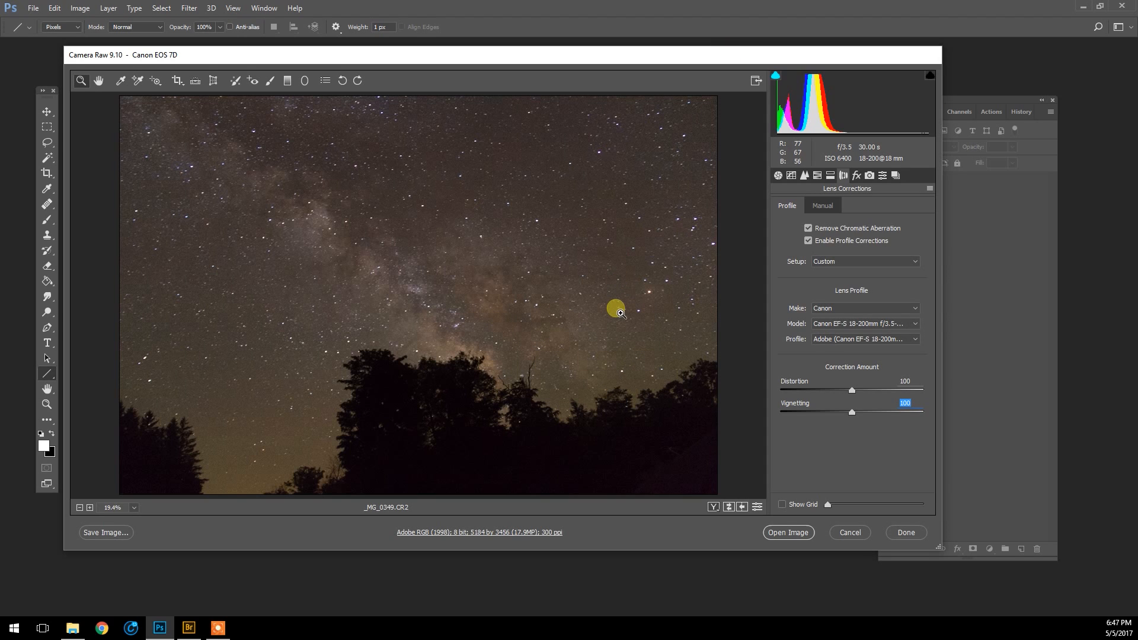
{"action": "mouse_move", "coordinate": [823, 211]}
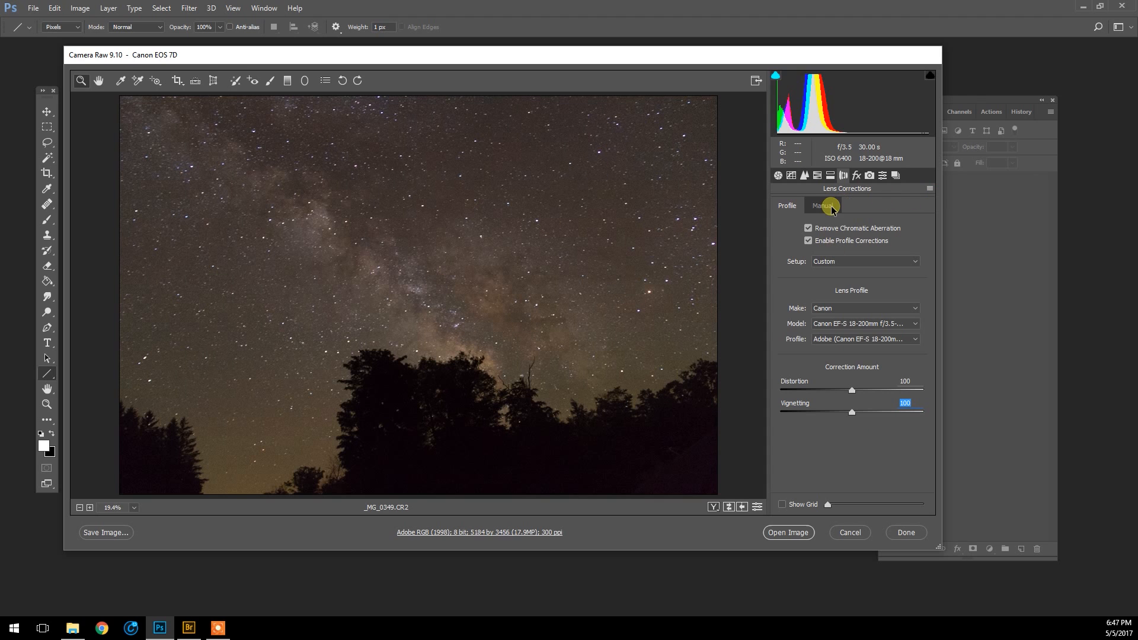
{"action": "left_click", "coordinate": [823, 205]}
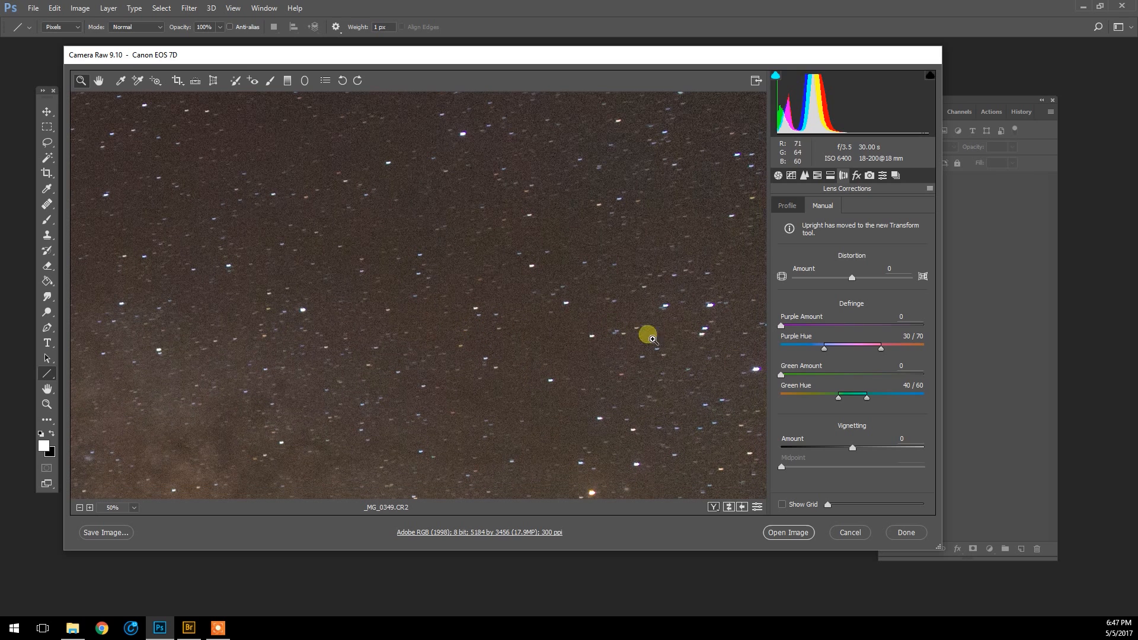
{"action": "mouse_move", "coordinate": [808, 356]}
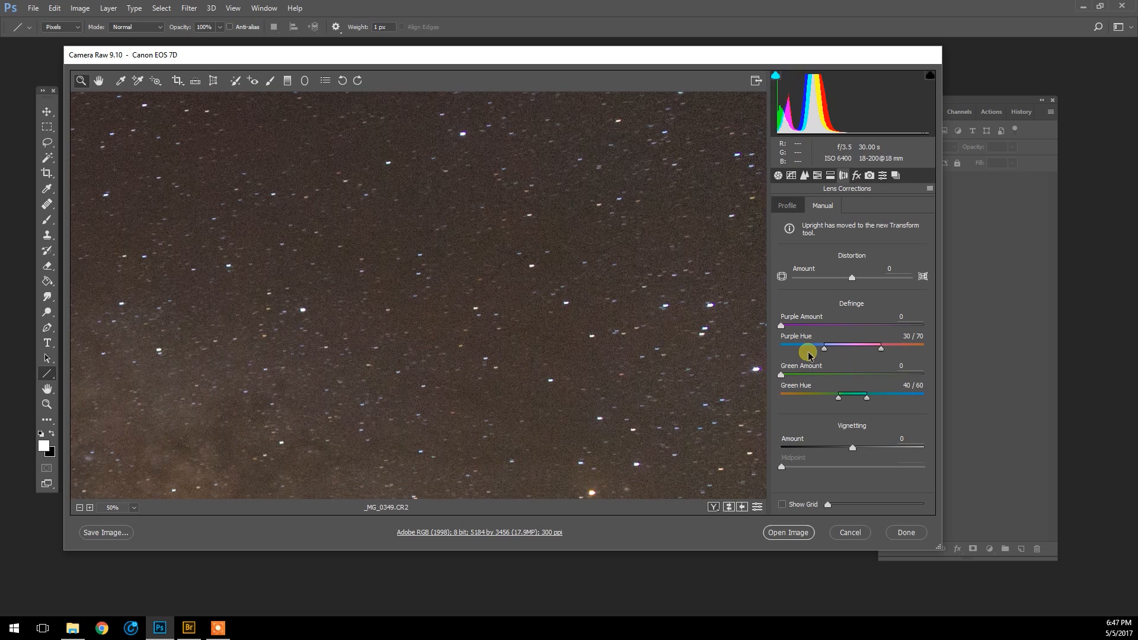
{"action": "mouse_move", "coordinate": [732, 335]}
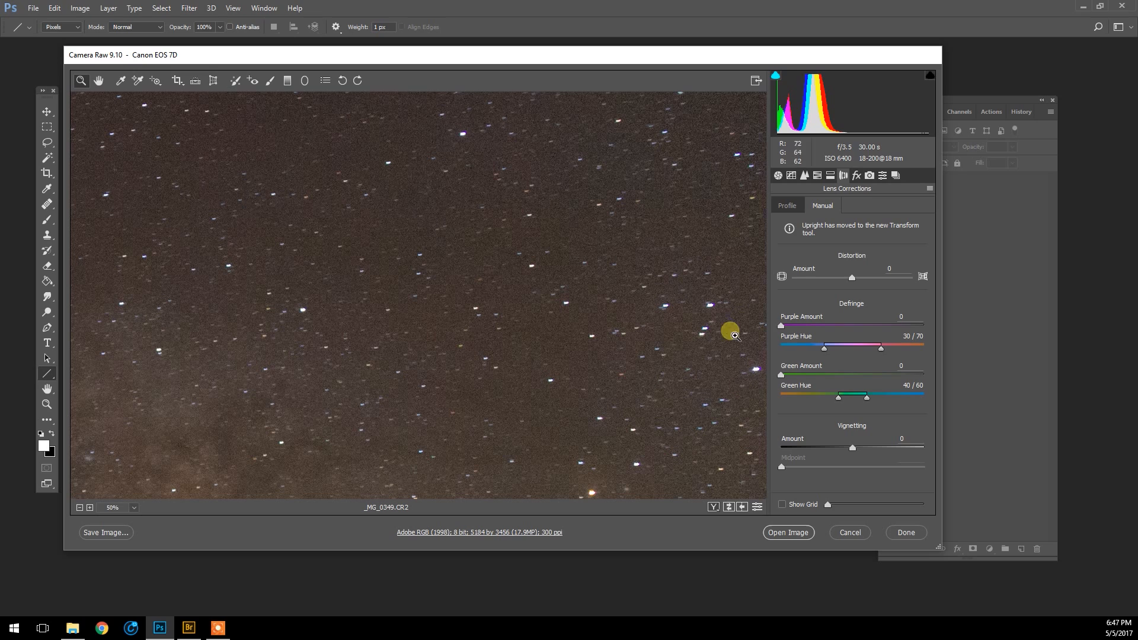
{"action": "mouse_move", "coordinate": [778, 329]}
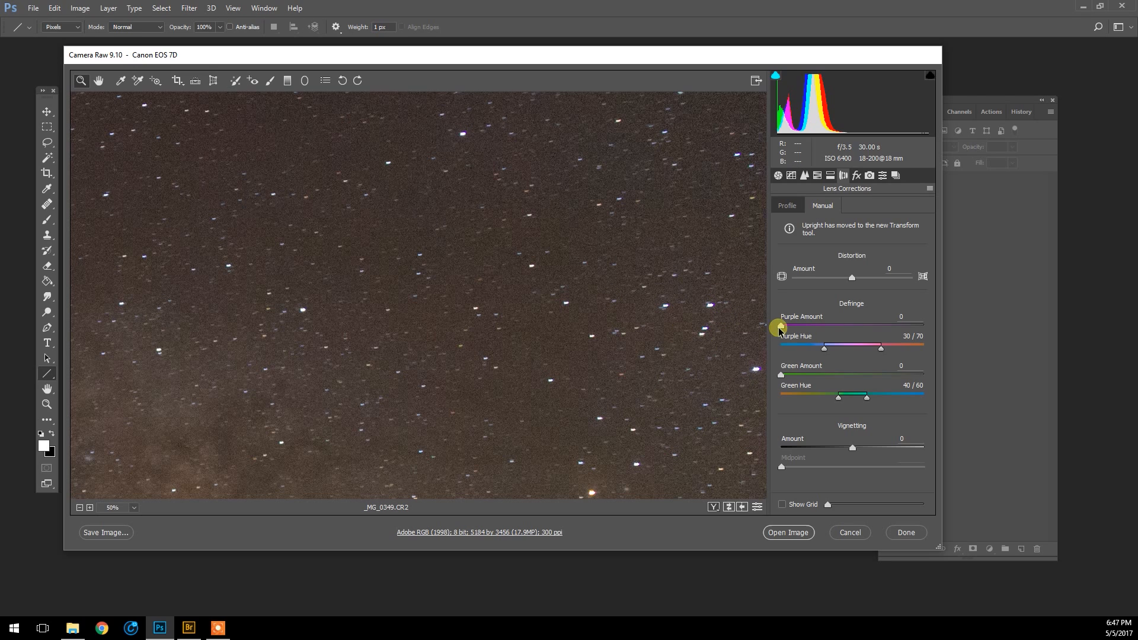
{"action": "mouse_move", "coordinate": [855, 305]}
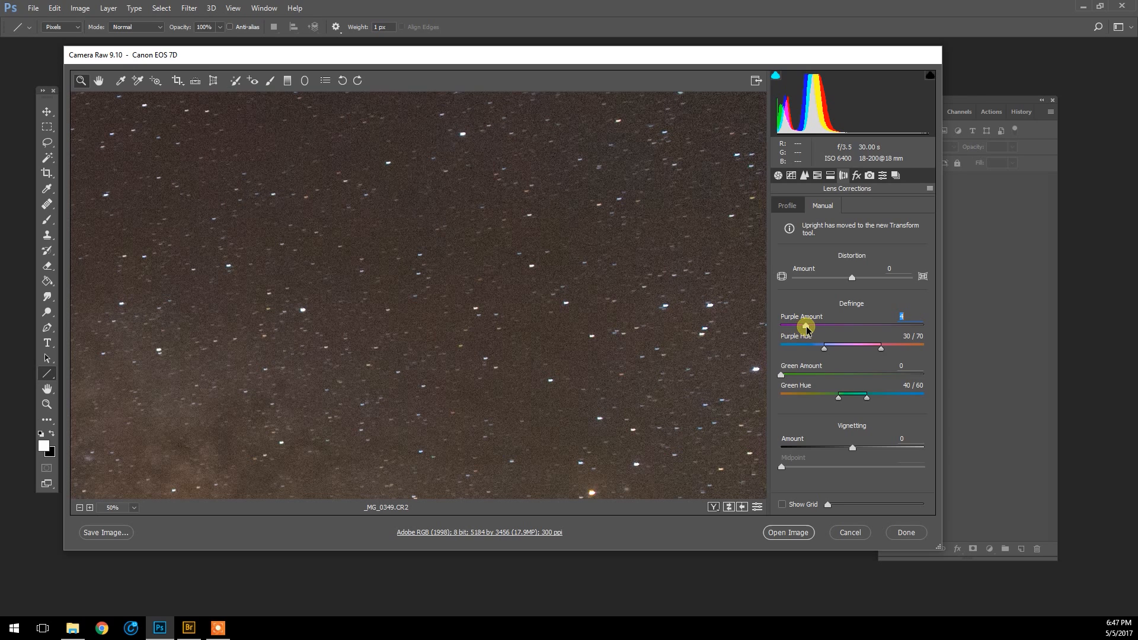
{"action": "mouse_move", "coordinate": [577, 356]}
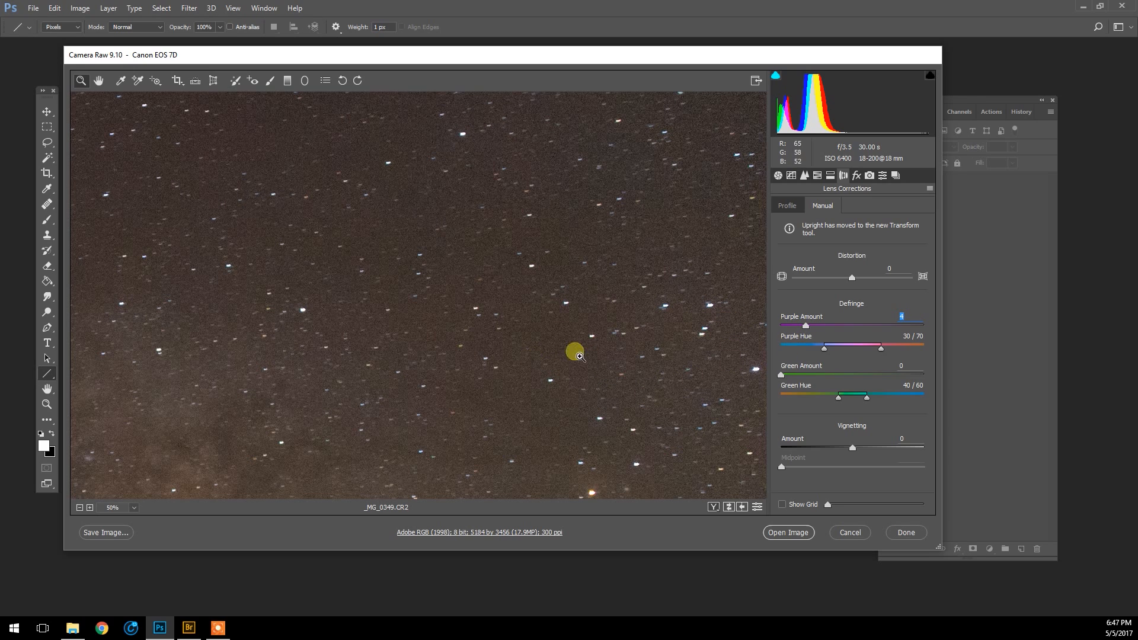
{"action": "mouse_move", "coordinate": [627, 314]}
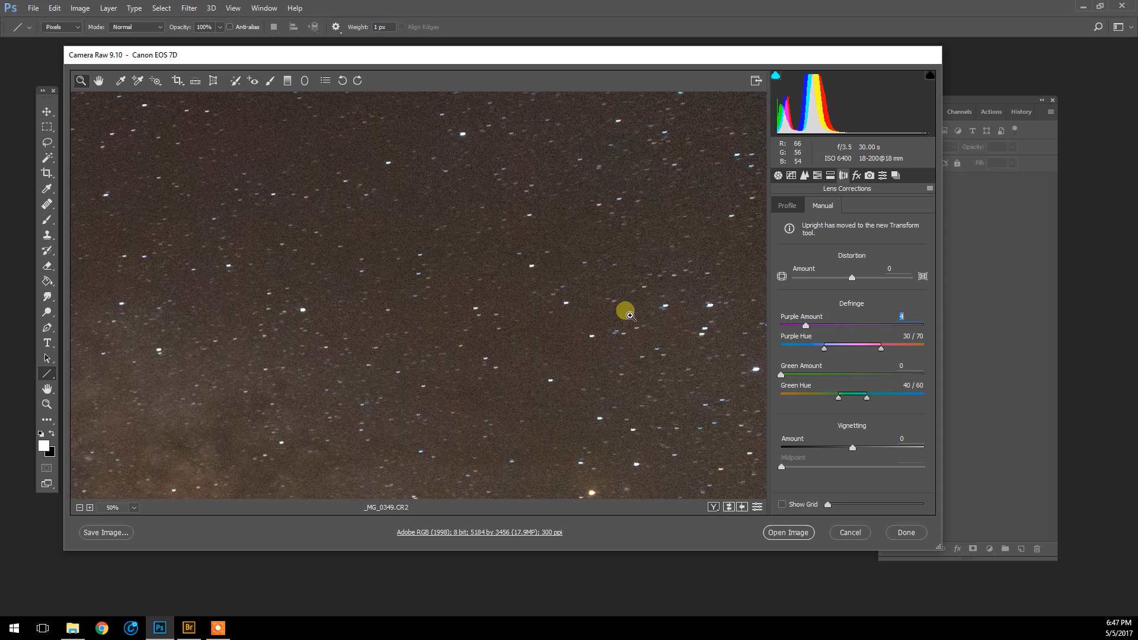
{"action": "mouse_move", "coordinate": [807, 329]}
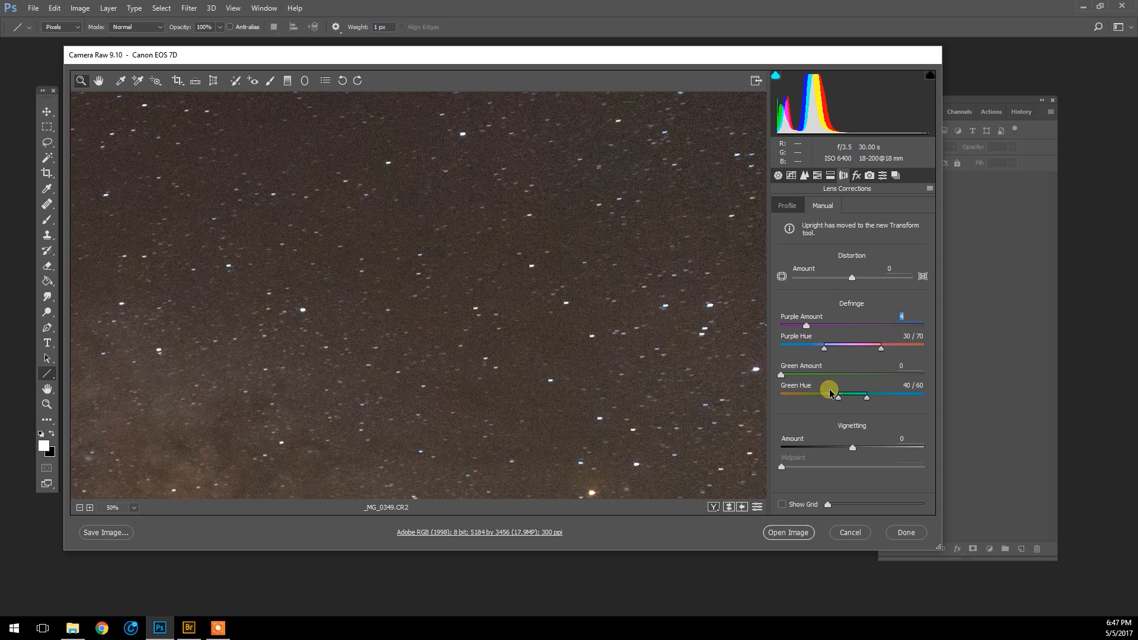
{"action": "mouse_move", "coordinate": [798, 375]}
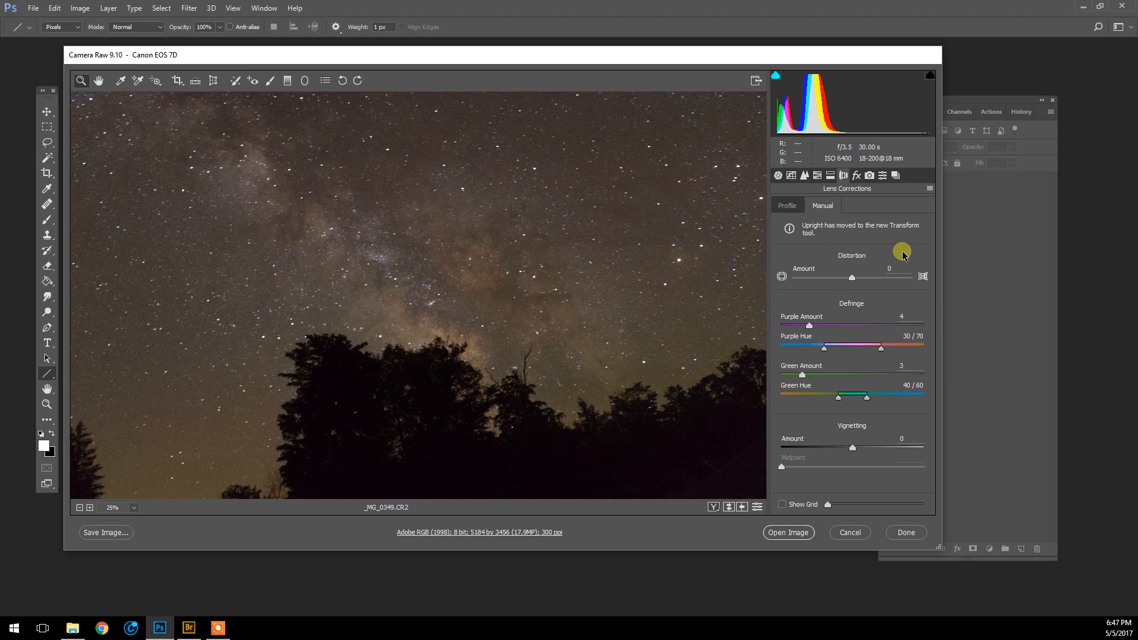
{"action": "mouse_move", "coordinate": [849, 176]}
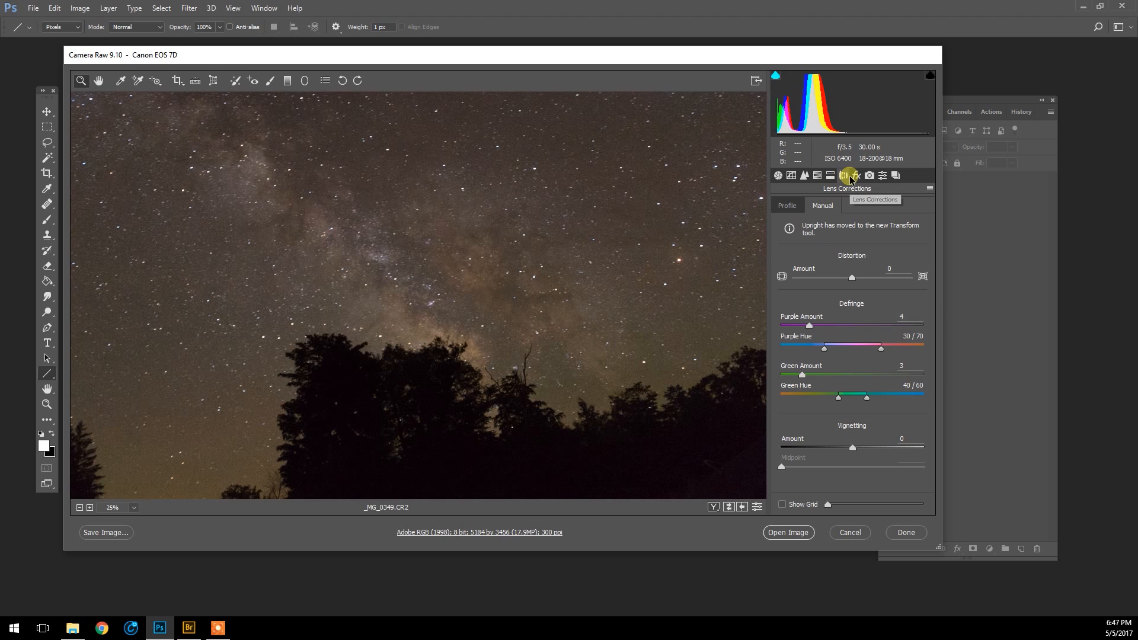
{"action": "mouse_move", "coordinate": [778, 175]}
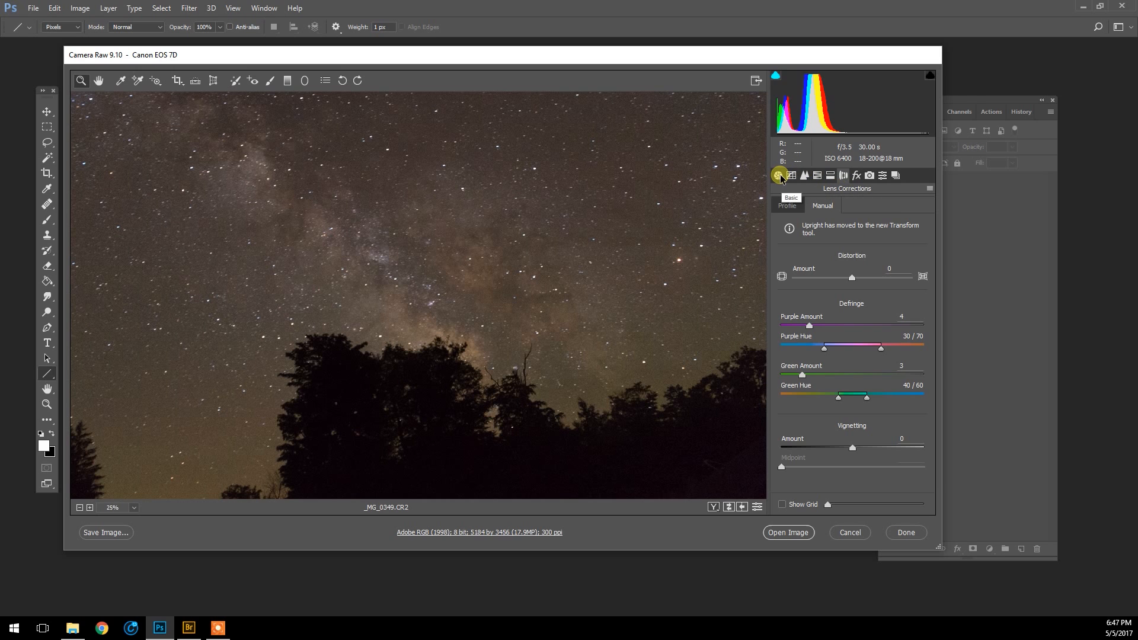
Switch to the Basic panel and sample the sky to set the white balance.
{"action": "left_click", "coordinate": [778, 175]}
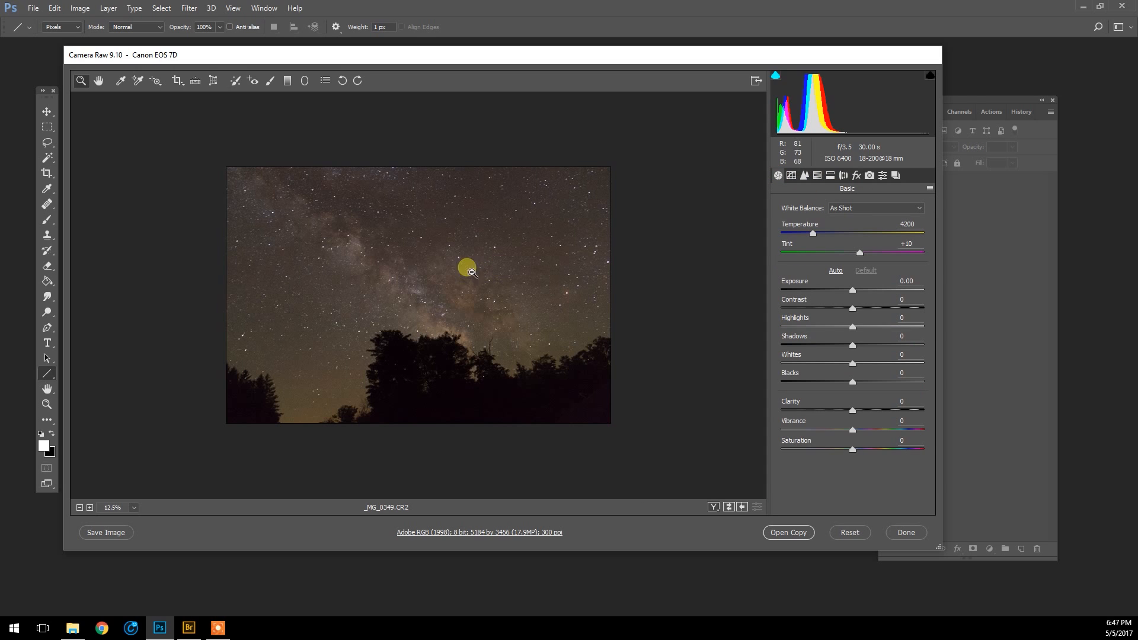
{"action": "left_click", "coordinate": [467, 271]}
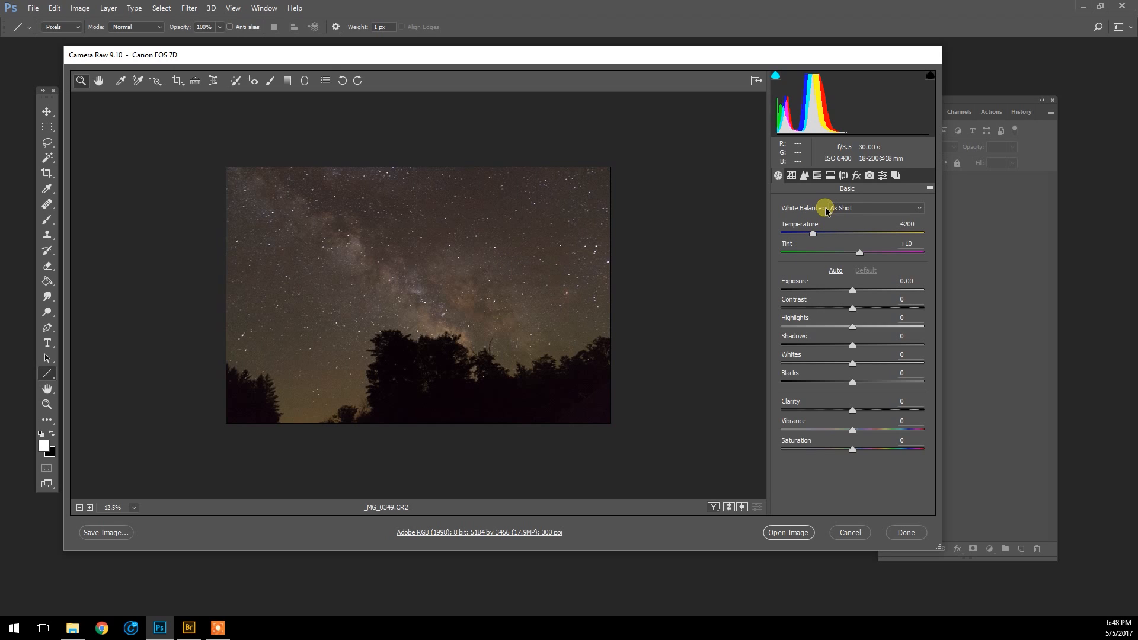
{"action": "mouse_move", "coordinate": [815, 238]}
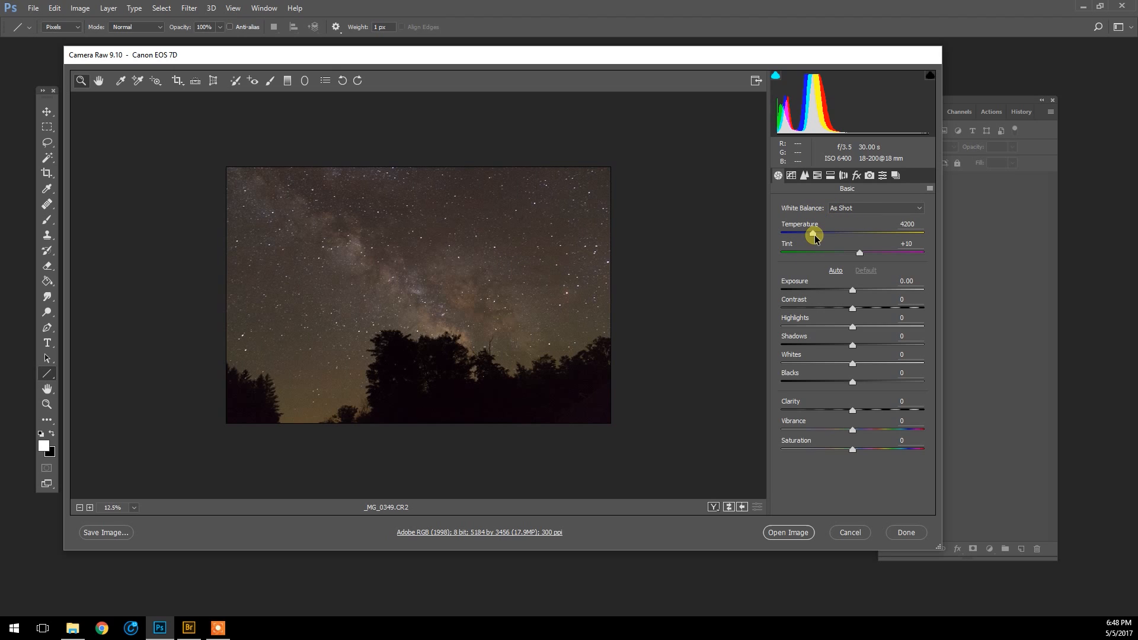
{"action": "mouse_move", "coordinate": [560, 257]}
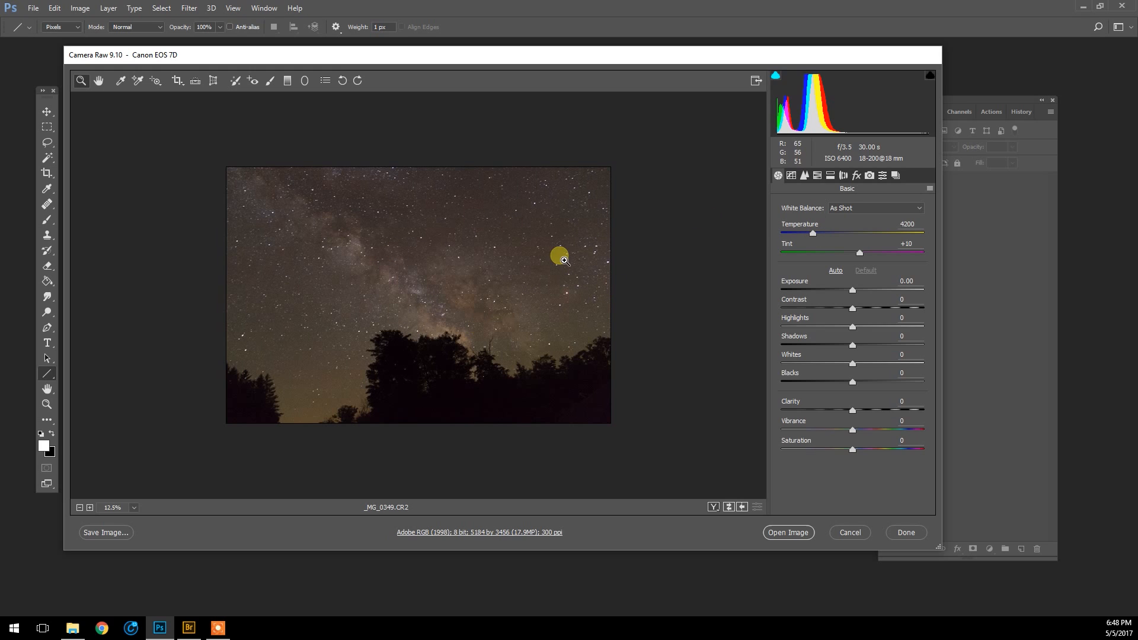
{"action": "mouse_move", "coordinate": [297, 377]}
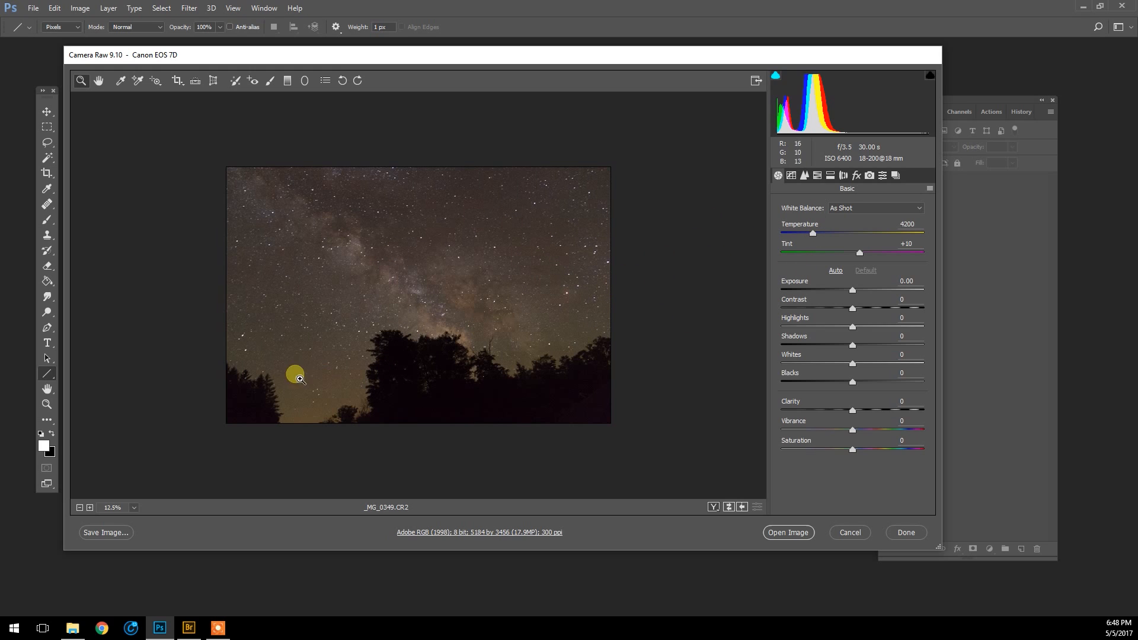
{"action": "mouse_move", "coordinate": [576, 263]}
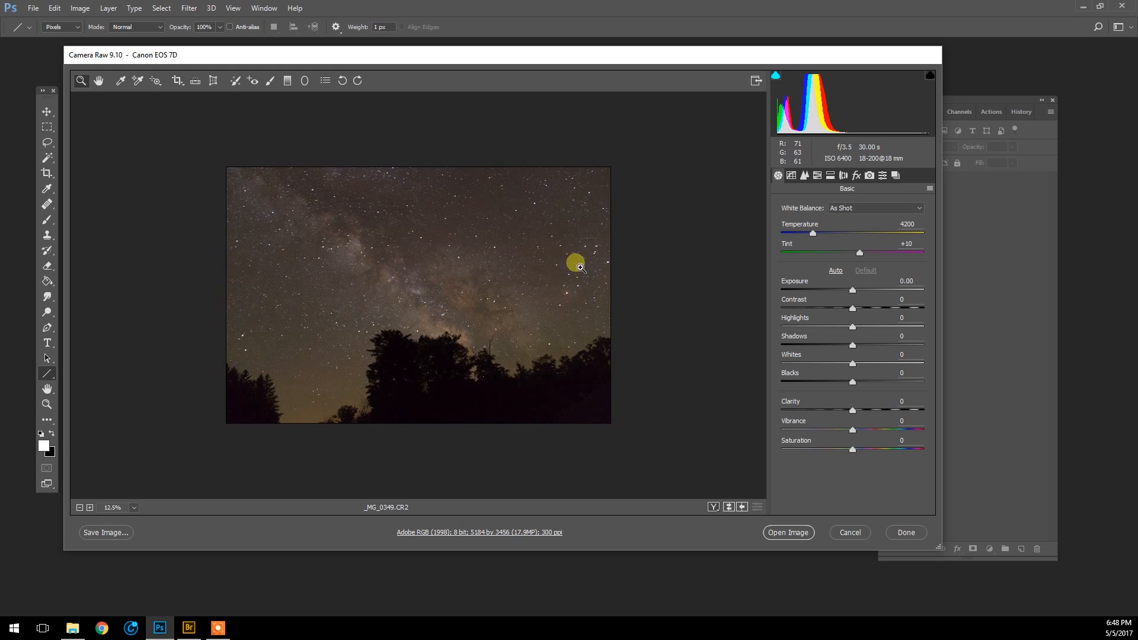
{"action": "mouse_move", "coordinate": [410, 269]}
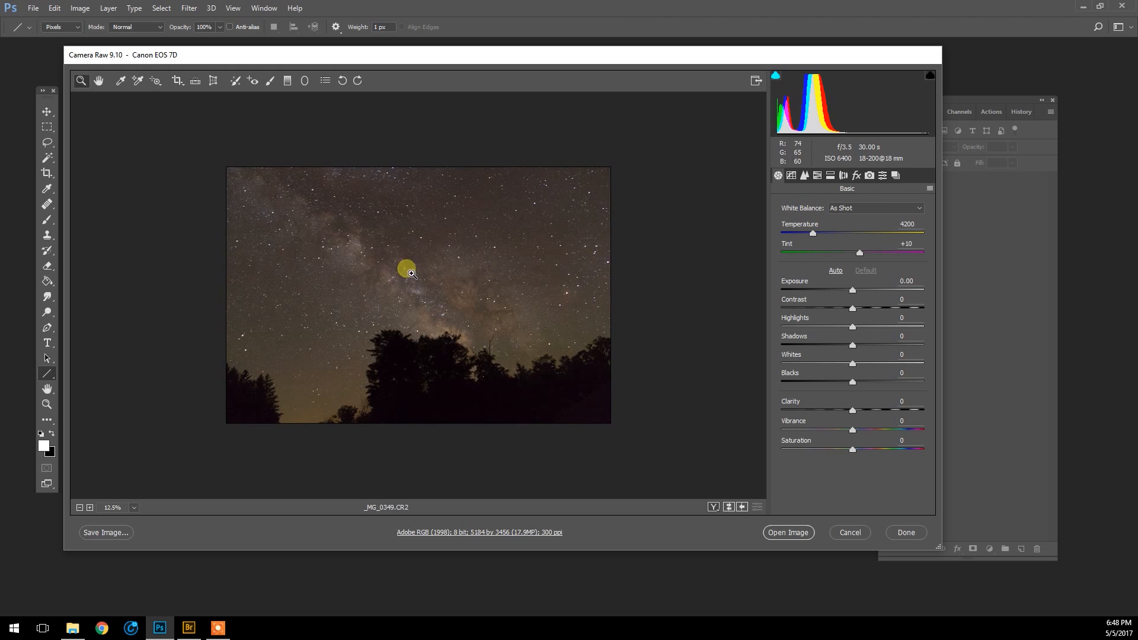
{"action": "mouse_move", "coordinate": [795, 224]}
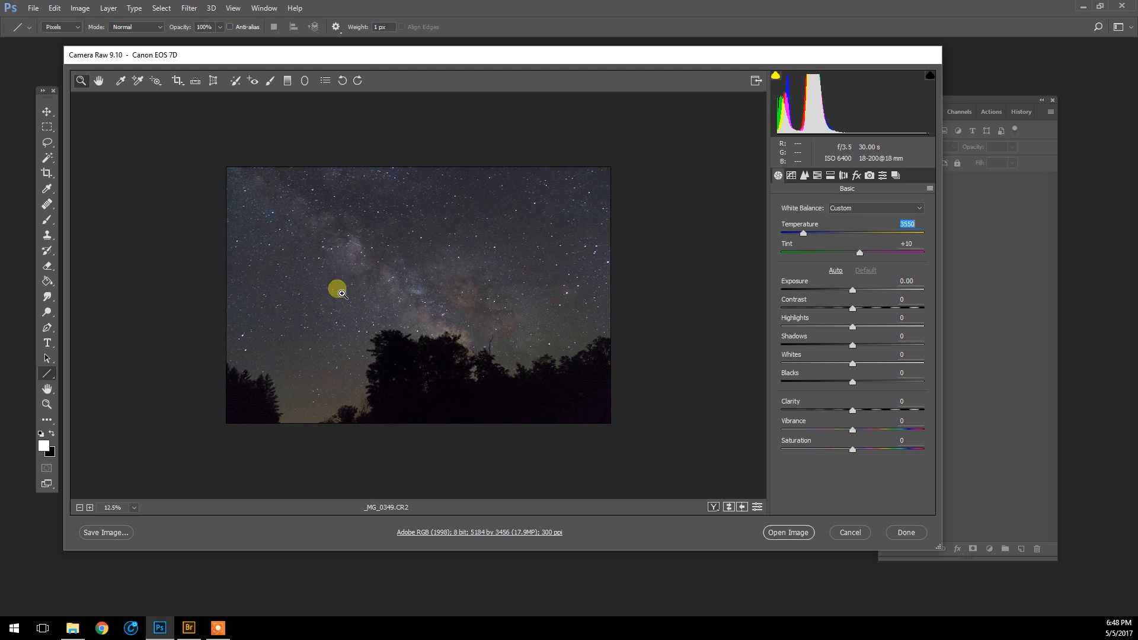
{"action": "mouse_move", "coordinate": [346, 341]}
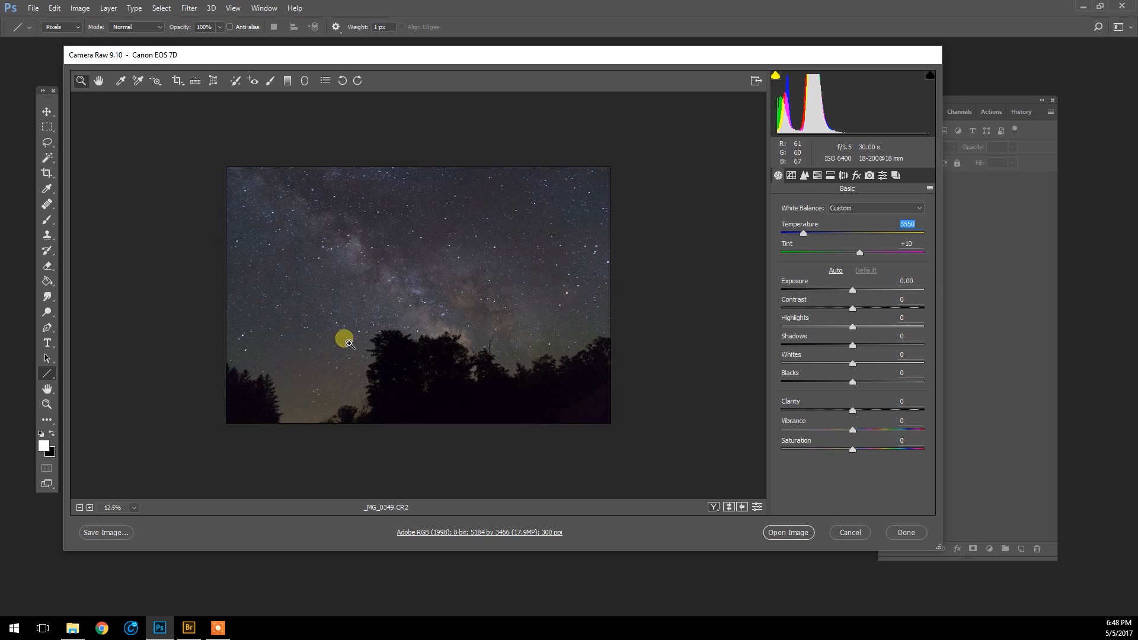
{"action": "mouse_move", "coordinate": [617, 283]}
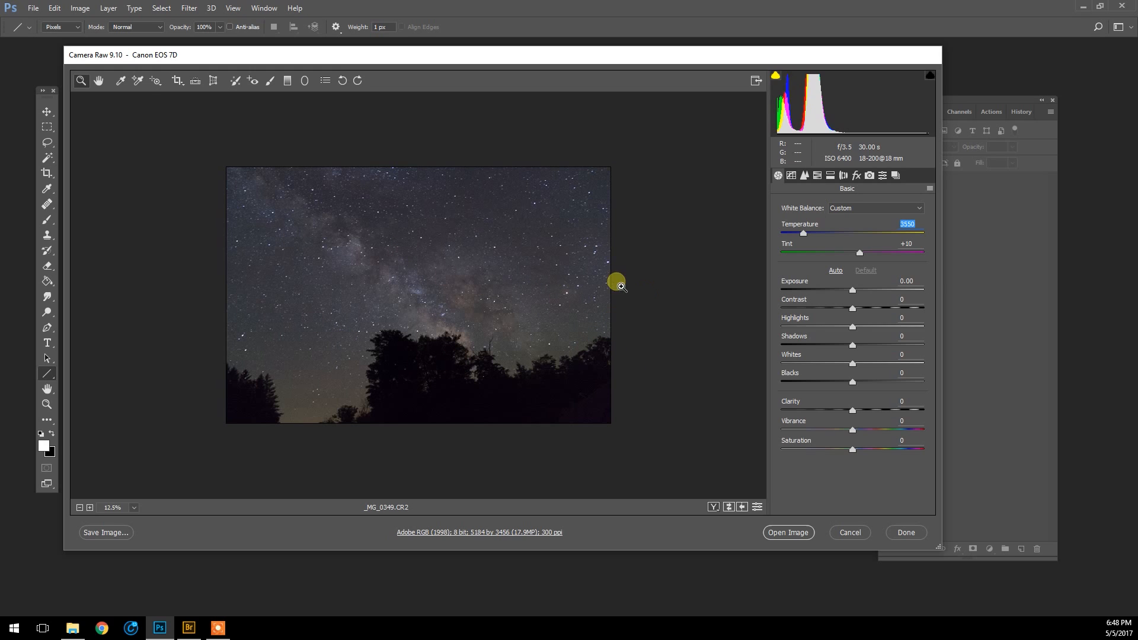
{"action": "mouse_move", "coordinate": [683, 226]}
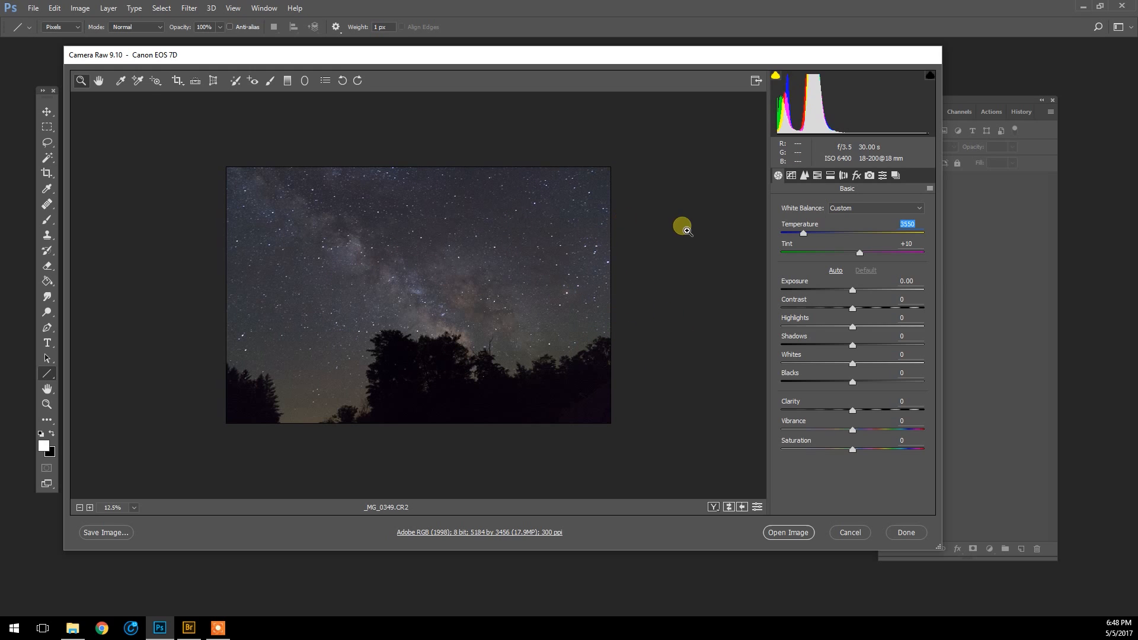
{"action": "mouse_move", "coordinate": [636, 305]}
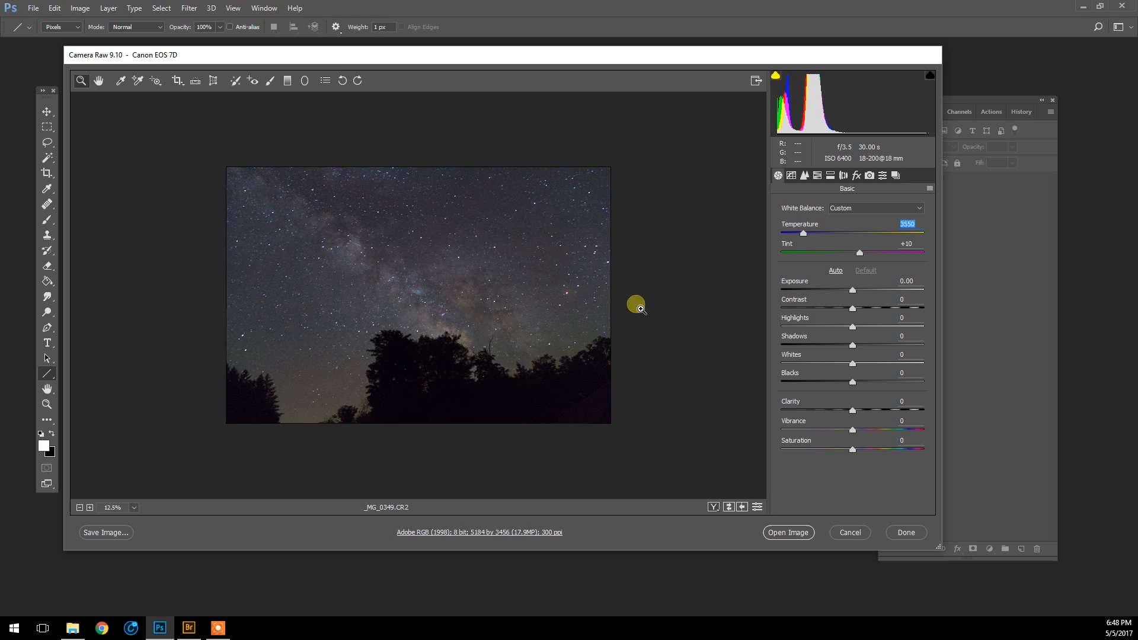
{"action": "mouse_move", "coordinate": [591, 319]}
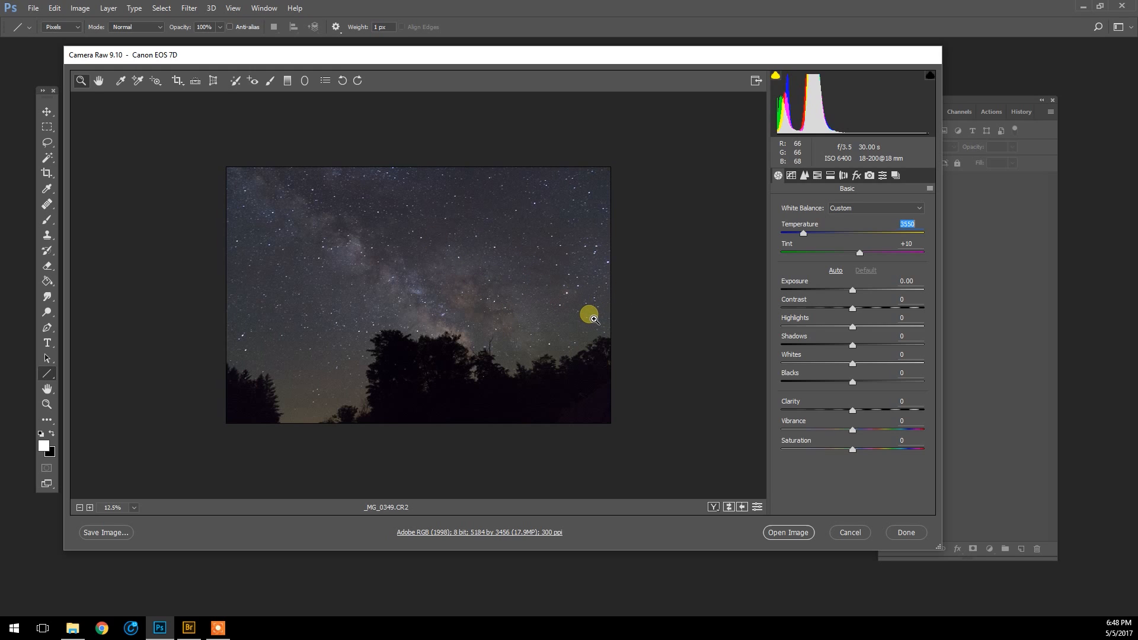
{"action": "mouse_move", "coordinate": [869, 303]}
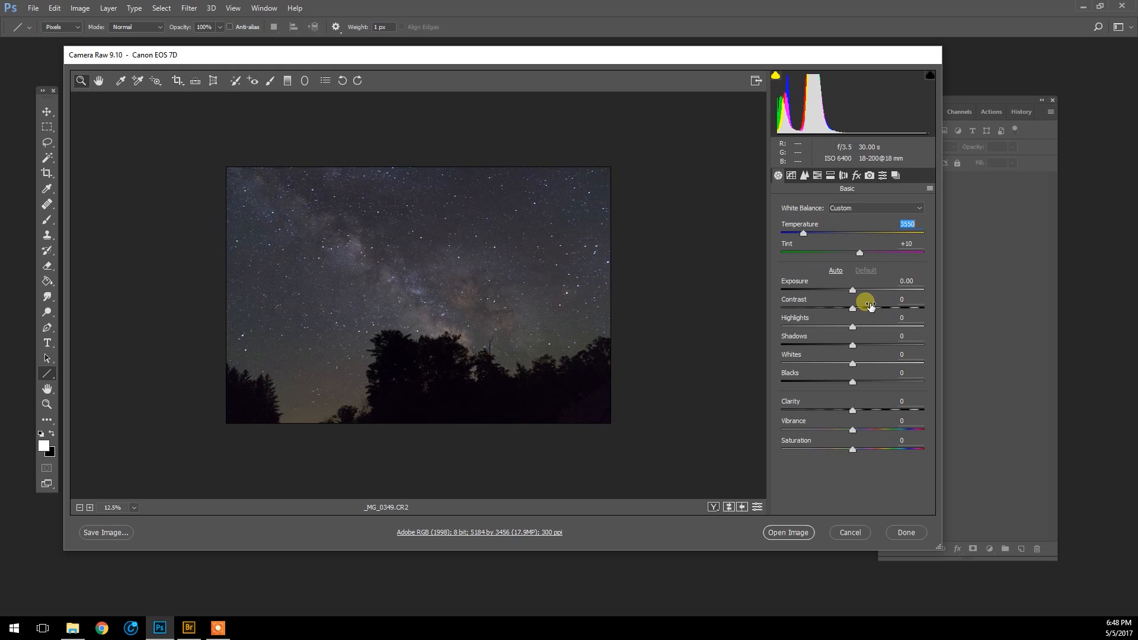
{"action": "mouse_move", "coordinate": [848, 285]}
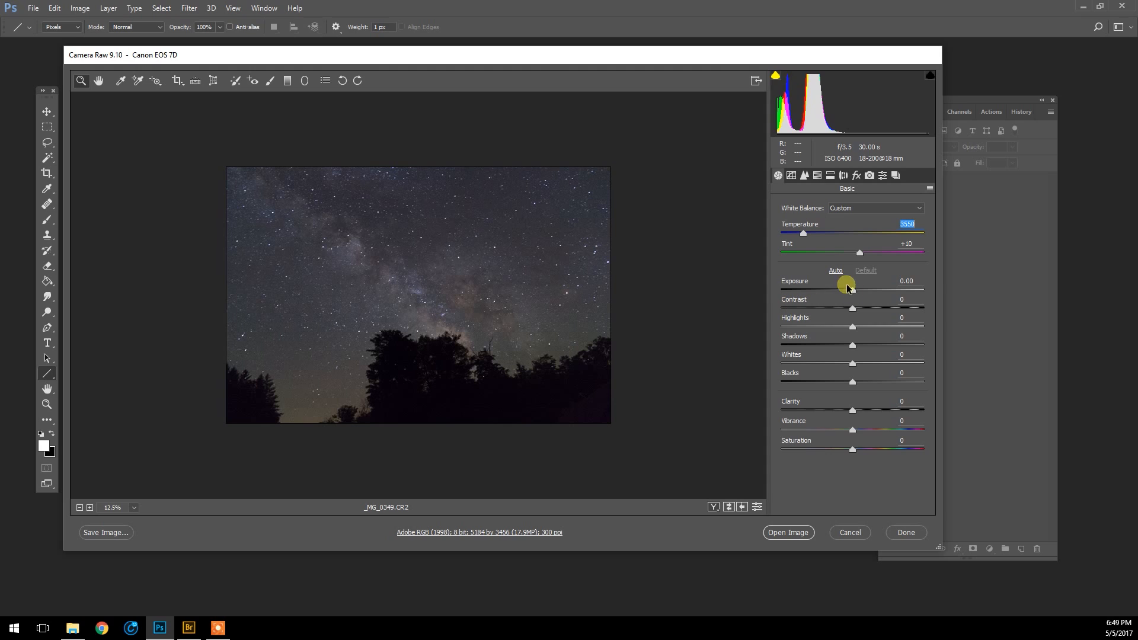
{"action": "mouse_move", "coordinate": [854, 293]}
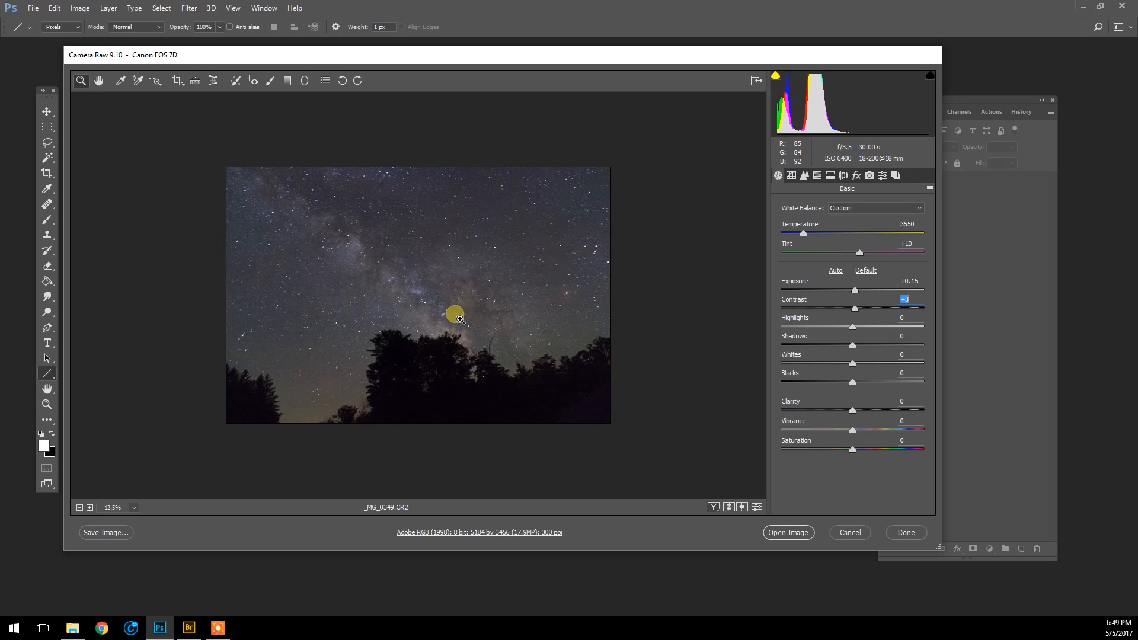
{"action": "mouse_move", "coordinate": [855, 325]}
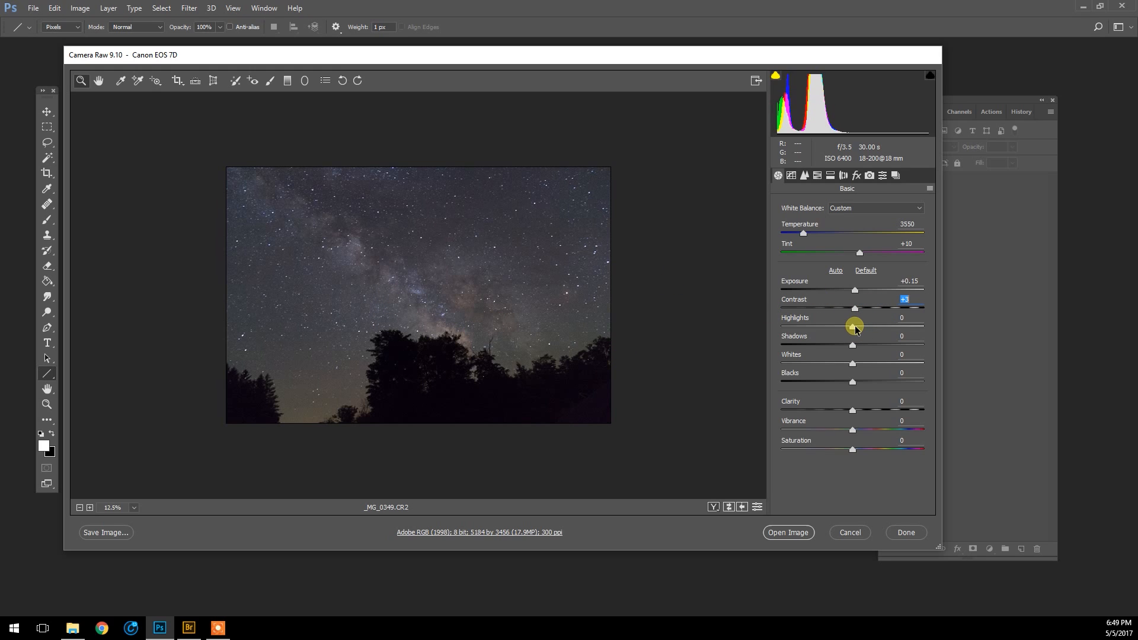
Adjust the highlights and boost saturation to +20 on the night sky.
{"action": "left_click", "coordinate": [904, 318]}
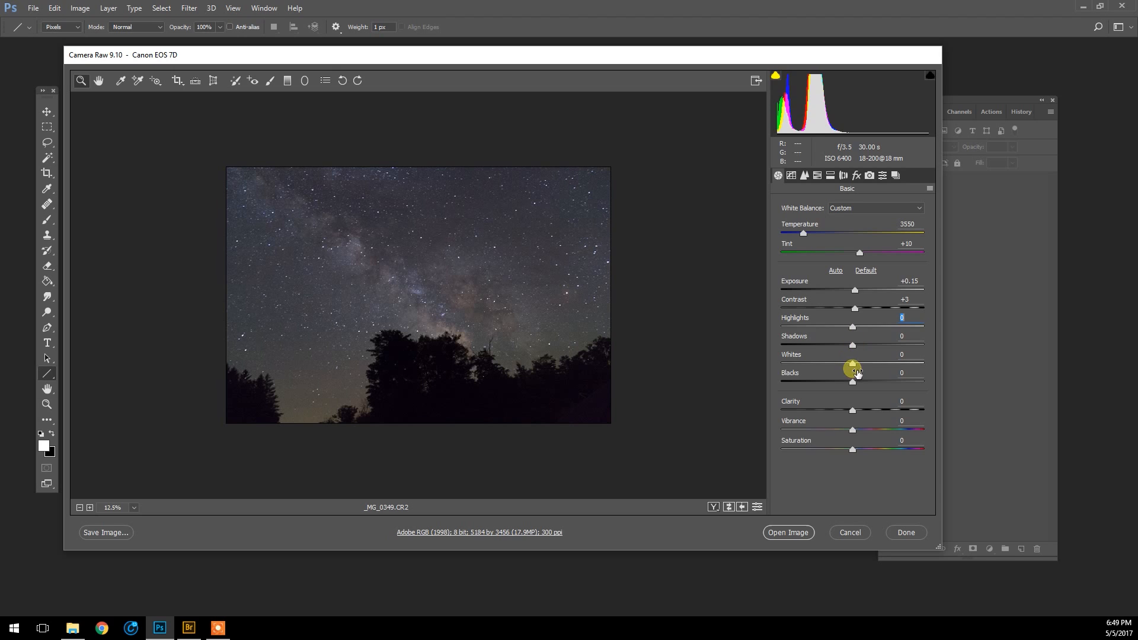
{"action": "mouse_move", "coordinate": [856, 409]}
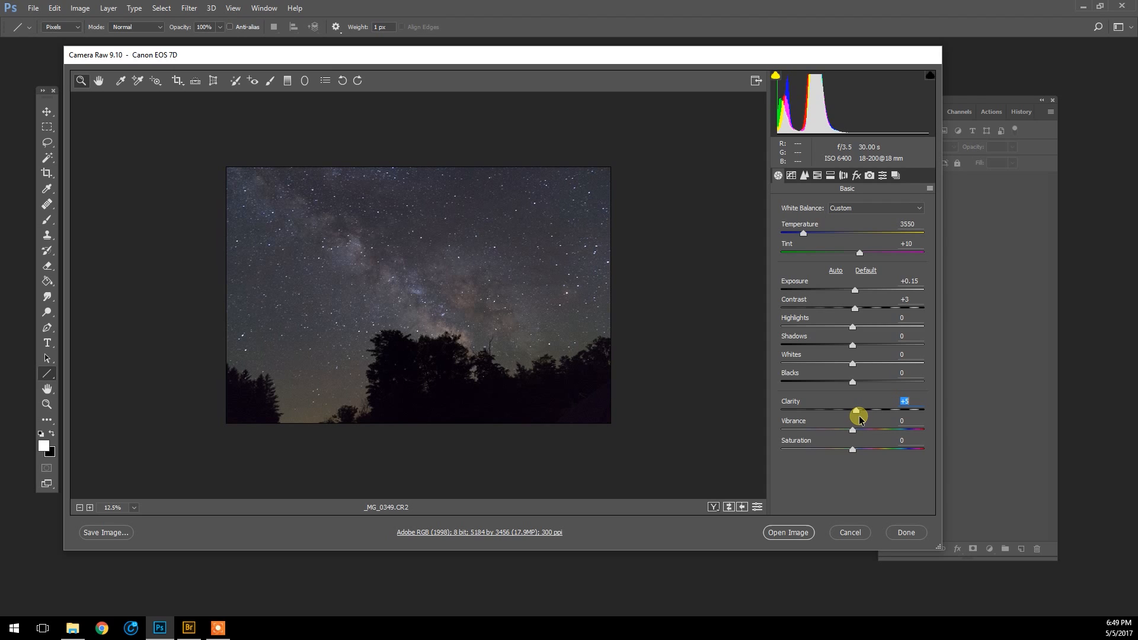
{"action": "mouse_move", "coordinate": [868, 448]}
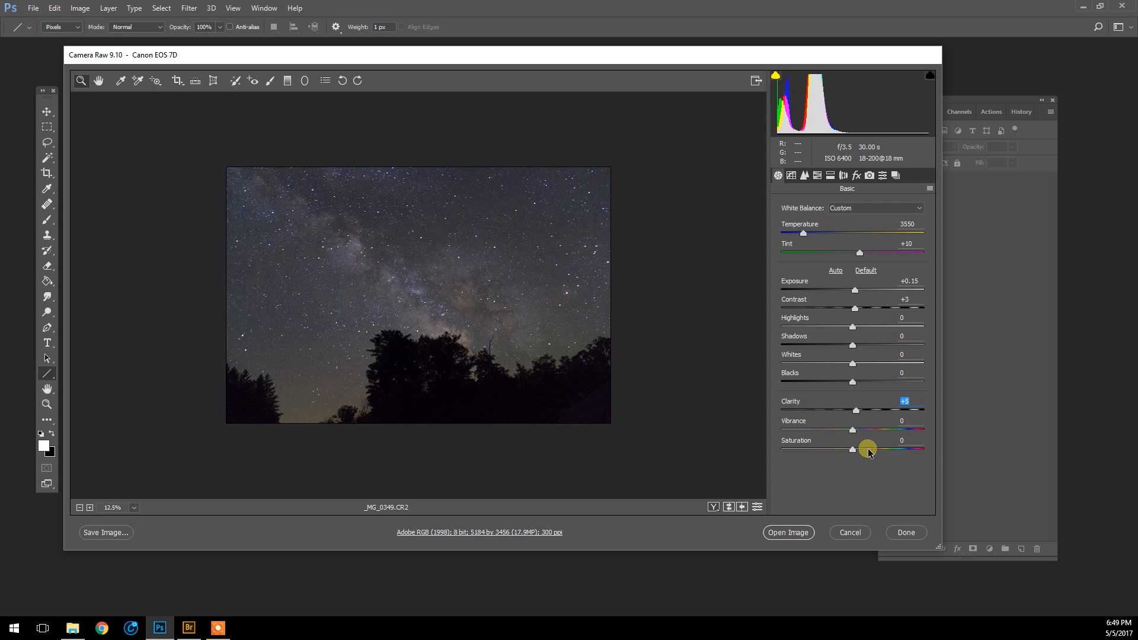
{"action": "left_click", "coordinate": [855, 429]}
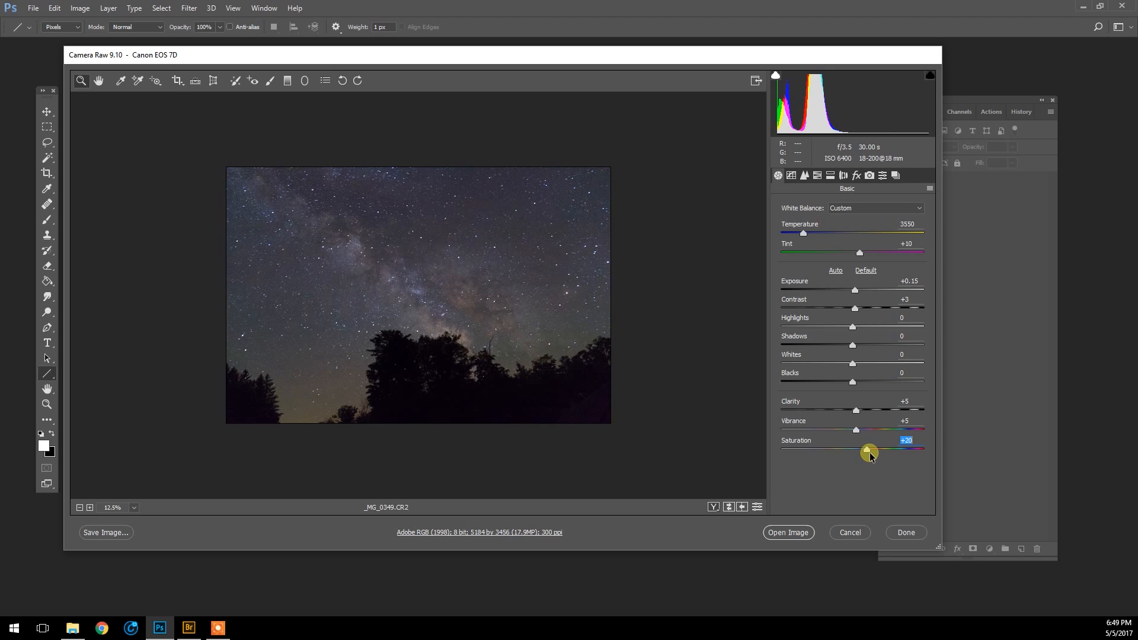
{"action": "mouse_move", "coordinate": [499, 306]}
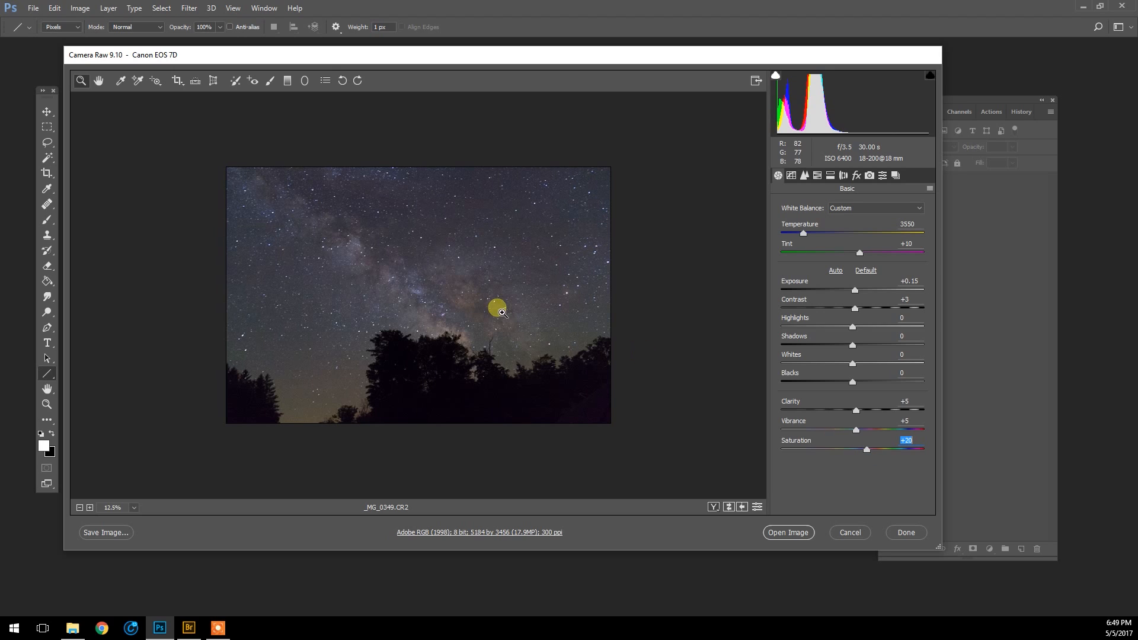
{"action": "mouse_move", "coordinate": [532, 376]}
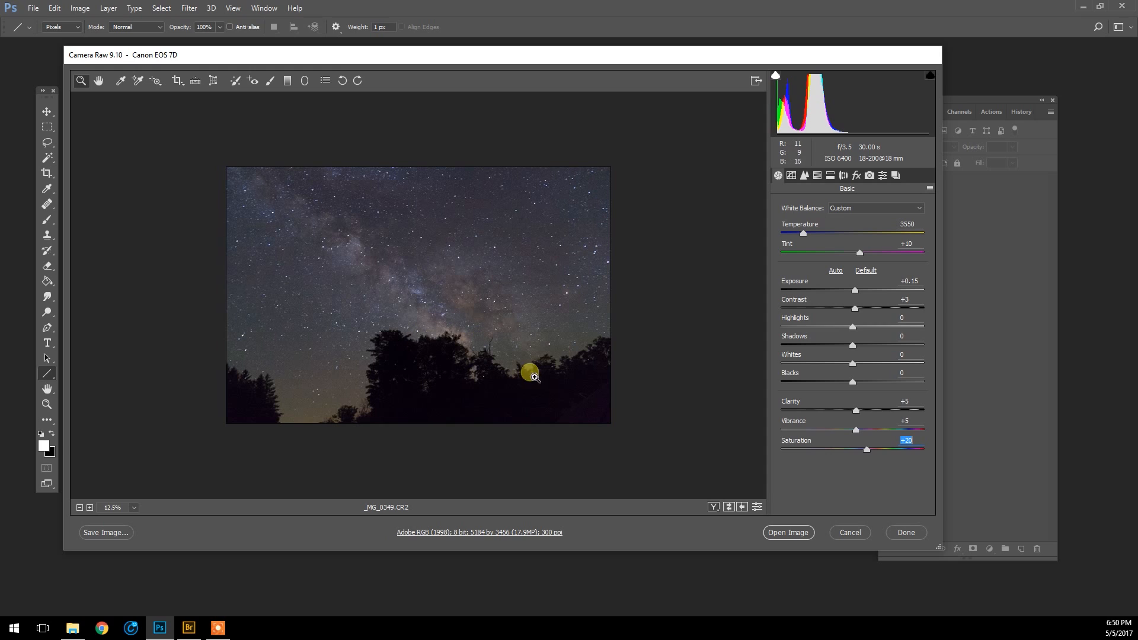
{"action": "mouse_move", "coordinate": [411, 287]}
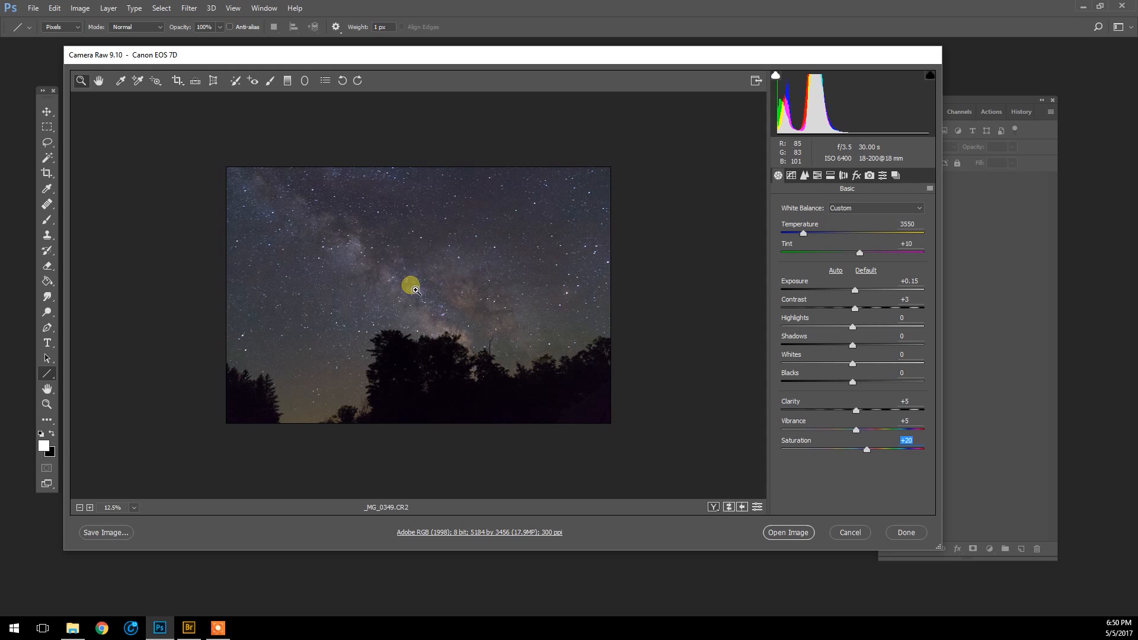
{"action": "mouse_move", "coordinate": [434, 282]}
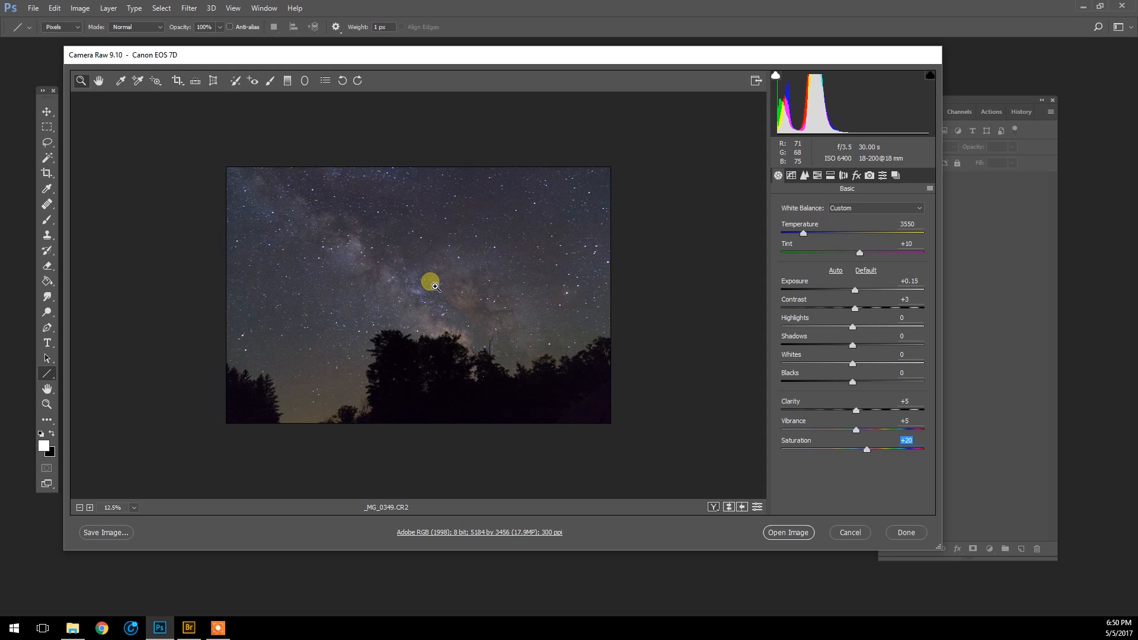
{"action": "mouse_move", "coordinate": [674, 358]}
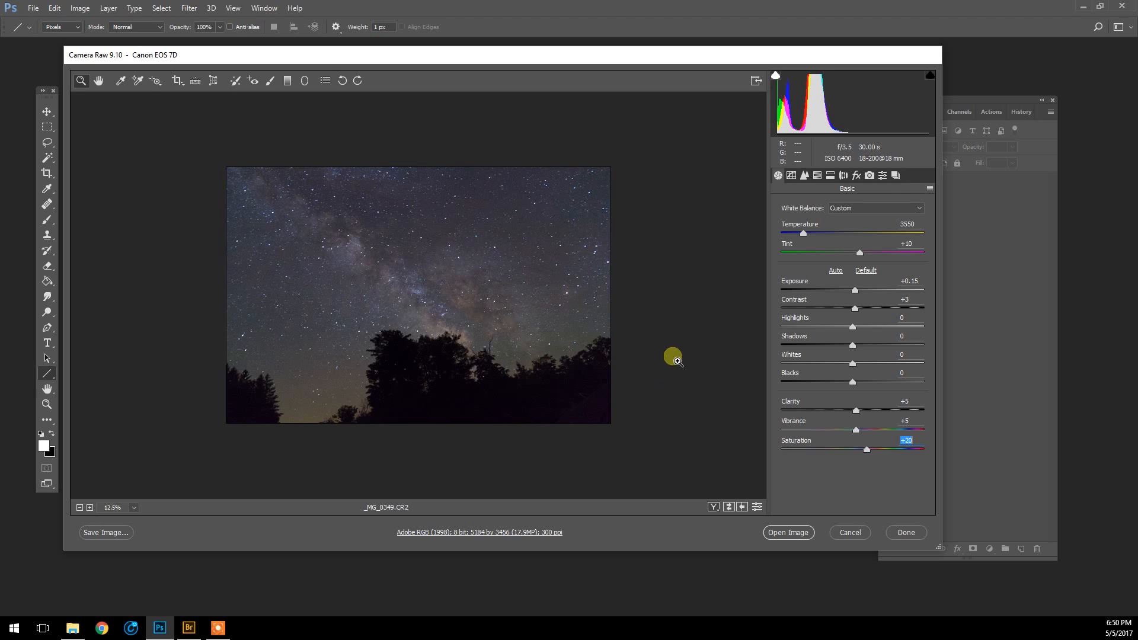
{"action": "mouse_move", "coordinate": [833, 184]}
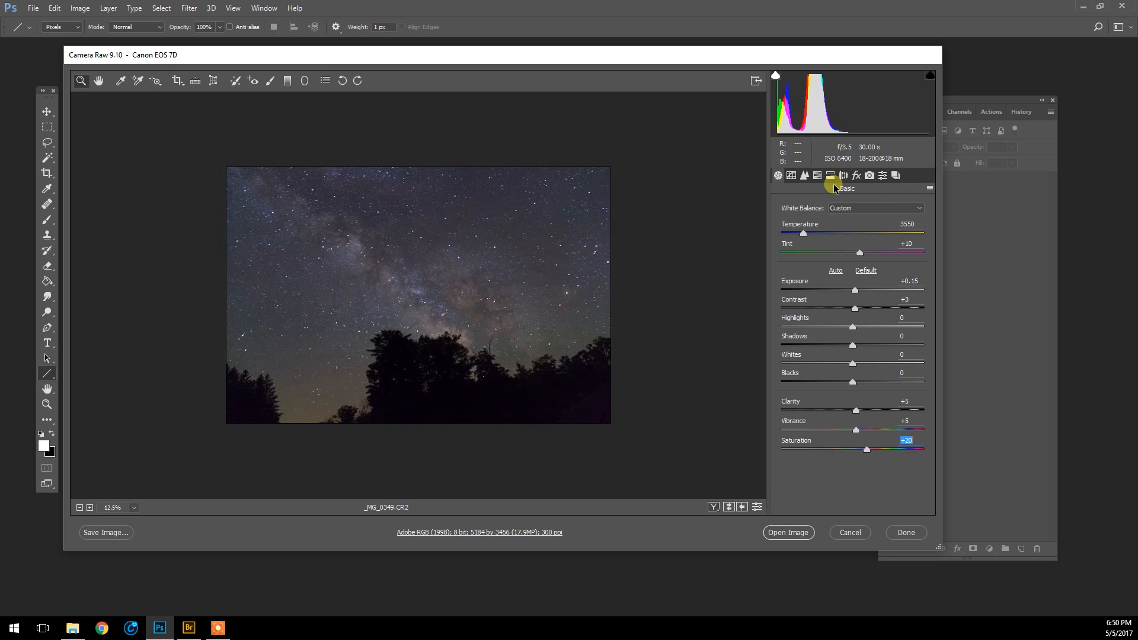
{"action": "mouse_move", "coordinate": [792, 199]}
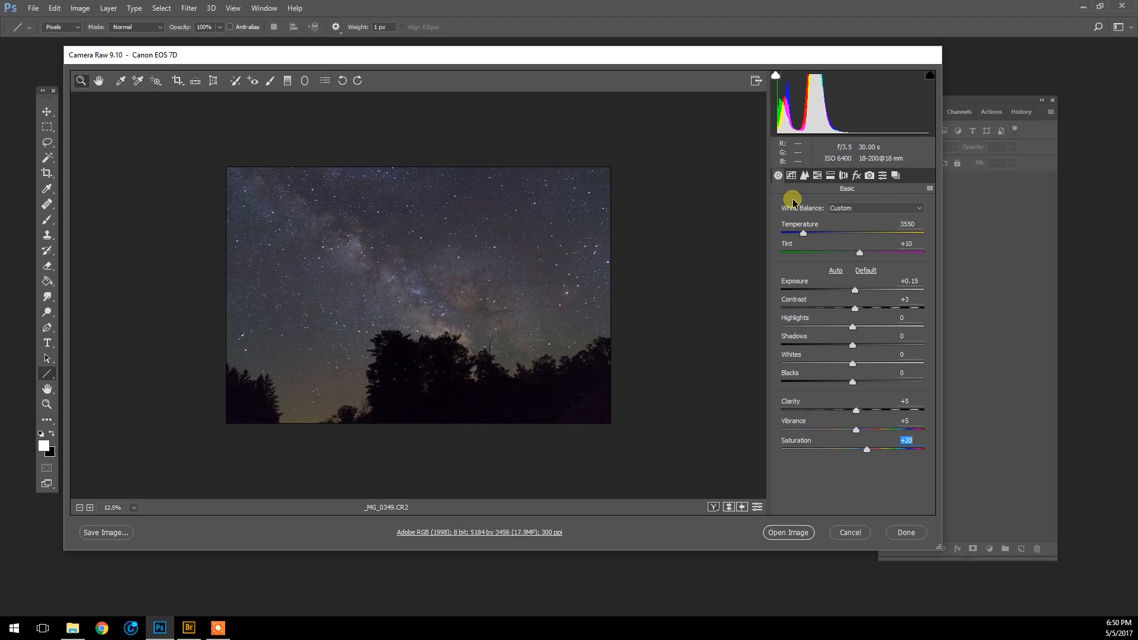
Visit the Tone Curve and Detail panels for sharpening 20 and luminance 5, then the HSL panel.
{"action": "left_click", "coordinate": [817, 175]}
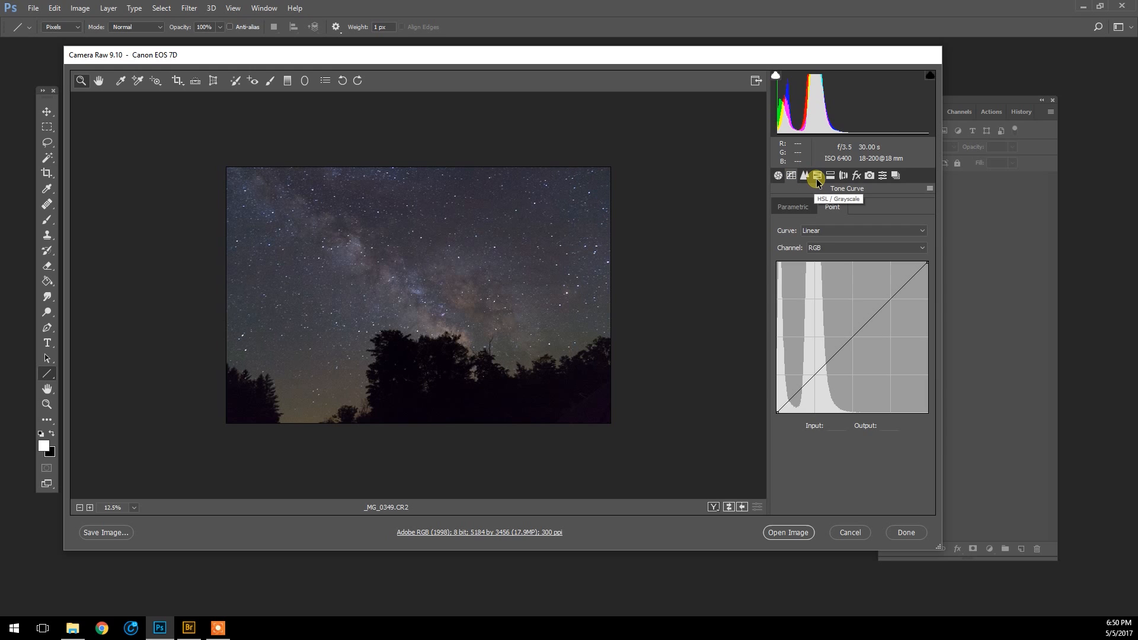
{"action": "mouse_move", "coordinate": [804, 176]}
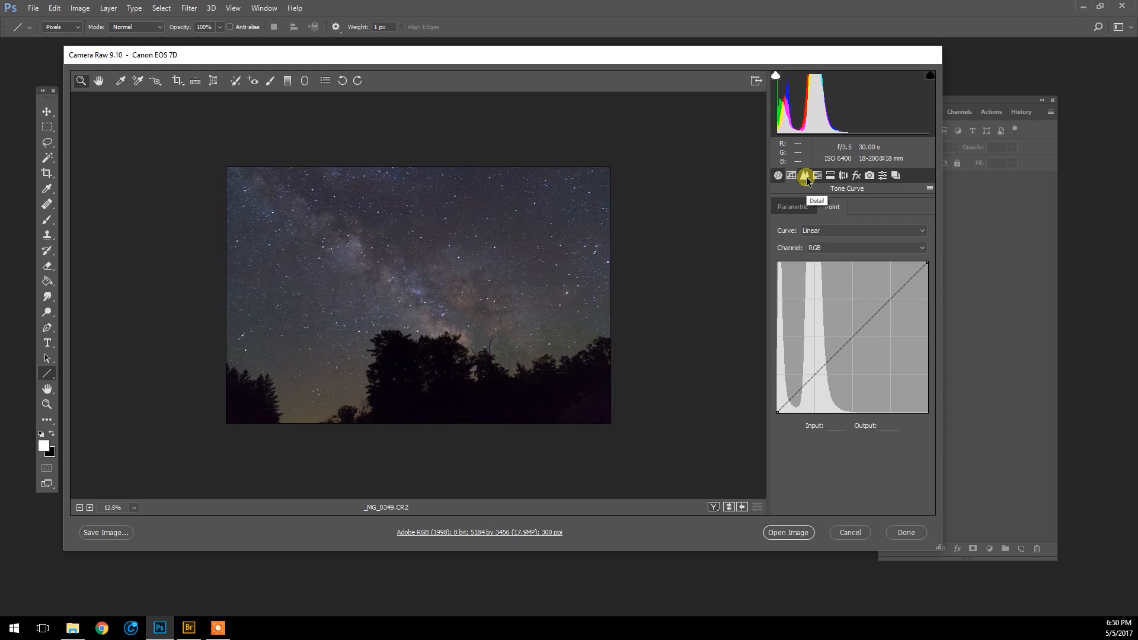
{"action": "left_click", "coordinate": [804, 175]}
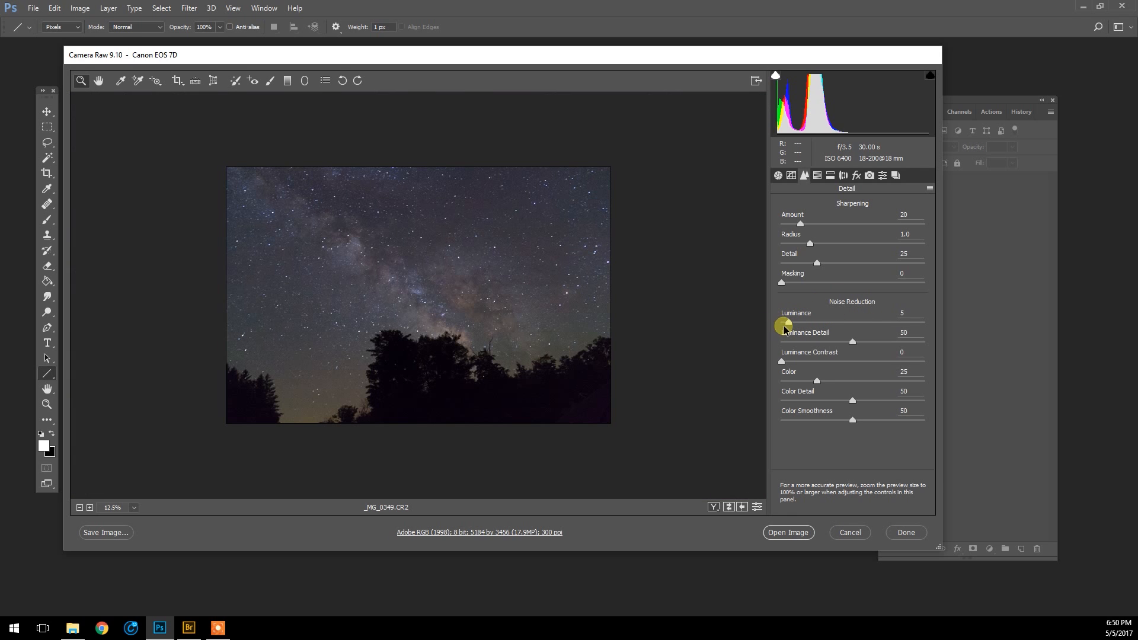
{"action": "left_click", "coordinate": [831, 175]}
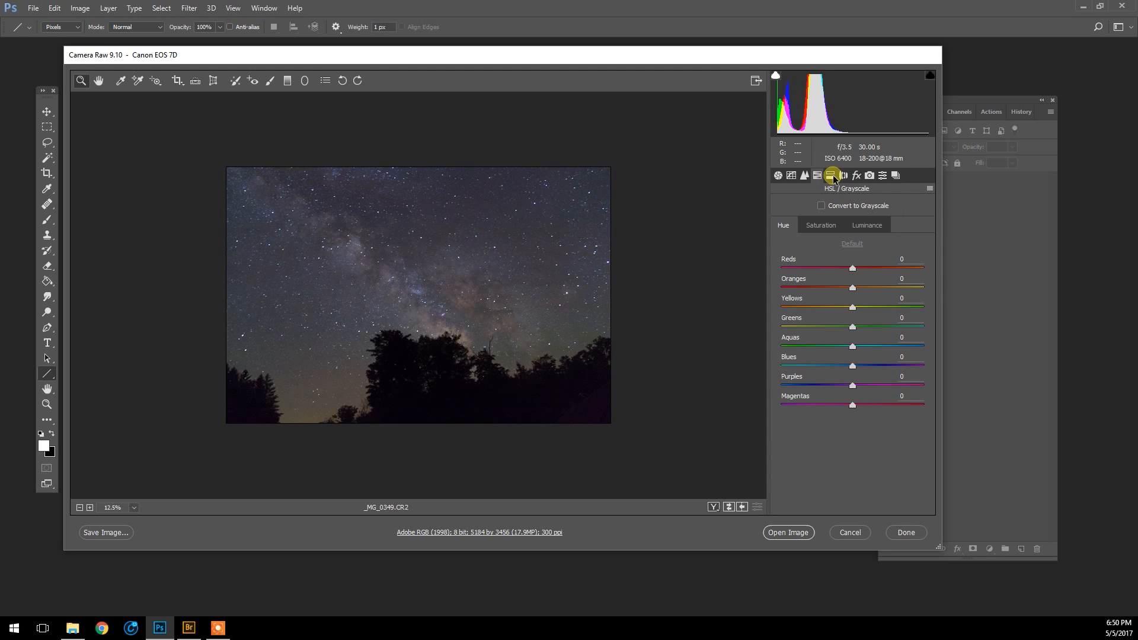
Review the Split Toning, Effects, Calibration and Snapshots panels, adding Dehaze +30, and return to Basic.
{"action": "left_click", "coordinate": [849, 176]}
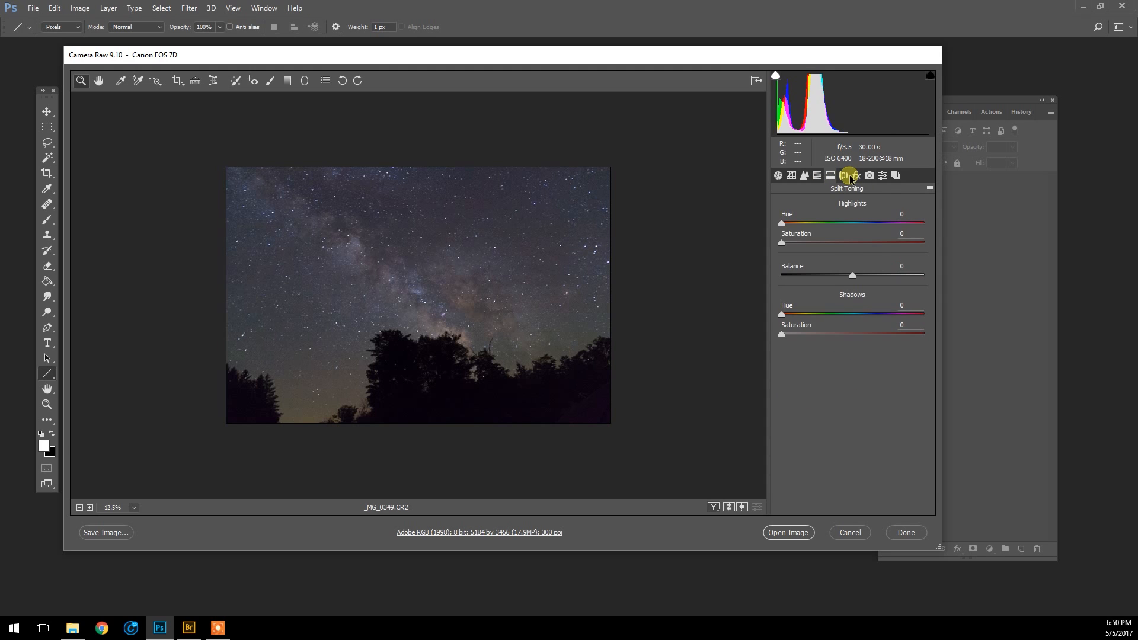
{"action": "left_click", "coordinate": [857, 175]}
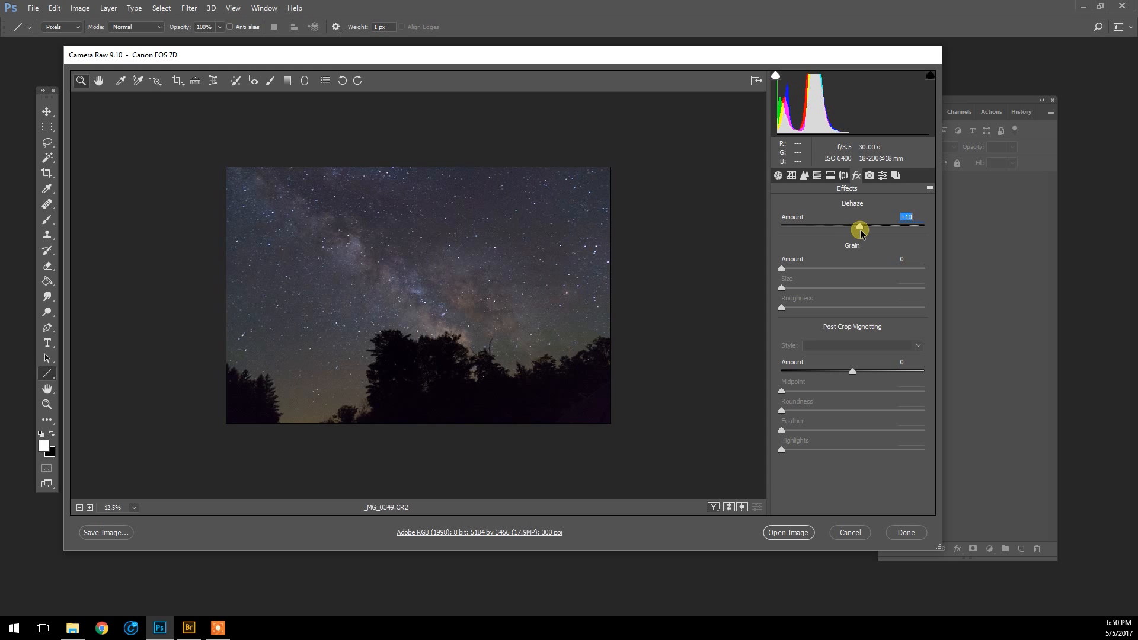
{"action": "mouse_move", "coordinate": [509, 287]}
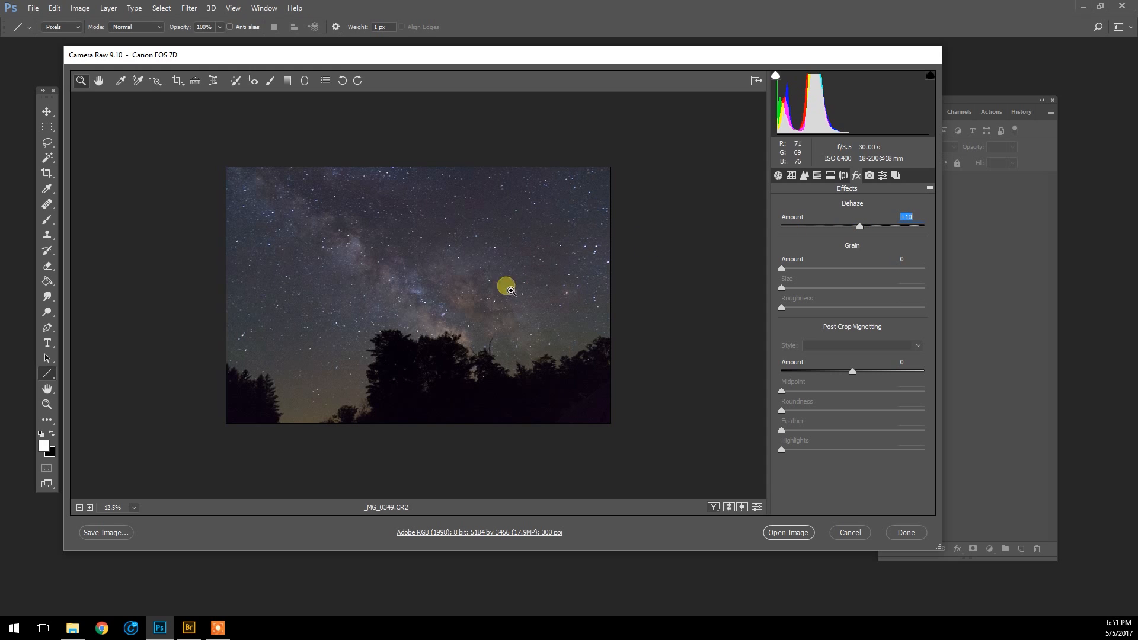
{"action": "left_click", "coordinate": [872, 175]}
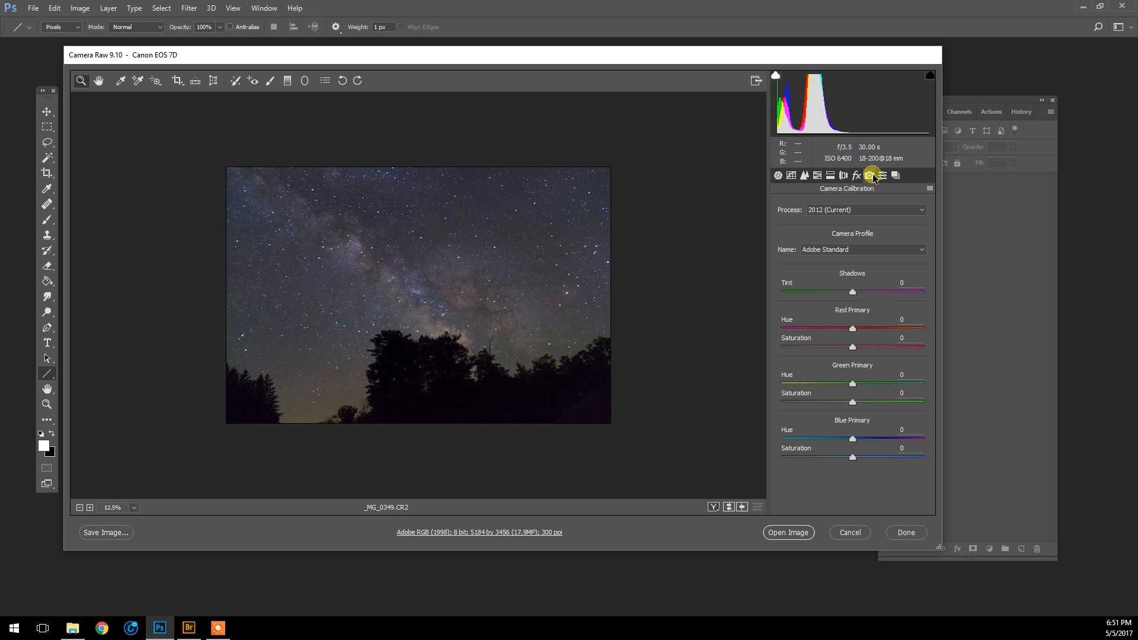
{"action": "left_click", "coordinate": [778, 175]}
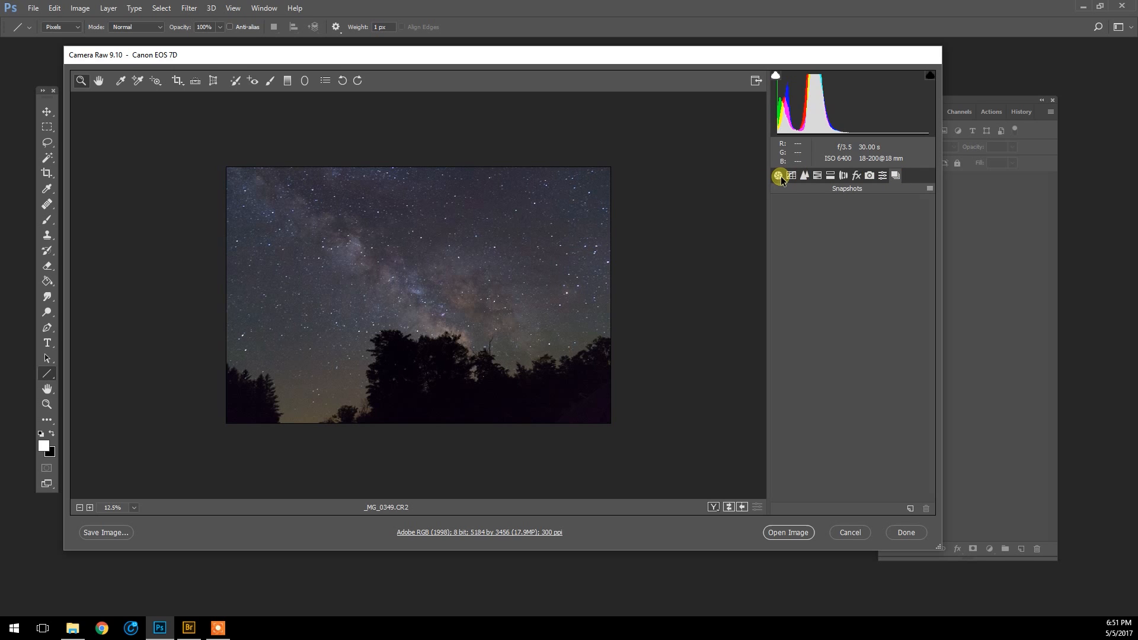
{"action": "left_click", "coordinate": [775, 175]}
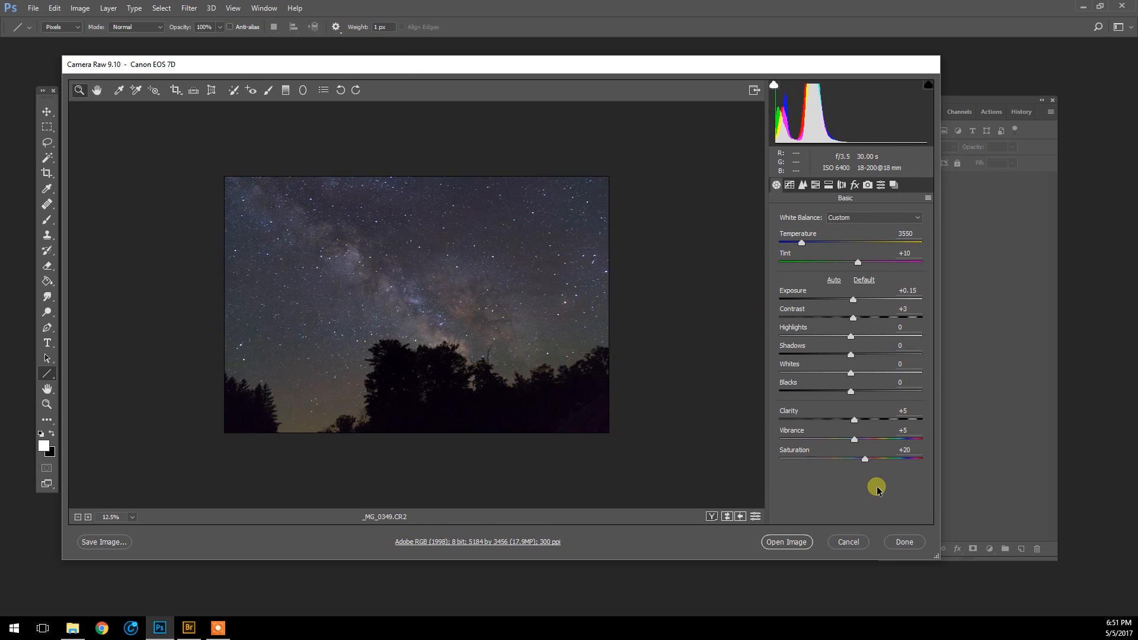
Open the adjusted _MG_0349 image in Photoshop, then go back to browsing the shoot in Bridge.
{"action": "left_click", "coordinate": [787, 542]}
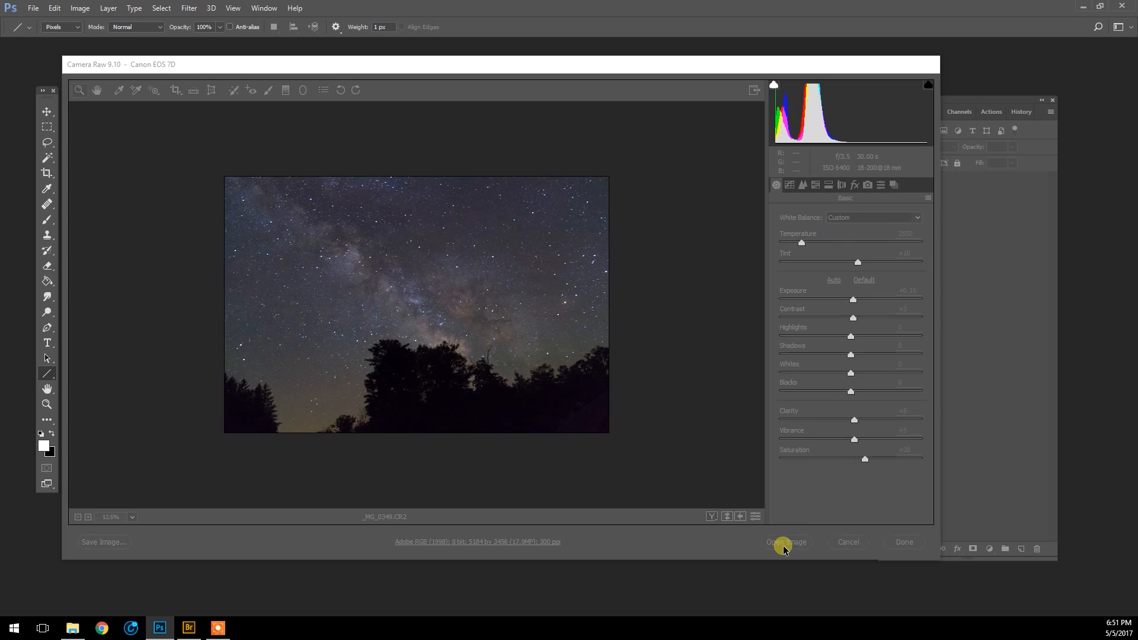
{"action": "left_click", "coordinate": [785, 542]}
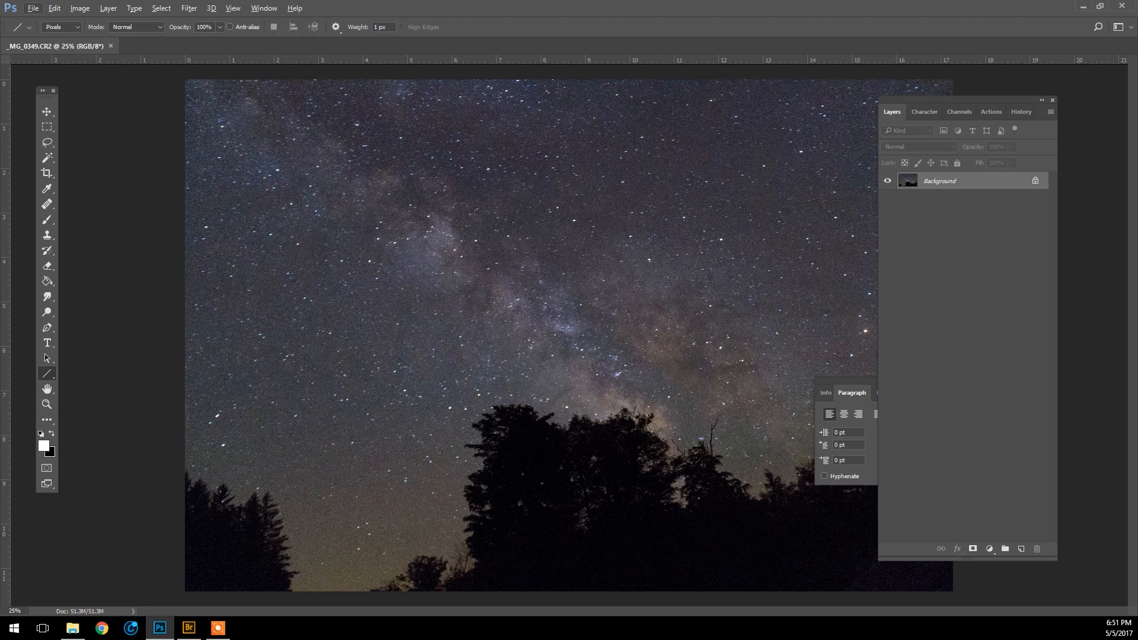
{"action": "left_click", "coordinate": [46, 404]}
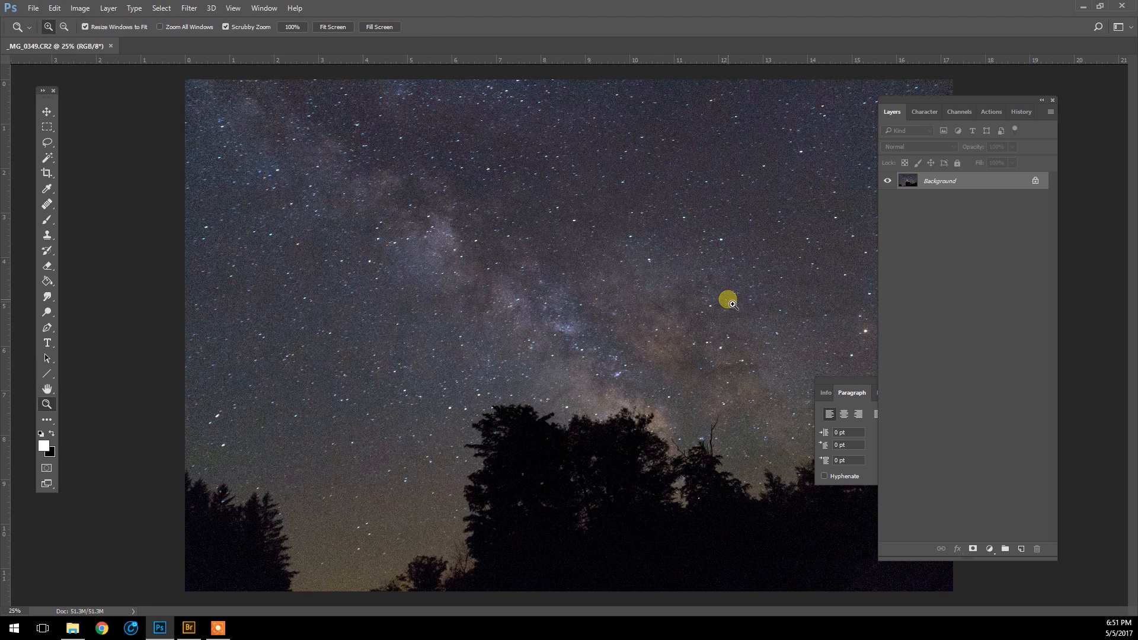
{"action": "left_click", "coordinate": [189, 628]}
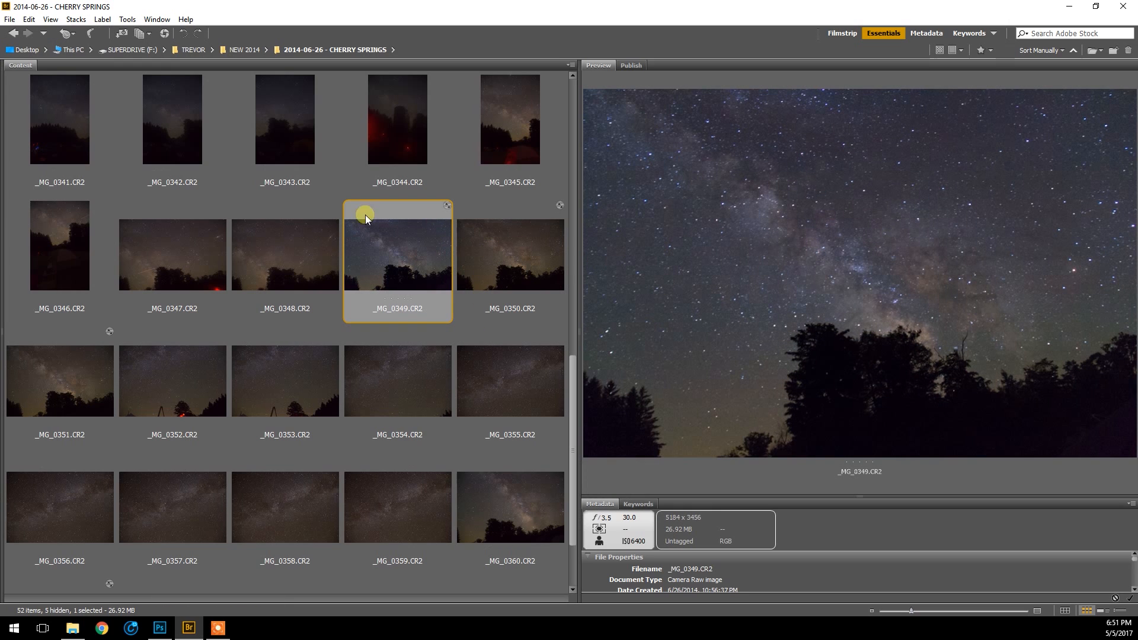
{"action": "mouse_move", "coordinate": [532, 264]}
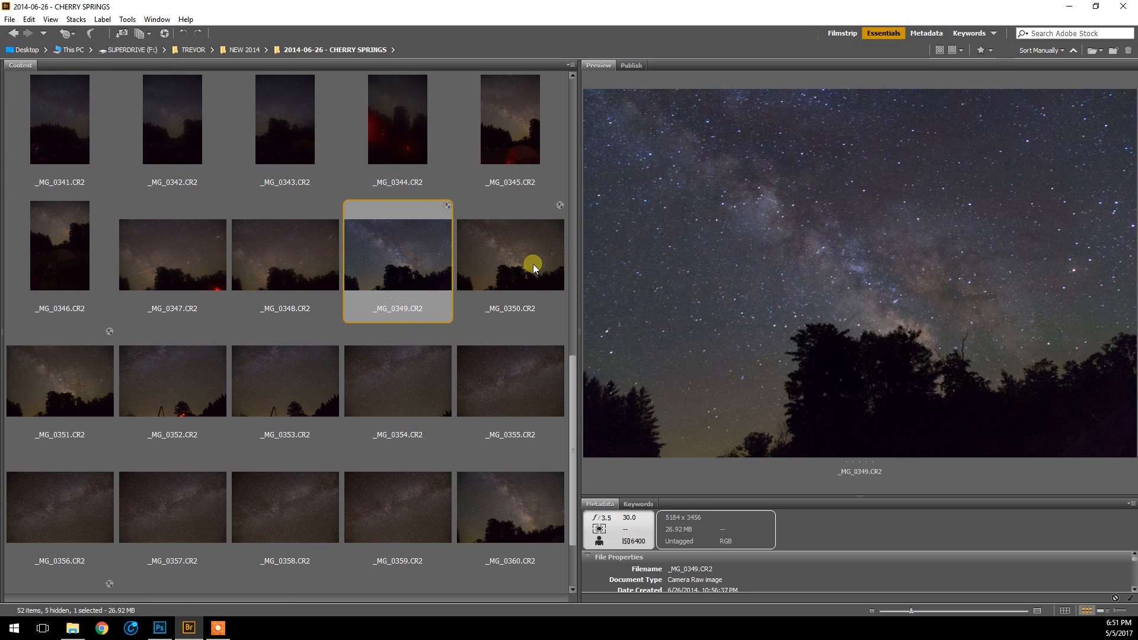
{"action": "mouse_move", "coordinate": [524, 262]}
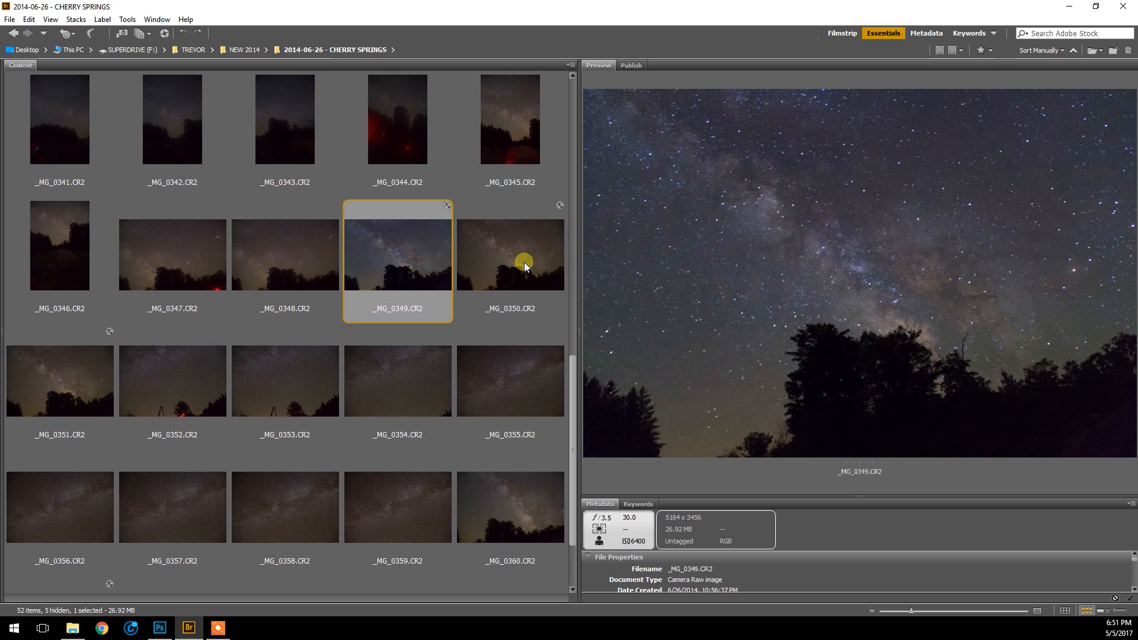
Copy the develop settings from _MG_0349 and paste them onto _MG_0350.
{"action": "left_click", "coordinate": [509, 254]}
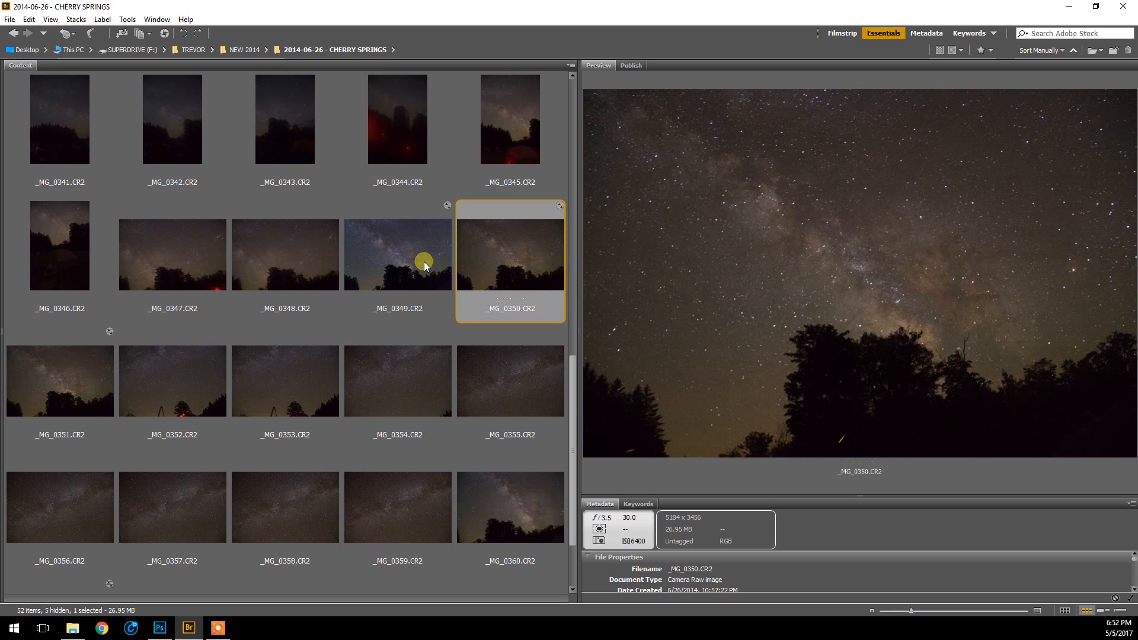
{"action": "mouse_move", "coordinate": [489, 267]}
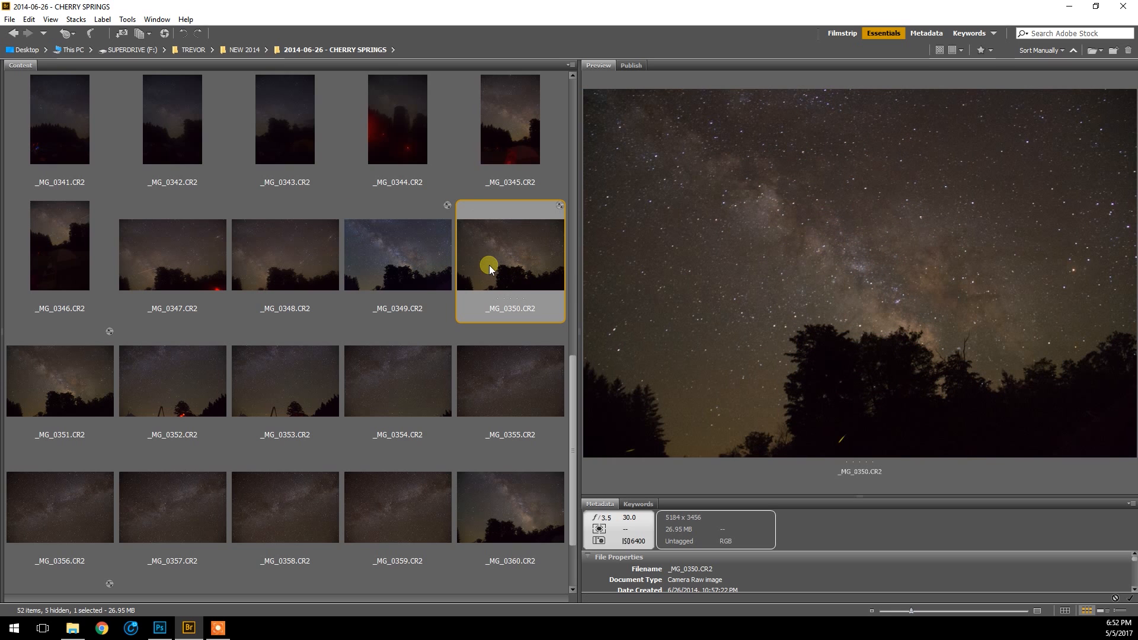
{"action": "right_click", "coordinate": [398, 253]}
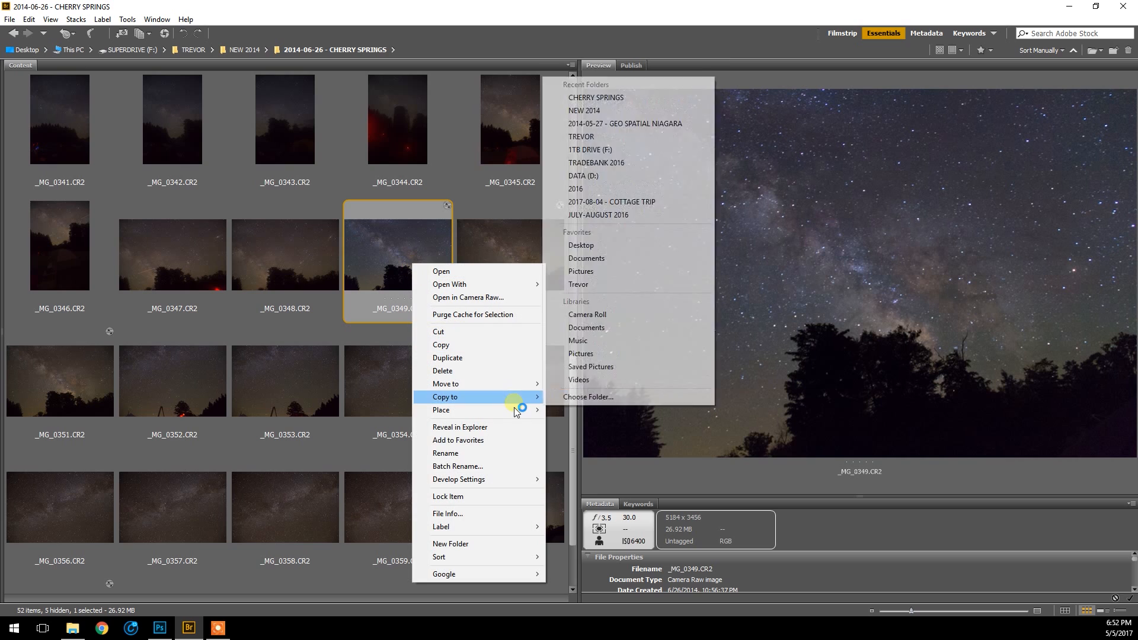
{"action": "mouse_move", "coordinate": [492, 484]}
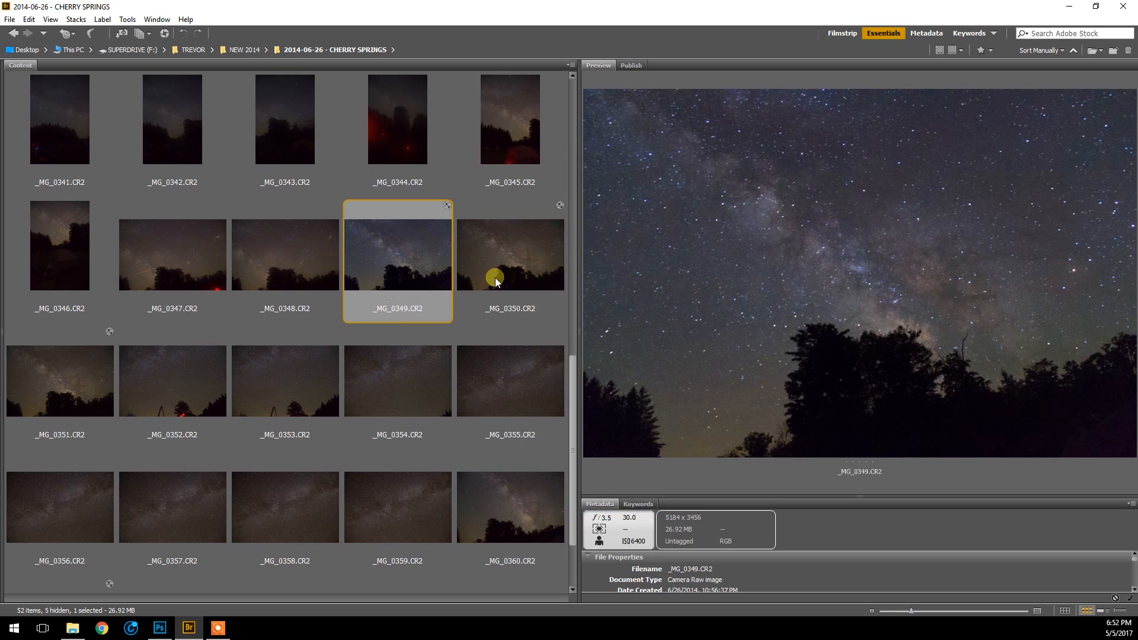
{"action": "right_click", "coordinate": [508, 253]}
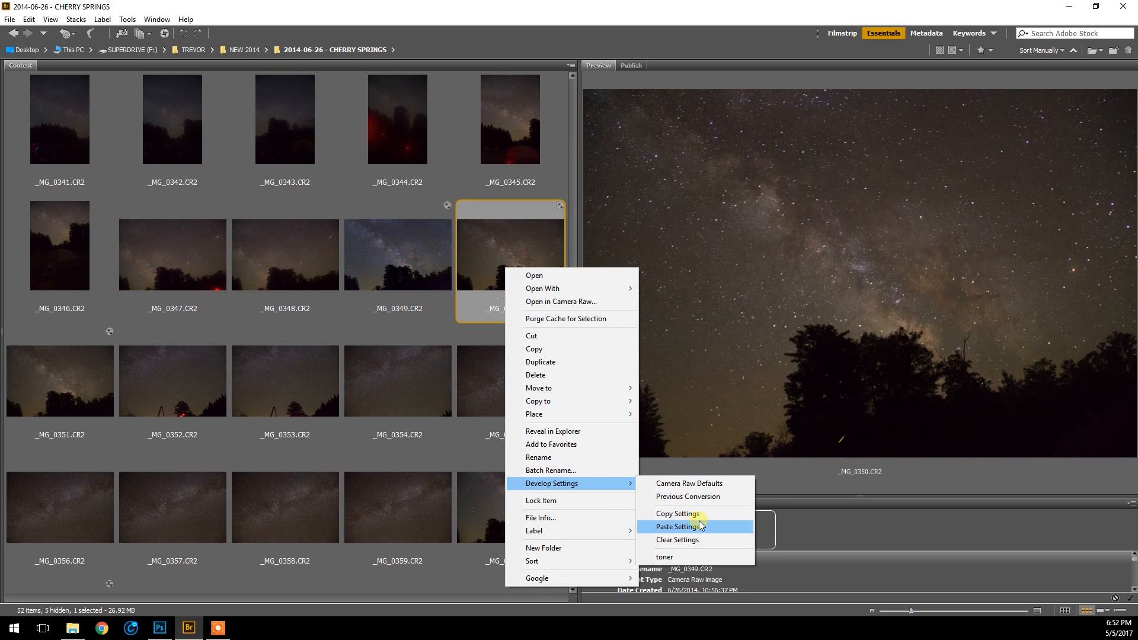
{"action": "left_click", "coordinate": [678, 526]}
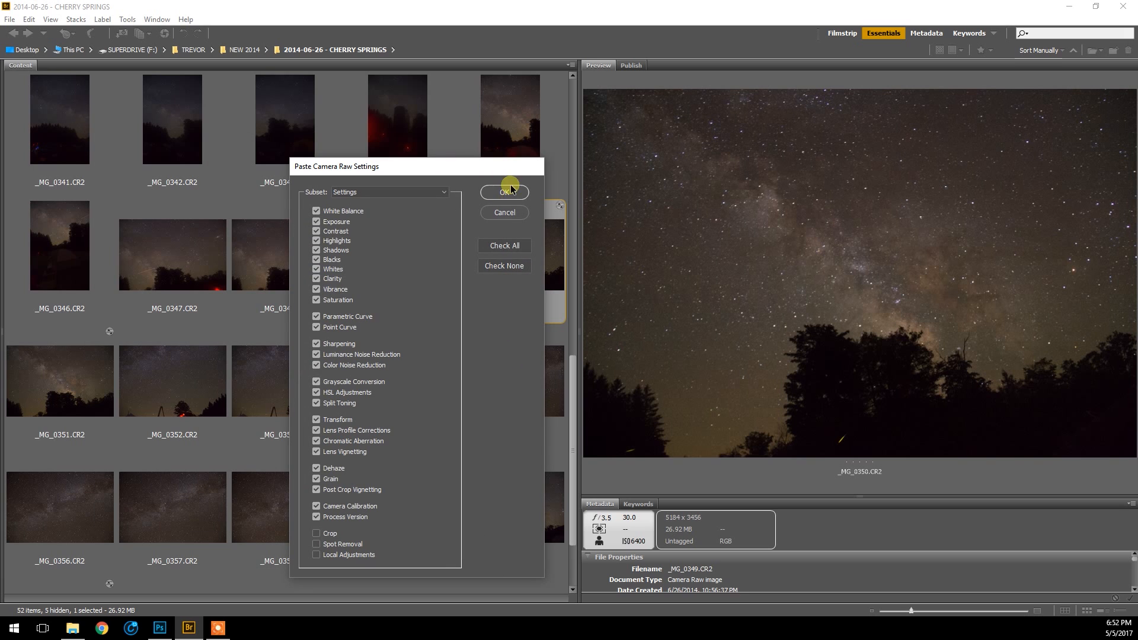
{"action": "left_click", "coordinate": [504, 192]}
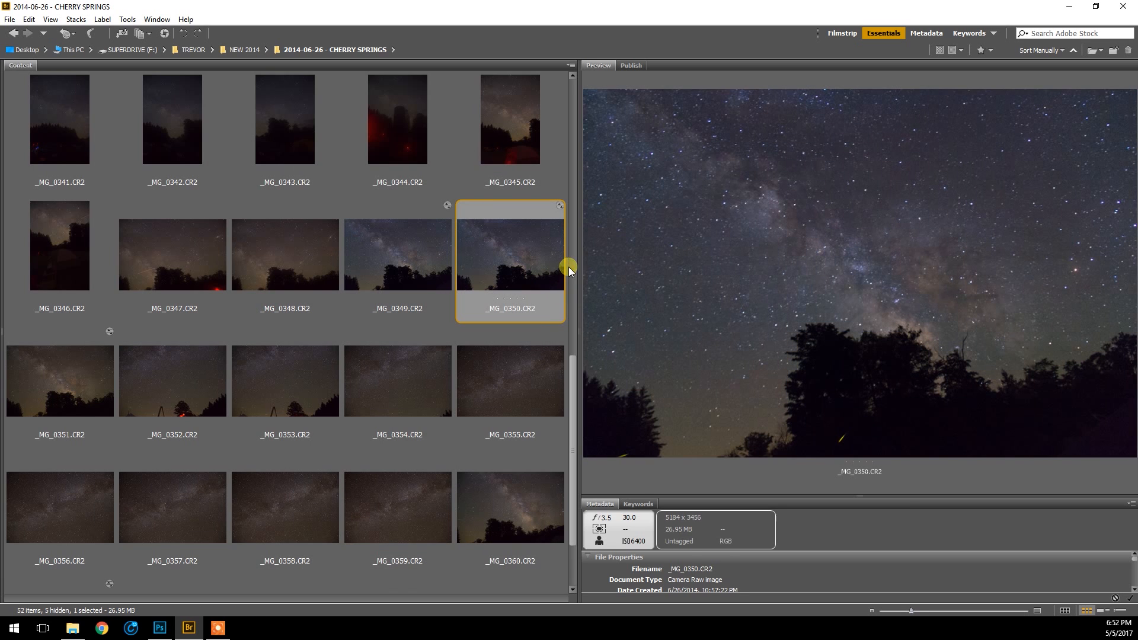
Paste the same develop settings onto _MG_0351, then select _MG_0349 and _MG_0350 together.
{"action": "right_click", "coordinate": [60, 381]}
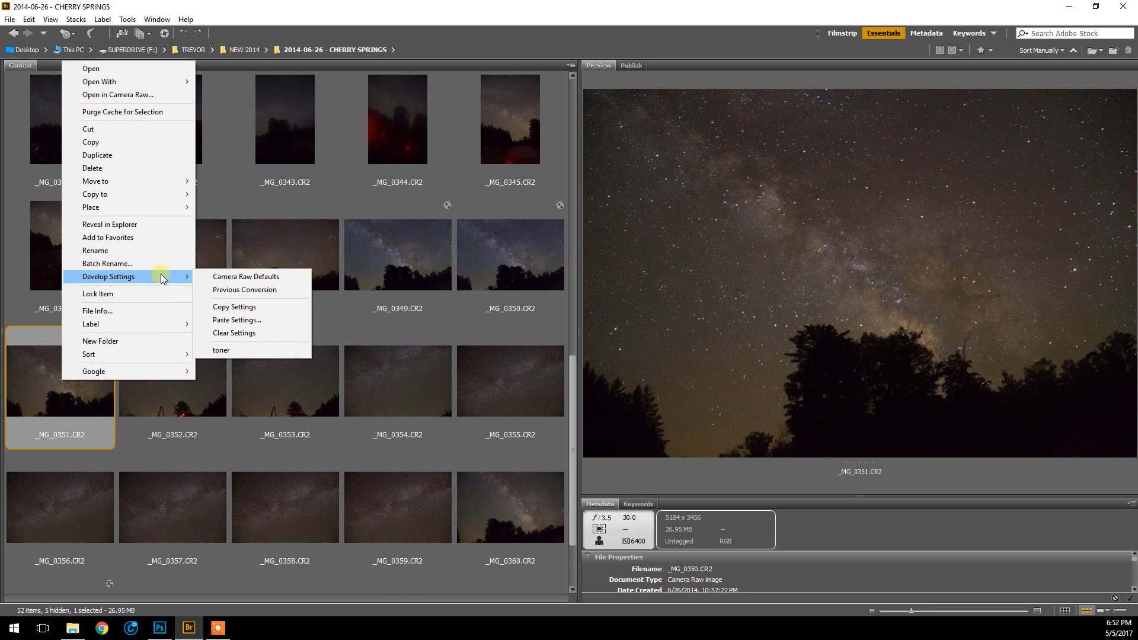
{"action": "left_click", "coordinate": [236, 319]}
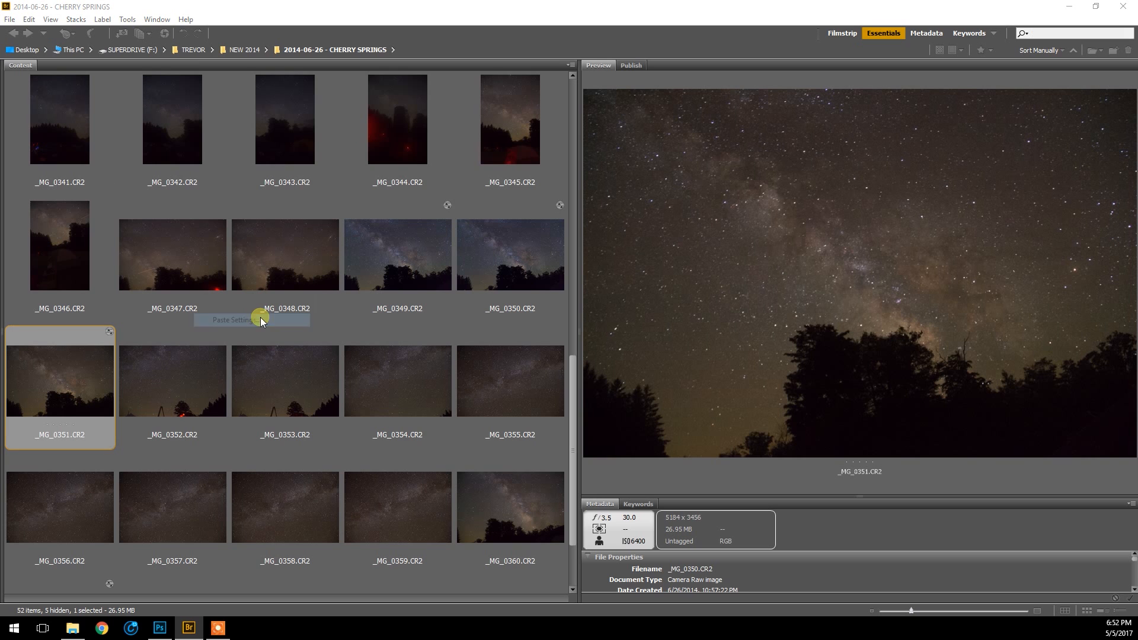
{"action": "left_click", "coordinate": [230, 320]}
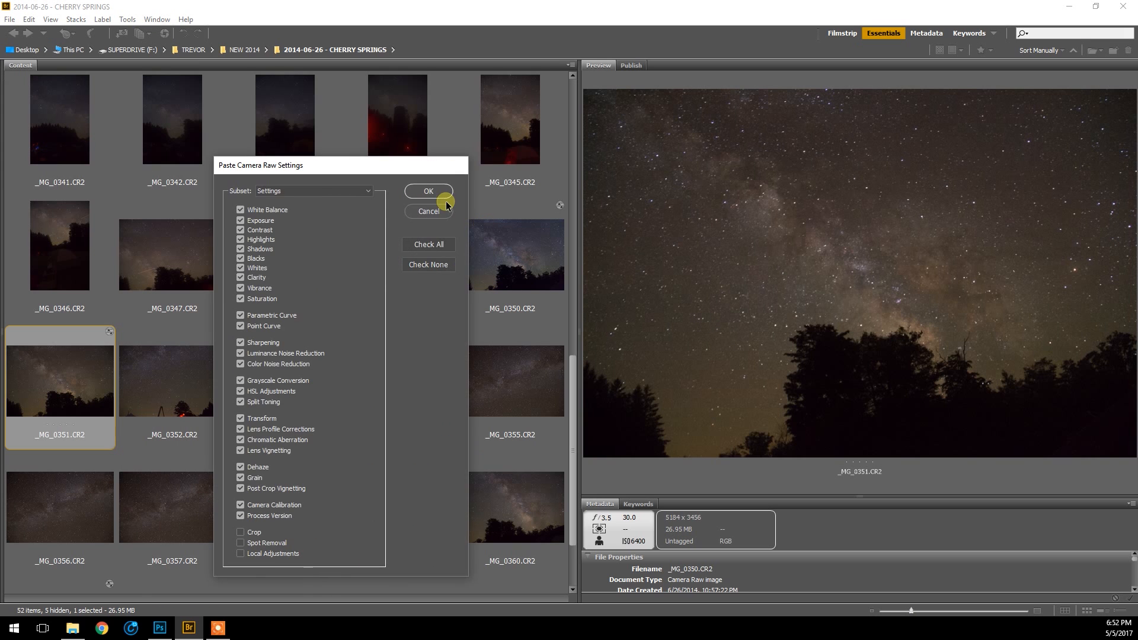
{"action": "left_click", "coordinate": [427, 191]}
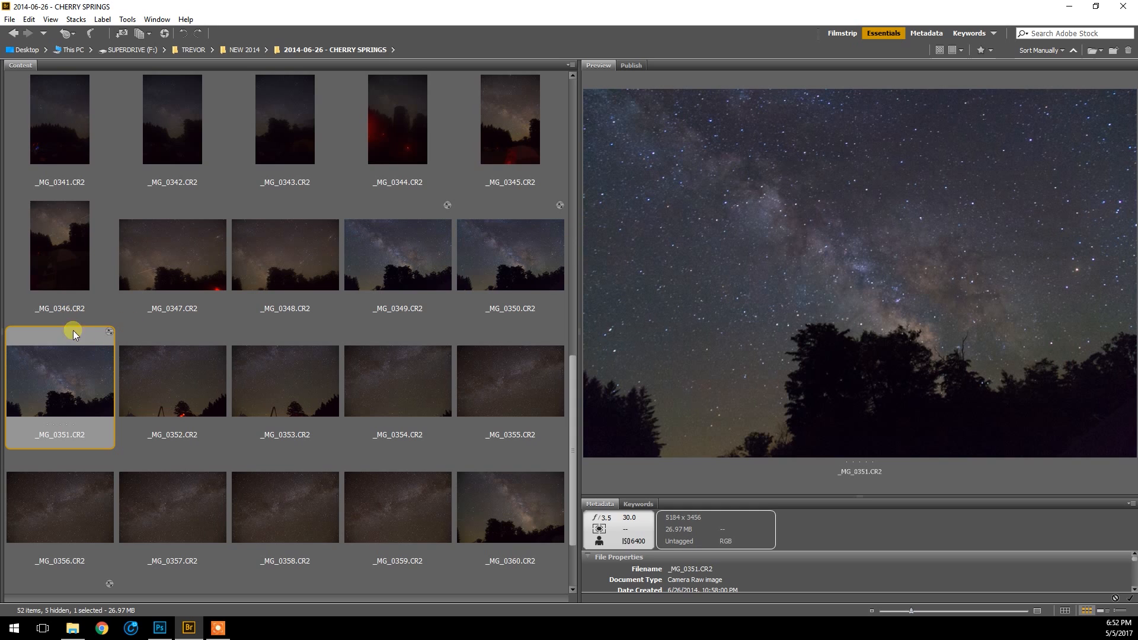
{"action": "mouse_move", "coordinate": [568, 353]}
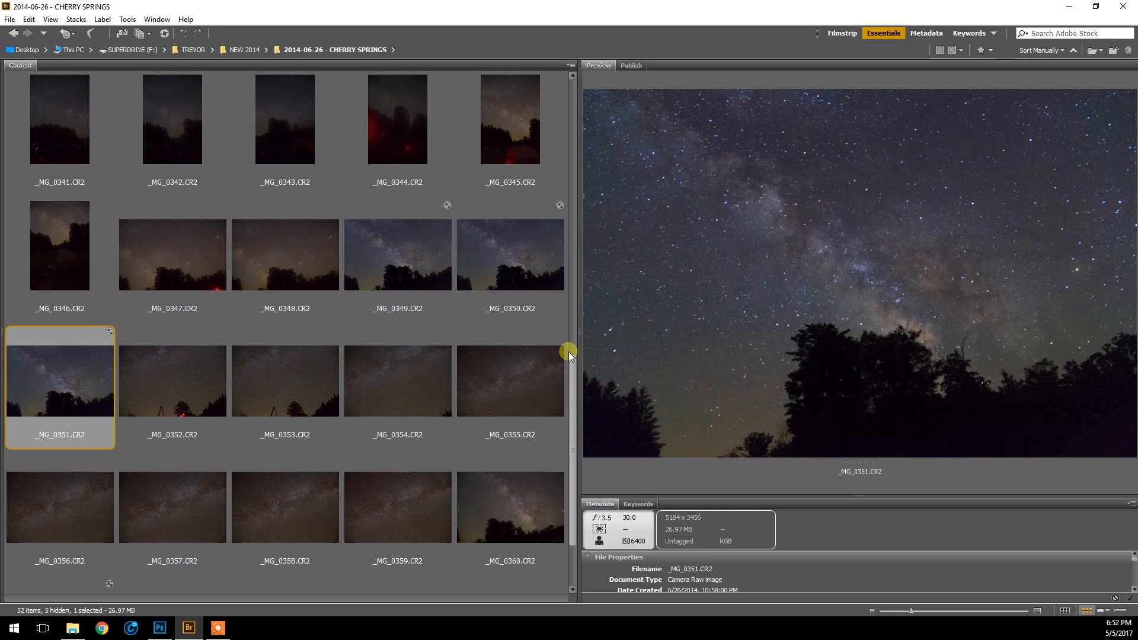
{"action": "mouse_move", "coordinate": [406, 274]}
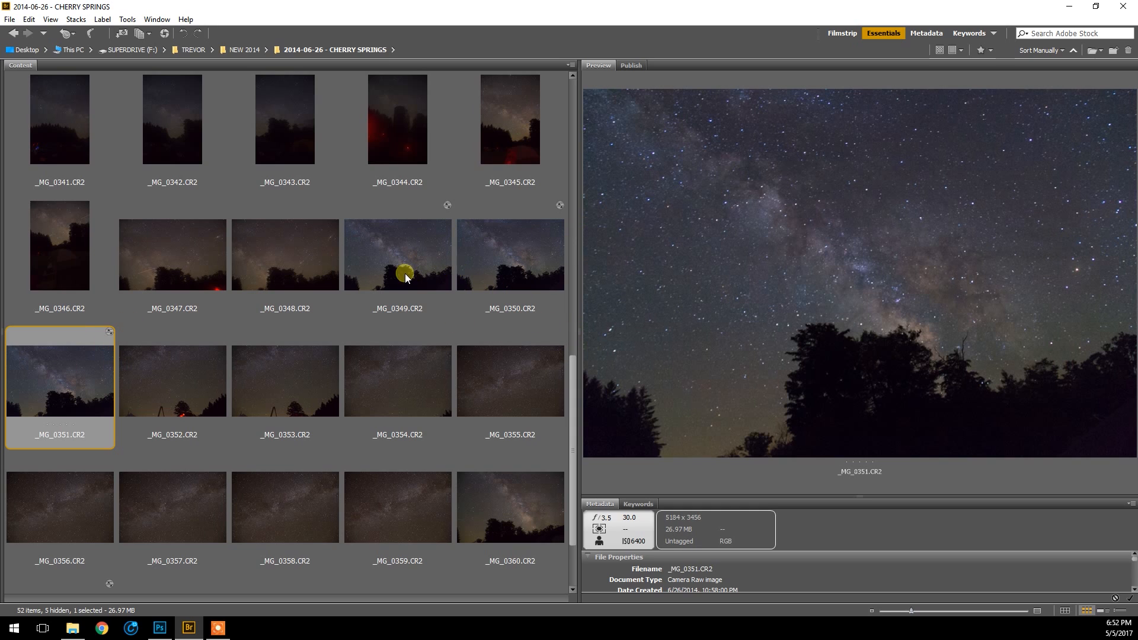
{"action": "mouse_move", "coordinate": [429, 284]}
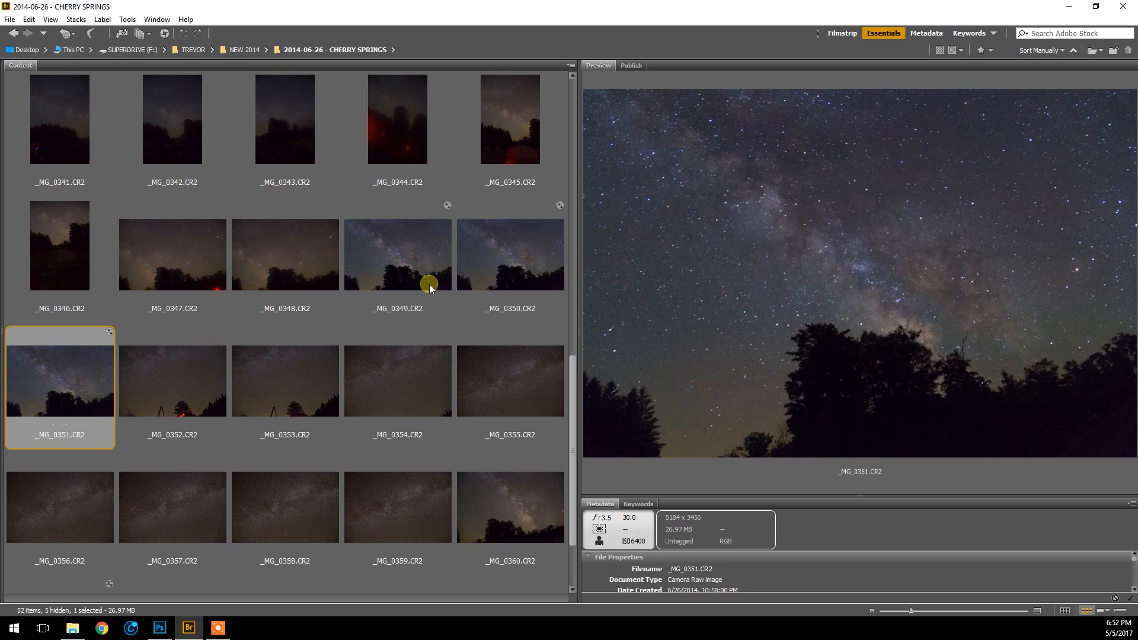
{"action": "left_click", "coordinate": [397, 254]}
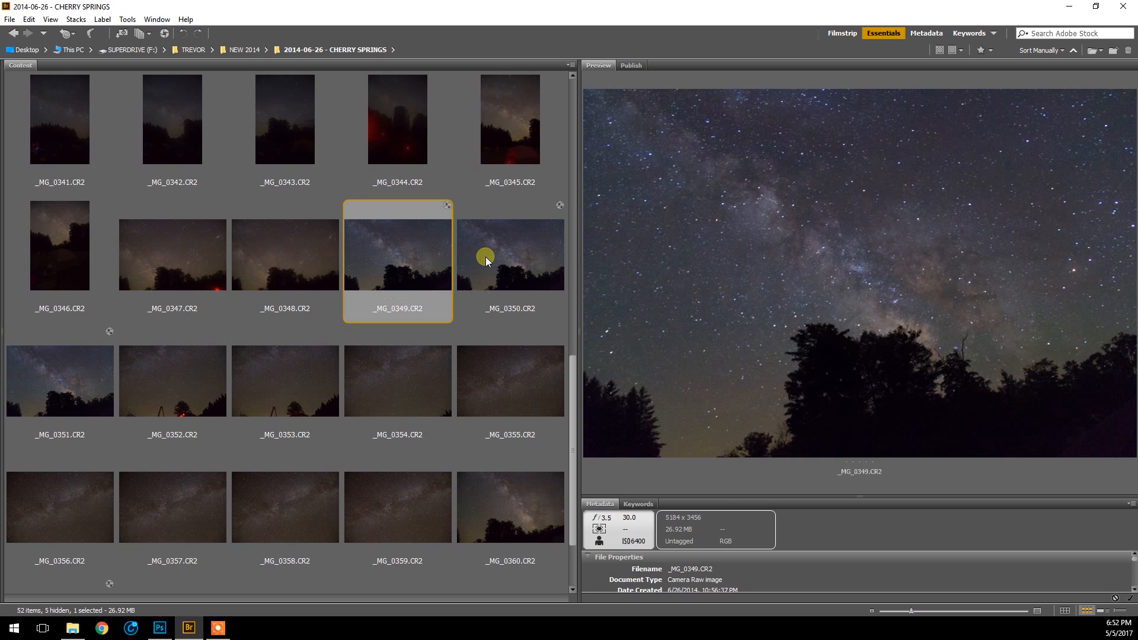
{"action": "left_click", "coordinate": [509, 254]}
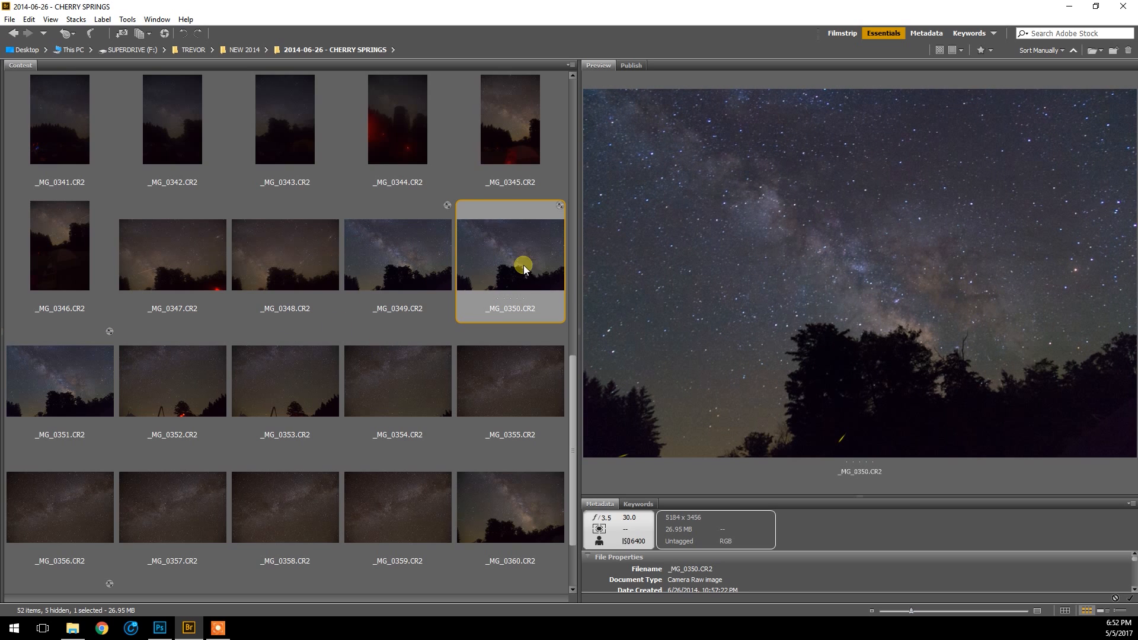
Open the selected _MG_0350 and _MG_0351 frames through Camera Raw as Photoshop documents.
{"action": "double_click", "coordinate": [510, 254]}
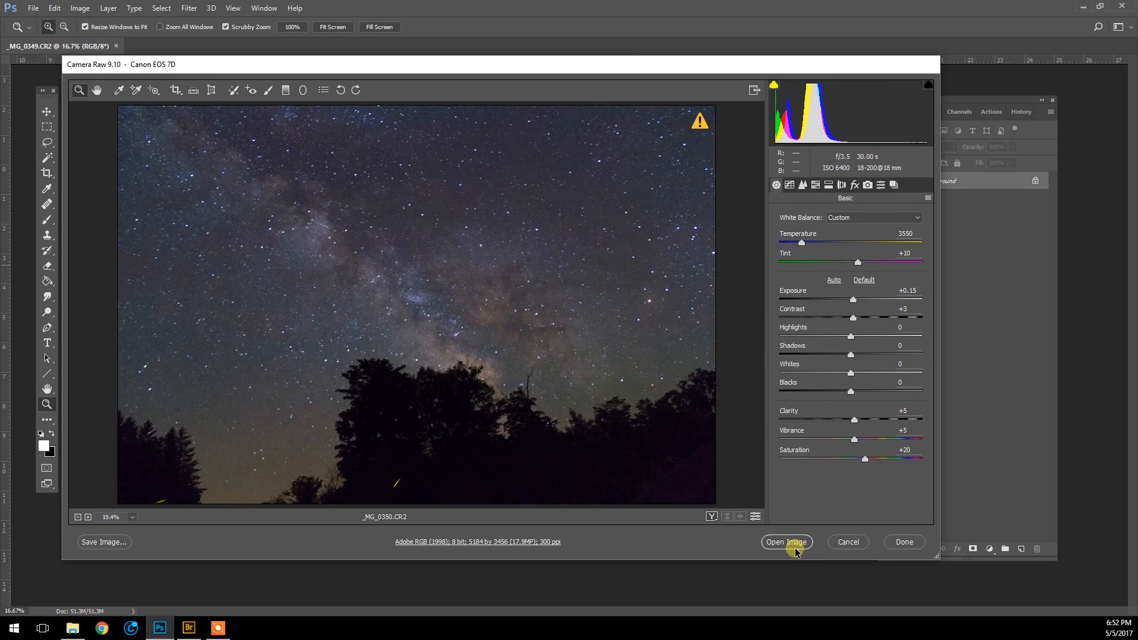
{"action": "left_click", "coordinate": [786, 542]}
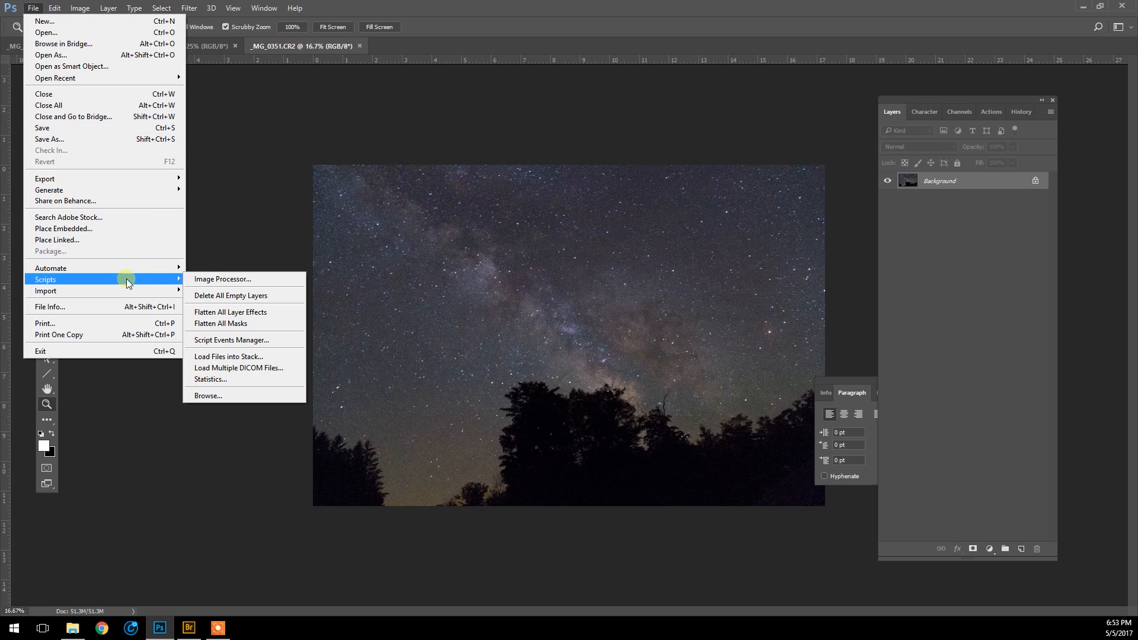
{"action": "mouse_move", "coordinate": [243, 357]}
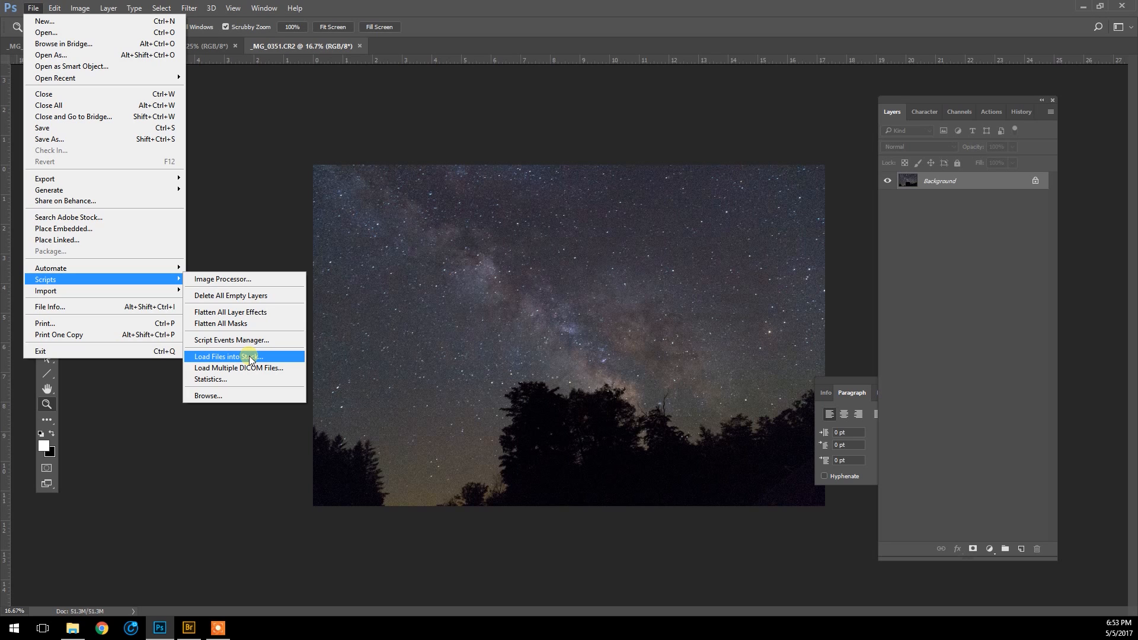
{"action": "mouse_move", "coordinate": [309, 342]}
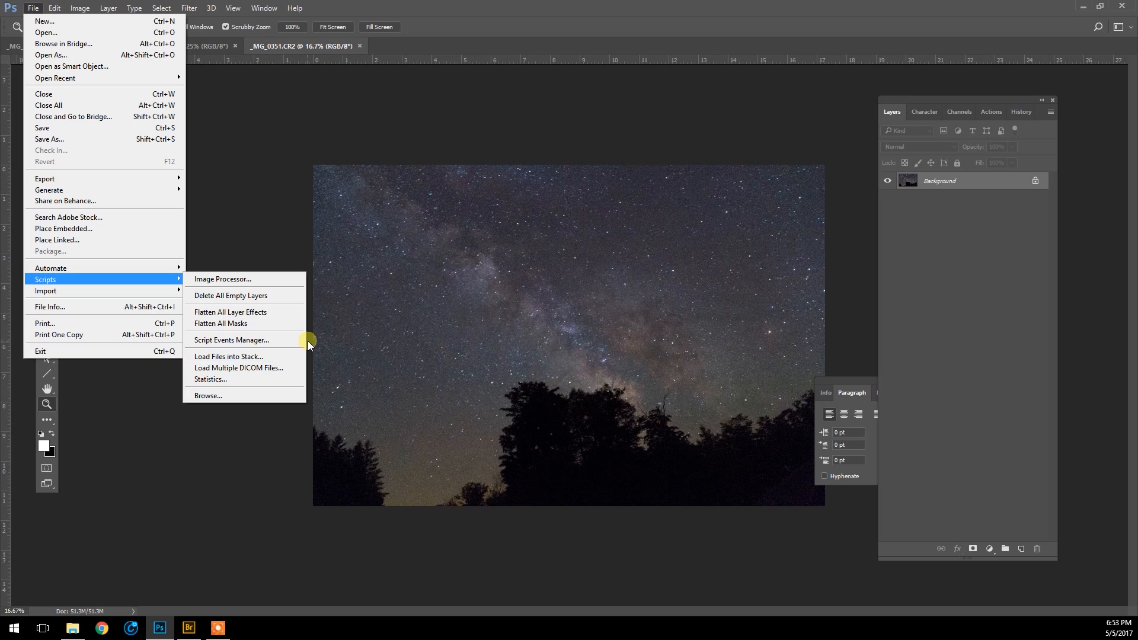
{"action": "mouse_move", "coordinate": [348, 57]}
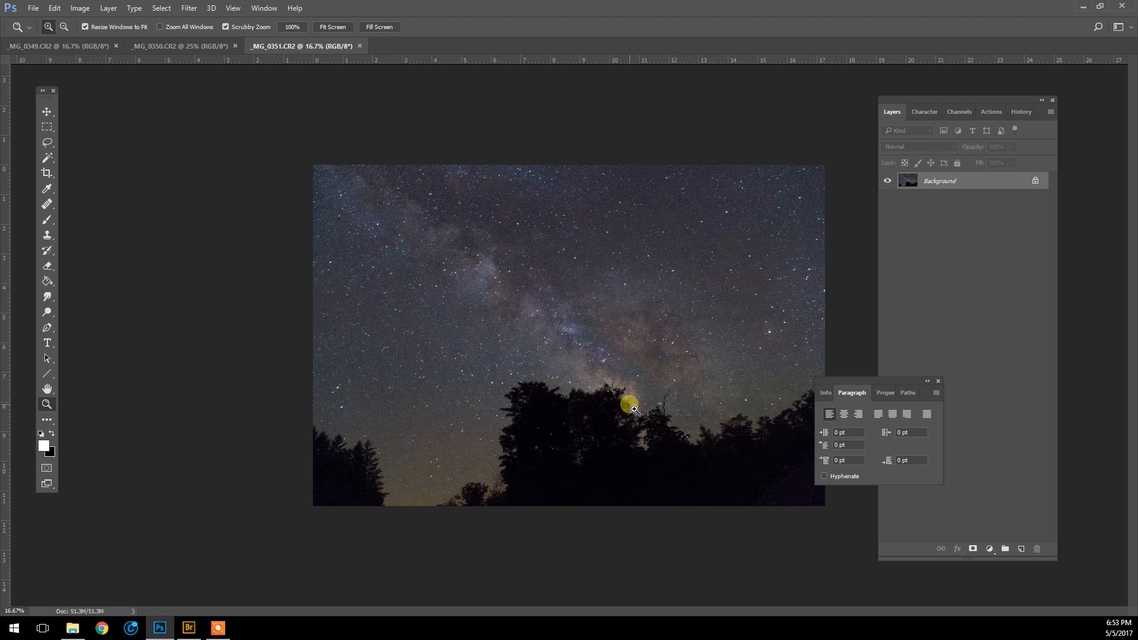
{"action": "mouse_move", "coordinate": [555, 438]}
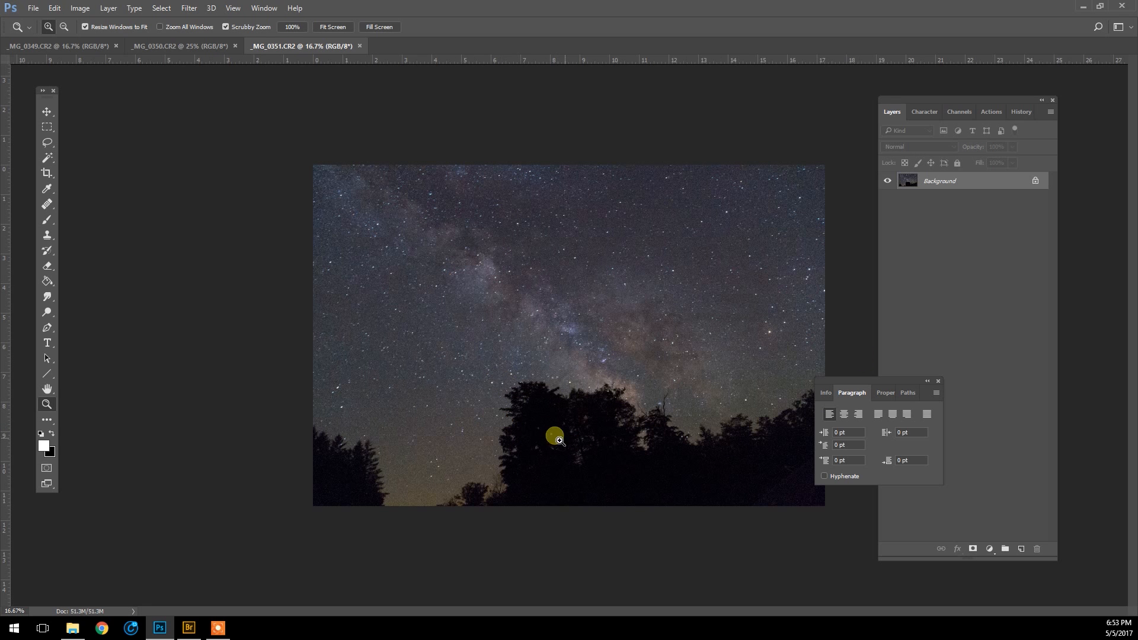
{"action": "mouse_move", "coordinate": [394, 87]}
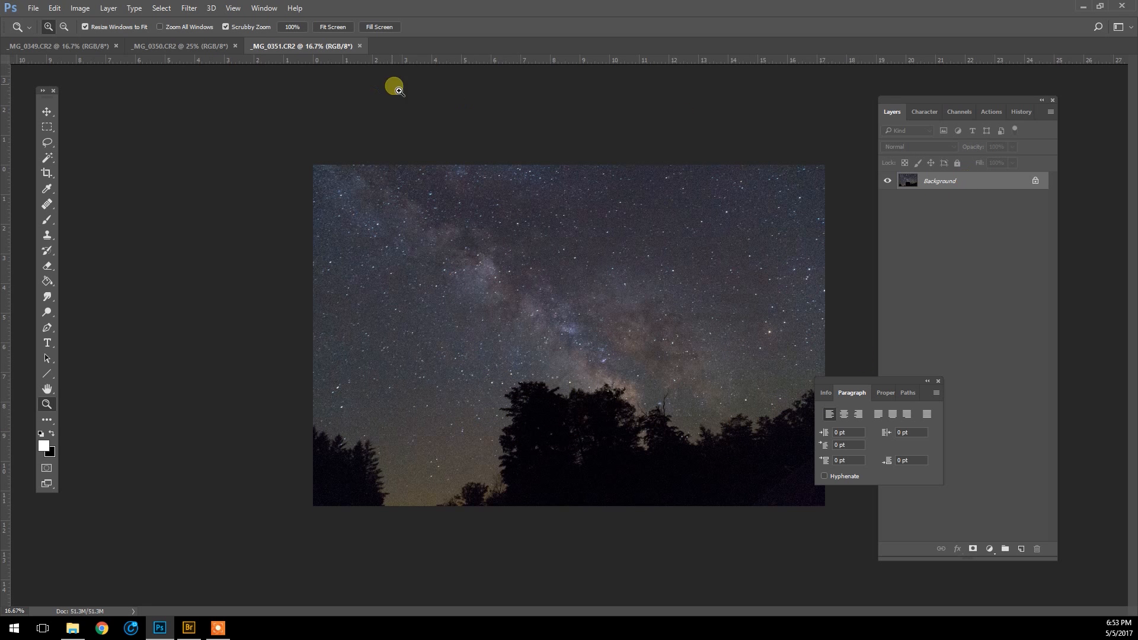
Review the _MG_0349 and _MG_0350 documents, then close _MG_0351.CR2, raising the save prompt.
{"action": "left_click", "coordinate": [58, 46]}
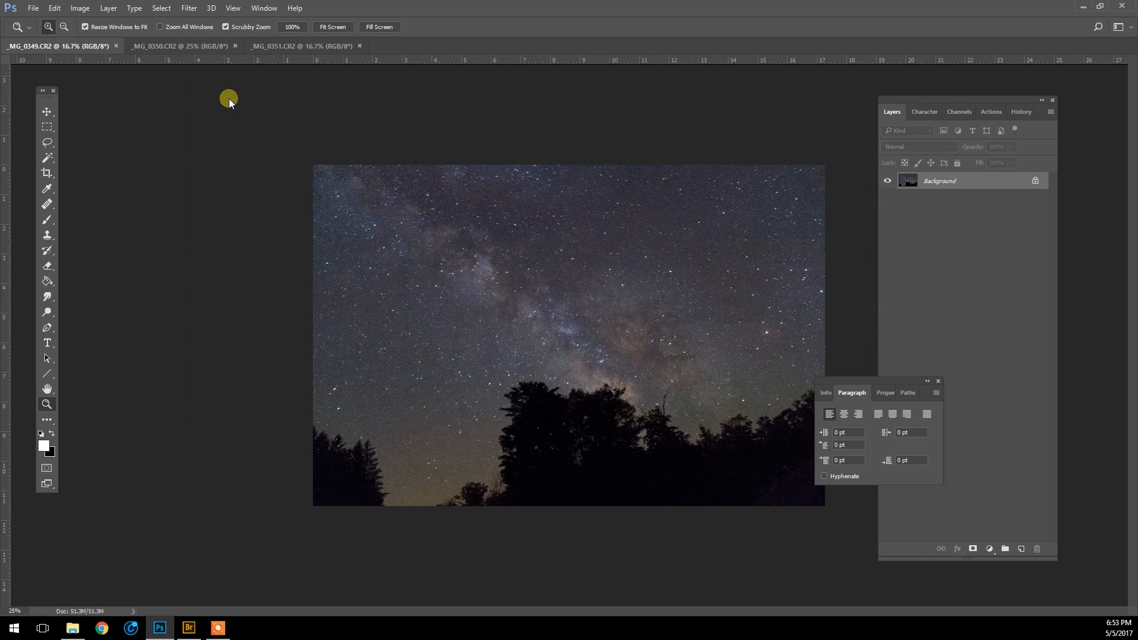
{"action": "left_click", "coordinate": [178, 46]}
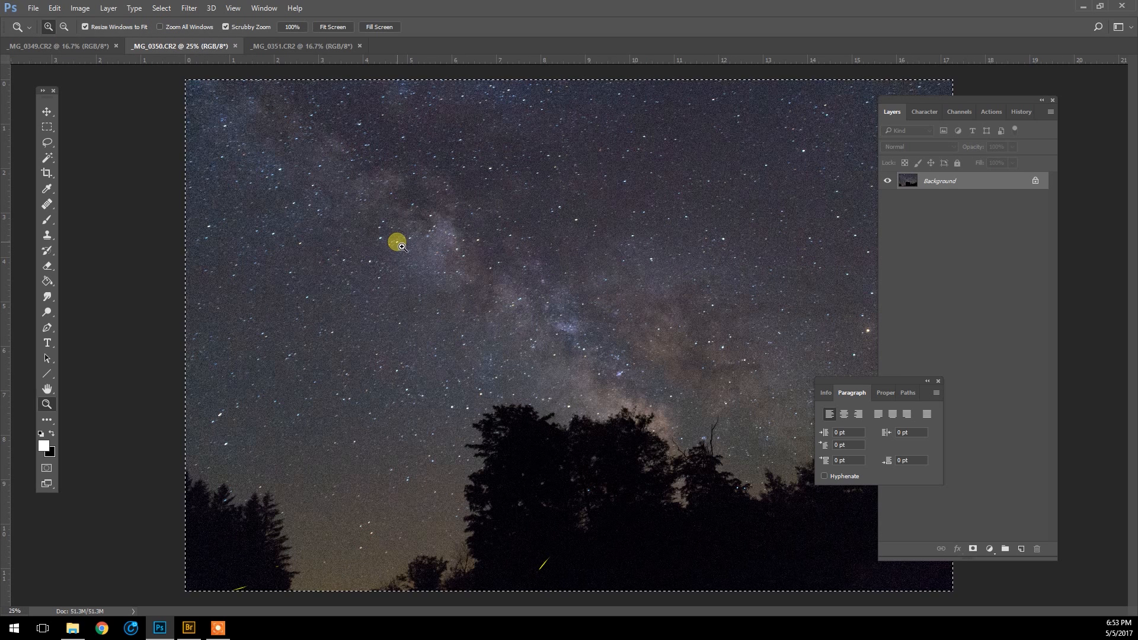
{"action": "mouse_move", "coordinate": [386, 232]}
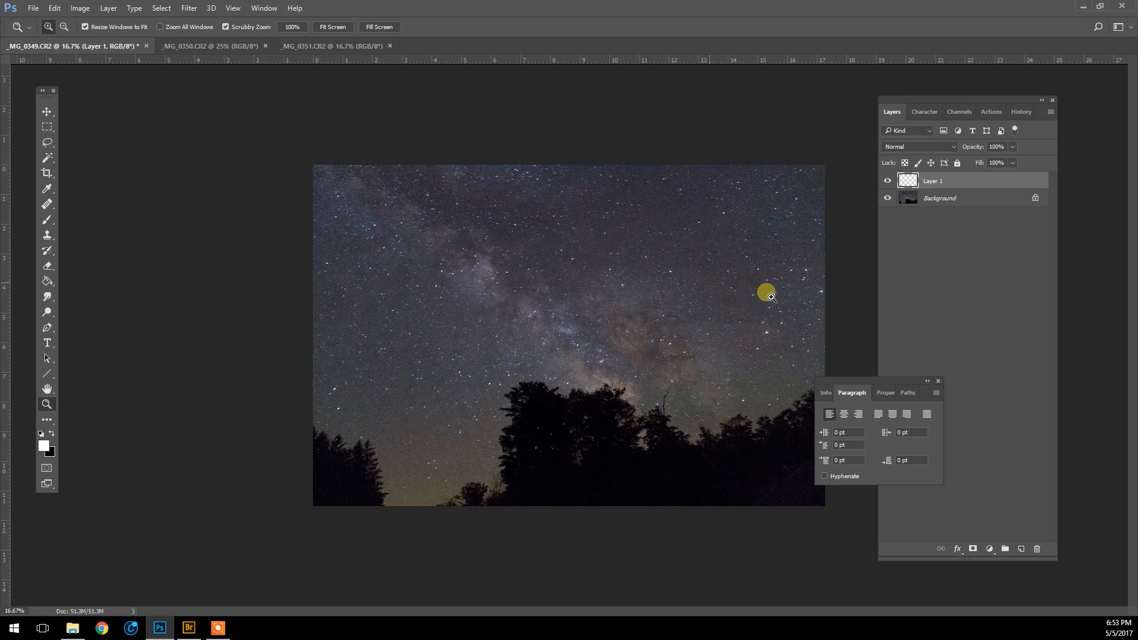
{"action": "left_click", "coordinate": [211, 46]}
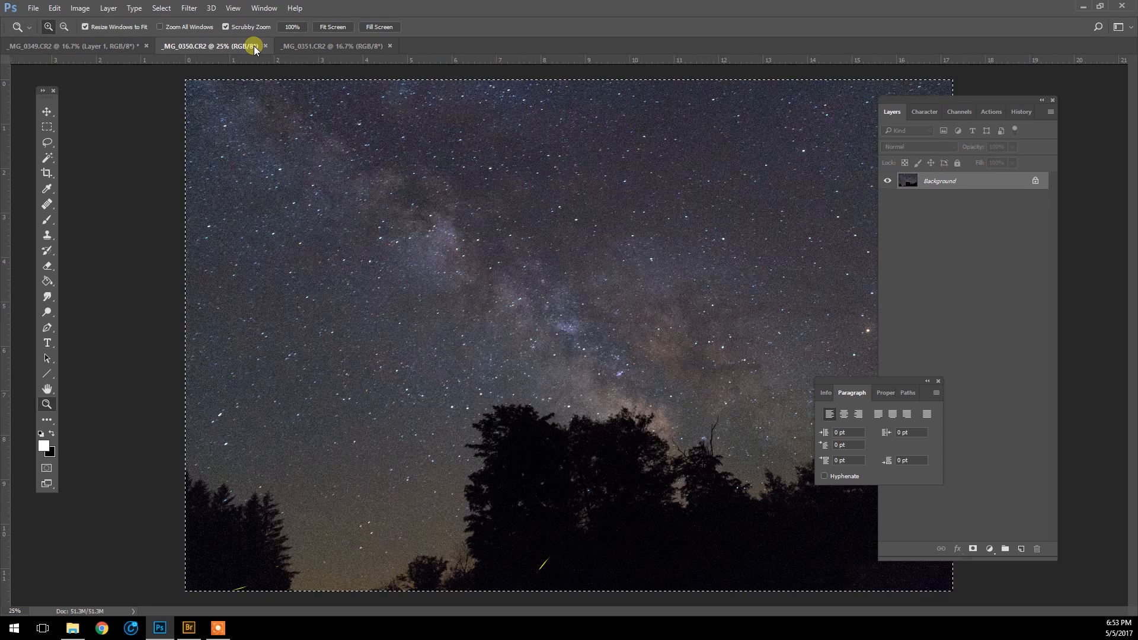
{"action": "left_click", "coordinate": [265, 46]}
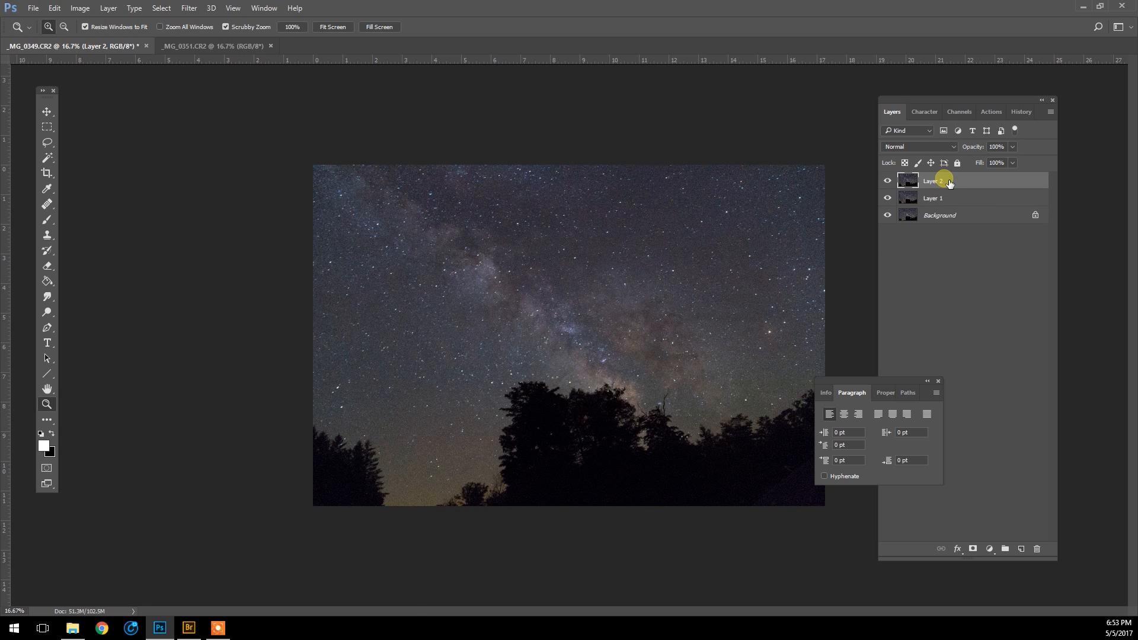
{"action": "left_click", "coordinate": [213, 47]}
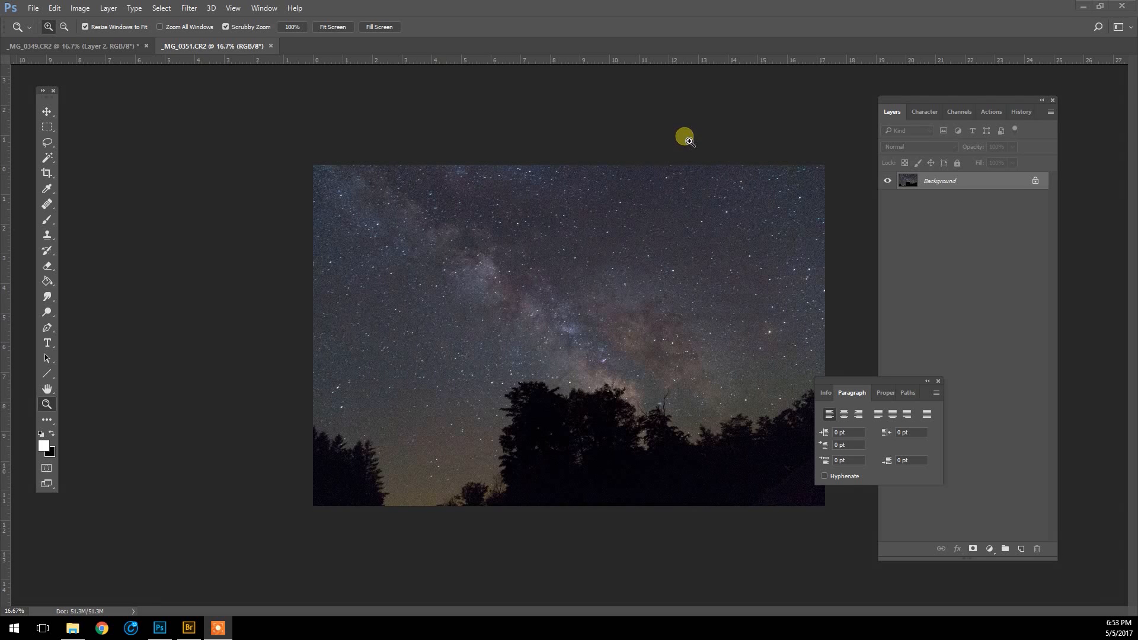
{"action": "mouse_move", "coordinate": [249, 45]}
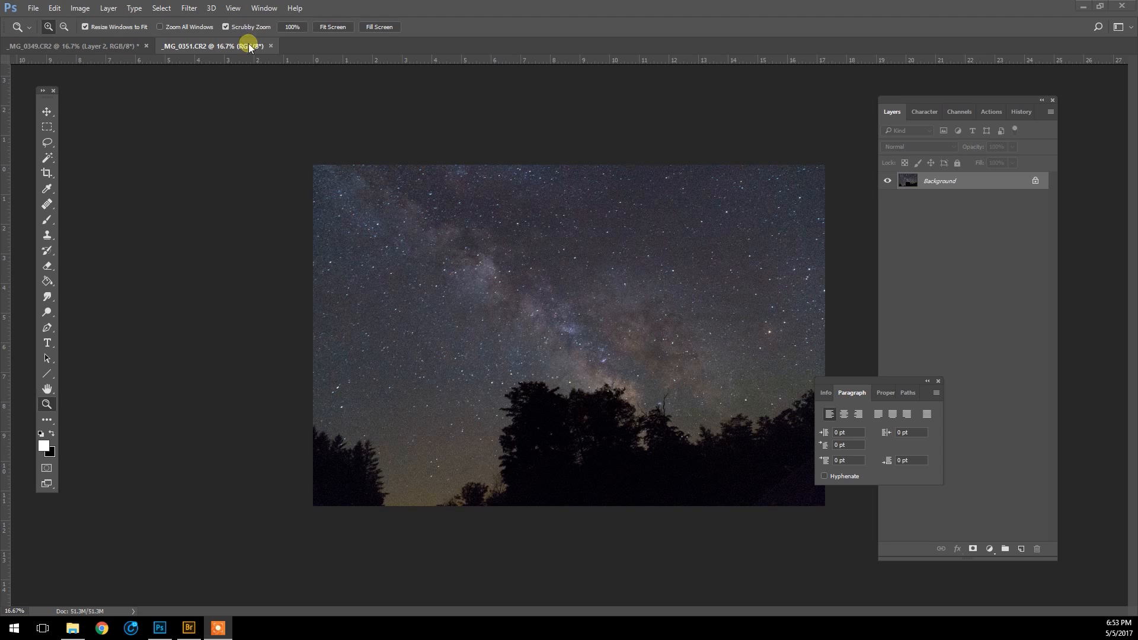
{"action": "left_click", "coordinate": [275, 47]}
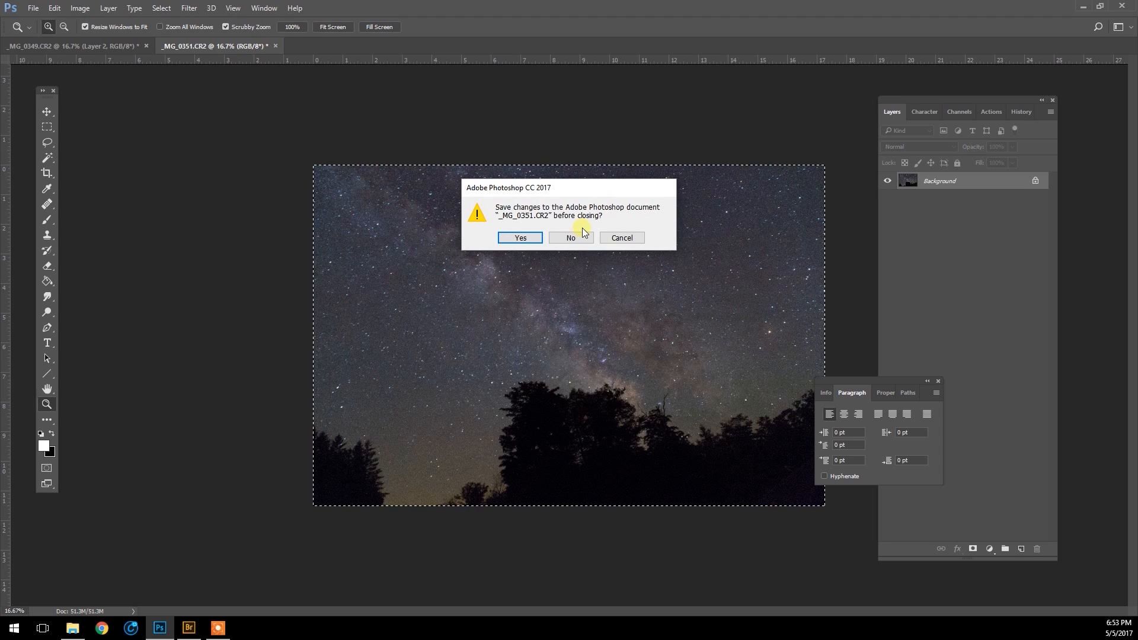
Discard _MG_0351's changes, hide Layer 2 and zoom into the Milky Way star field.
{"action": "left_click", "coordinate": [570, 237]}
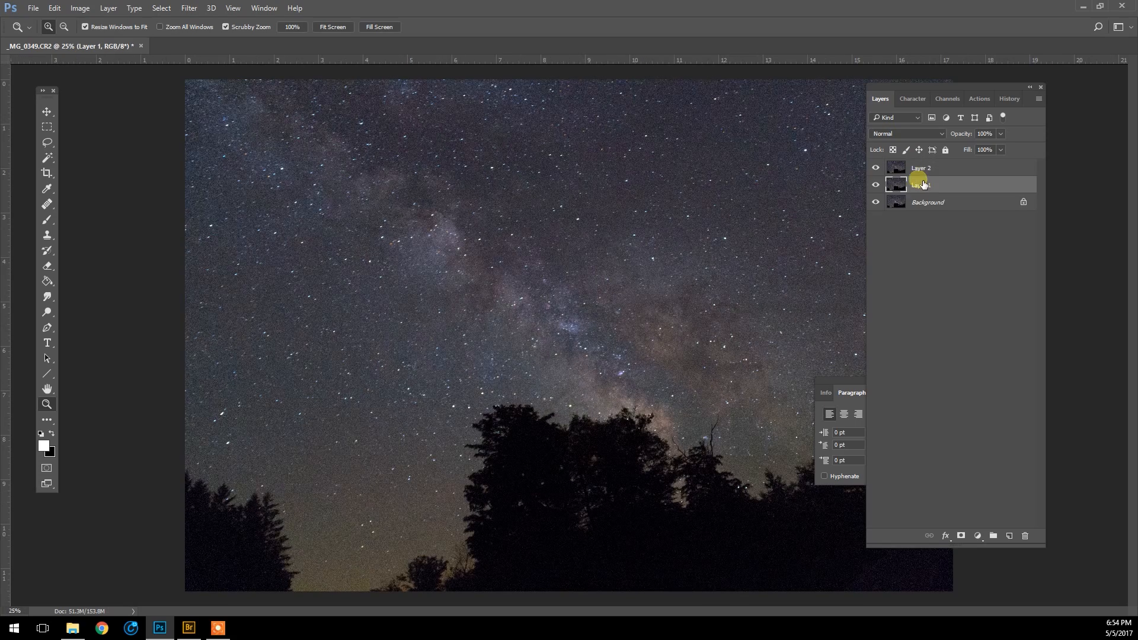
{"action": "left_click", "coordinate": [875, 167]}
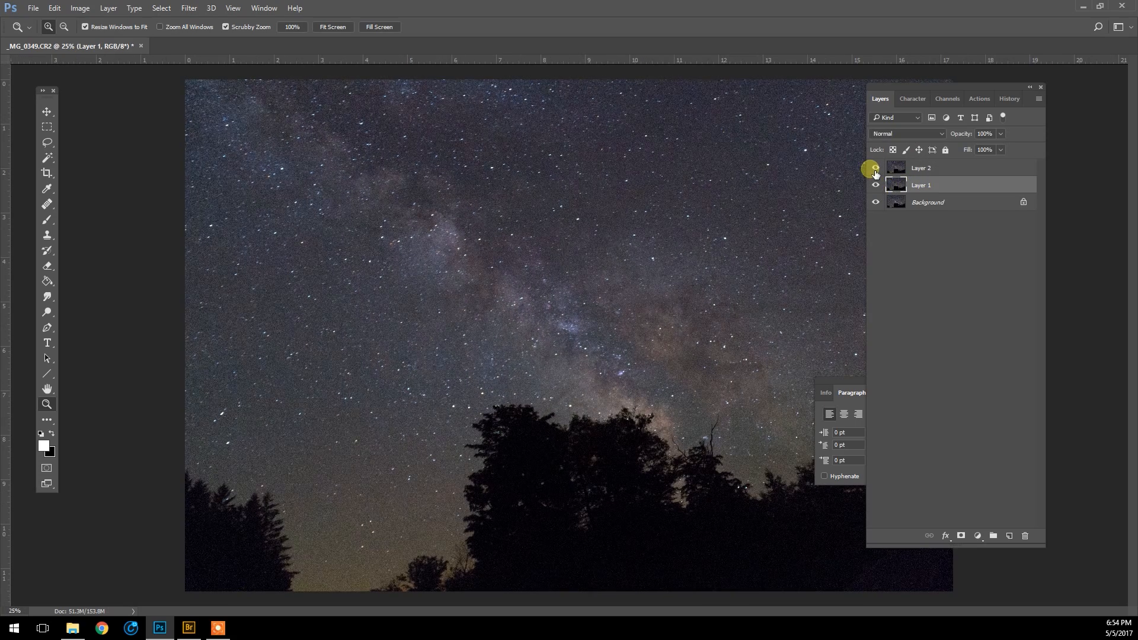
{"action": "left_click", "coordinate": [875, 168]}
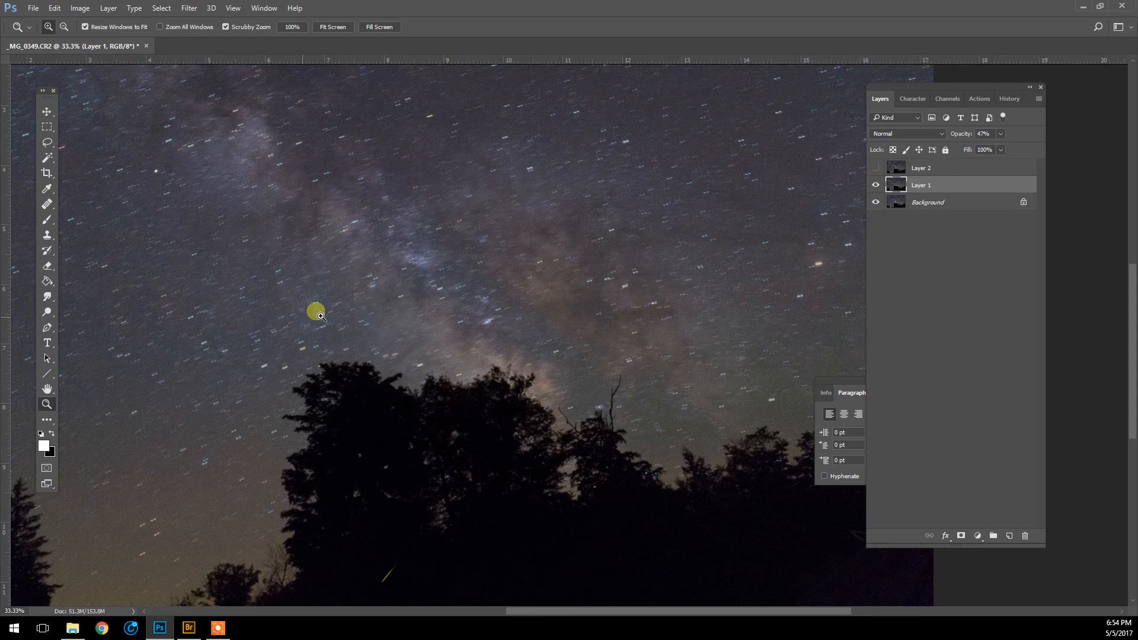
{"action": "left_click", "coordinate": [46, 112]}
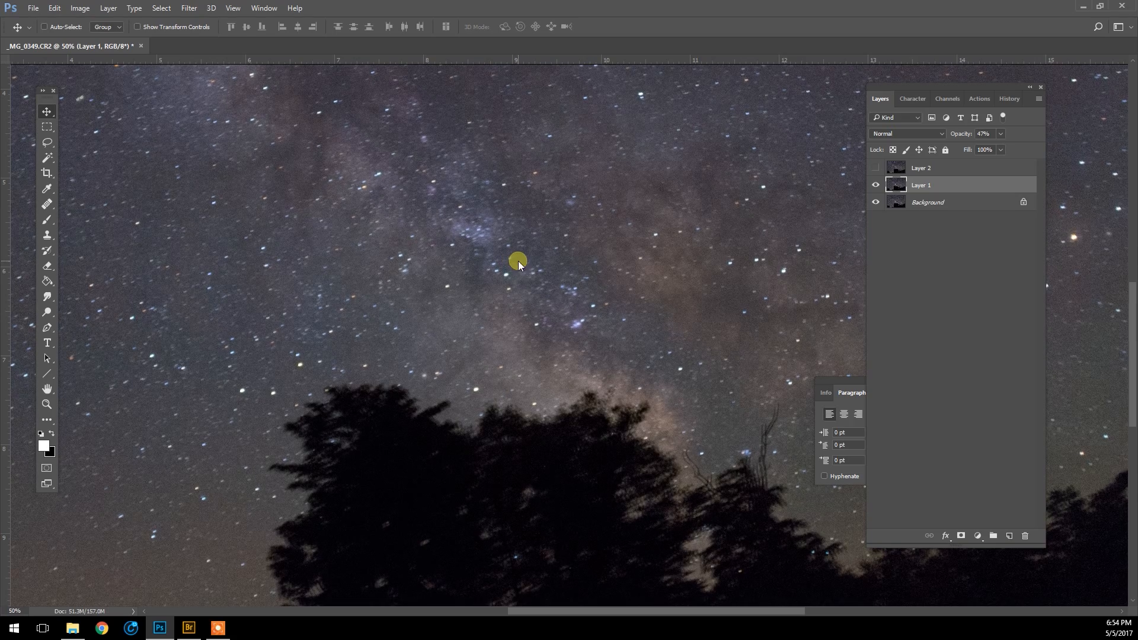
{"action": "mouse_move", "coordinate": [285, 182]}
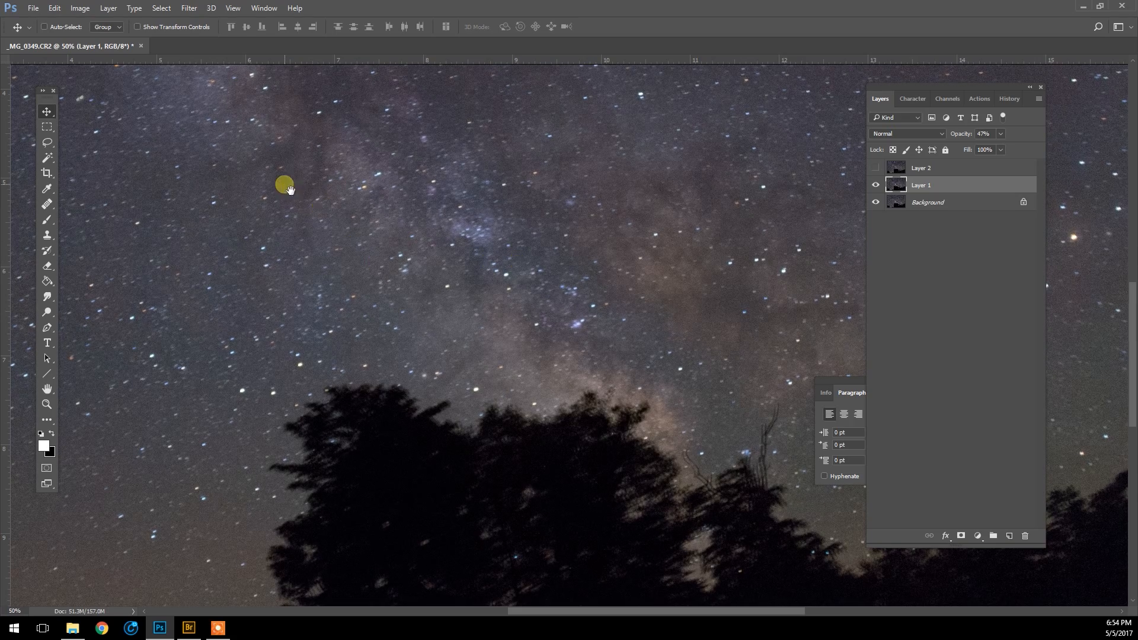
{"action": "left_click_drag", "start_coordinate": [286, 184], "coordinate": [298, 213]}
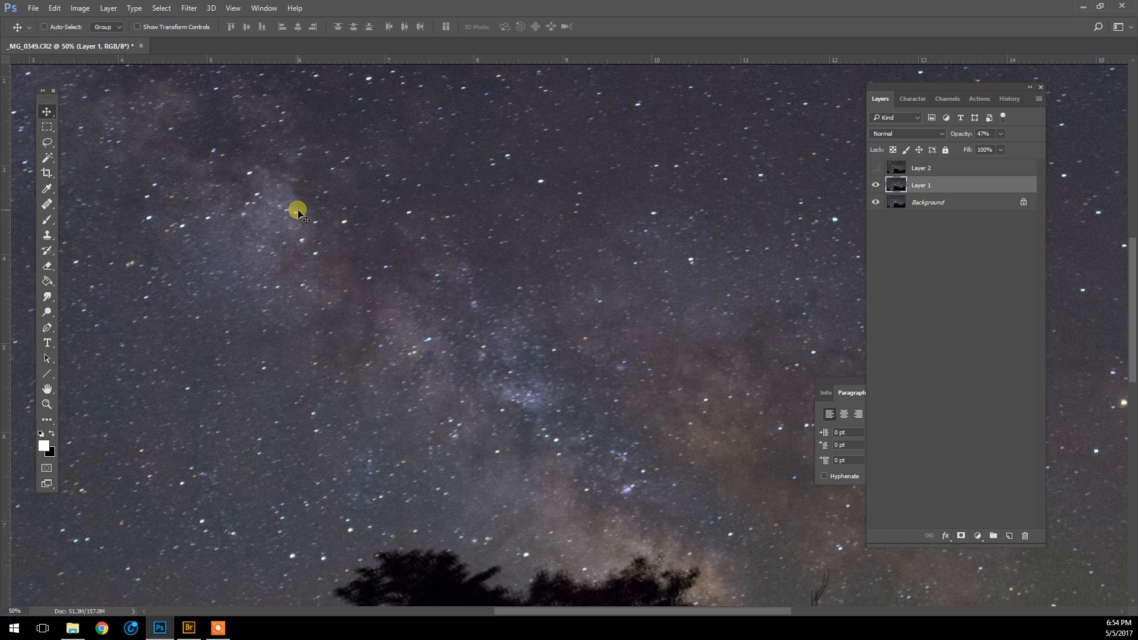
Toggle Layer 1 visibility to compare star alignment, then show Layer 2 again.
{"action": "left_click", "coordinate": [875, 185]}
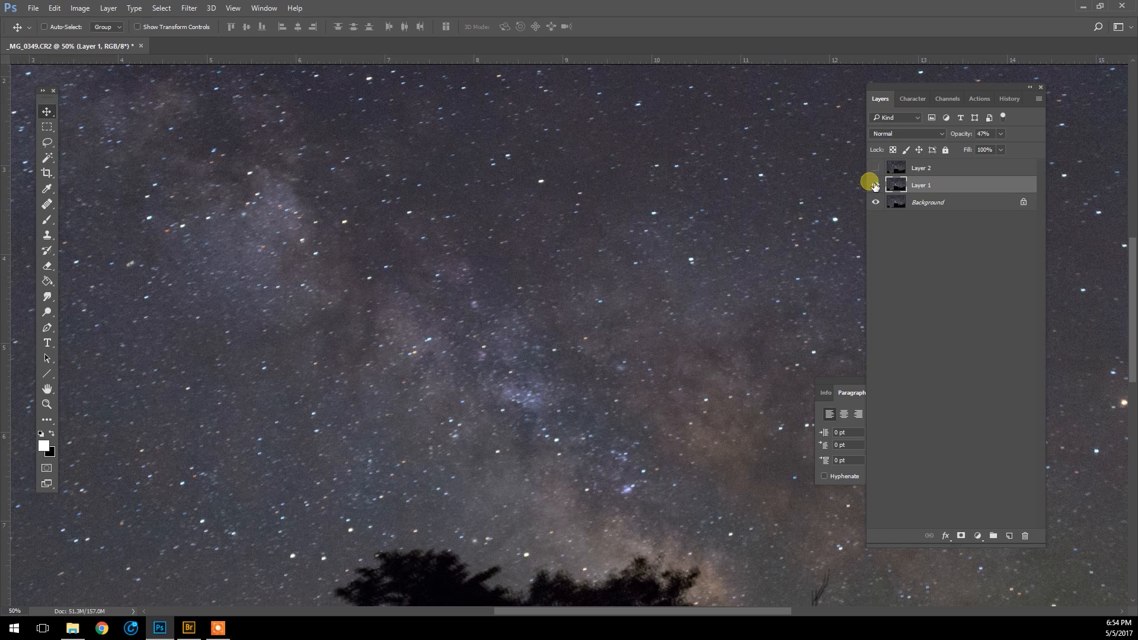
{"action": "left_click", "coordinate": [875, 185]}
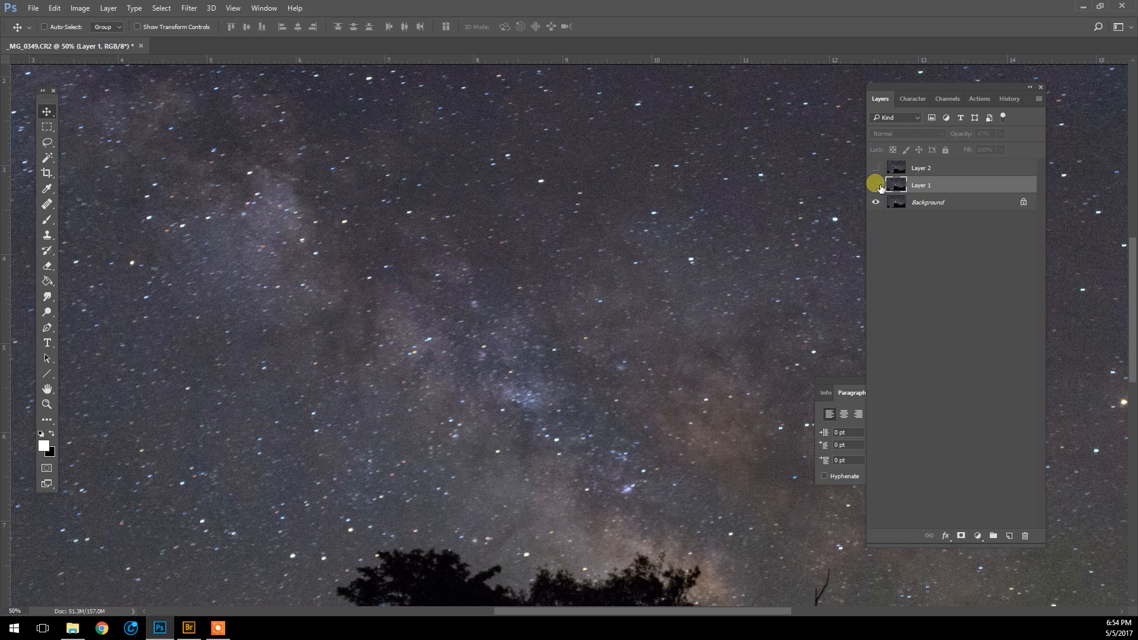
{"action": "left_click", "coordinate": [877, 185]}
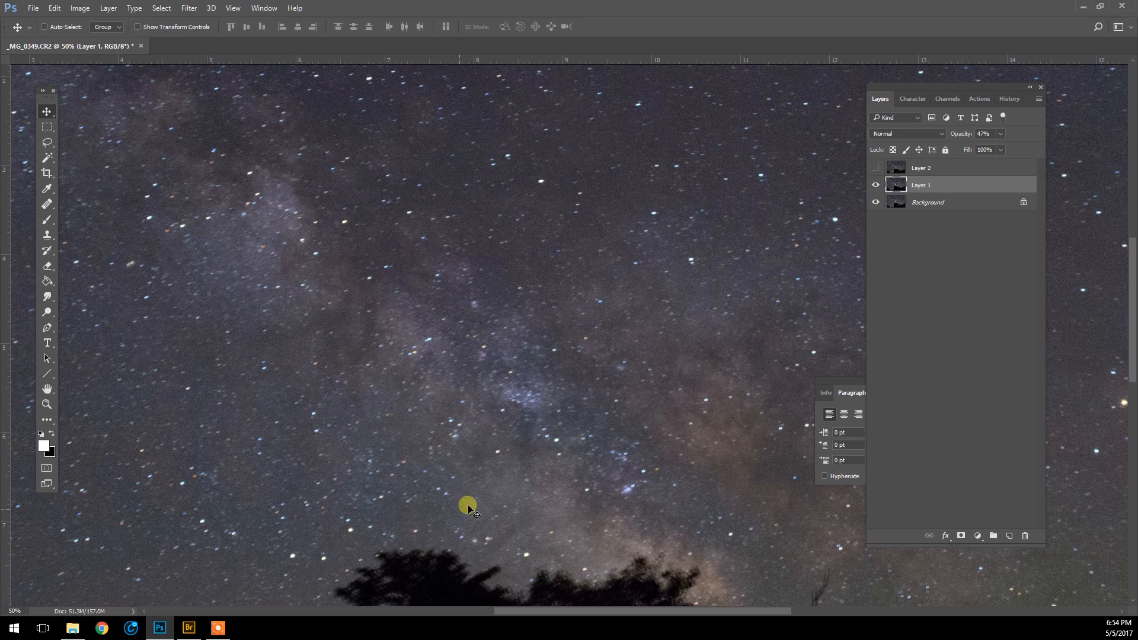
{"action": "left_click", "coordinate": [875, 185]}
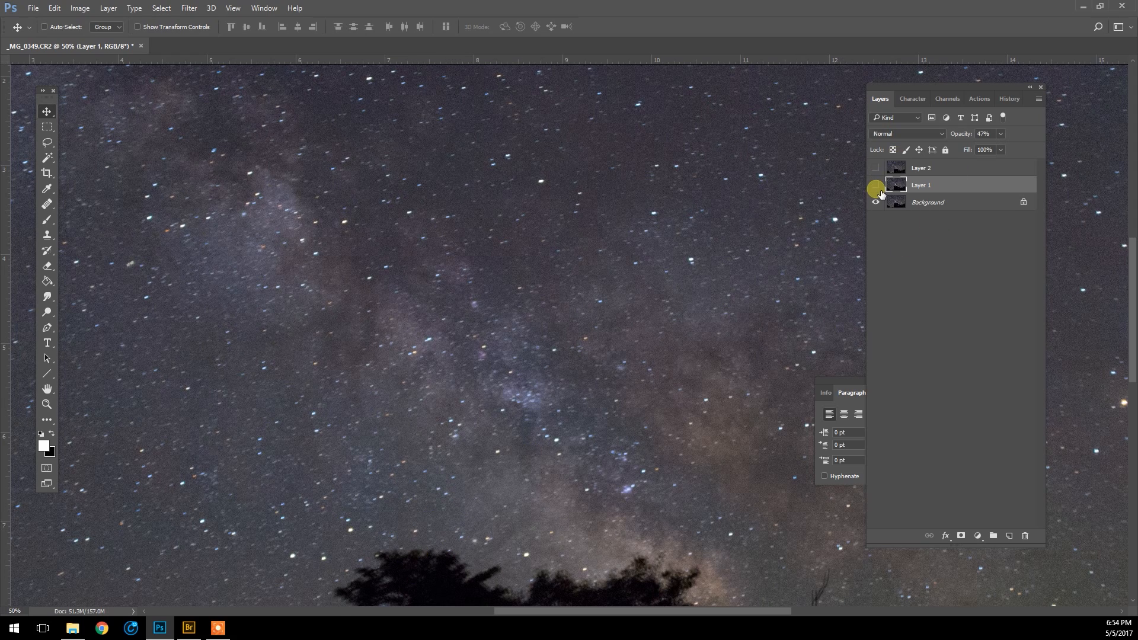
{"action": "left_click", "coordinate": [876, 185]}
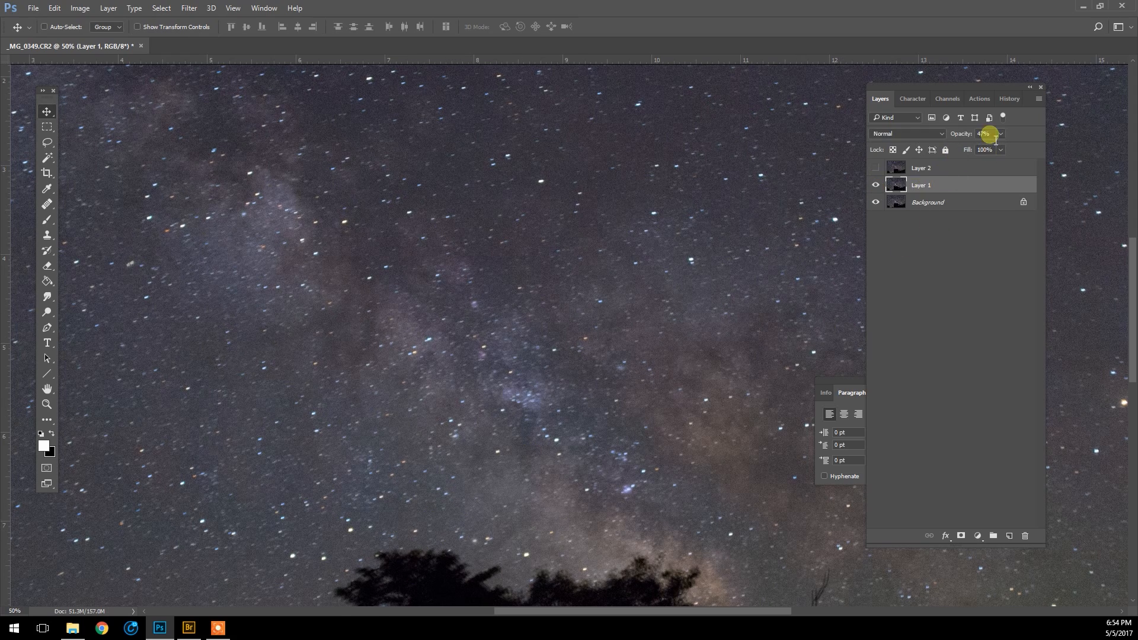
{"action": "left_click", "coordinate": [944, 167]}
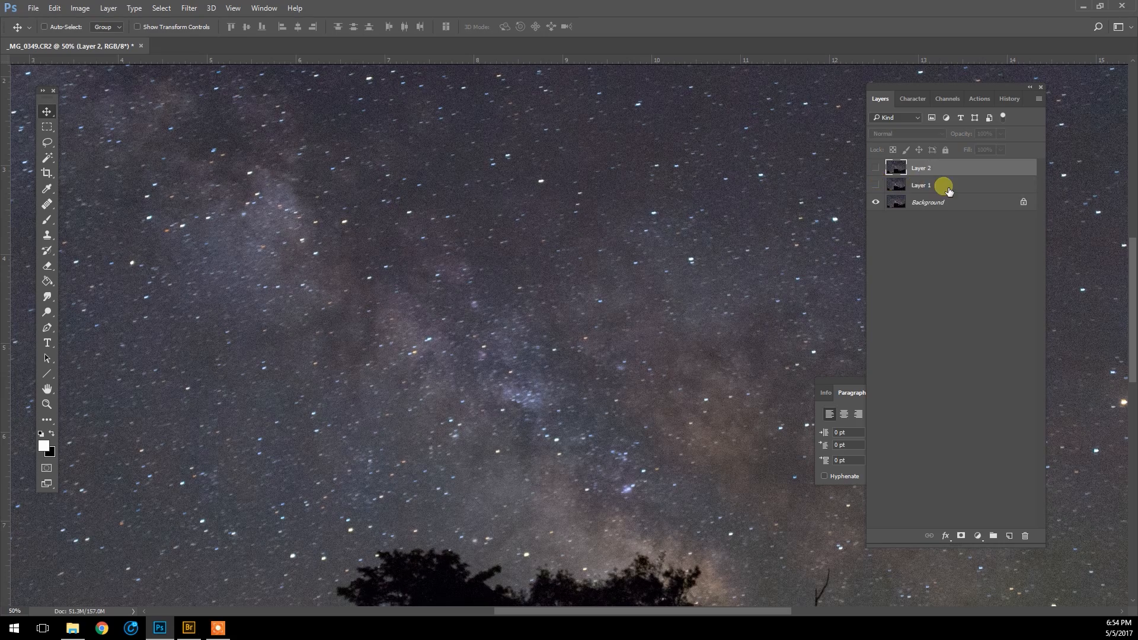
{"action": "left_click", "coordinate": [875, 167]}
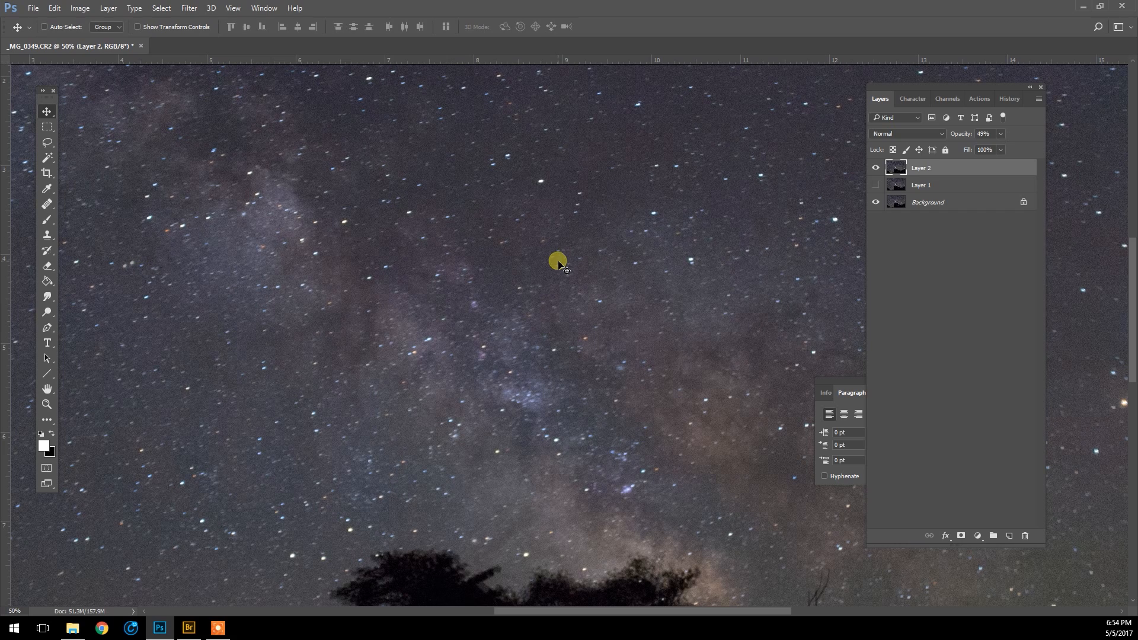
{"action": "mouse_move", "coordinate": [692, 206]}
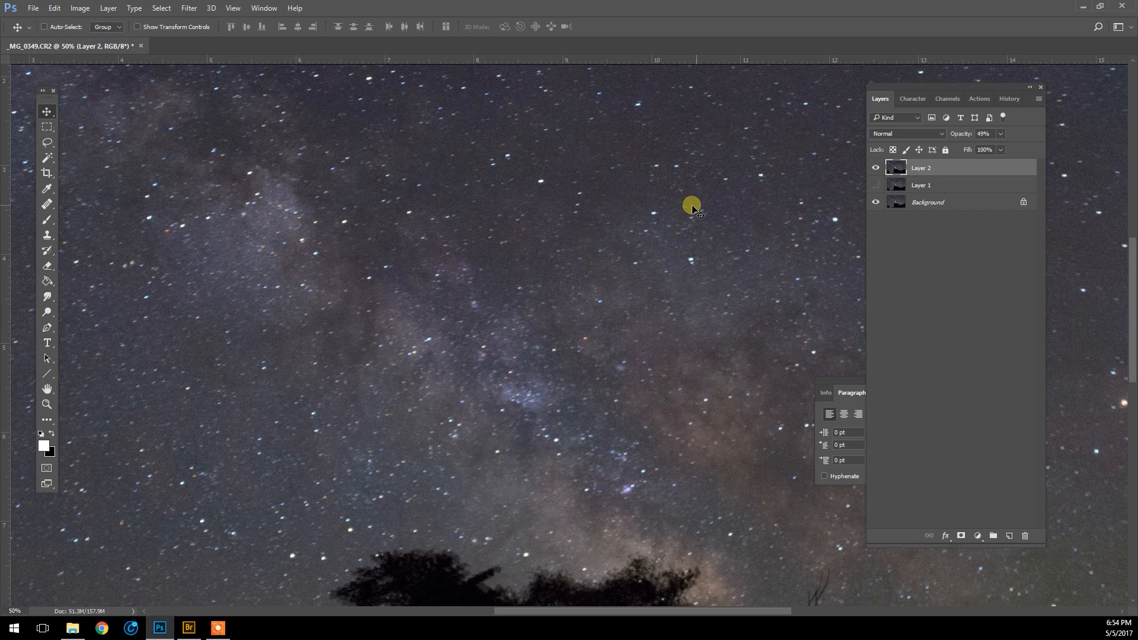
{"action": "mouse_move", "coordinate": [46, 399]}
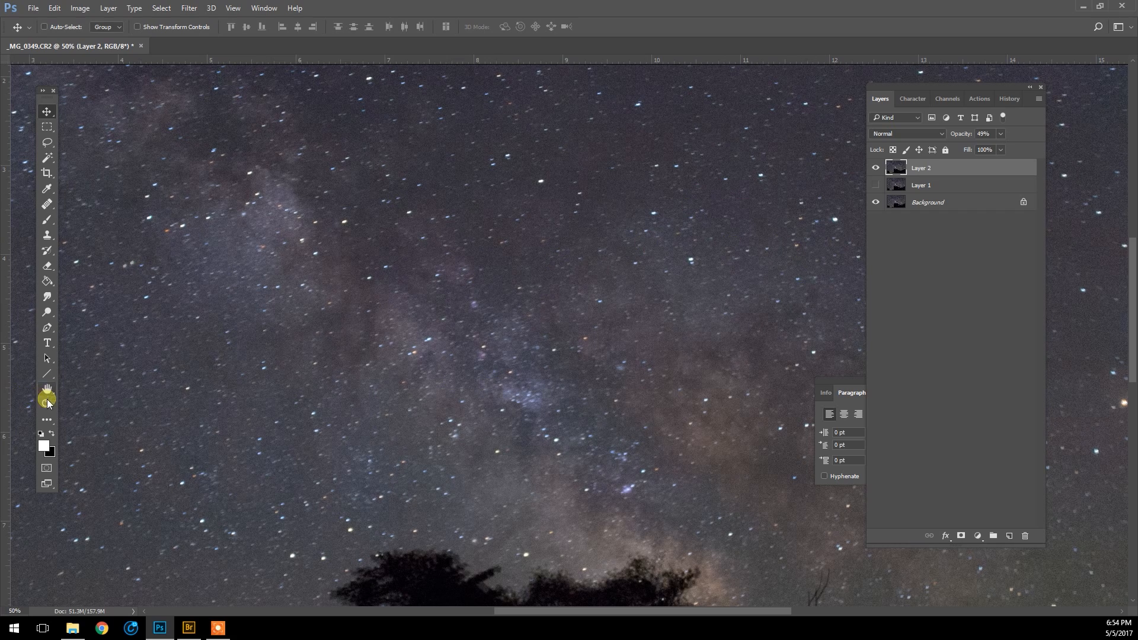
{"action": "left_click", "coordinate": [47, 404]}
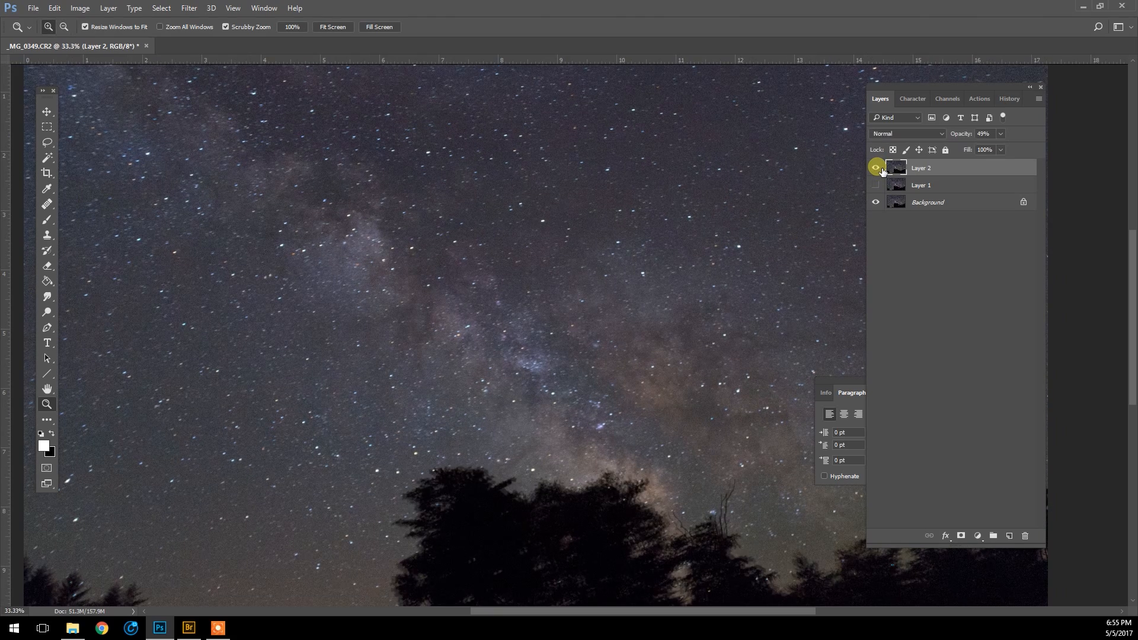
{"action": "left_click", "coordinate": [876, 185]}
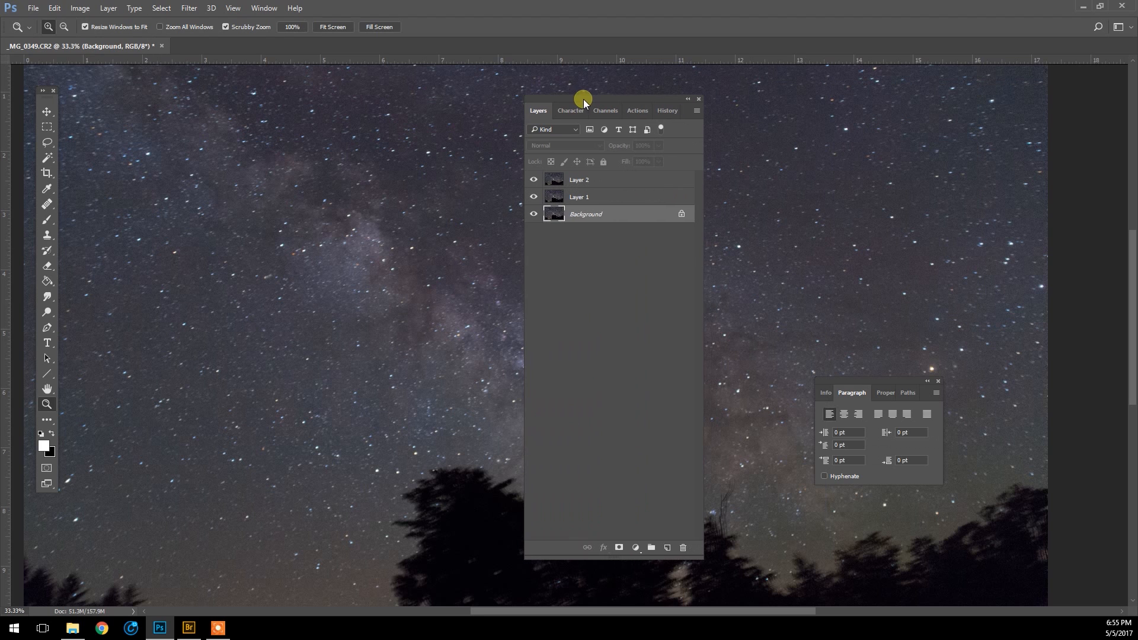
{"action": "mouse_move", "coordinate": [630, 198]}
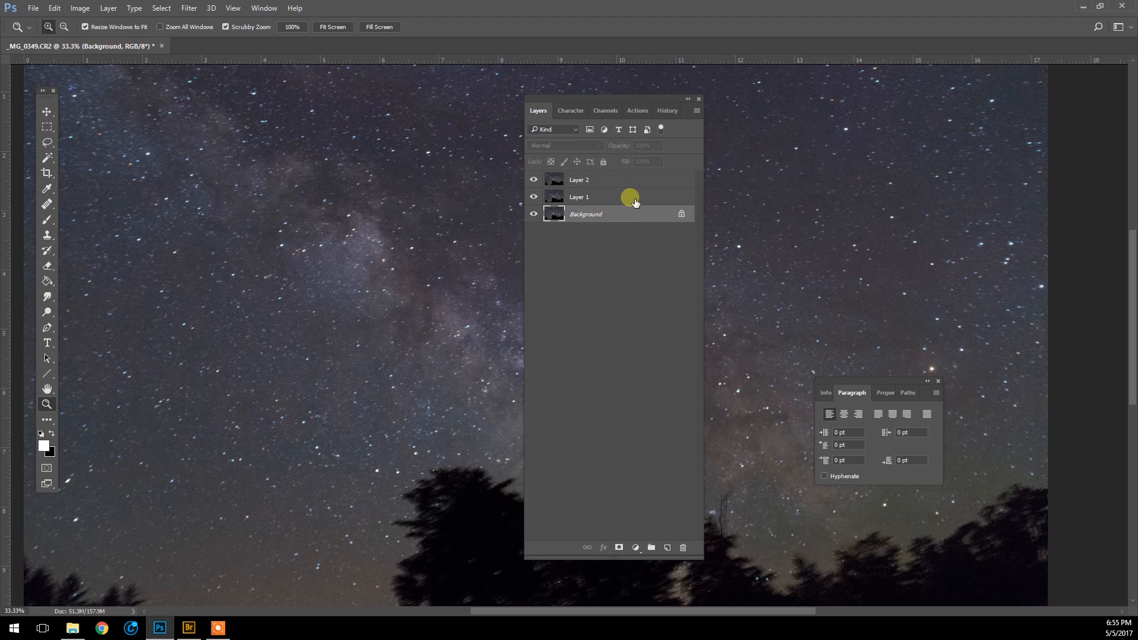
{"action": "left_click", "coordinate": [580, 197]}
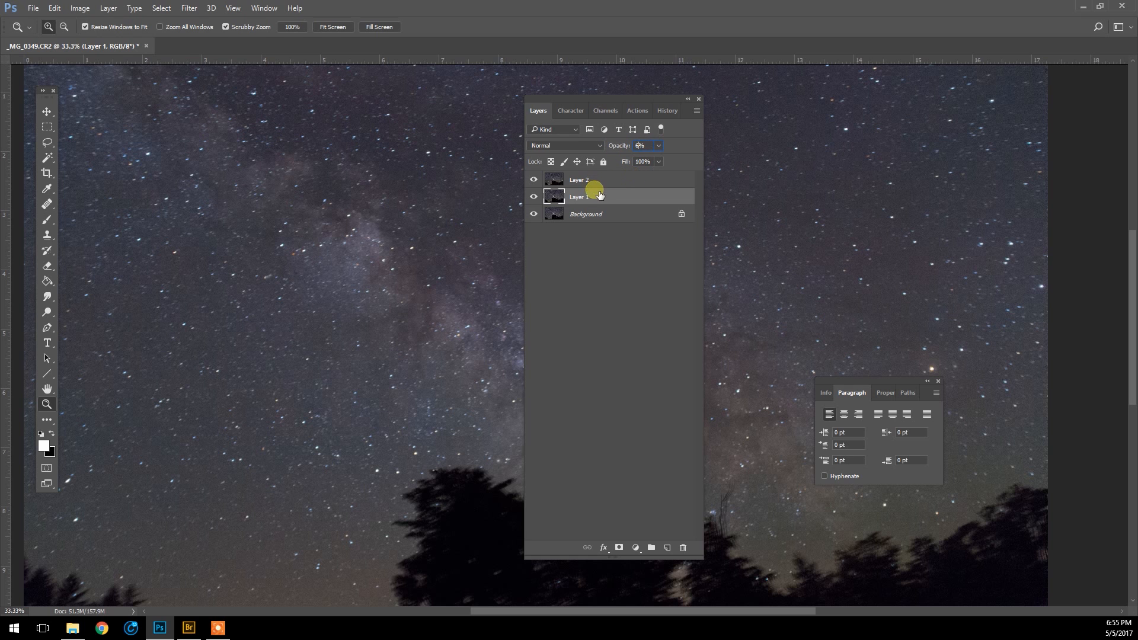
{"action": "left_click", "coordinate": [579, 179]}
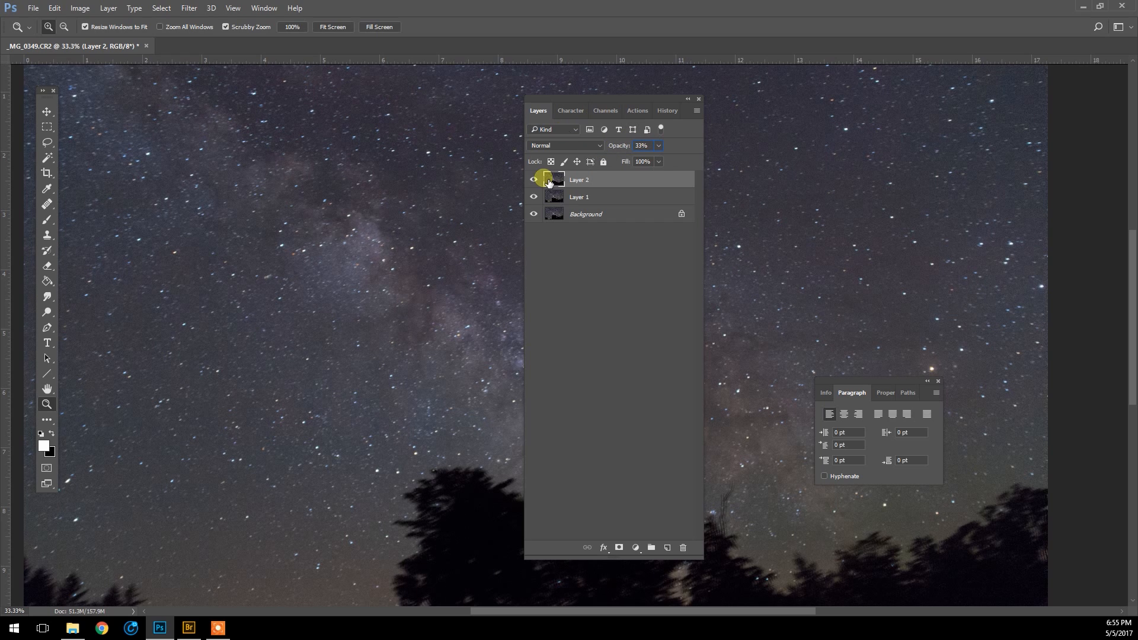
{"action": "left_click", "coordinate": [535, 179]}
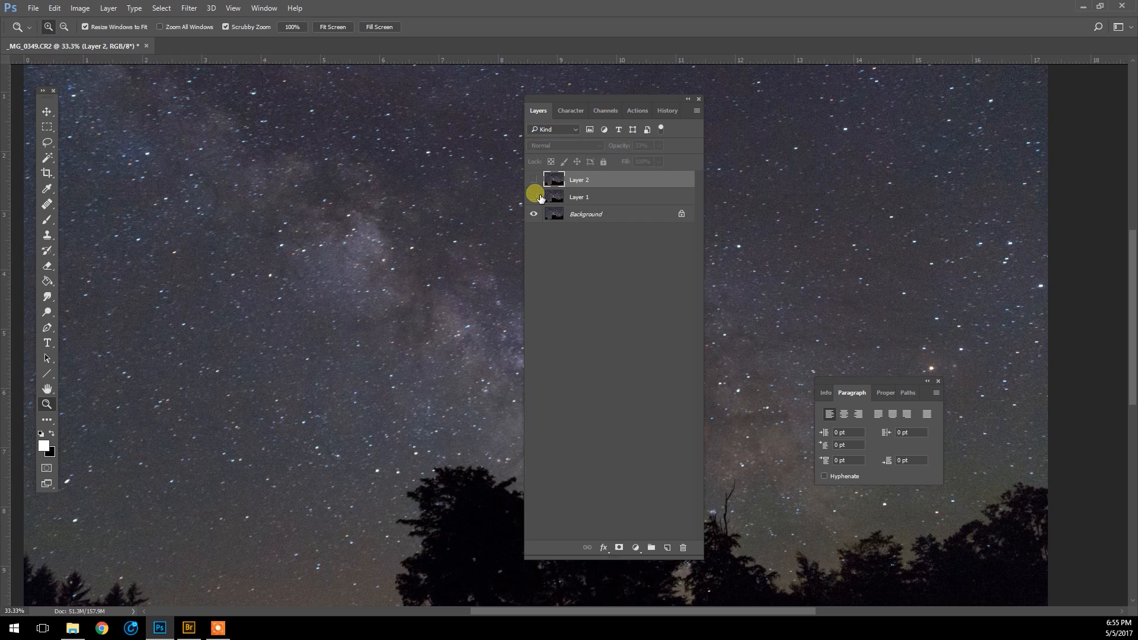
{"action": "left_click", "coordinate": [533, 179]}
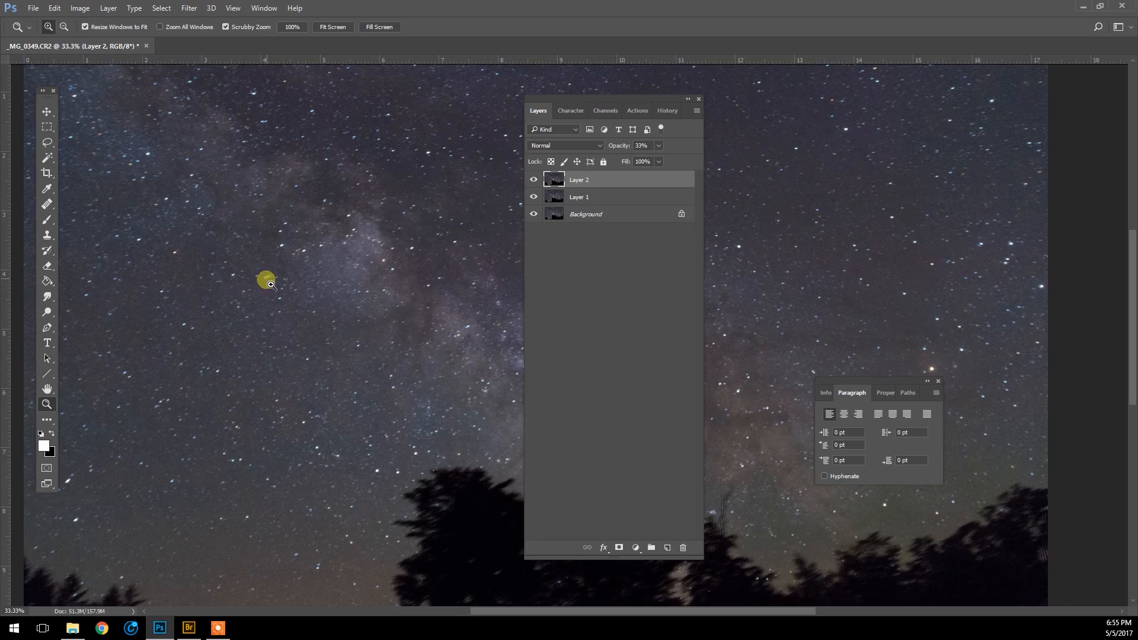
{"action": "left_click", "coordinate": [265, 281]}
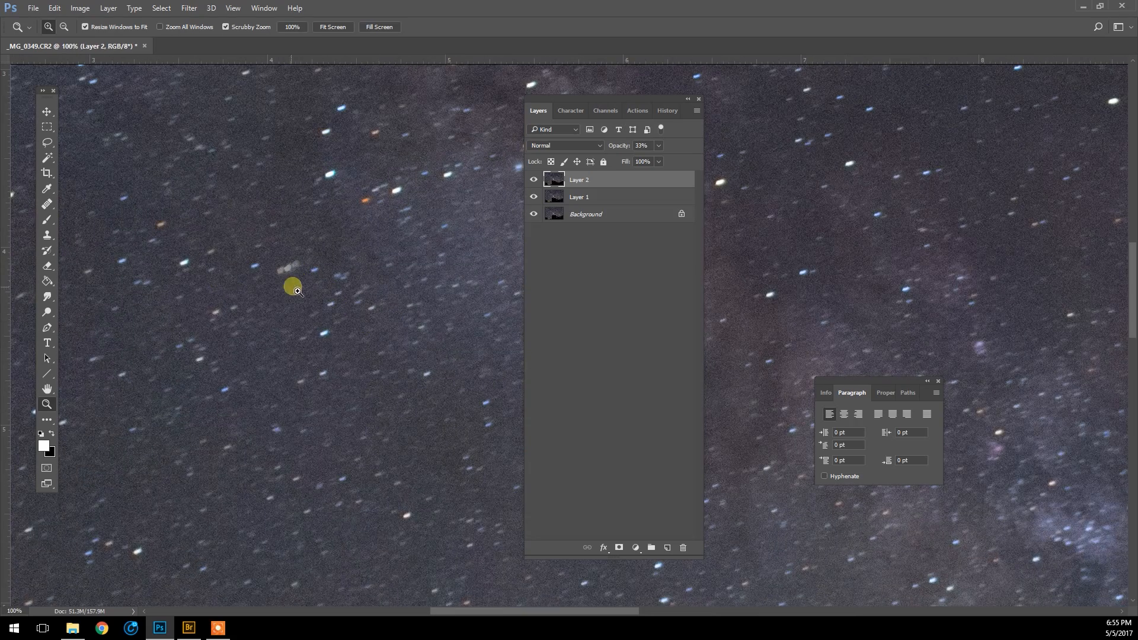
{"action": "left_click", "coordinate": [535, 179]}
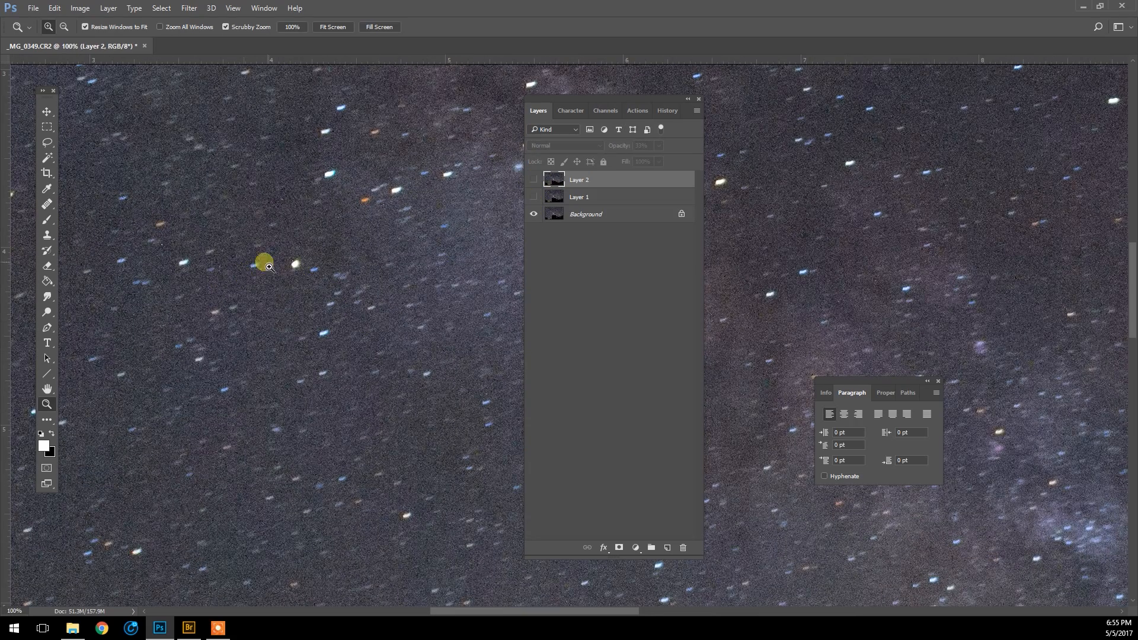
{"action": "mouse_move", "coordinate": [300, 273]}
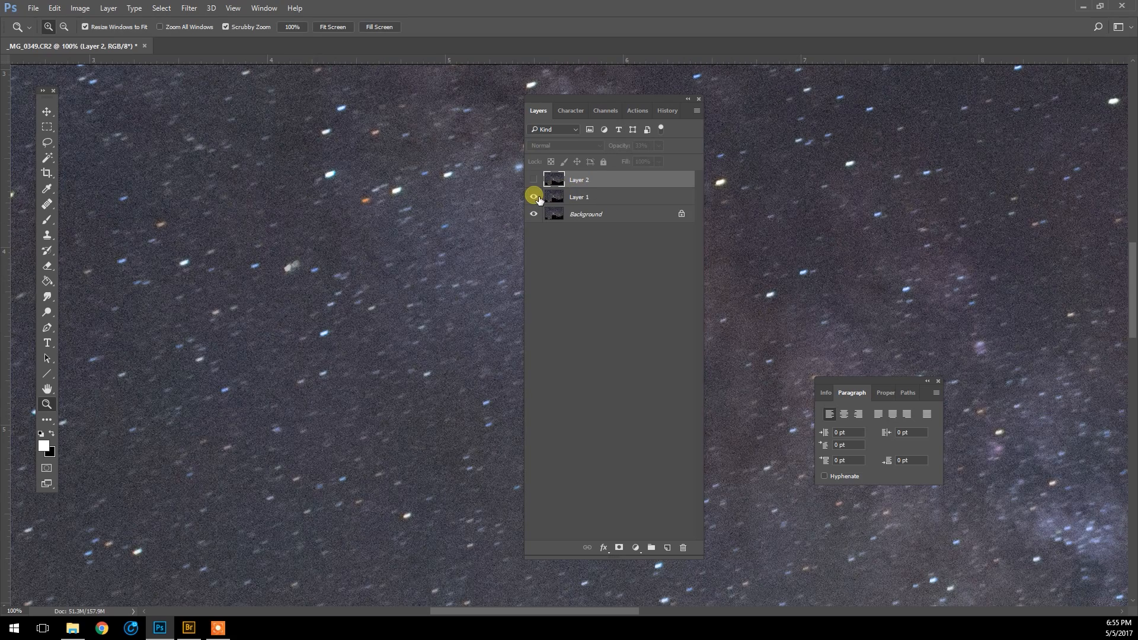
{"action": "left_click", "coordinate": [535, 197]}
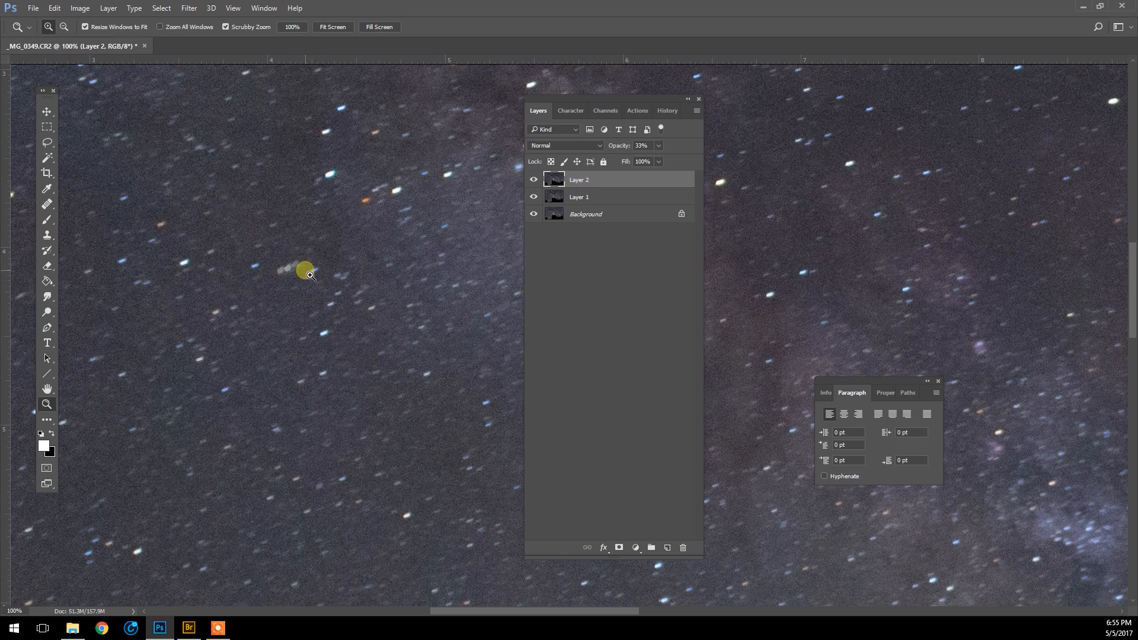
{"action": "left_click", "coordinate": [533, 179]}
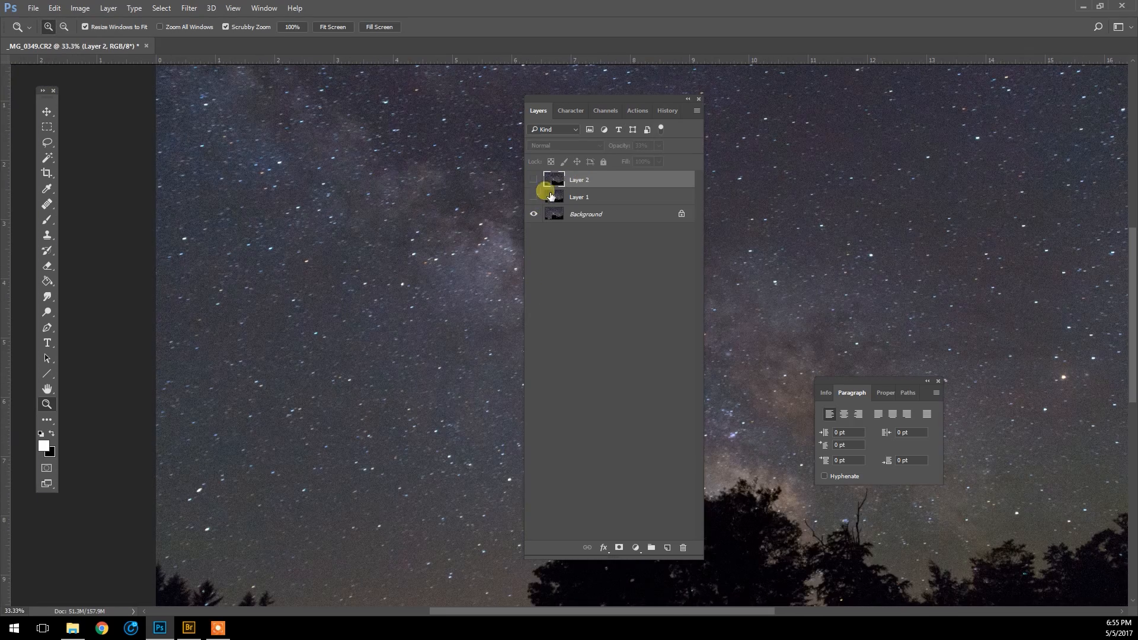
{"action": "left_click", "coordinate": [533, 179]}
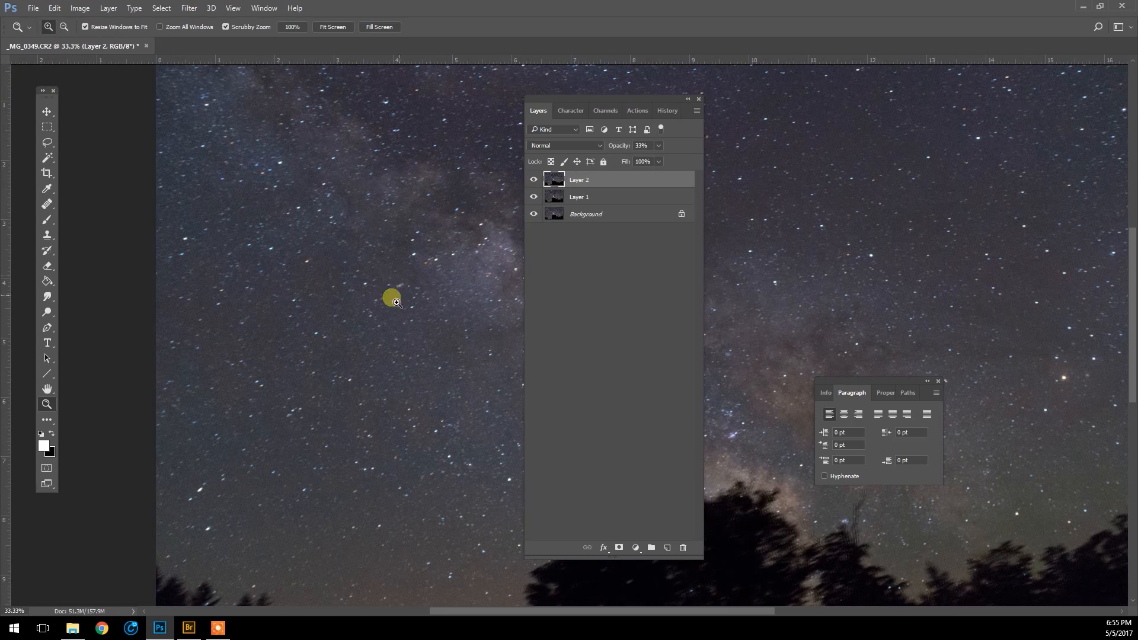
{"action": "left_click", "coordinate": [533, 179]}
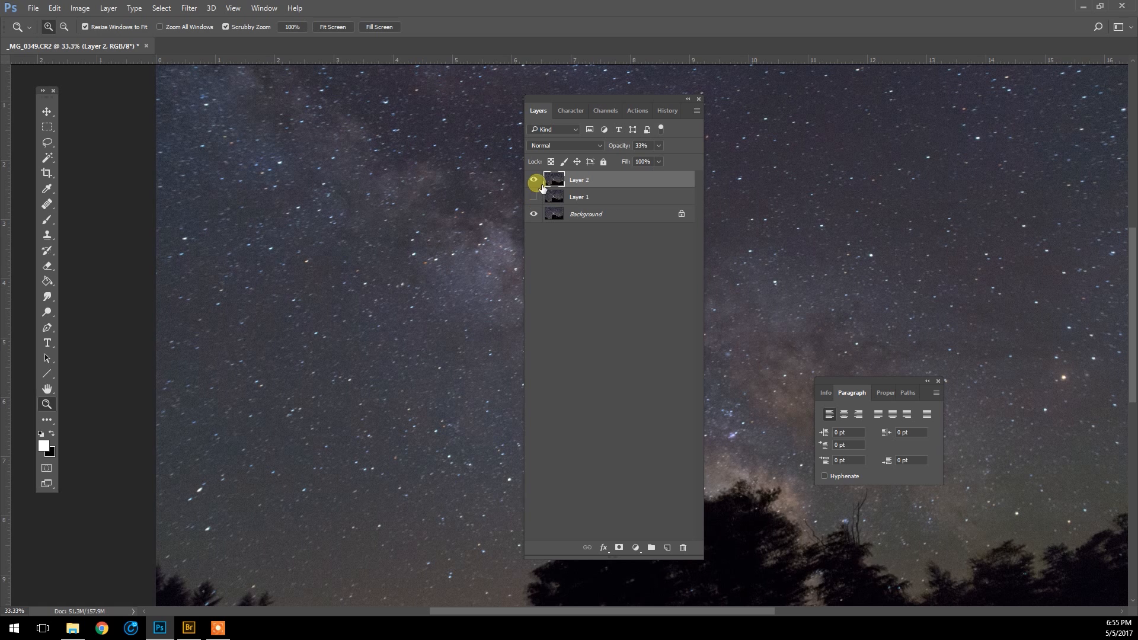
{"action": "left_click", "coordinate": [535, 180]}
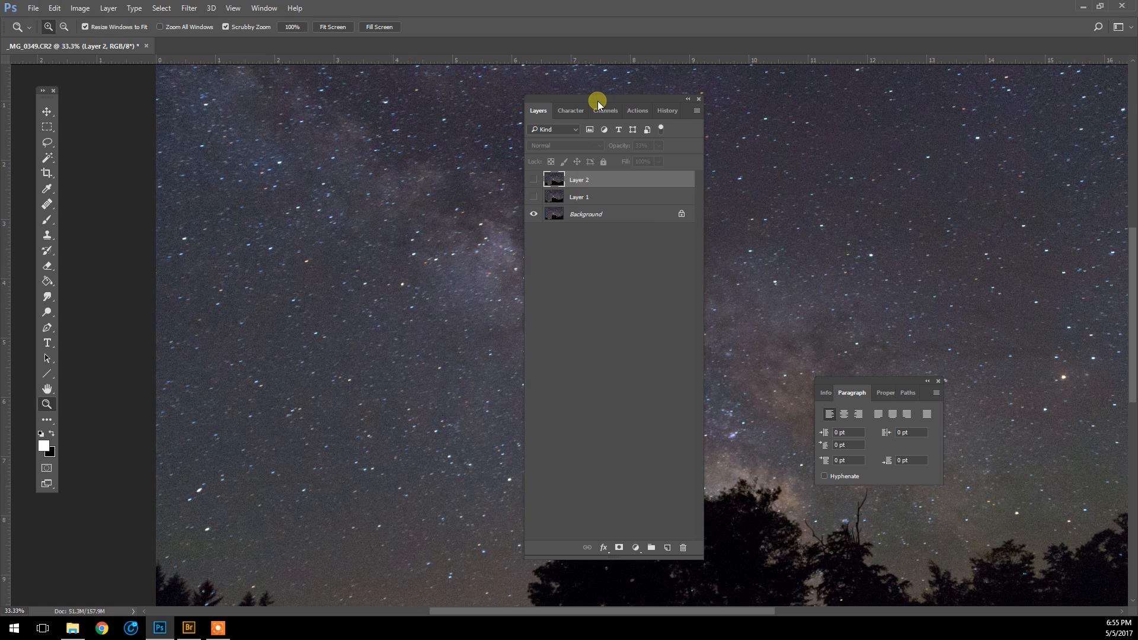
{"action": "left_click_drag", "start_coordinate": [596, 99], "coordinate": [739, 107]}
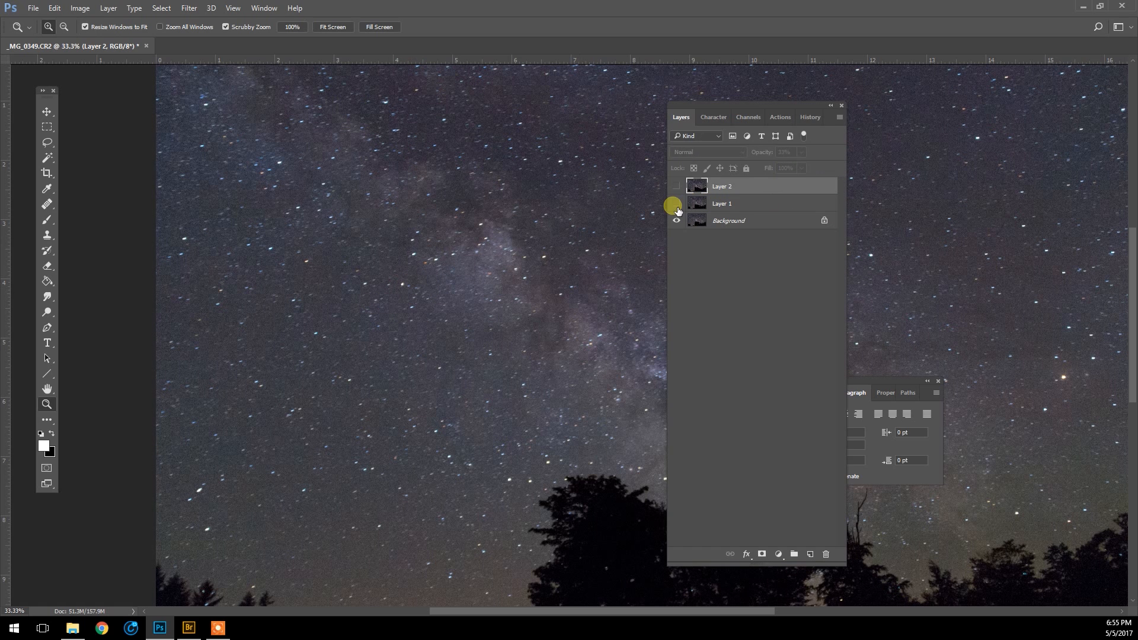
{"action": "left_click", "coordinate": [676, 187]}
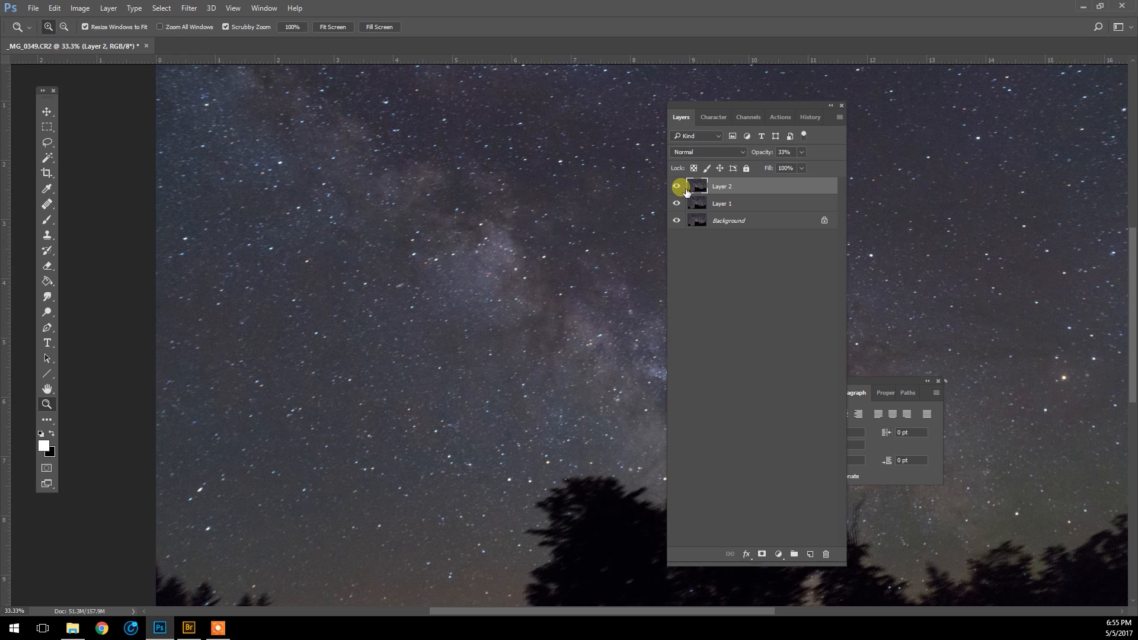
{"action": "left_click", "coordinate": [676, 186]}
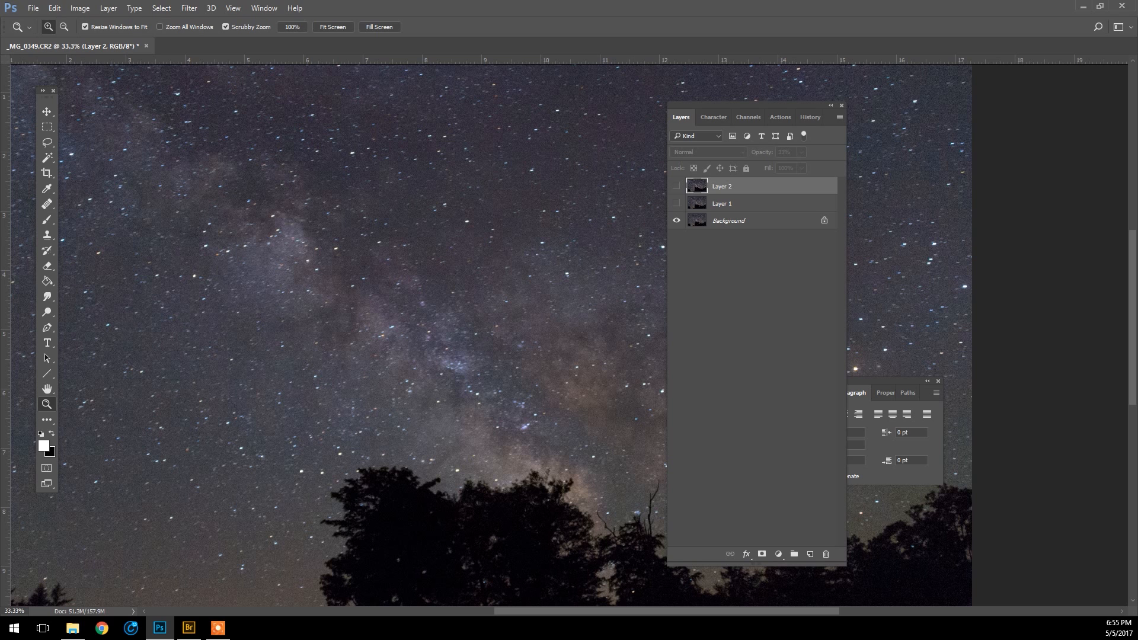
{"action": "left_click", "coordinate": [676, 186]}
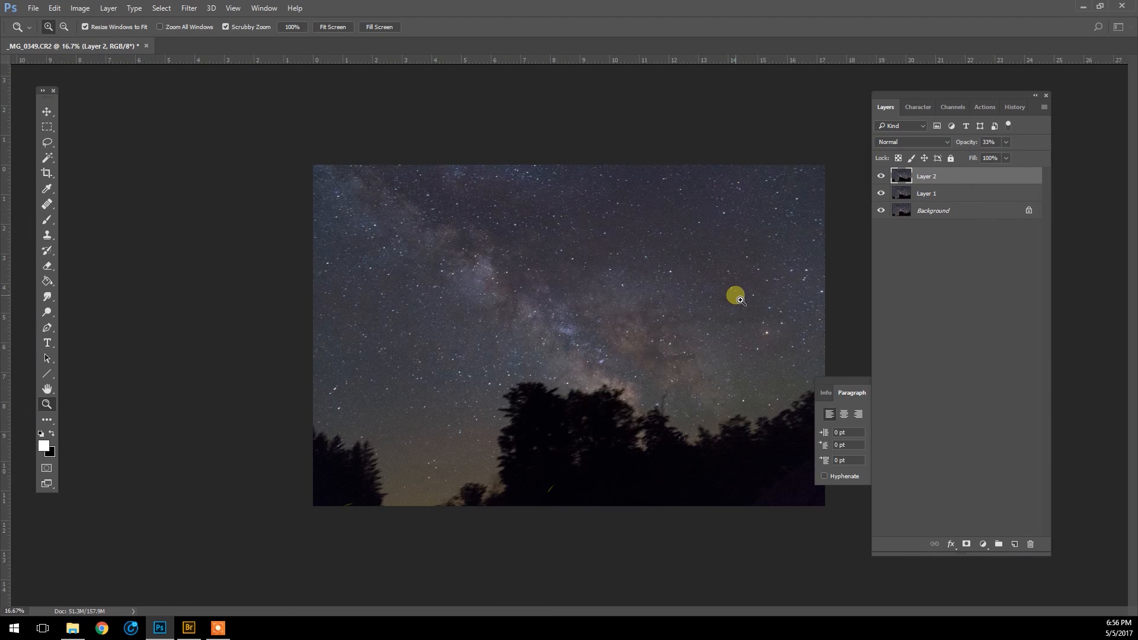
{"action": "mouse_move", "coordinate": [940, 99]}
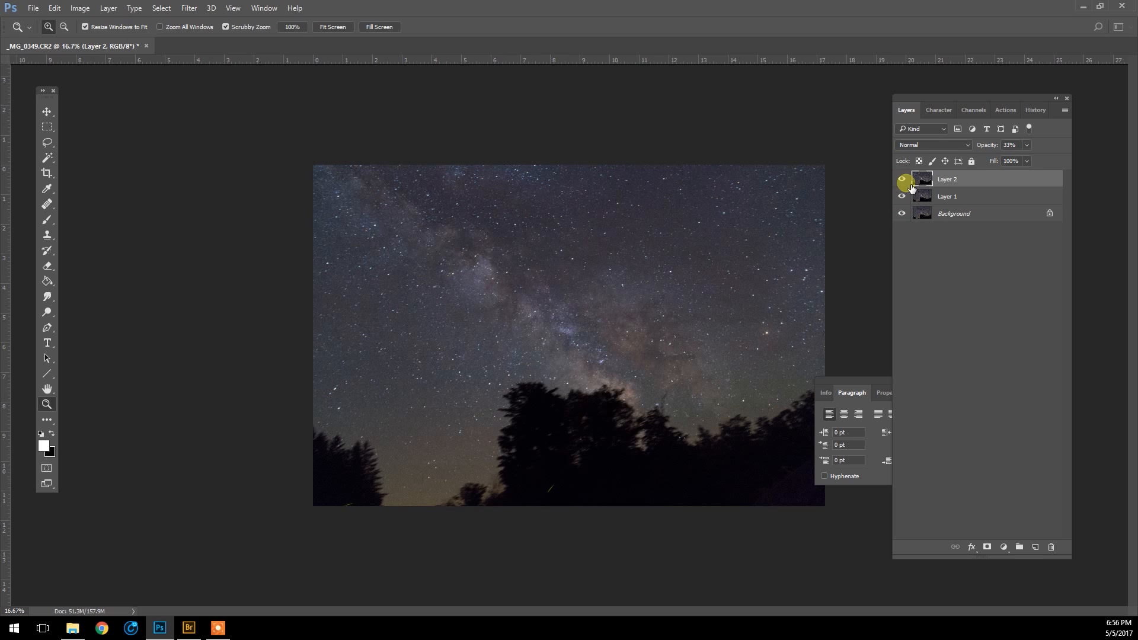
Hide Layers 1 and 2 so only the Background layer of the whole image shows.
{"action": "left_click", "coordinate": [904, 179]}
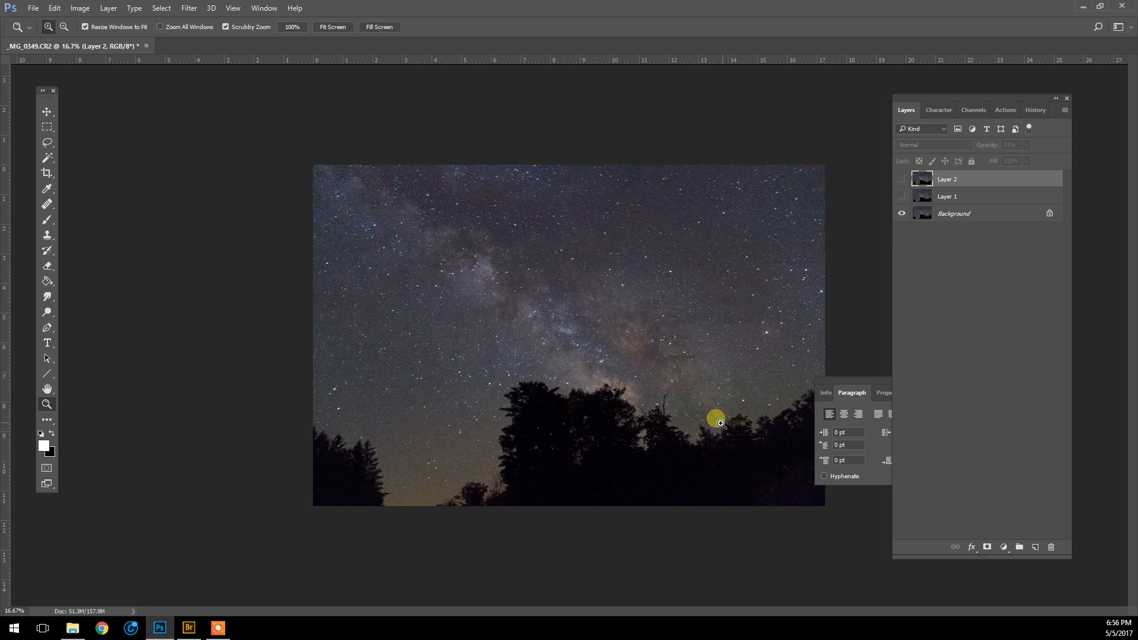
{"action": "left_click", "coordinate": [46, 142]}
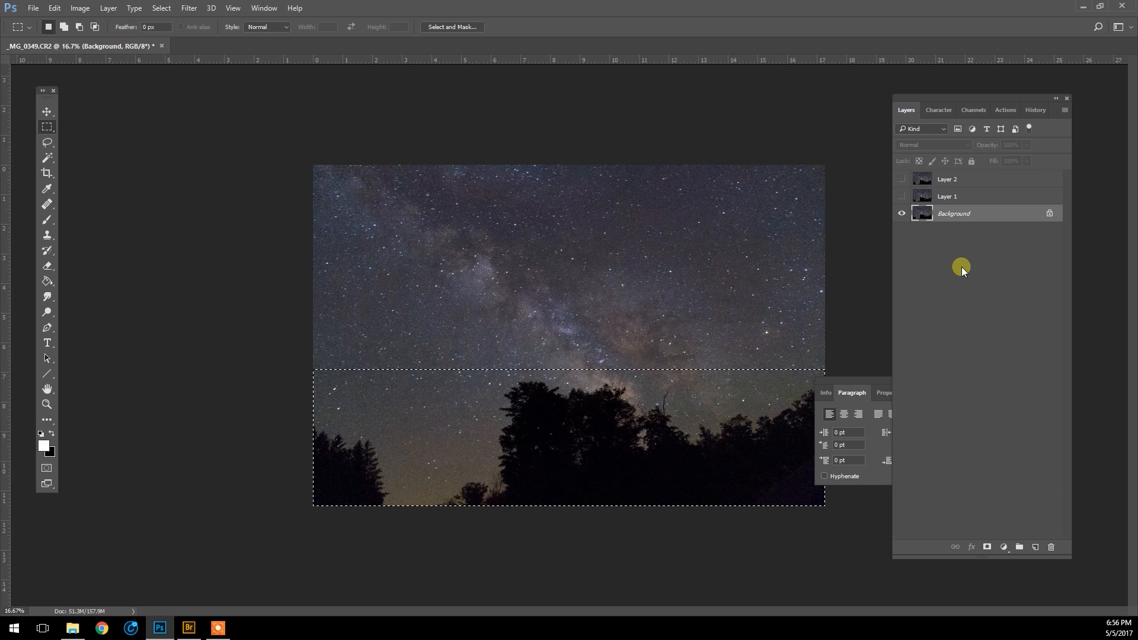
Show all star layers again and paste the copied tree strip in place as a new top layer.
{"action": "left_click", "coordinate": [902, 179]}
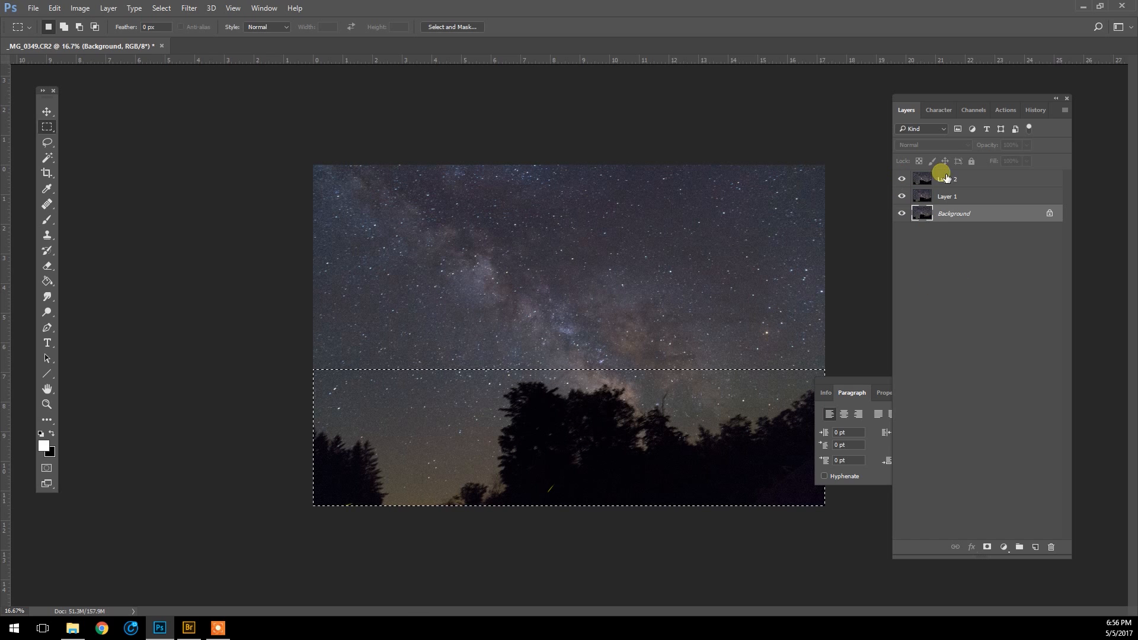
{"action": "left_click", "coordinate": [948, 179]}
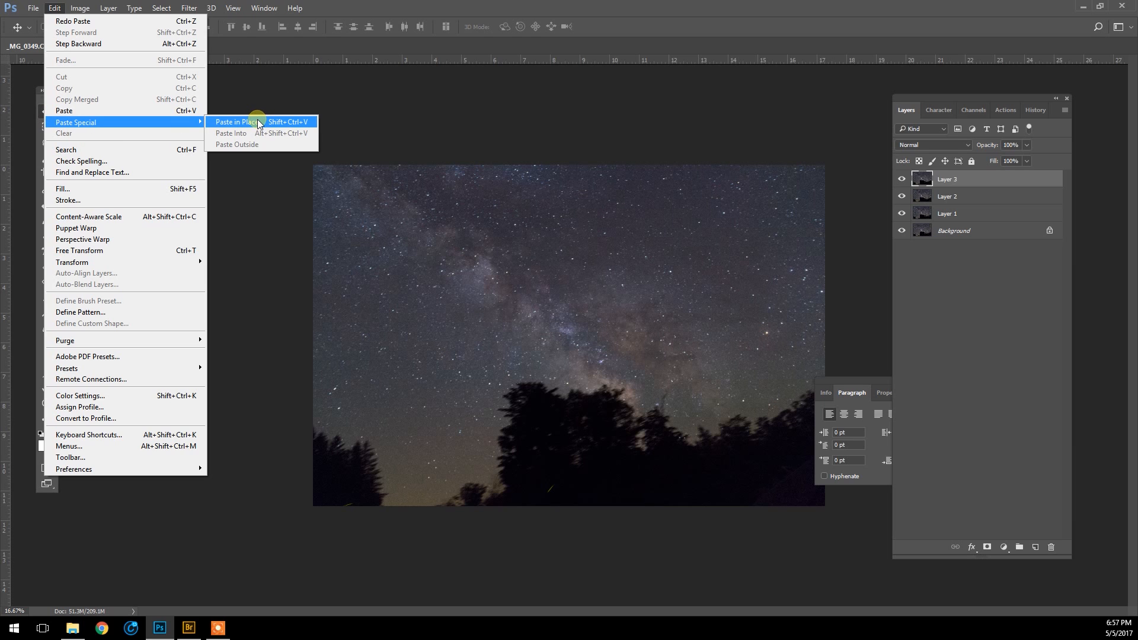
{"action": "left_click", "coordinate": [233, 121]}
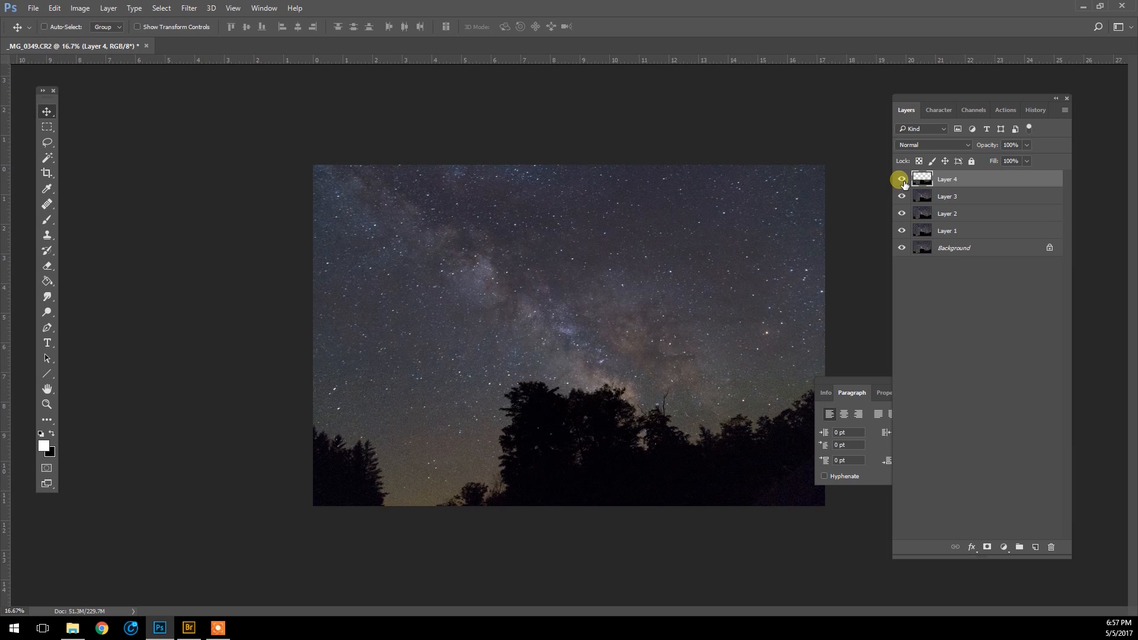
{"action": "mouse_move", "coordinate": [377, 379]}
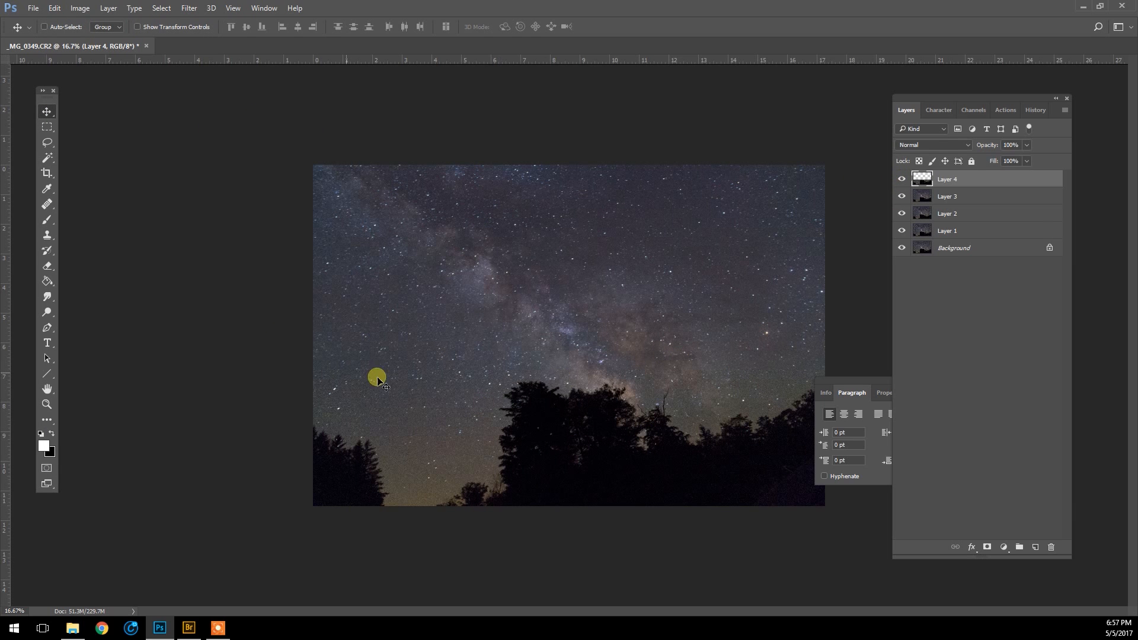
{"action": "left_click", "coordinate": [46, 266]}
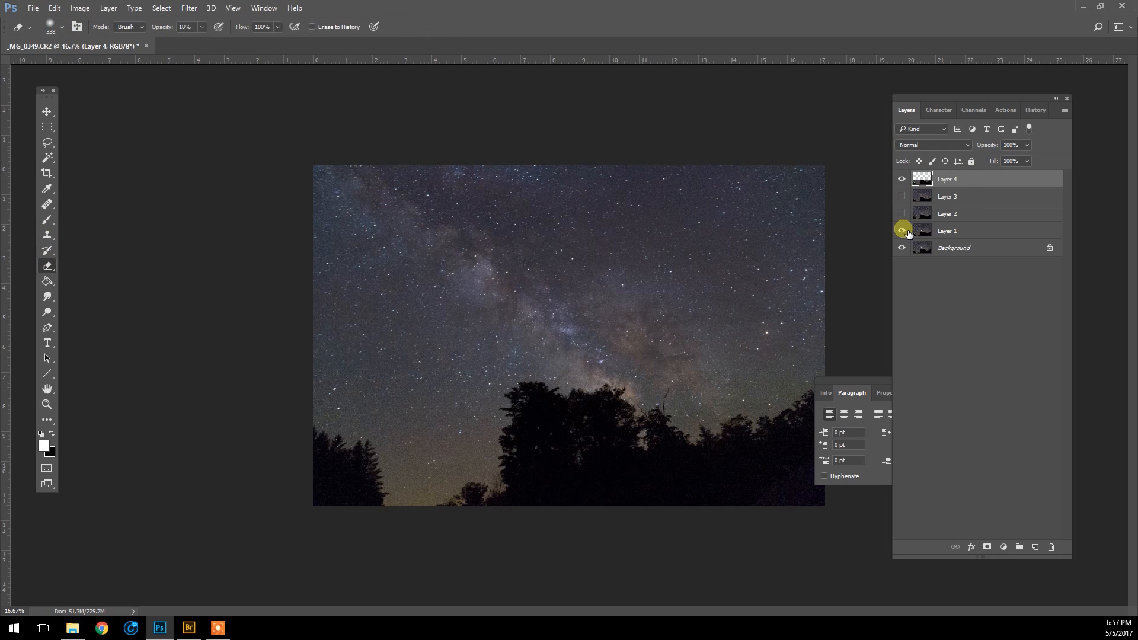
Inspect the pasted strip alone and set the Eraser to a 480 px, 0% hardness brush.
{"action": "left_click", "coordinate": [902, 231]}
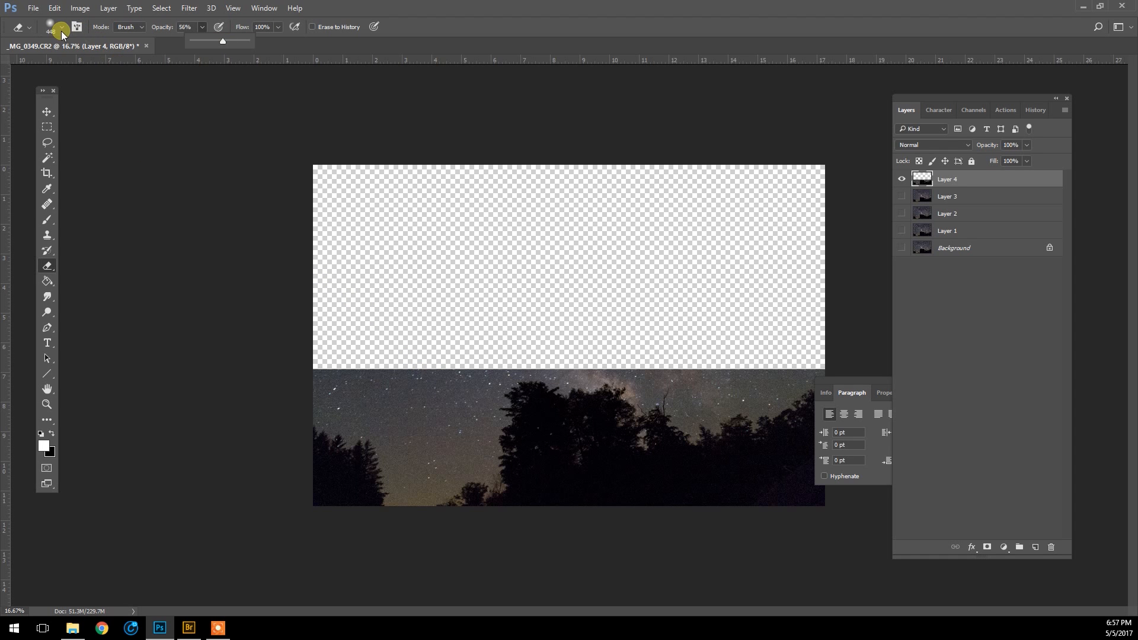
{"action": "left_click", "coordinate": [64, 27]}
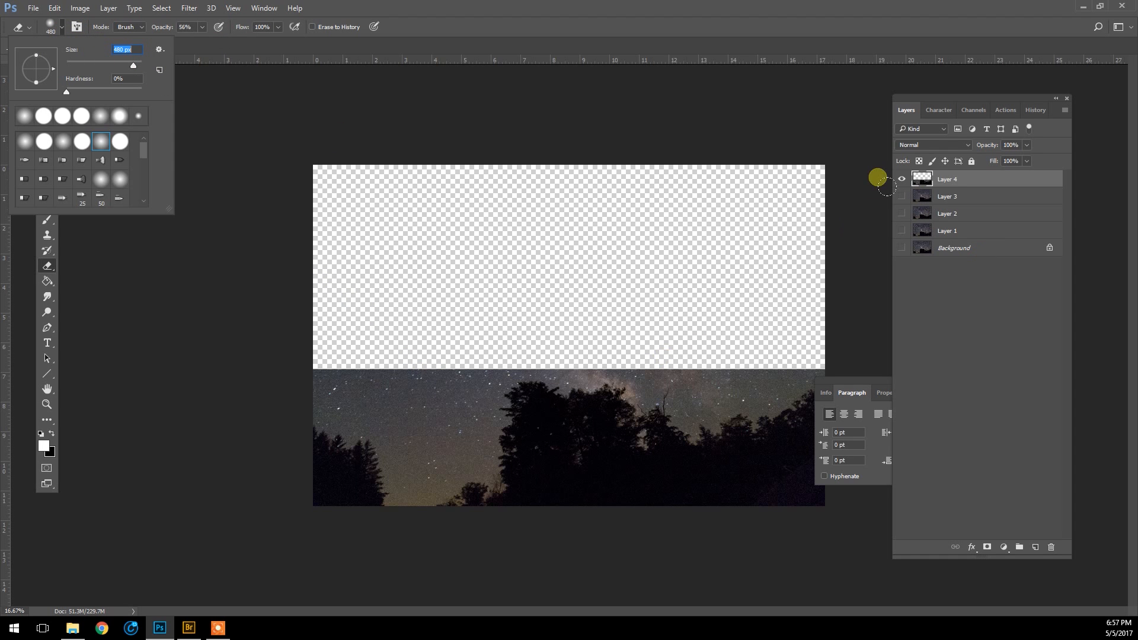
{"action": "mouse_move", "coordinate": [336, 52]}
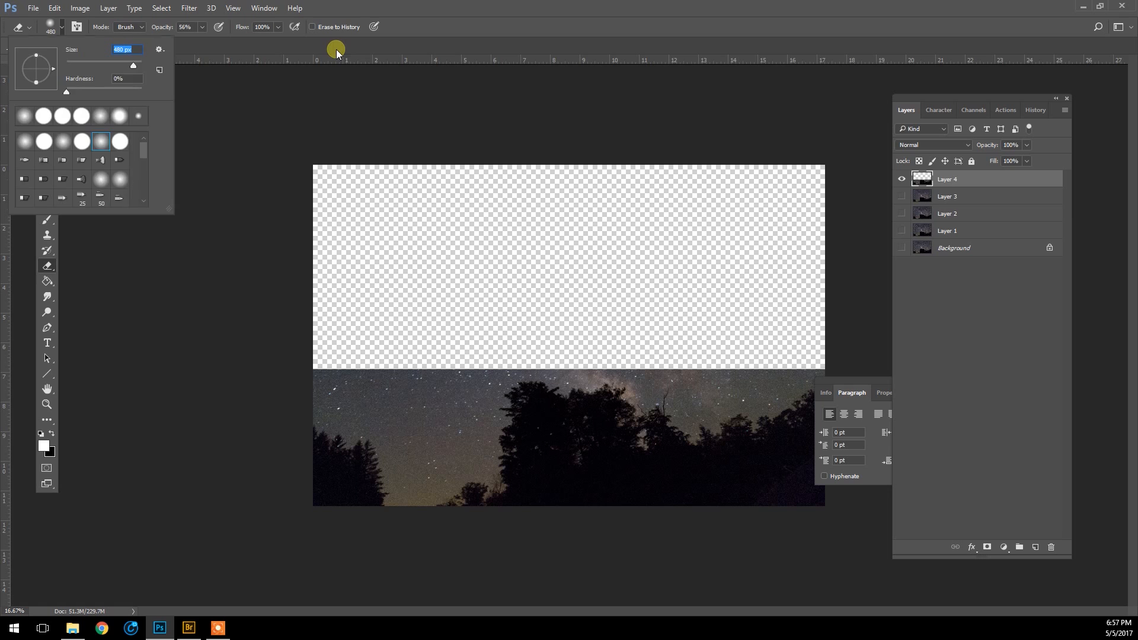
{"action": "left_click", "coordinate": [902, 213]}
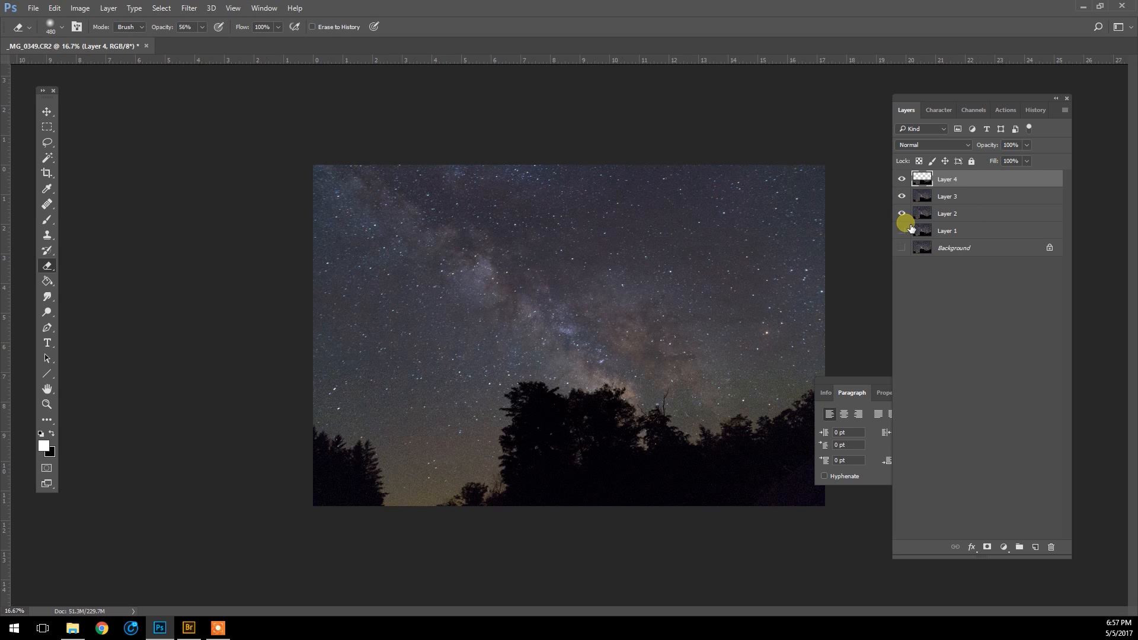
{"action": "left_click", "coordinate": [903, 231]}
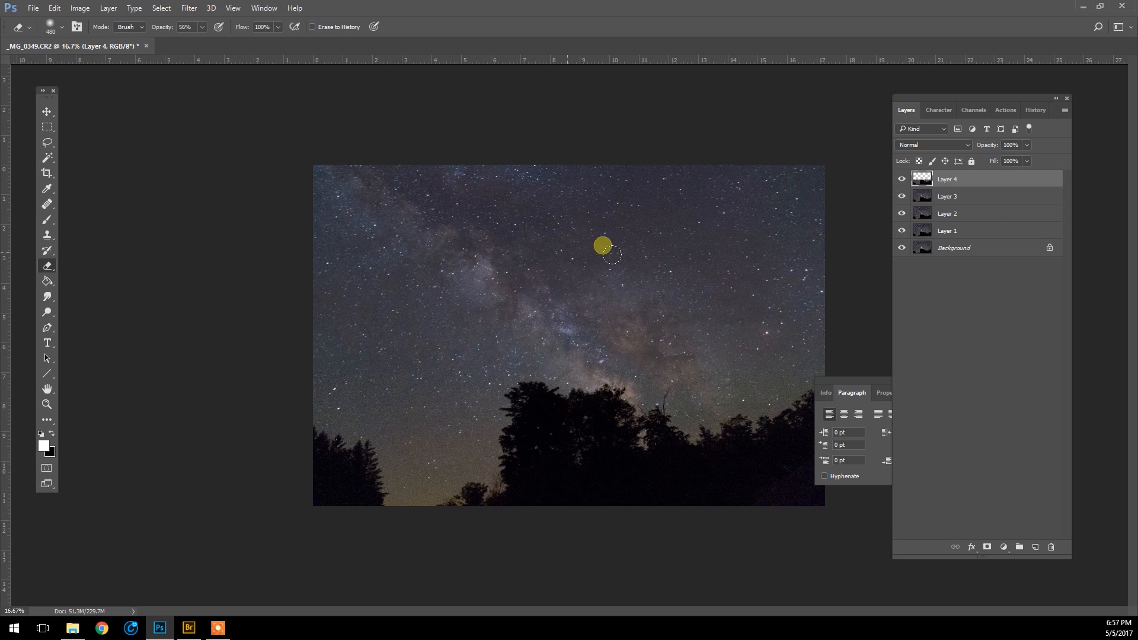
{"action": "mouse_move", "coordinate": [410, 414]}
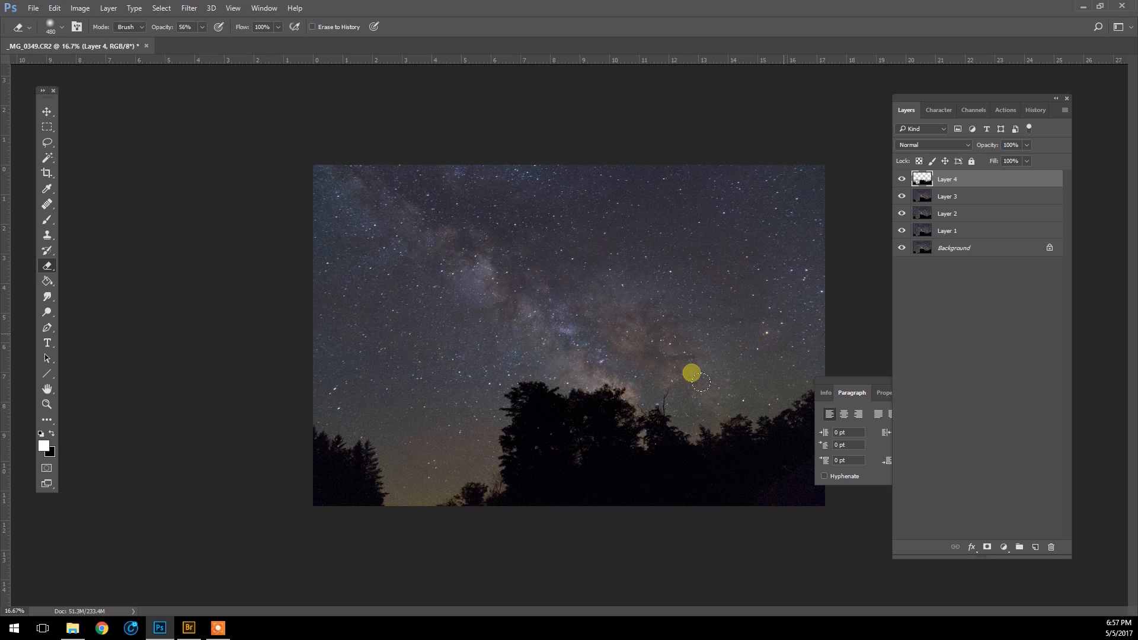
{"action": "mouse_move", "coordinate": [650, 377]}
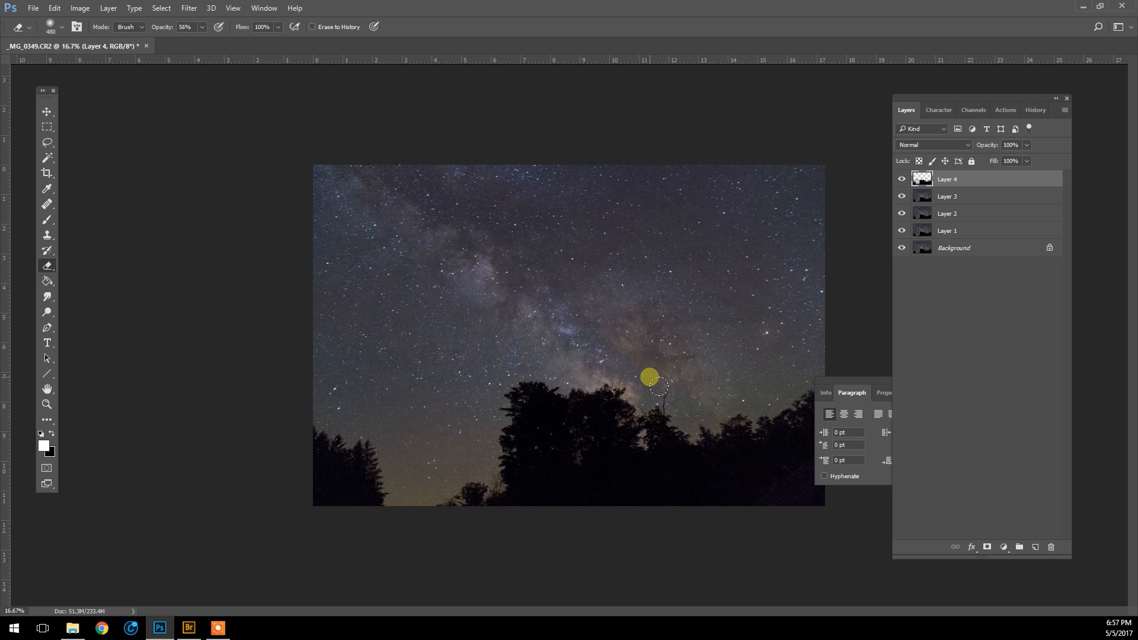
{"action": "mouse_move", "coordinate": [479, 407]}
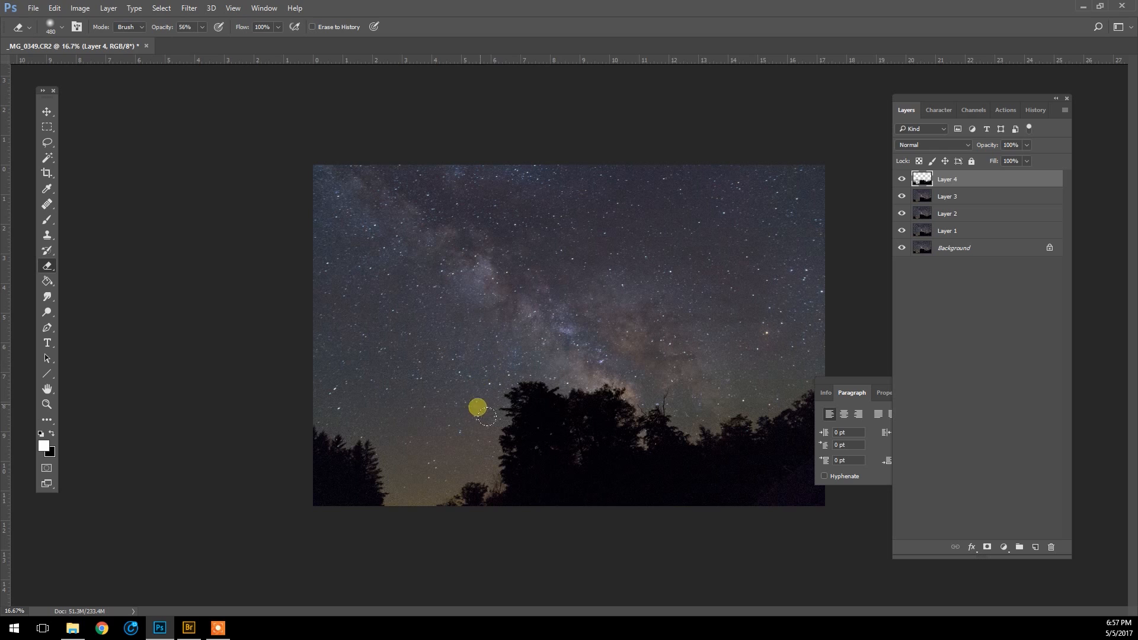
{"action": "mouse_move", "coordinate": [260, 364]}
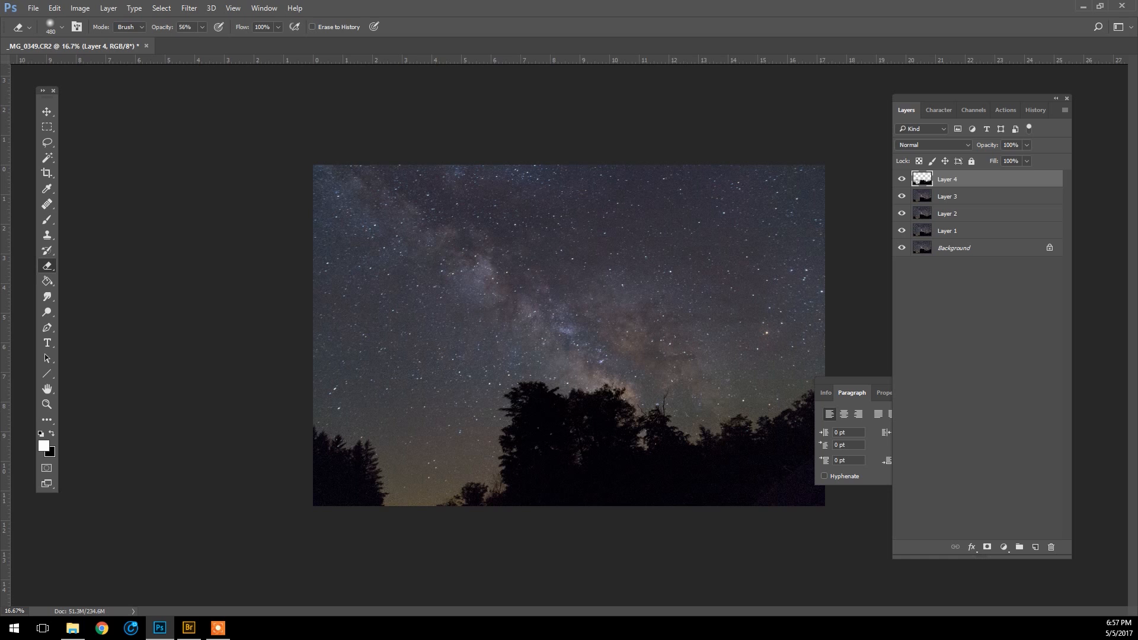
Check the erased tree-line blend by toggling the pasted layer, then select Layer 3.
{"action": "left_click", "coordinate": [46, 404]}
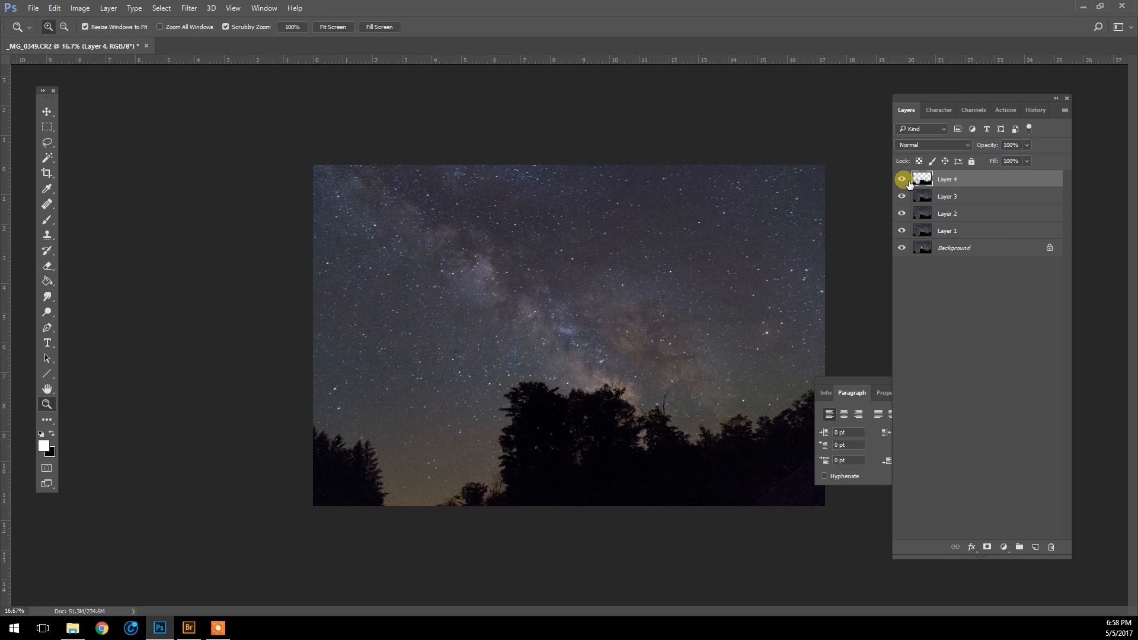
{"action": "left_click", "coordinate": [904, 179]}
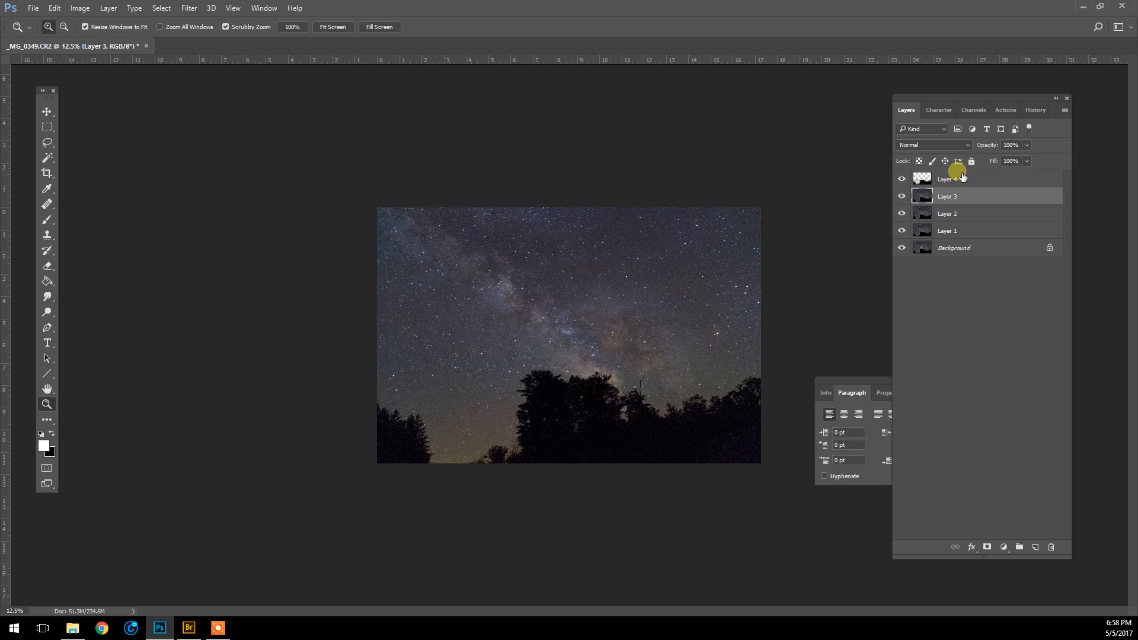
{"action": "left_click", "coordinate": [1035, 546]}
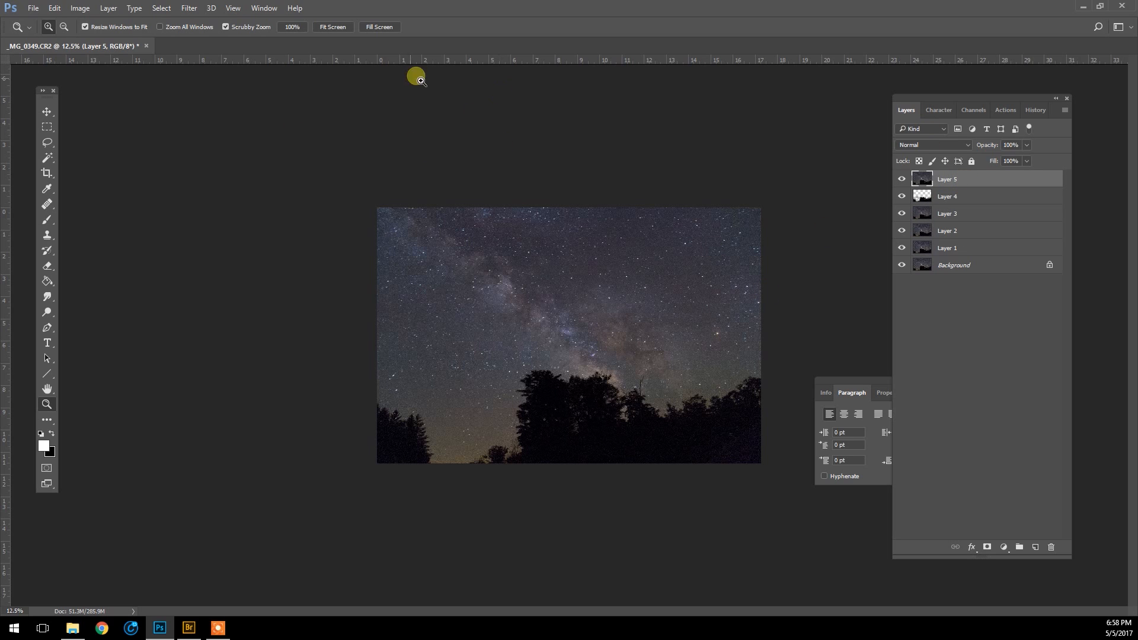
{"action": "mouse_move", "coordinate": [206, 13]}
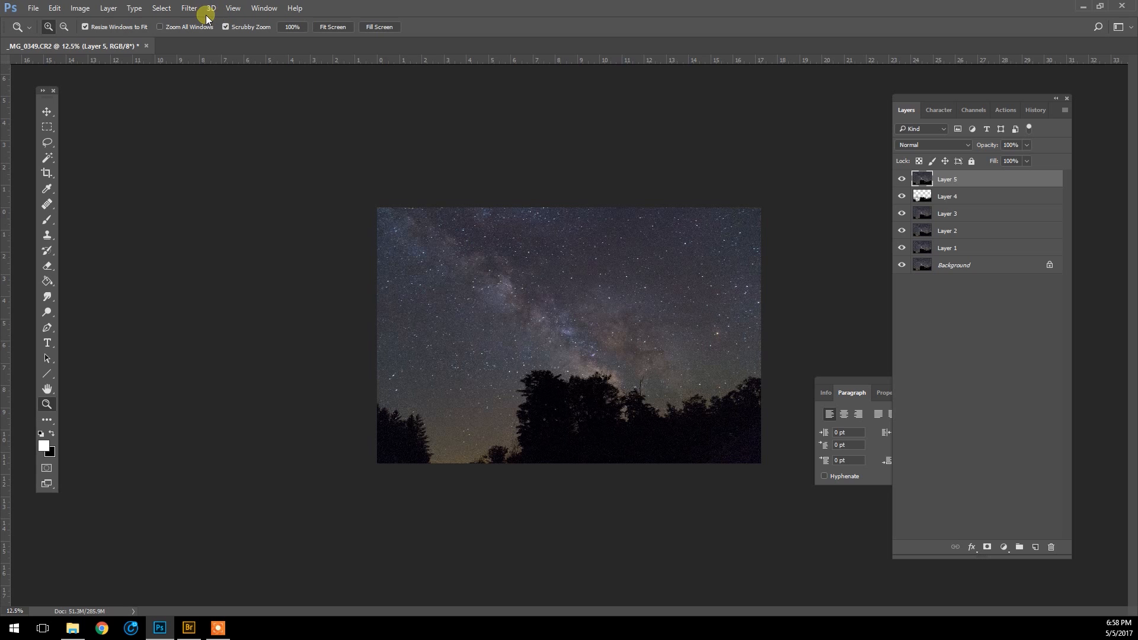
Apply a Curves adjustment to Layer 5 that slightly lifts the Milky Way midtones.
{"action": "left_click", "coordinate": [80, 9]}
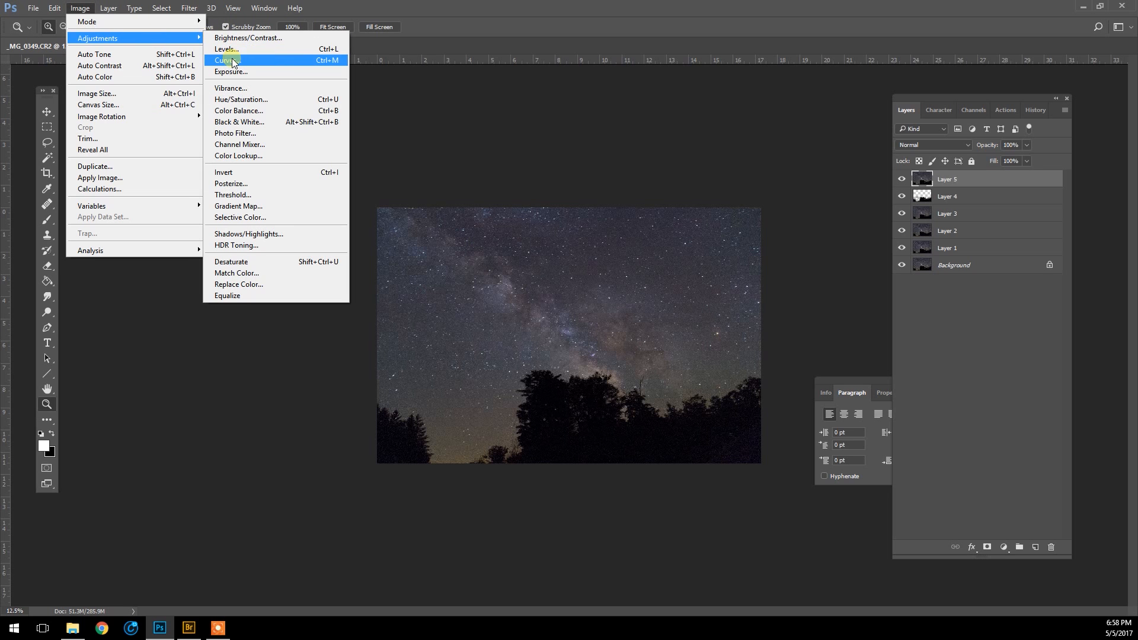
{"action": "left_click", "coordinate": [225, 59]}
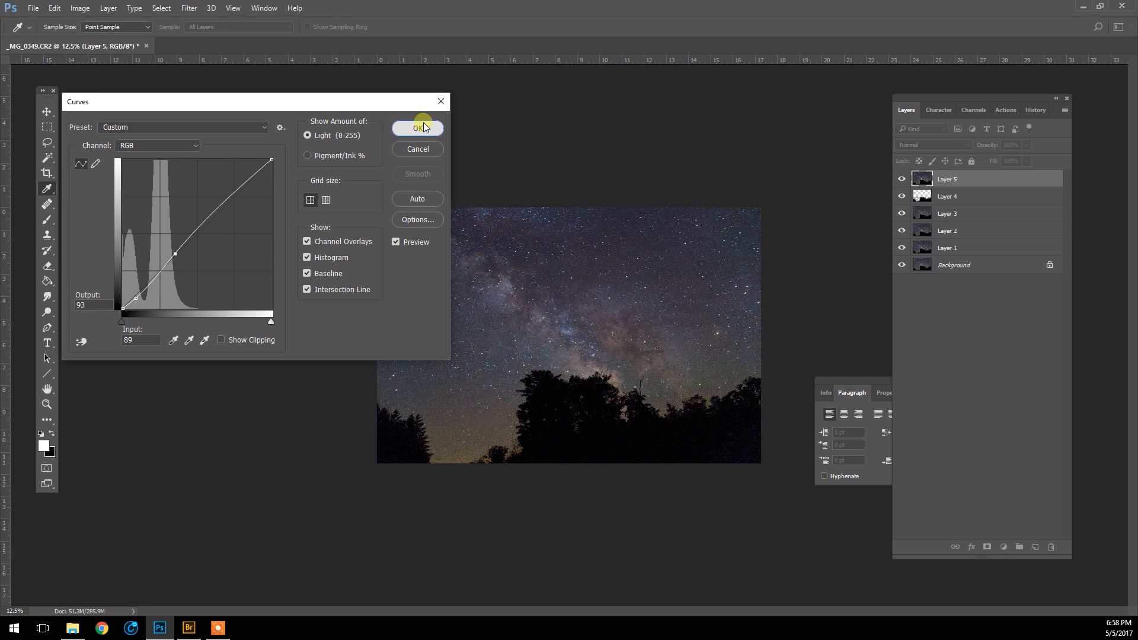
{"action": "left_click", "coordinate": [417, 128]}
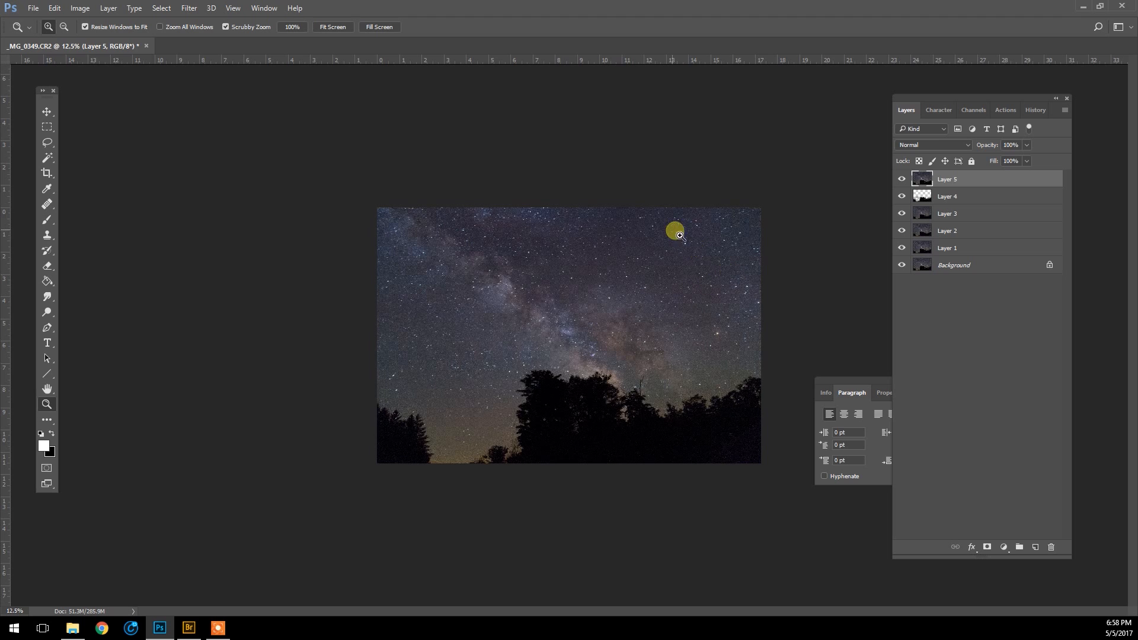
{"action": "mouse_move", "coordinate": [622, 444]}
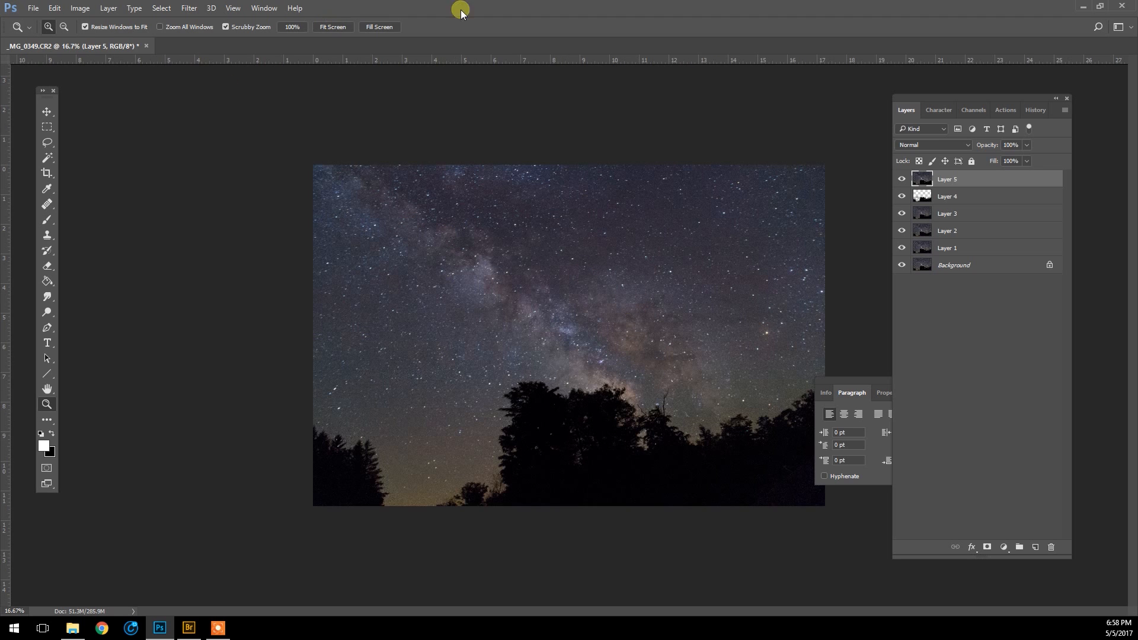
{"action": "mouse_move", "coordinate": [834, 79]}
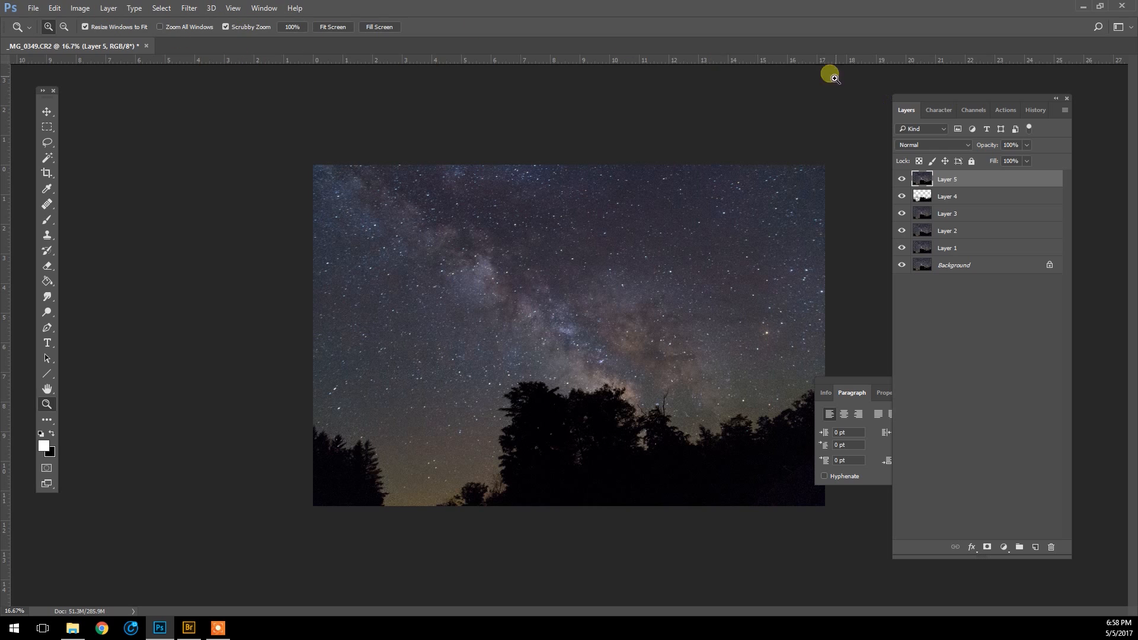
{"action": "mouse_move", "coordinate": [861, 377]}
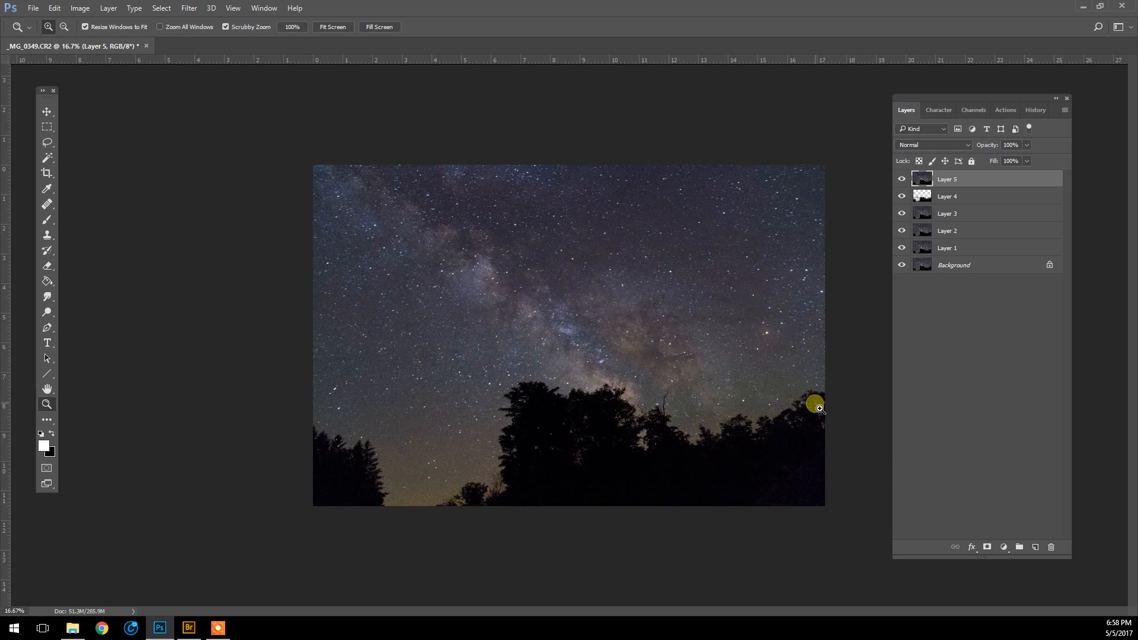
{"action": "mouse_move", "coordinate": [455, 200]}
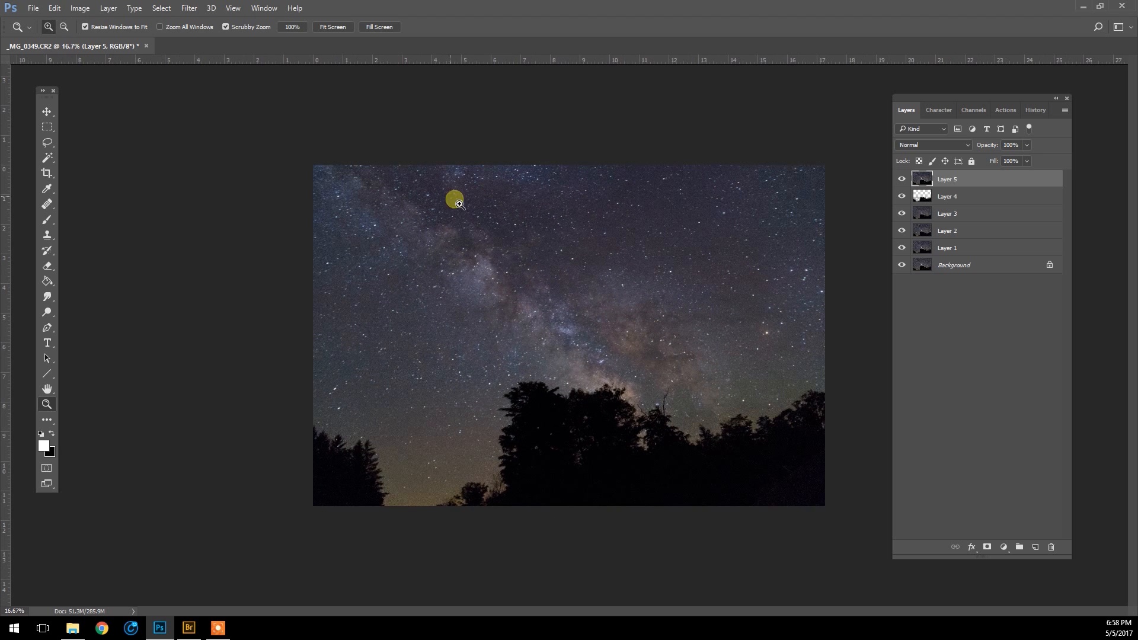
Flatten the stack into a single Background layer and bring up the Astronomy Tools actions.
{"action": "left_click", "coordinate": [108, 8]}
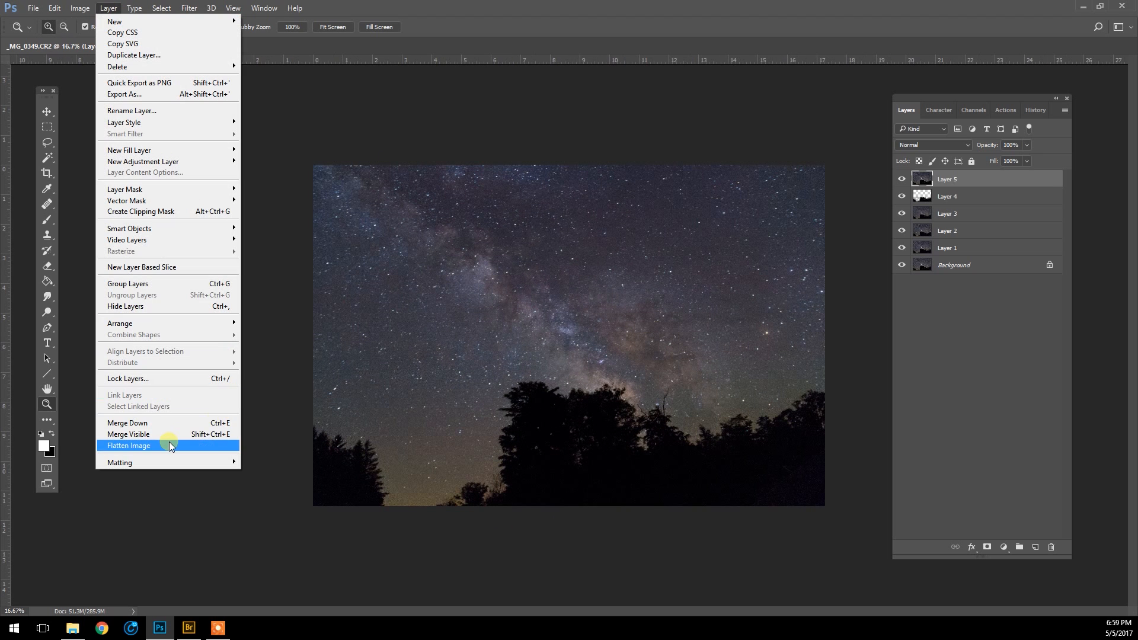
{"action": "left_click", "coordinate": [130, 446]}
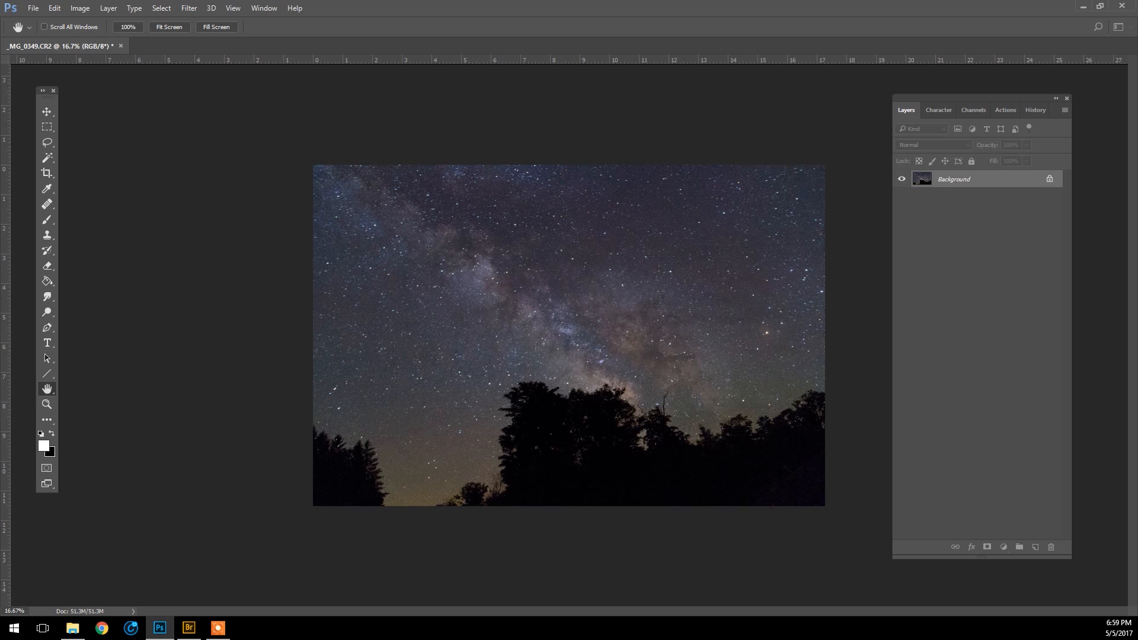
{"action": "left_click", "coordinate": [46, 404]}
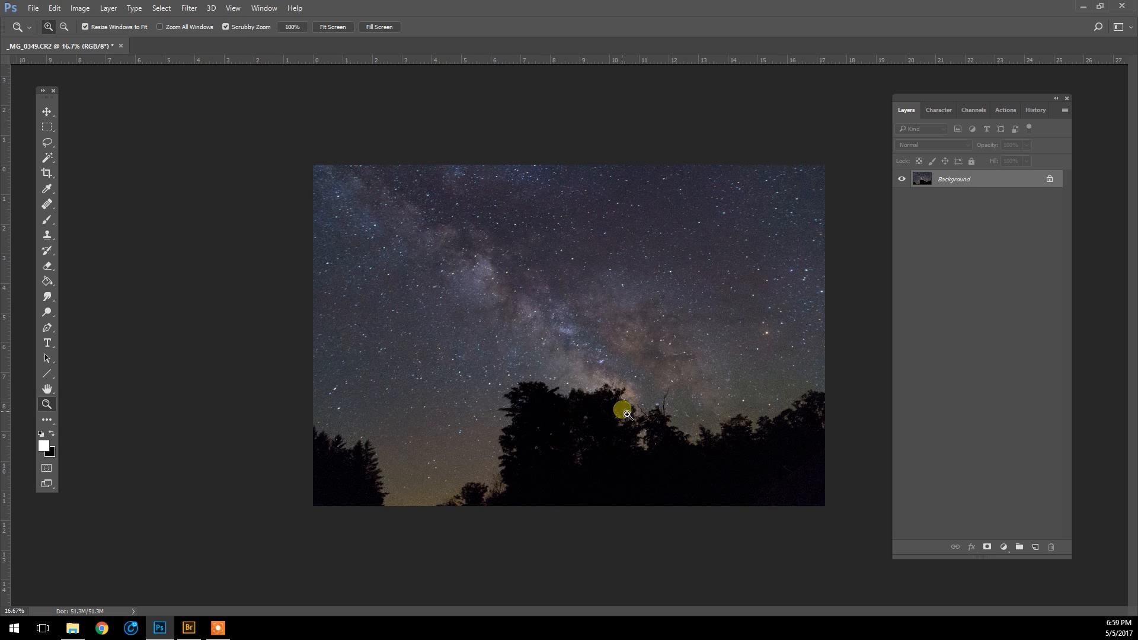
{"action": "left_click", "coordinate": [622, 409]}
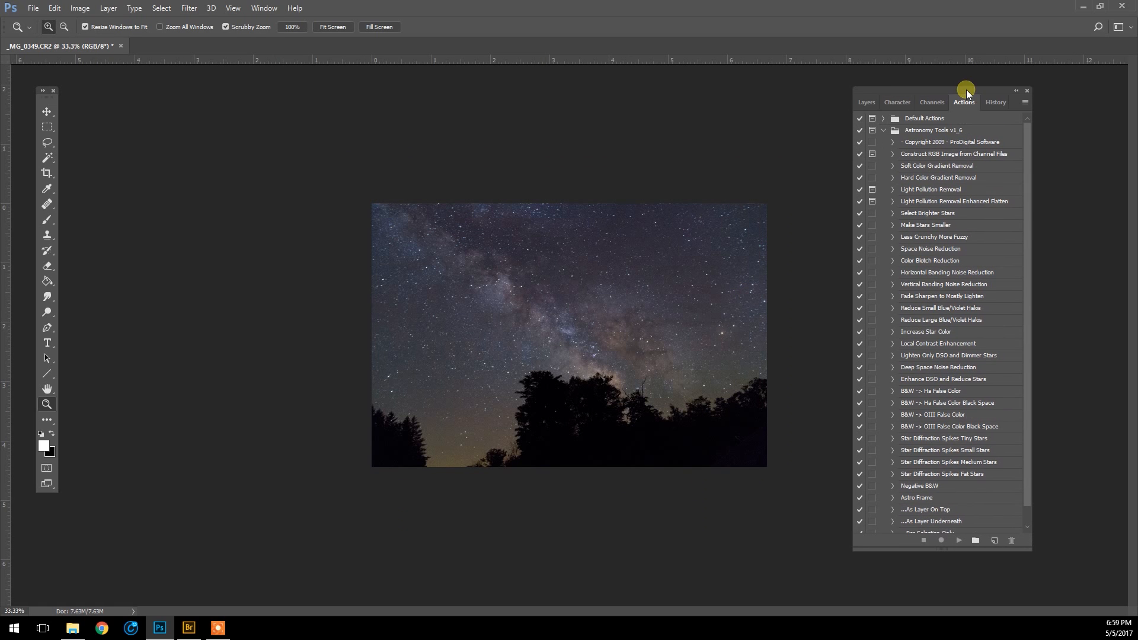
{"action": "mouse_move", "coordinate": [971, 336]}
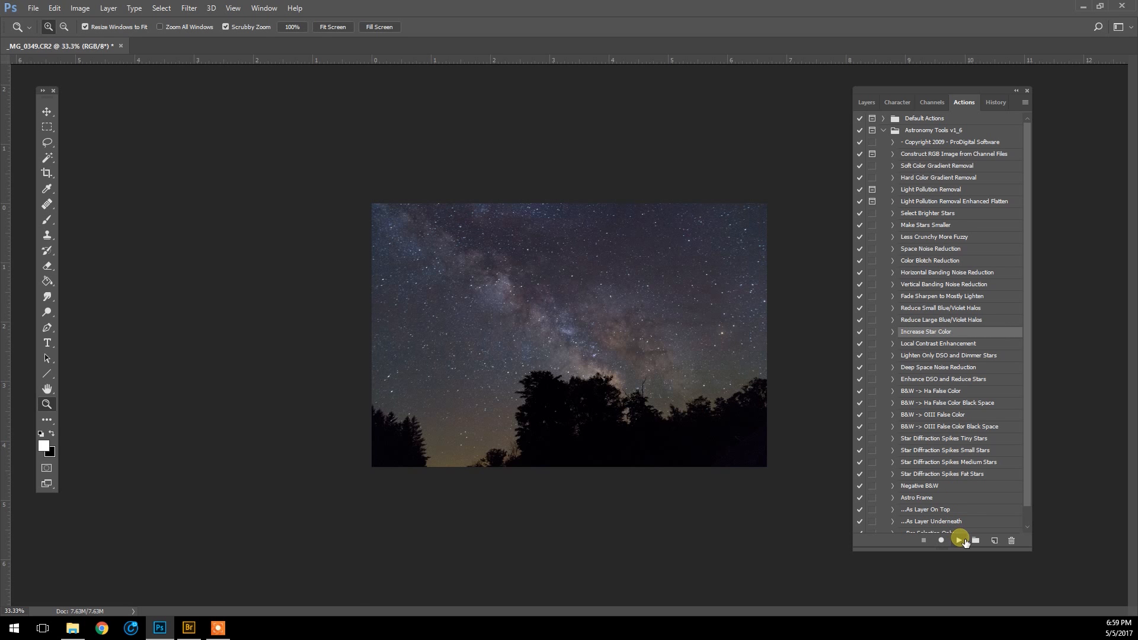
{"action": "mouse_move", "coordinate": [591, 337]}
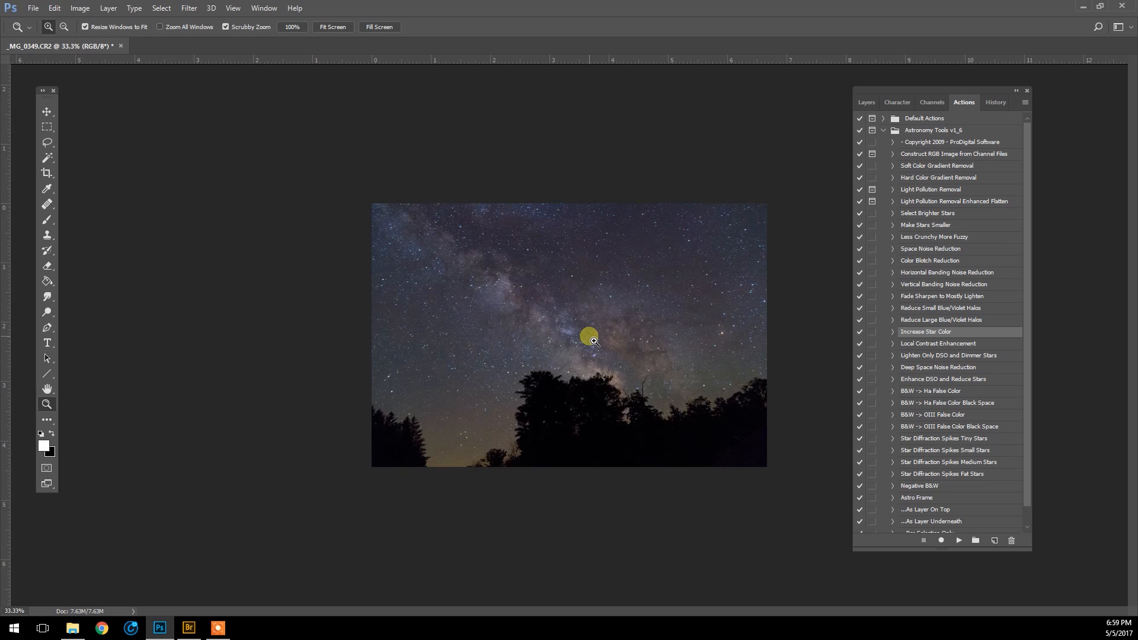
{"action": "mouse_move", "coordinate": [595, 342]}
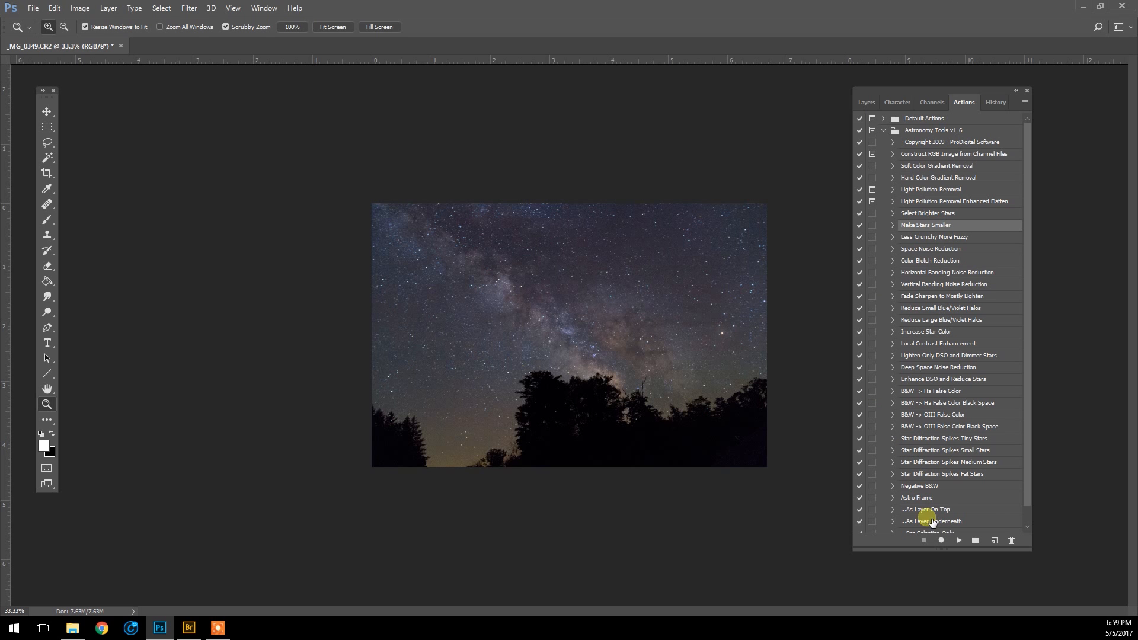
{"action": "mouse_move", "coordinate": [639, 364]}
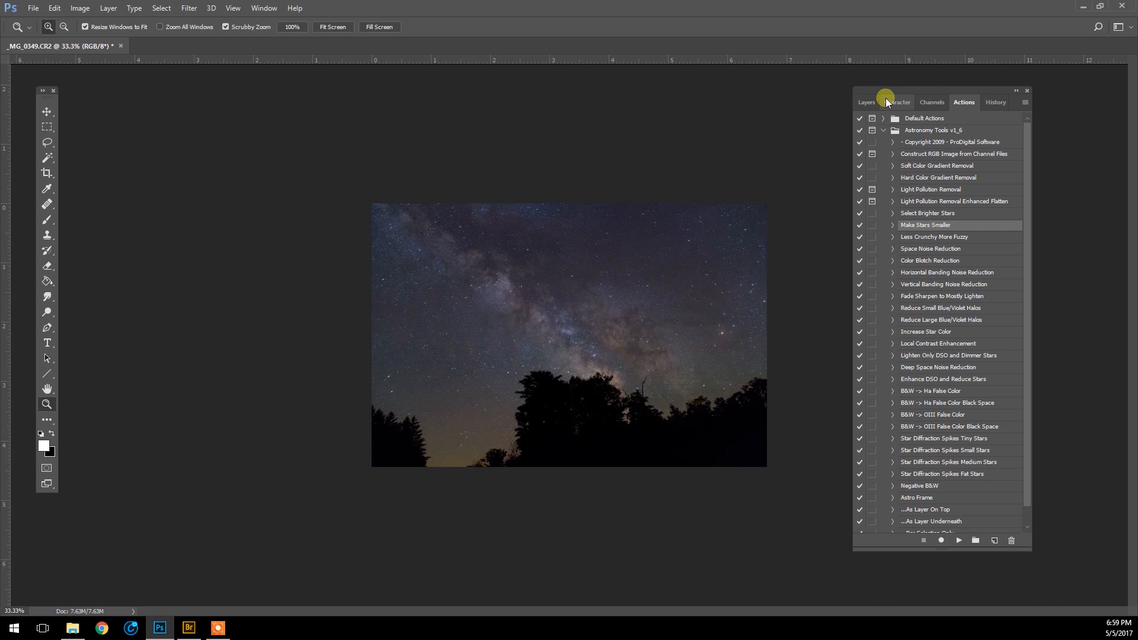
Return to the Layers panel after running the star-colour and star-size actions.
{"action": "left_click", "coordinate": [866, 102]}
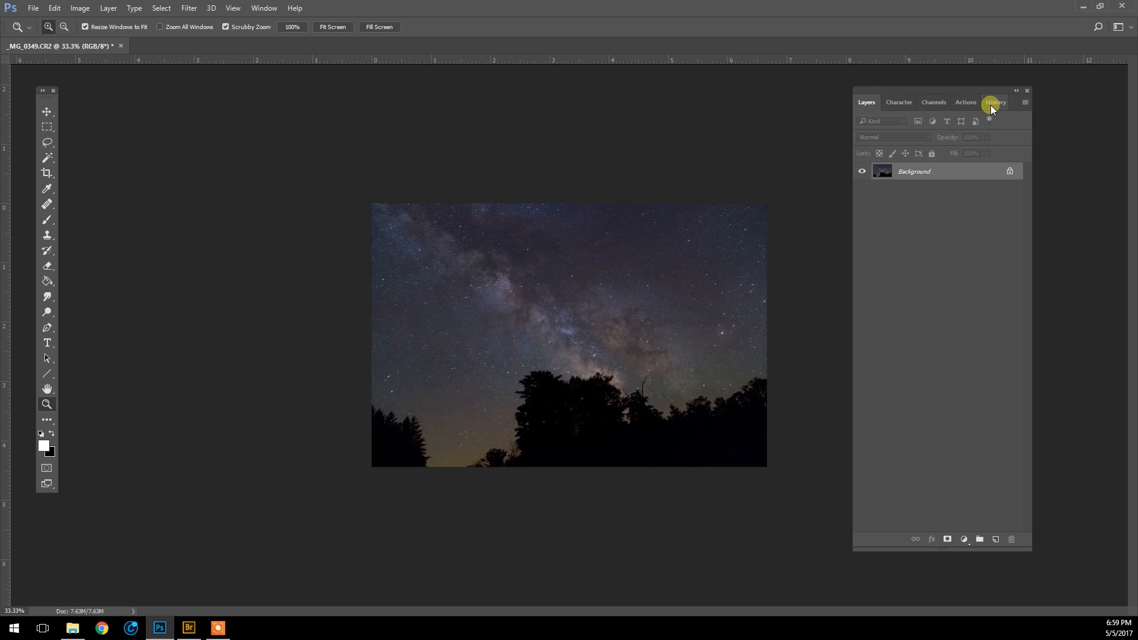
{"action": "left_click", "coordinate": [994, 102]}
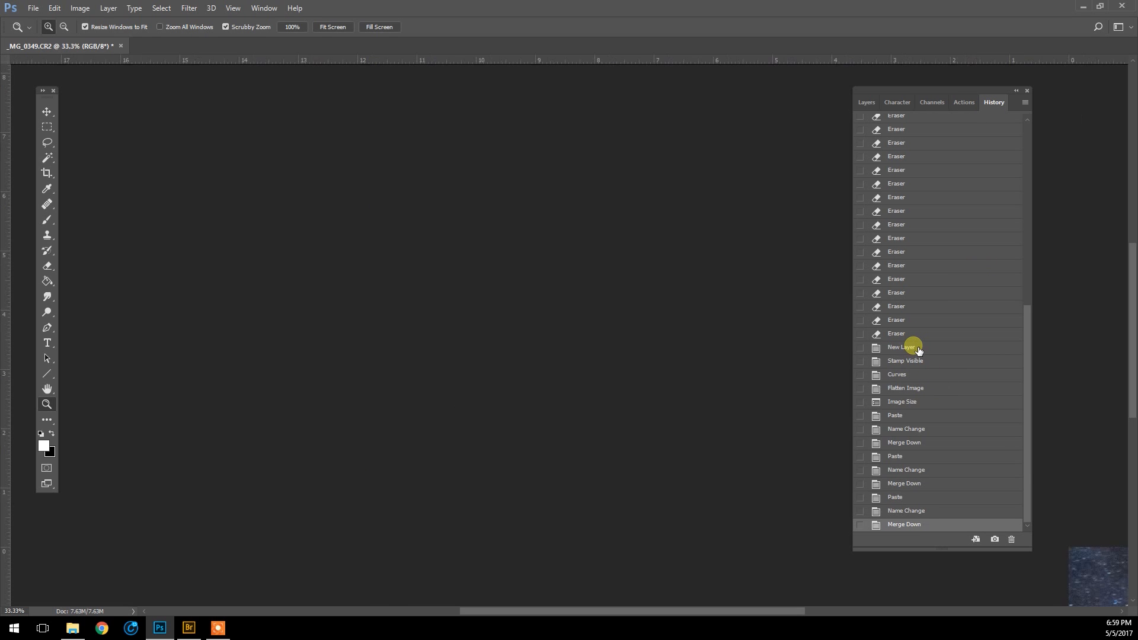
{"action": "left_click", "coordinate": [906, 388]}
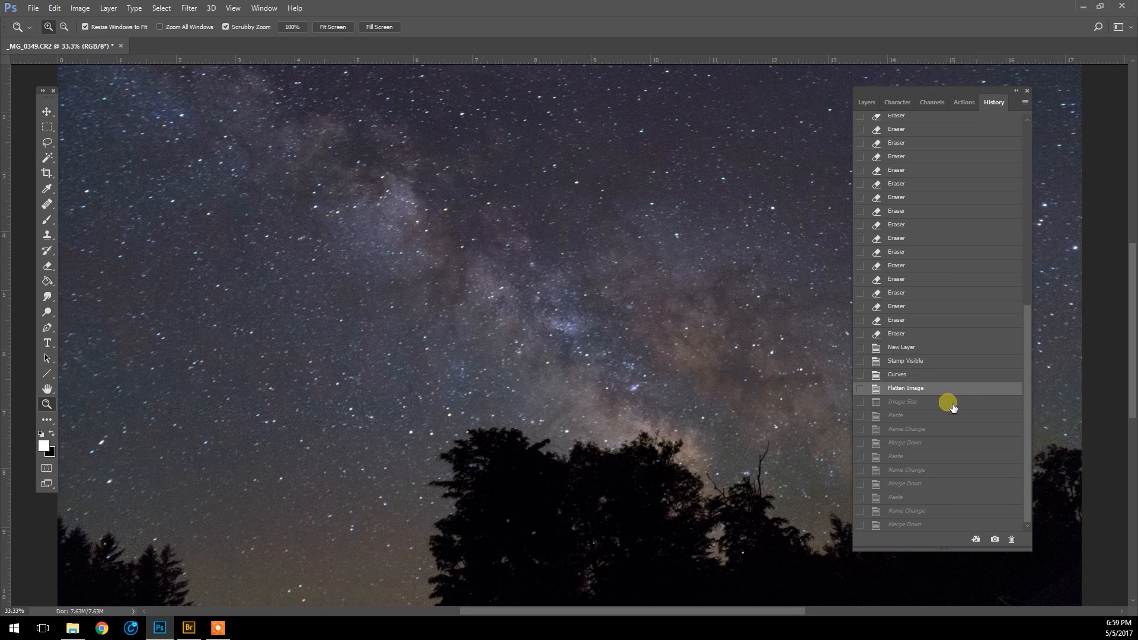
{"action": "left_click", "coordinate": [902, 402]}
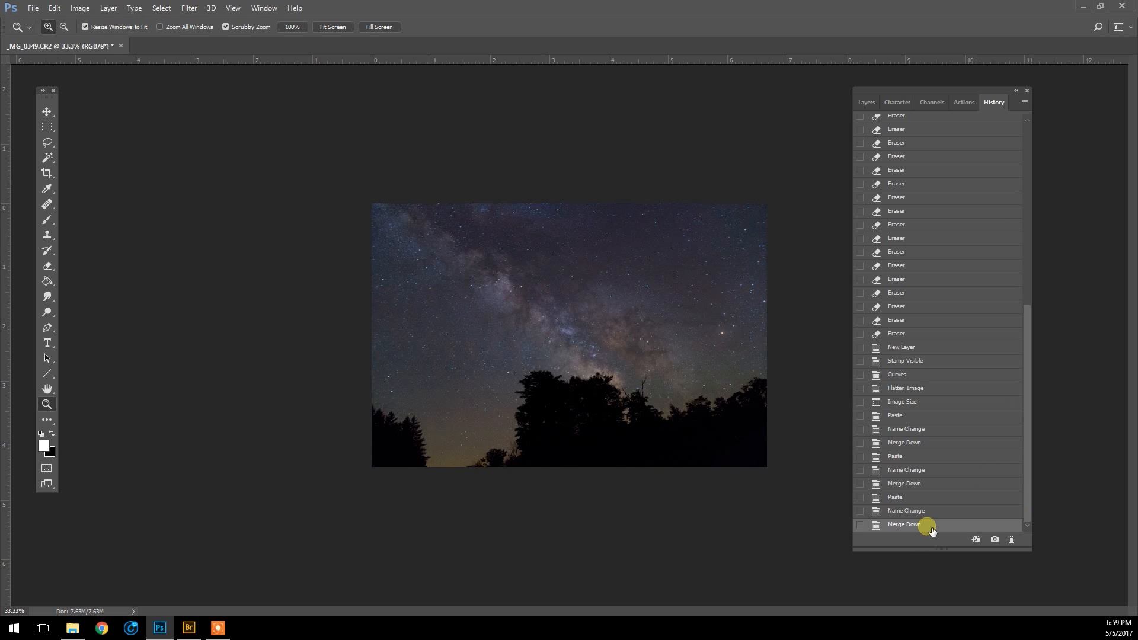
{"action": "mouse_move", "coordinate": [376, 238]}
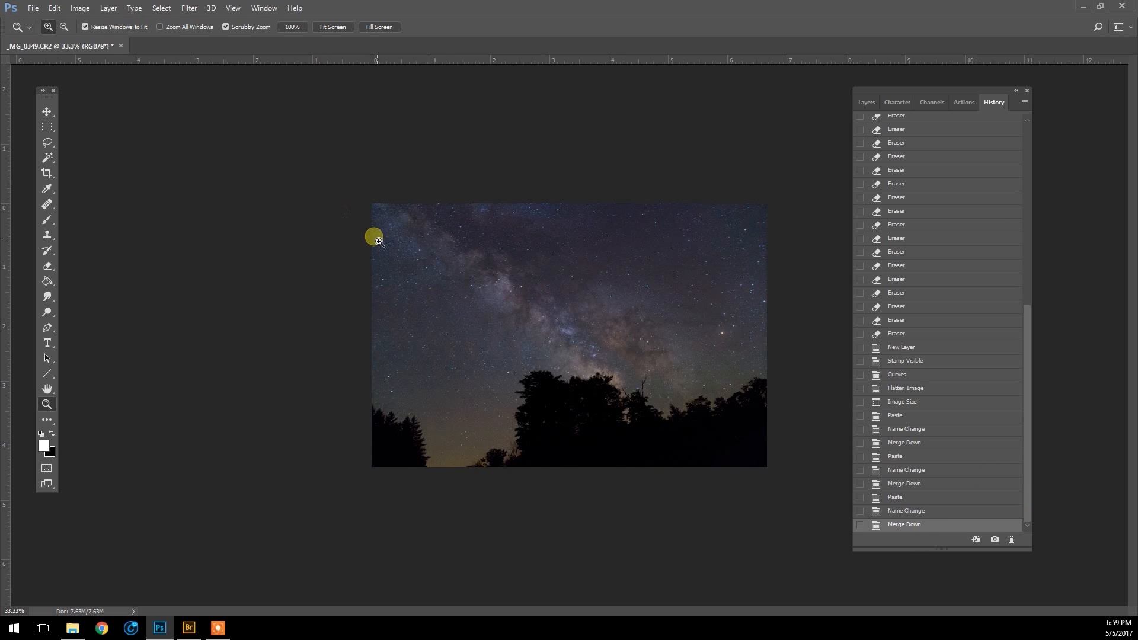
{"action": "mouse_move", "coordinate": [576, 104]}
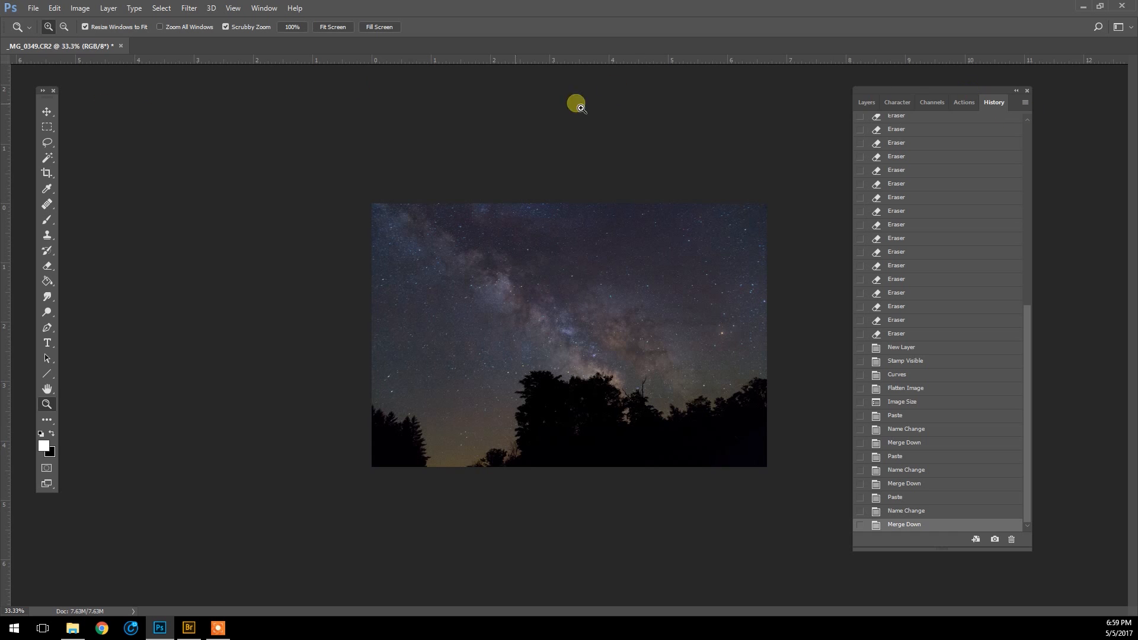
{"action": "left_click", "coordinate": [864, 102]}
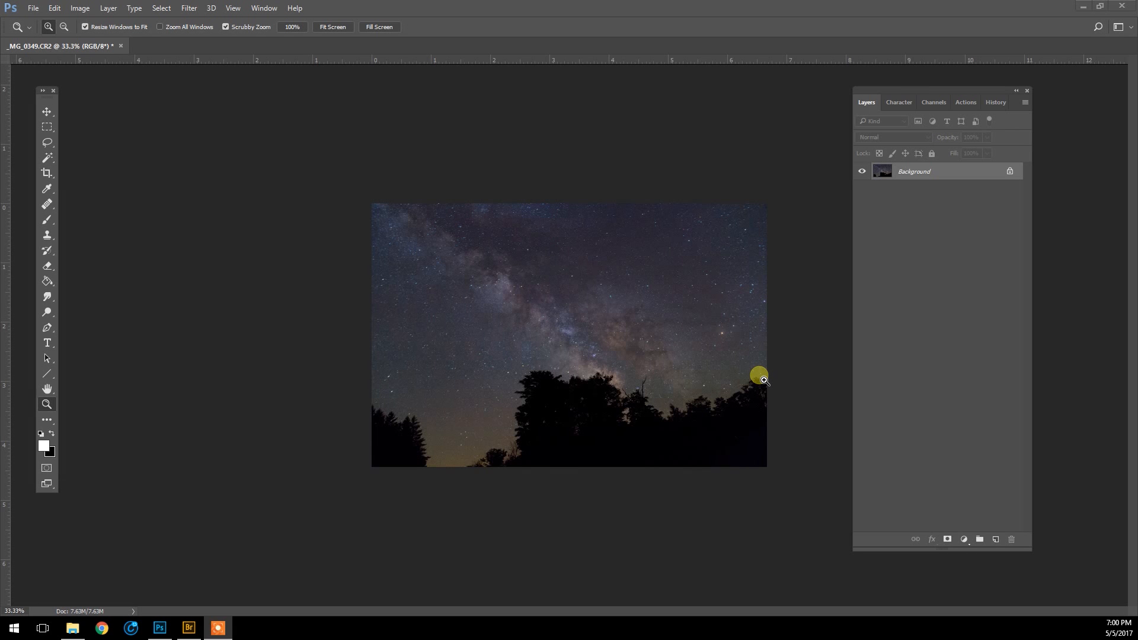
{"action": "mouse_move", "coordinate": [716, 207]}
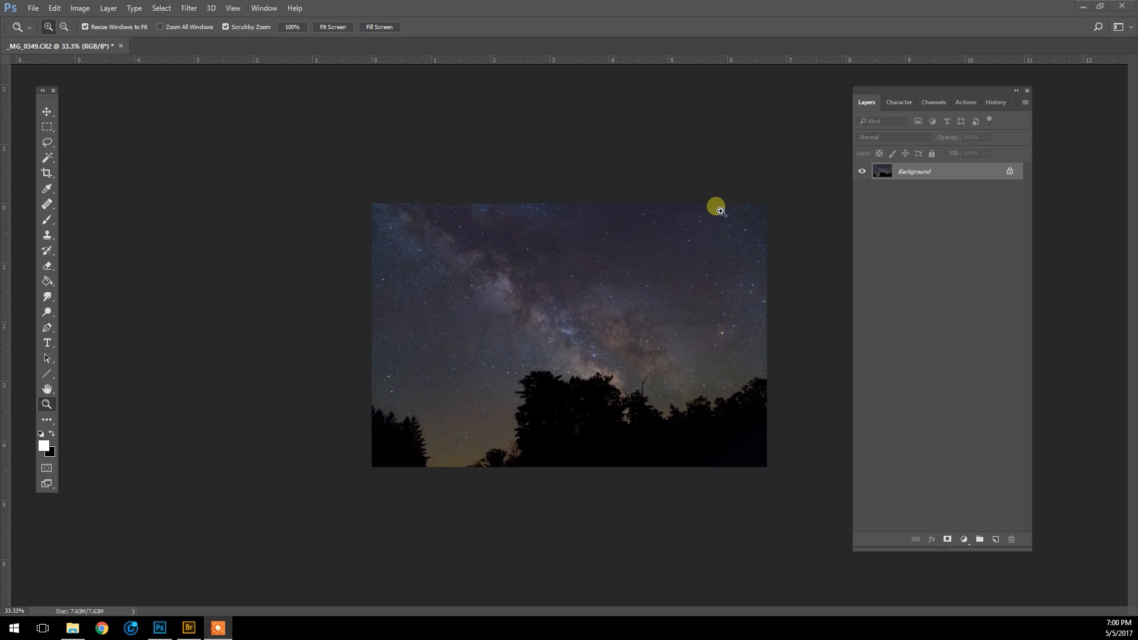
{"action": "mouse_move", "coordinate": [859, 168]}
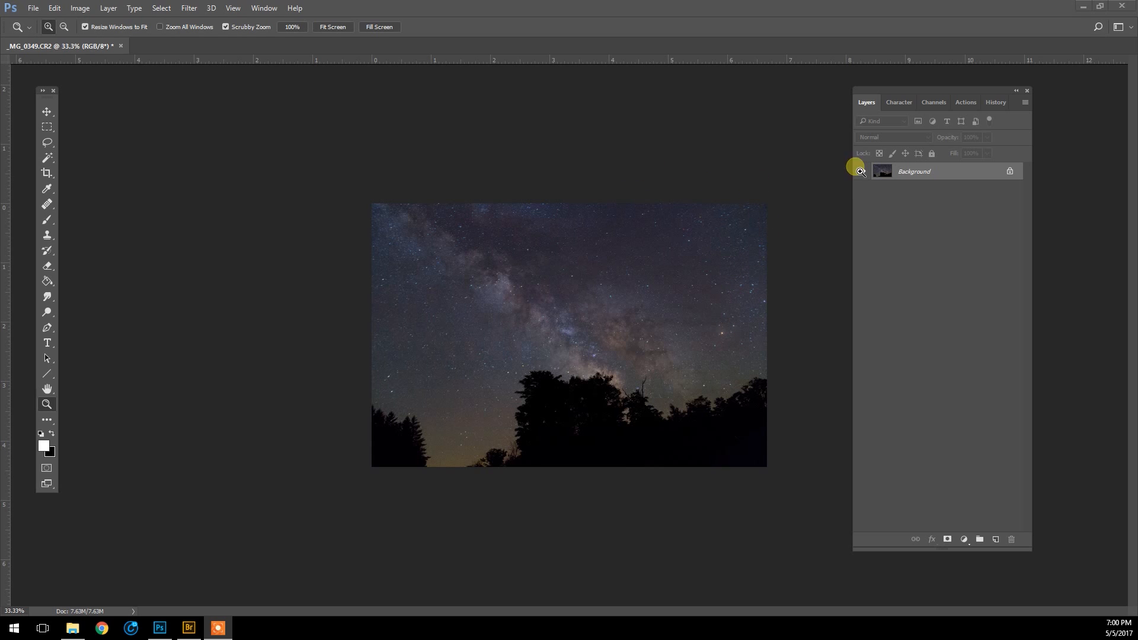
{"action": "mouse_move", "coordinate": [966, 93]}
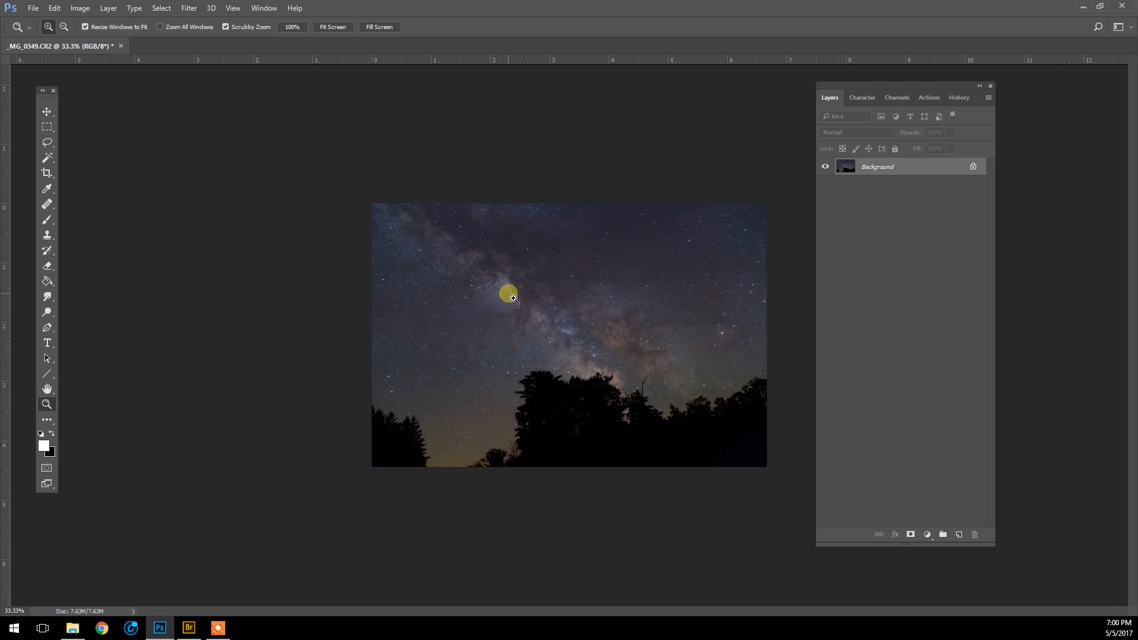
{"action": "mouse_move", "coordinate": [527, 318]}
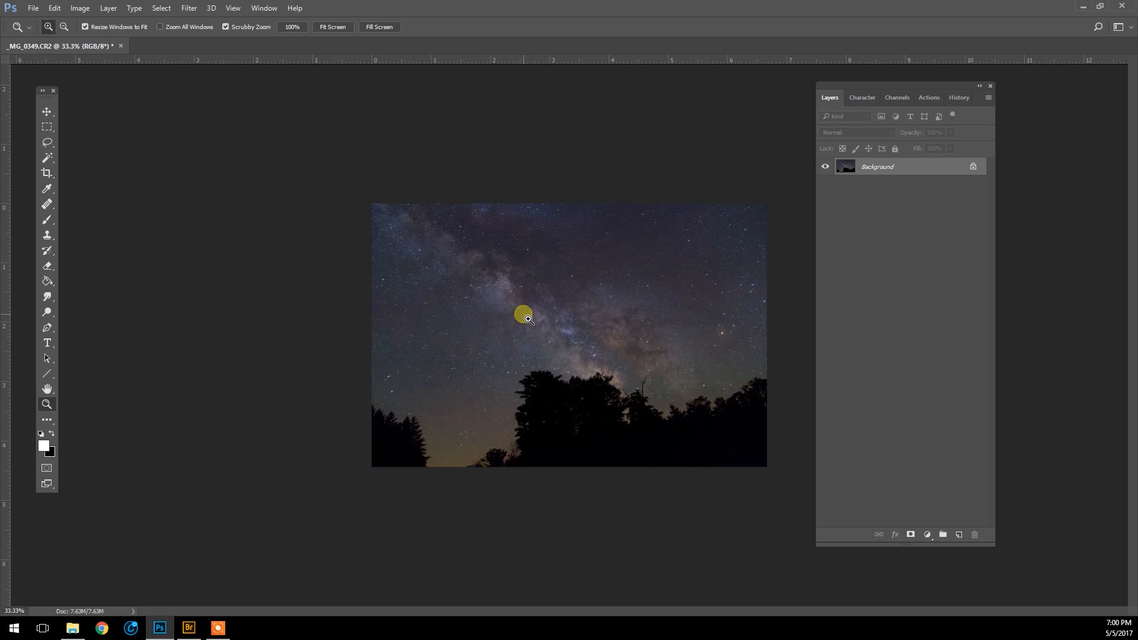
{"action": "mouse_move", "coordinate": [341, 191]}
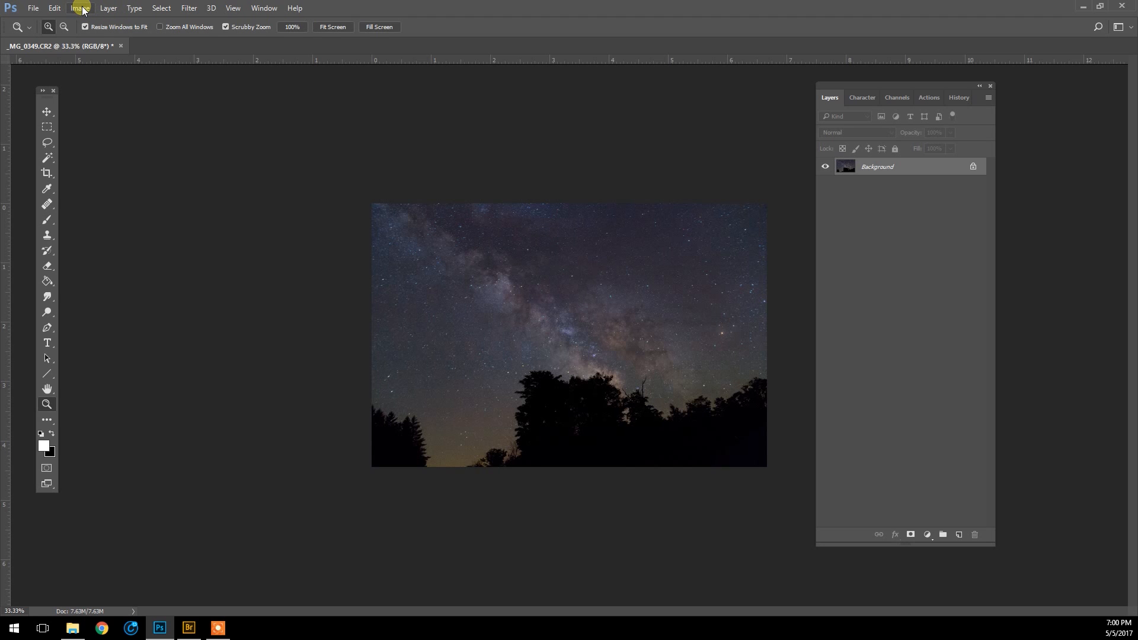
Apply a Cooling Filter (80) photo filter at 15% density and review it in History.
{"action": "left_click", "coordinate": [79, 8]}
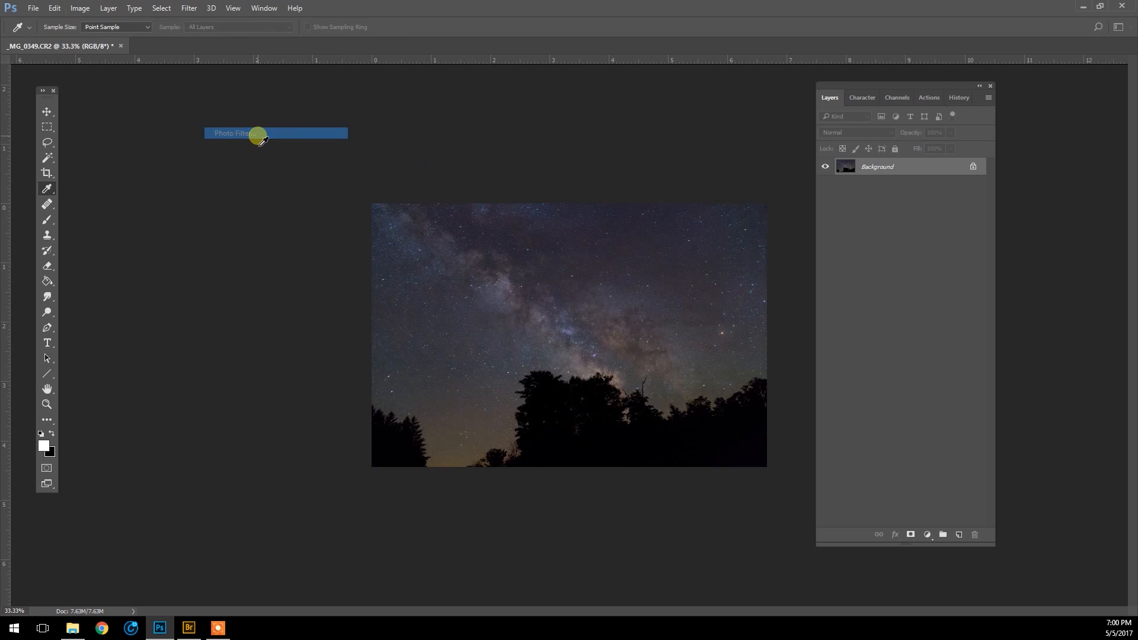
{"action": "left_click", "coordinate": [236, 132]}
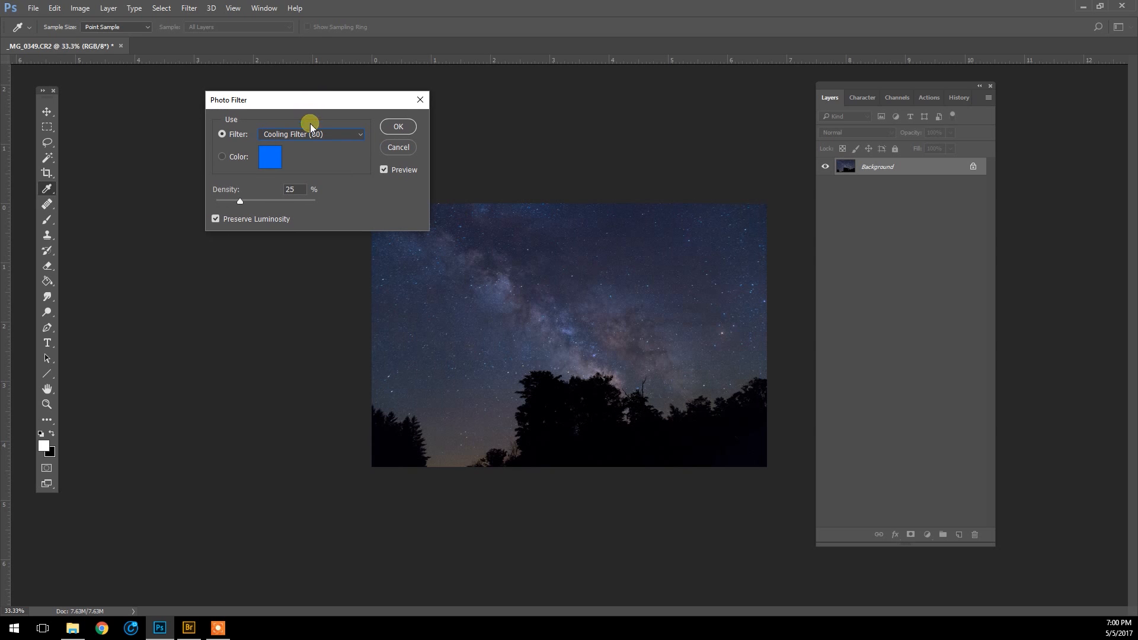
{"action": "left_click_drag", "start_coordinate": [239, 200], "coordinate": [229, 200]}
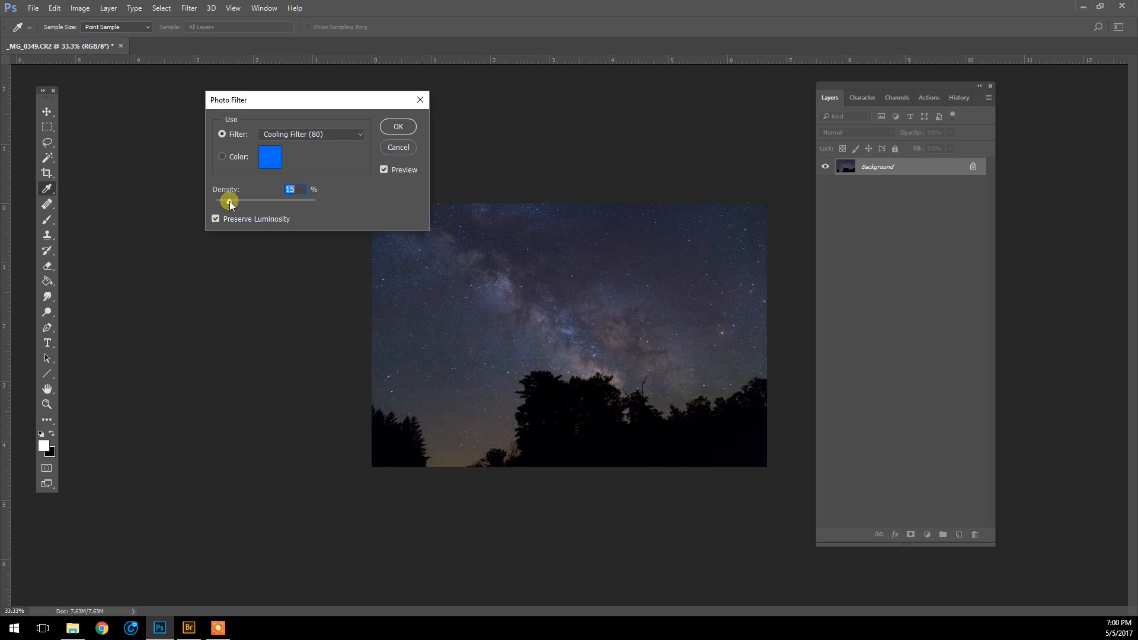
{"action": "mouse_move", "coordinate": [282, 143]}
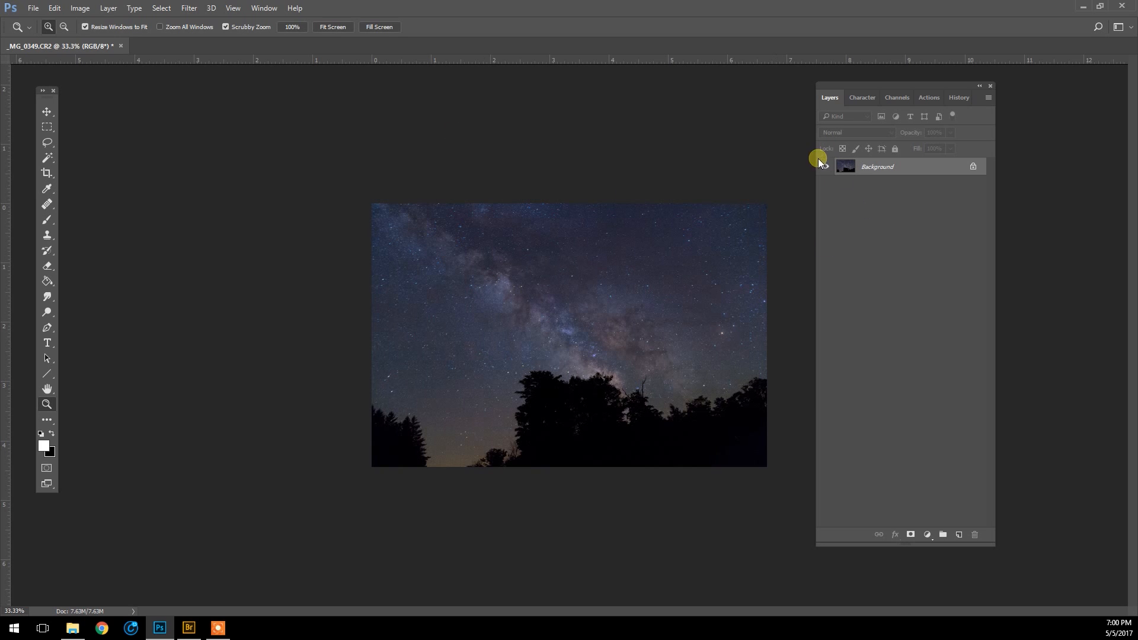
{"action": "left_click", "coordinate": [958, 97]}
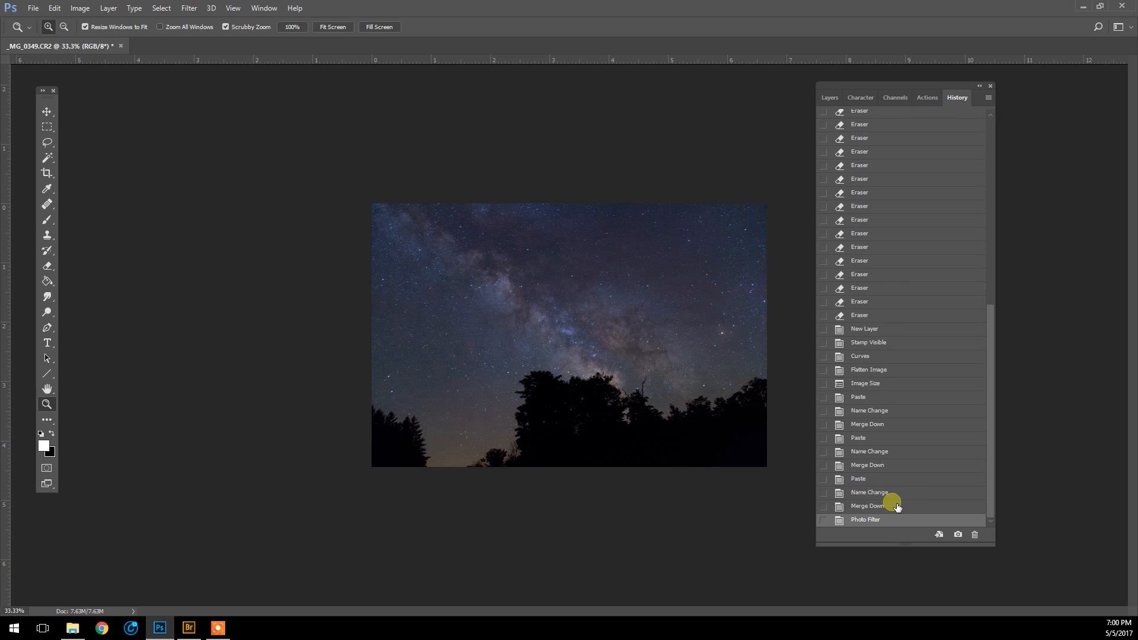
{"action": "left_click", "coordinate": [868, 506]}
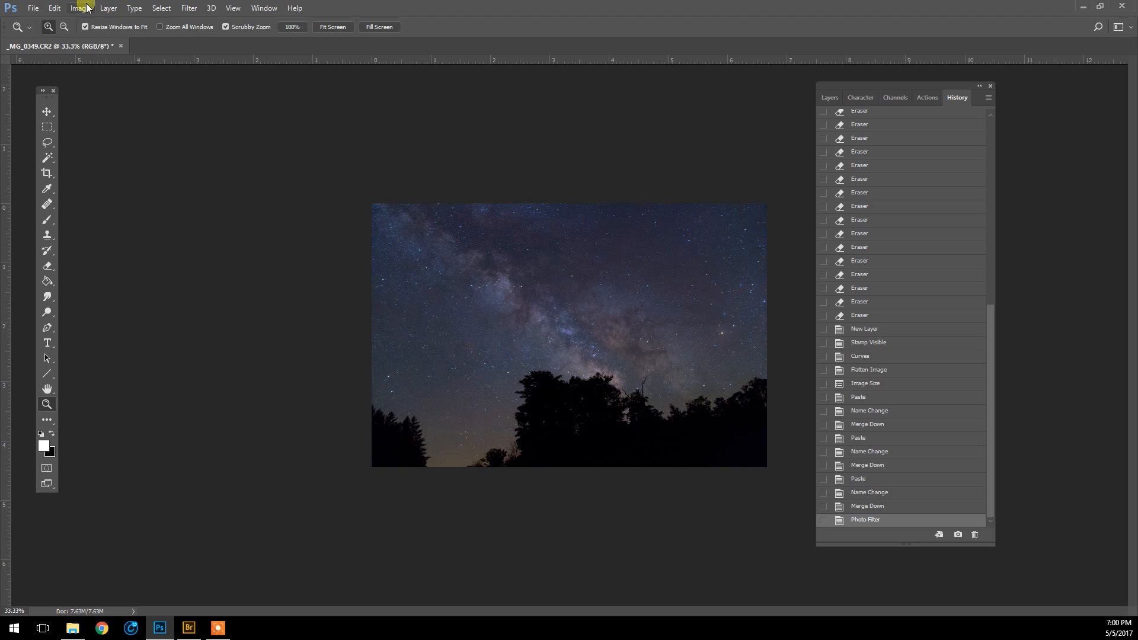
Apply a Levels adjustment, raising the black input (shadow) slider on the cooled image.
{"action": "left_click", "coordinate": [79, 9]}
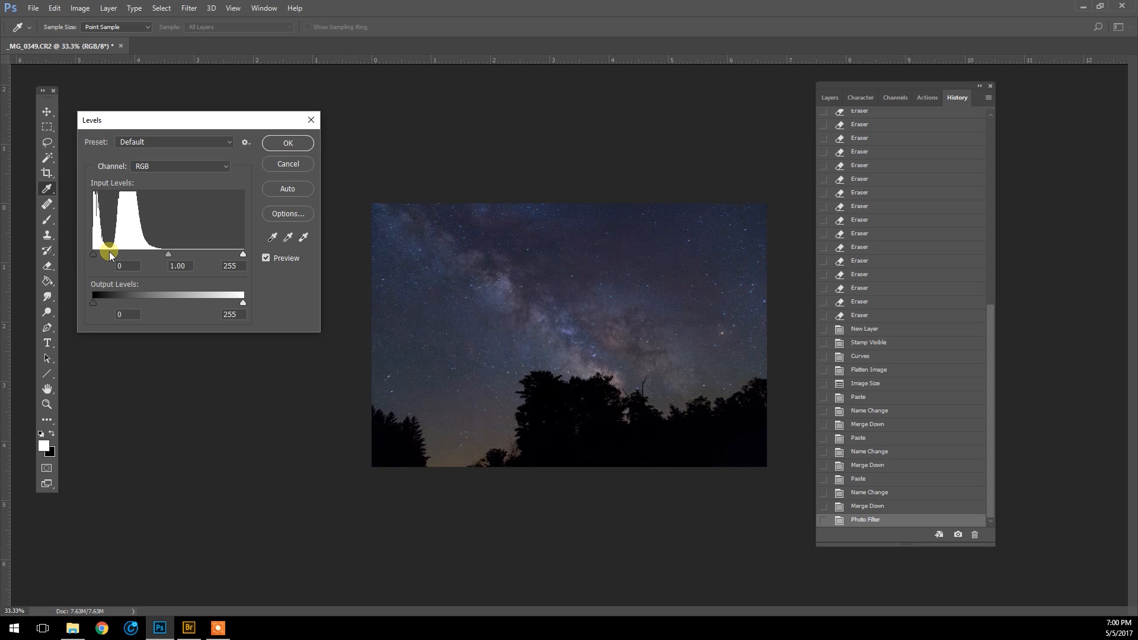
{"action": "left_click", "coordinate": [286, 143]}
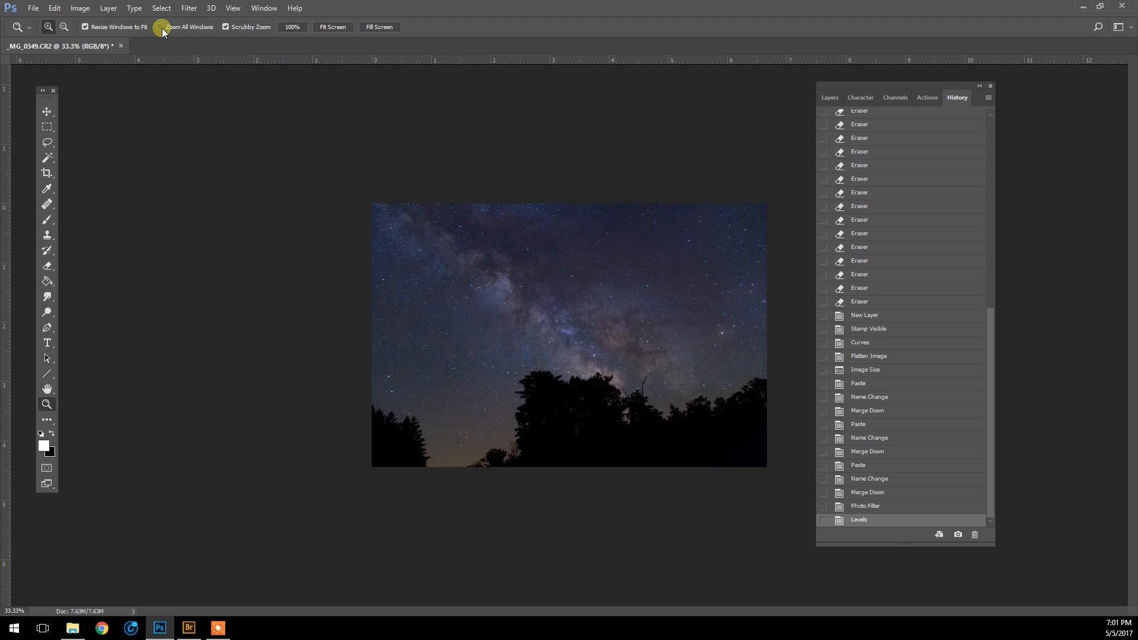
{"action": "left_click", "coordinate": [189, 8]}
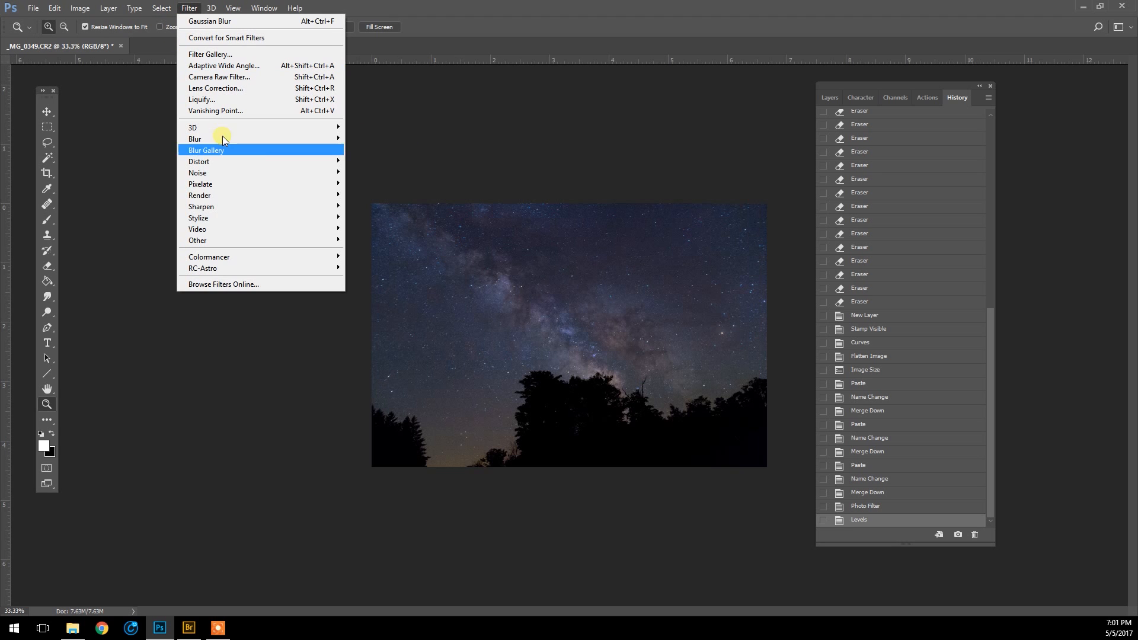